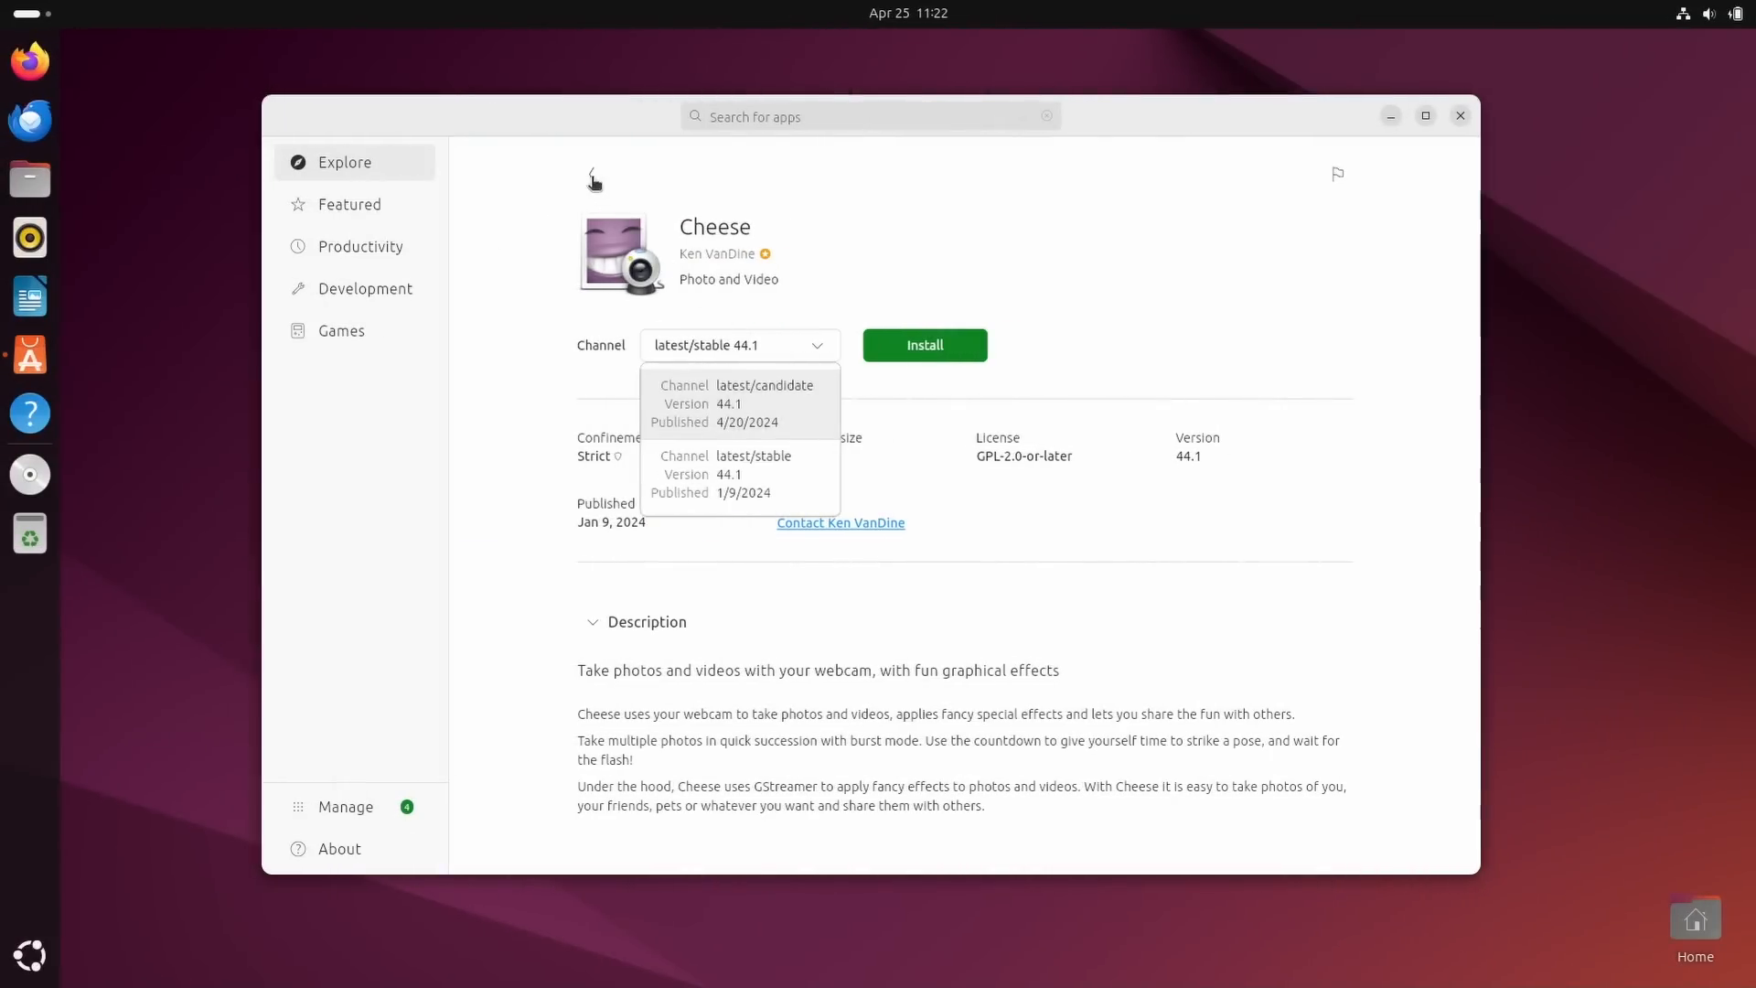
click(349, 204)
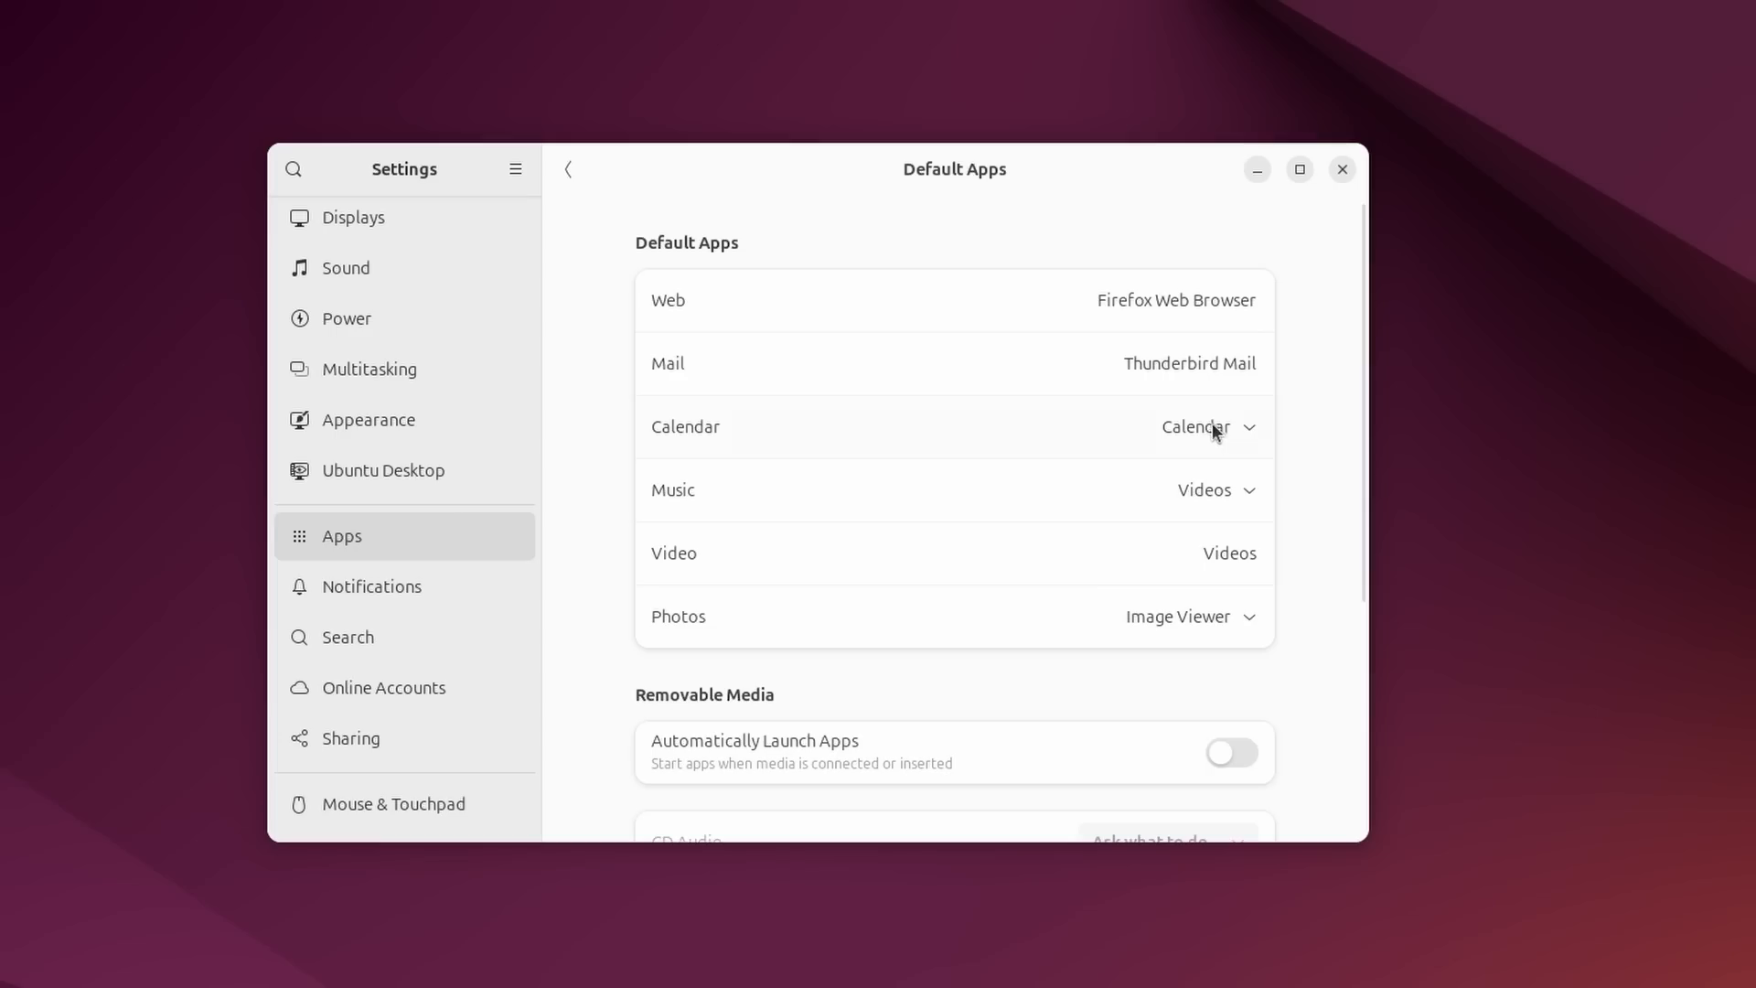
click(1216, 489)
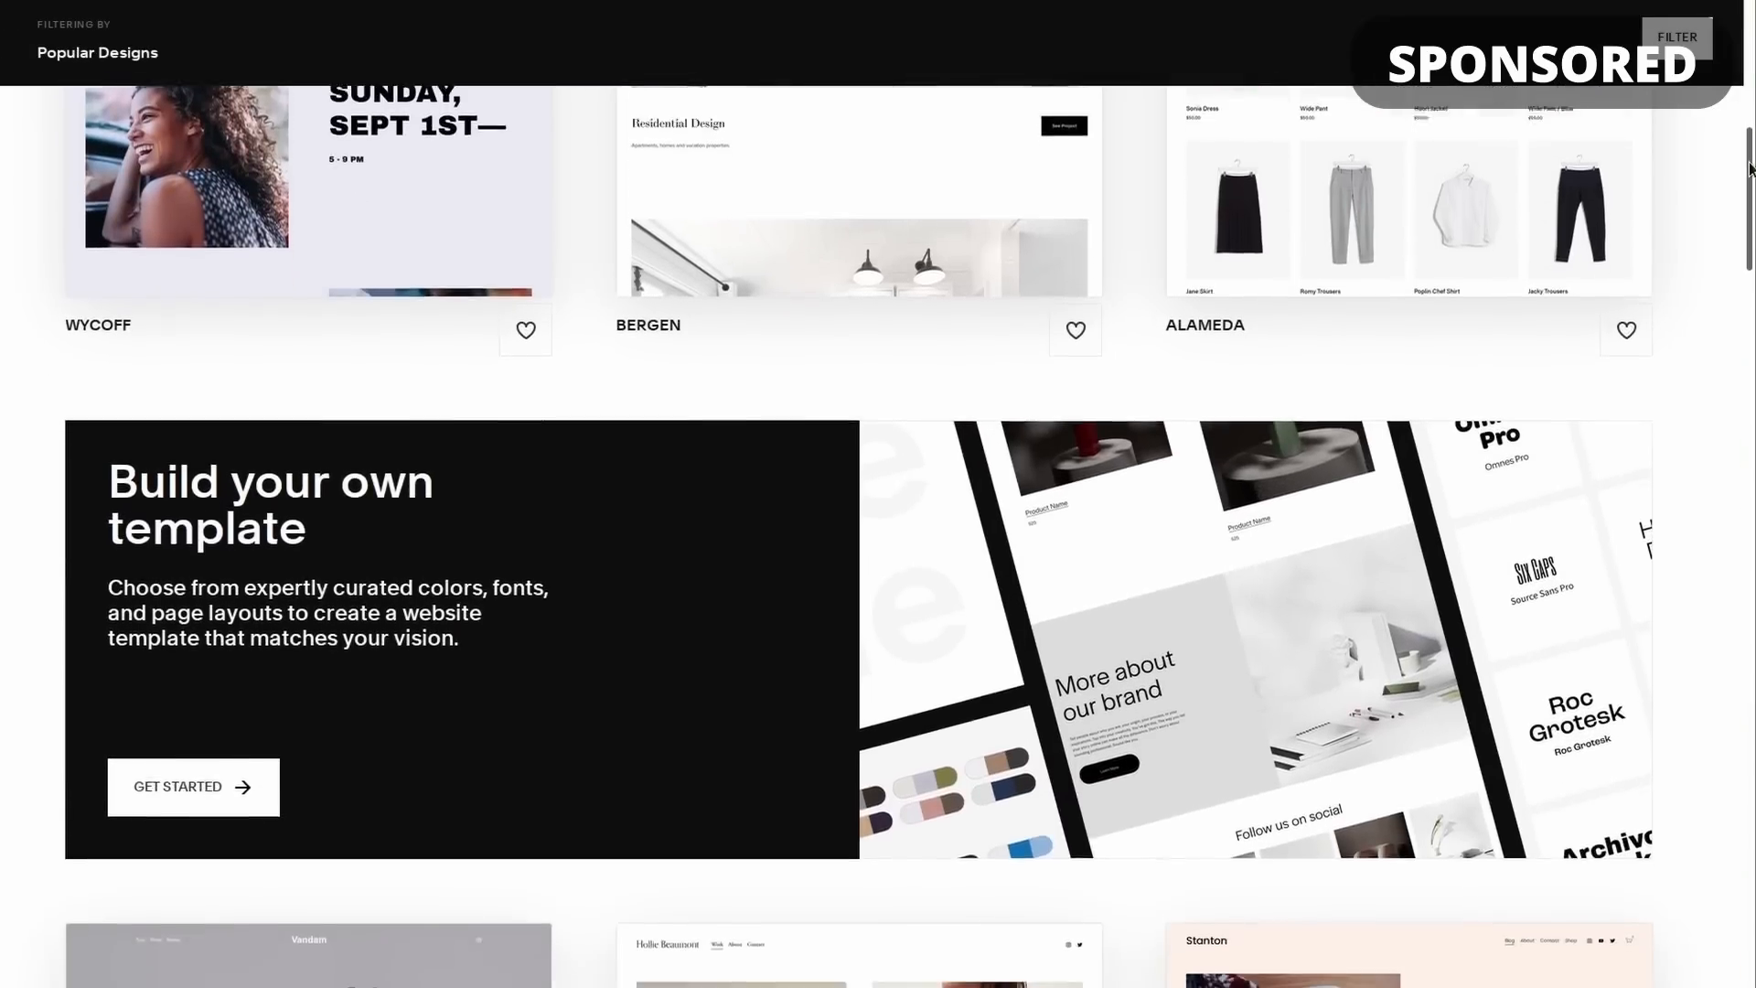
Browse templates and apply the dark photo intro layout, a bright palette and a hexagon logo.
scroll(down, 3)
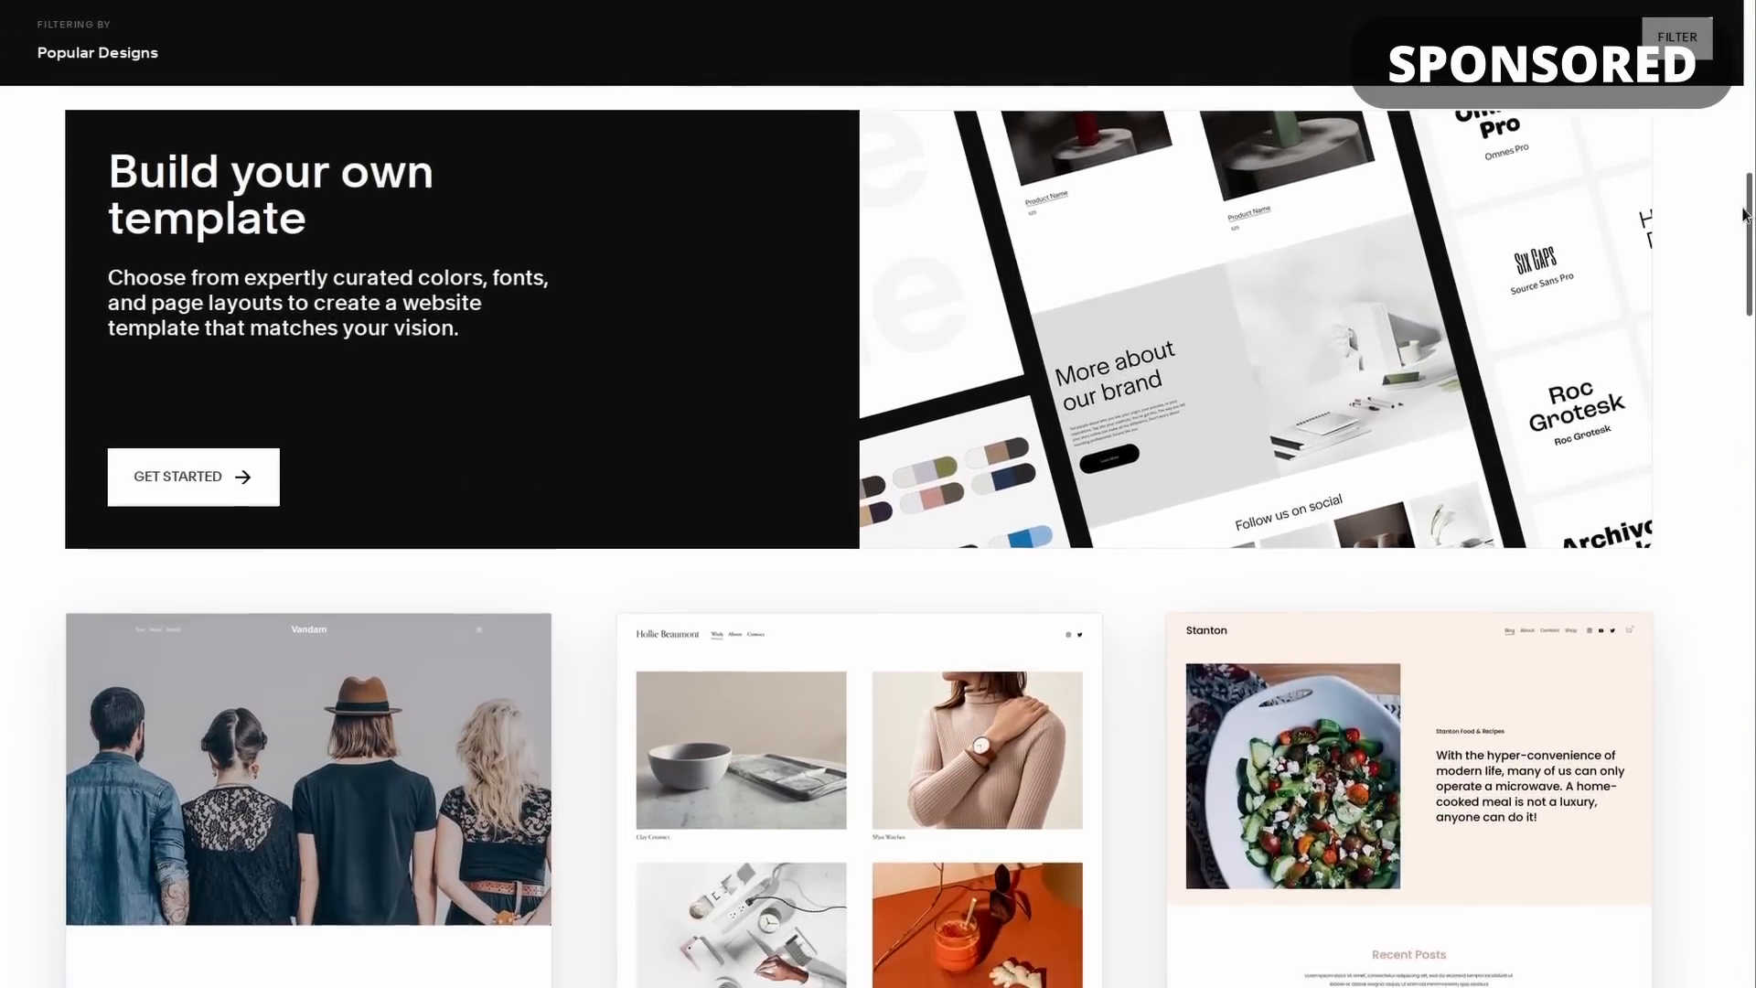
scroll(down, 3)
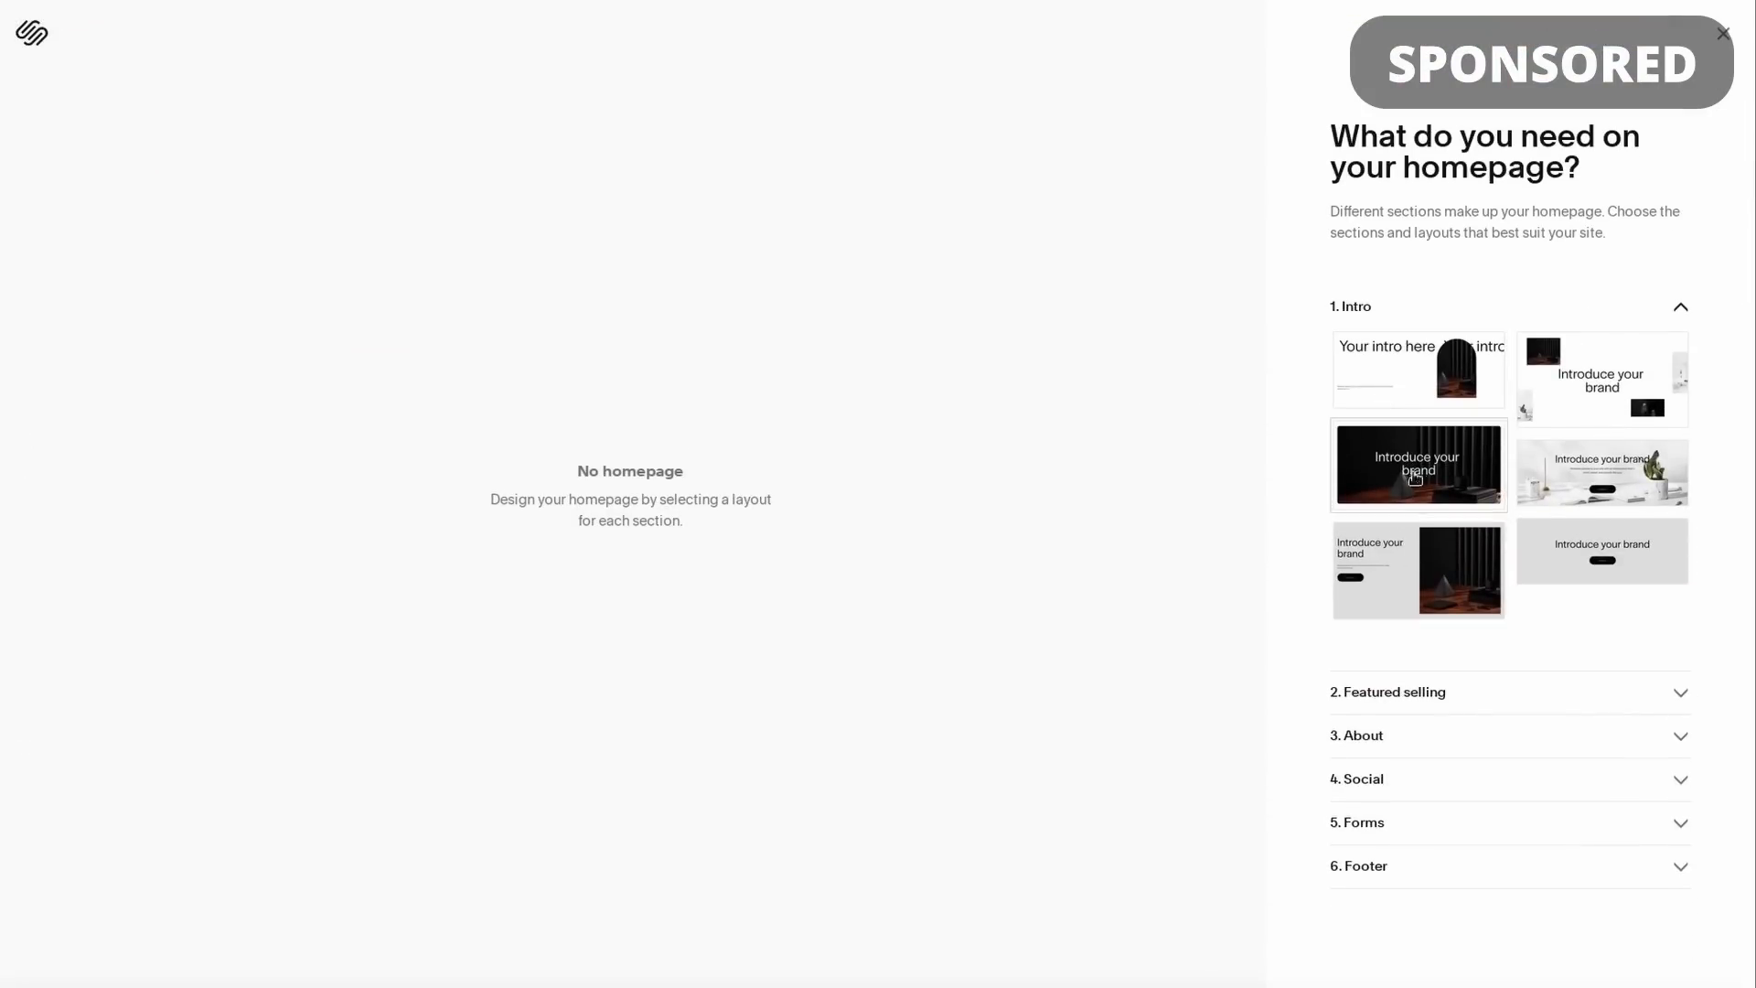
click(1417, 464)
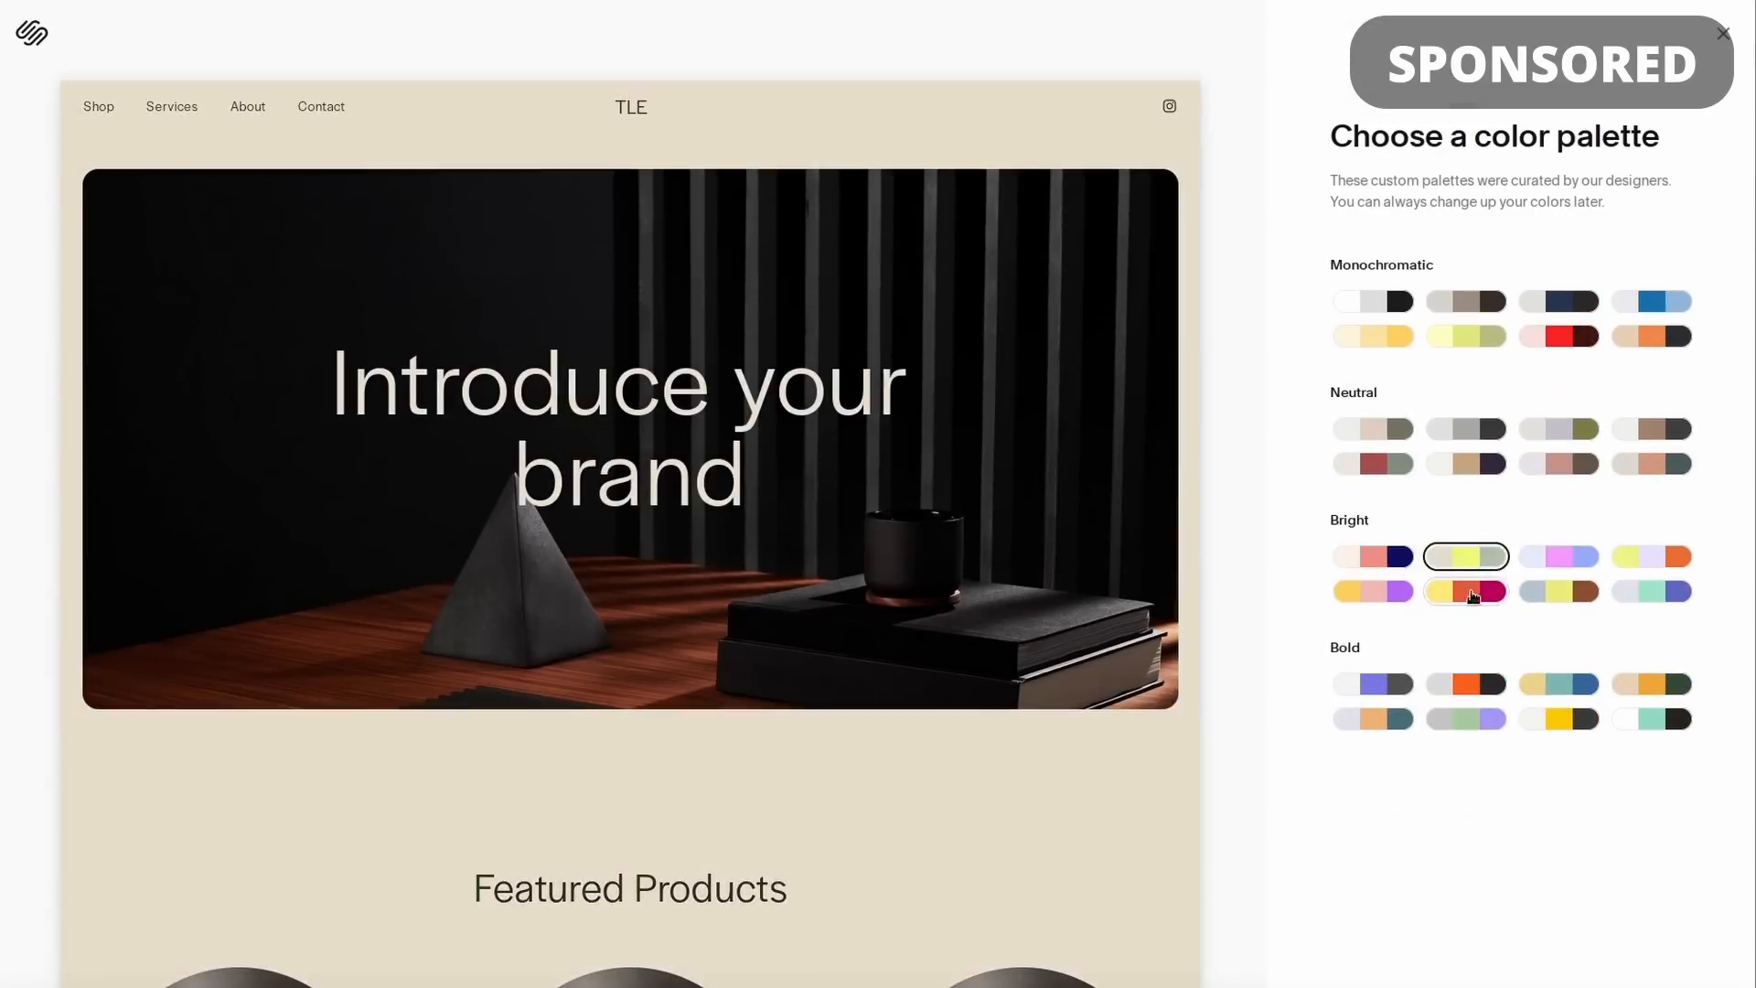
click(1648, 590)
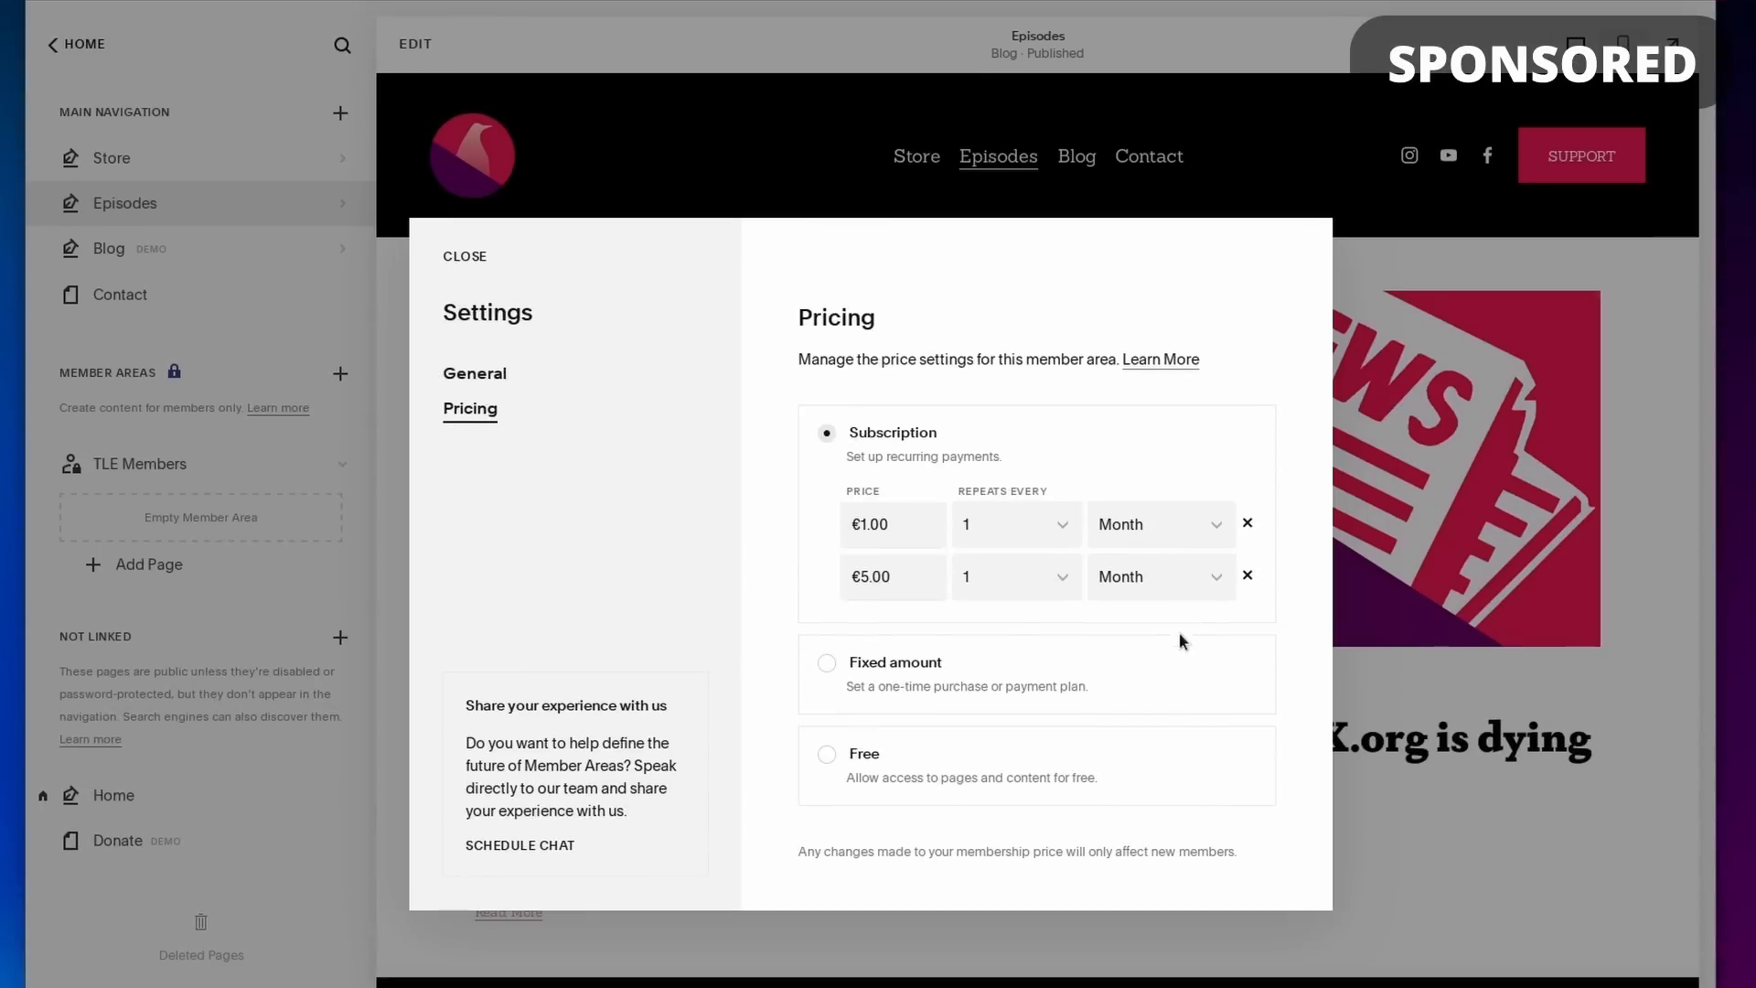
mouse_move(807, 612)
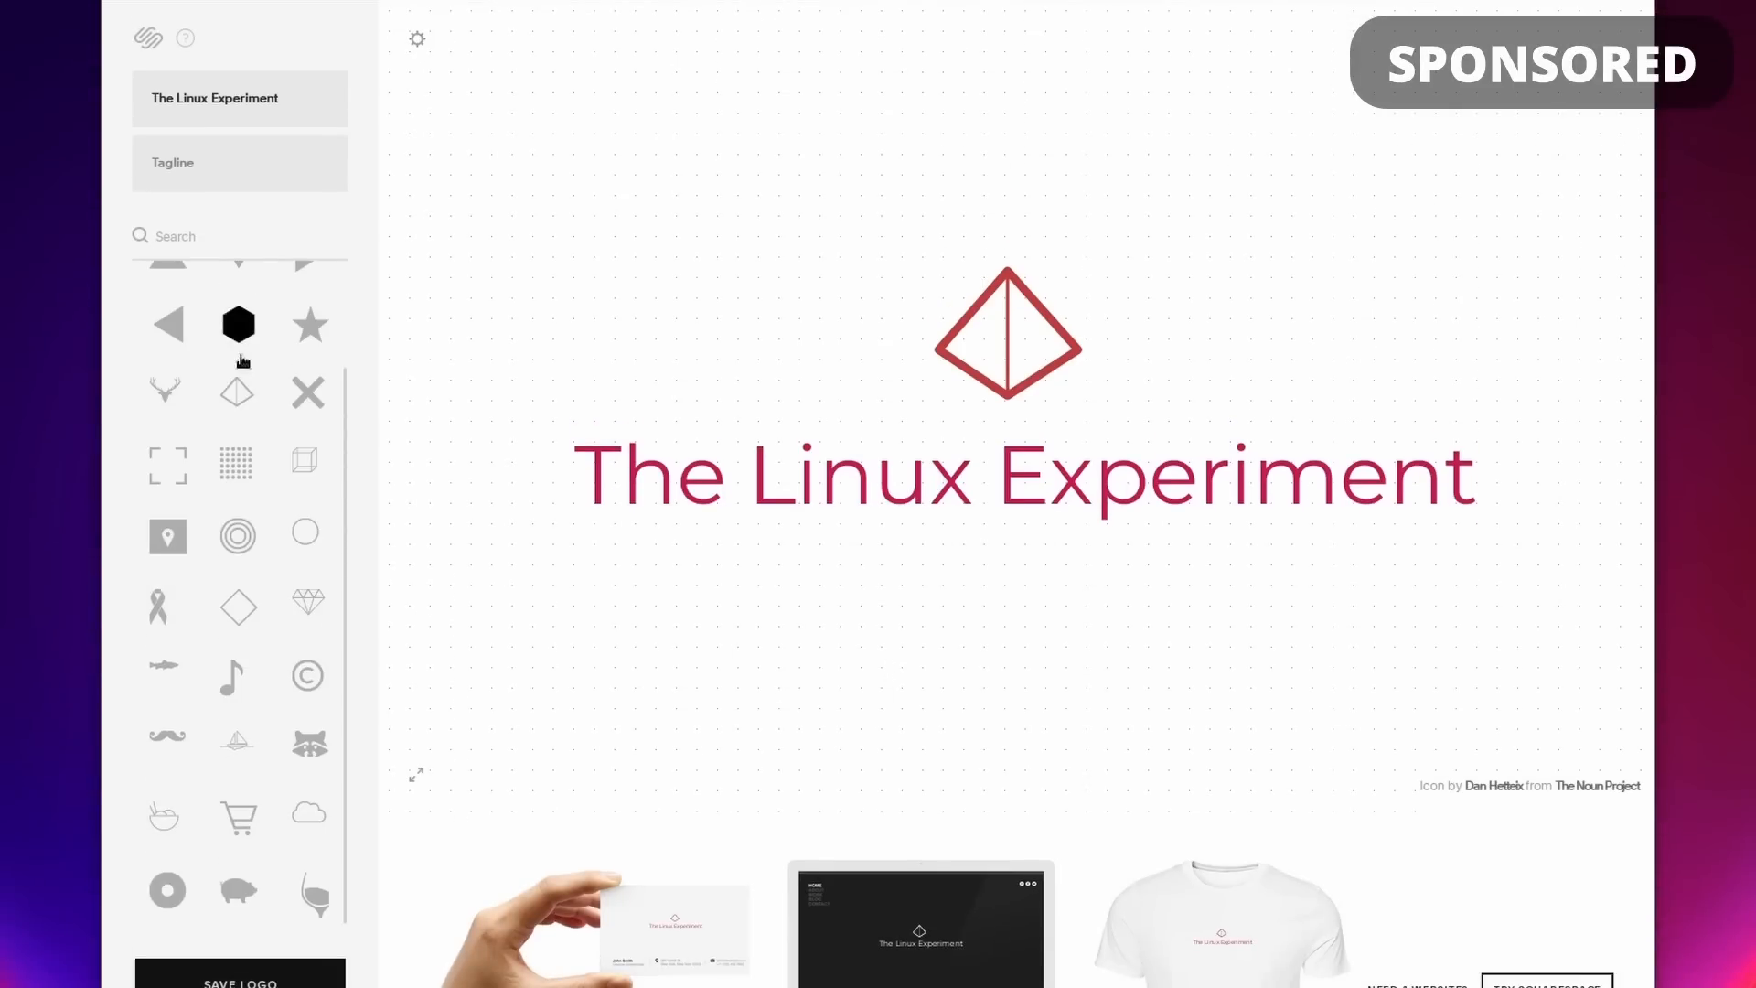
click(236, 675)
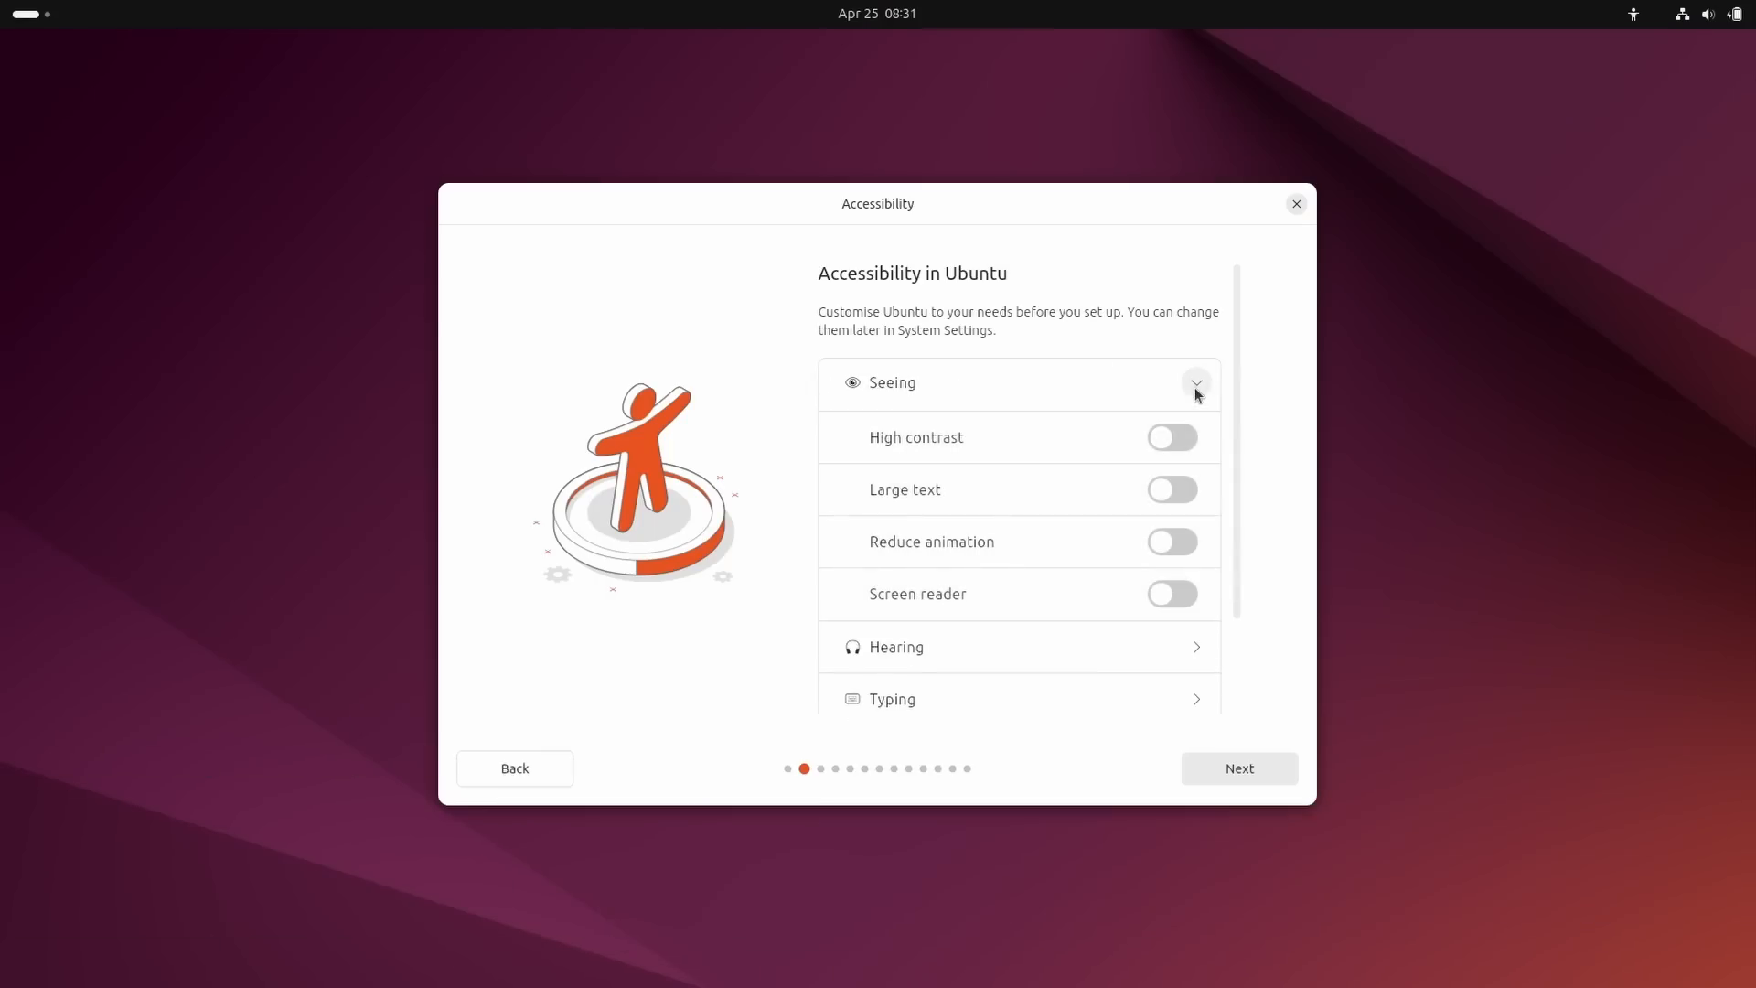
Collapse the seeing accessibility options and keep the English (US) keyboard layout.
click(1195, 382)
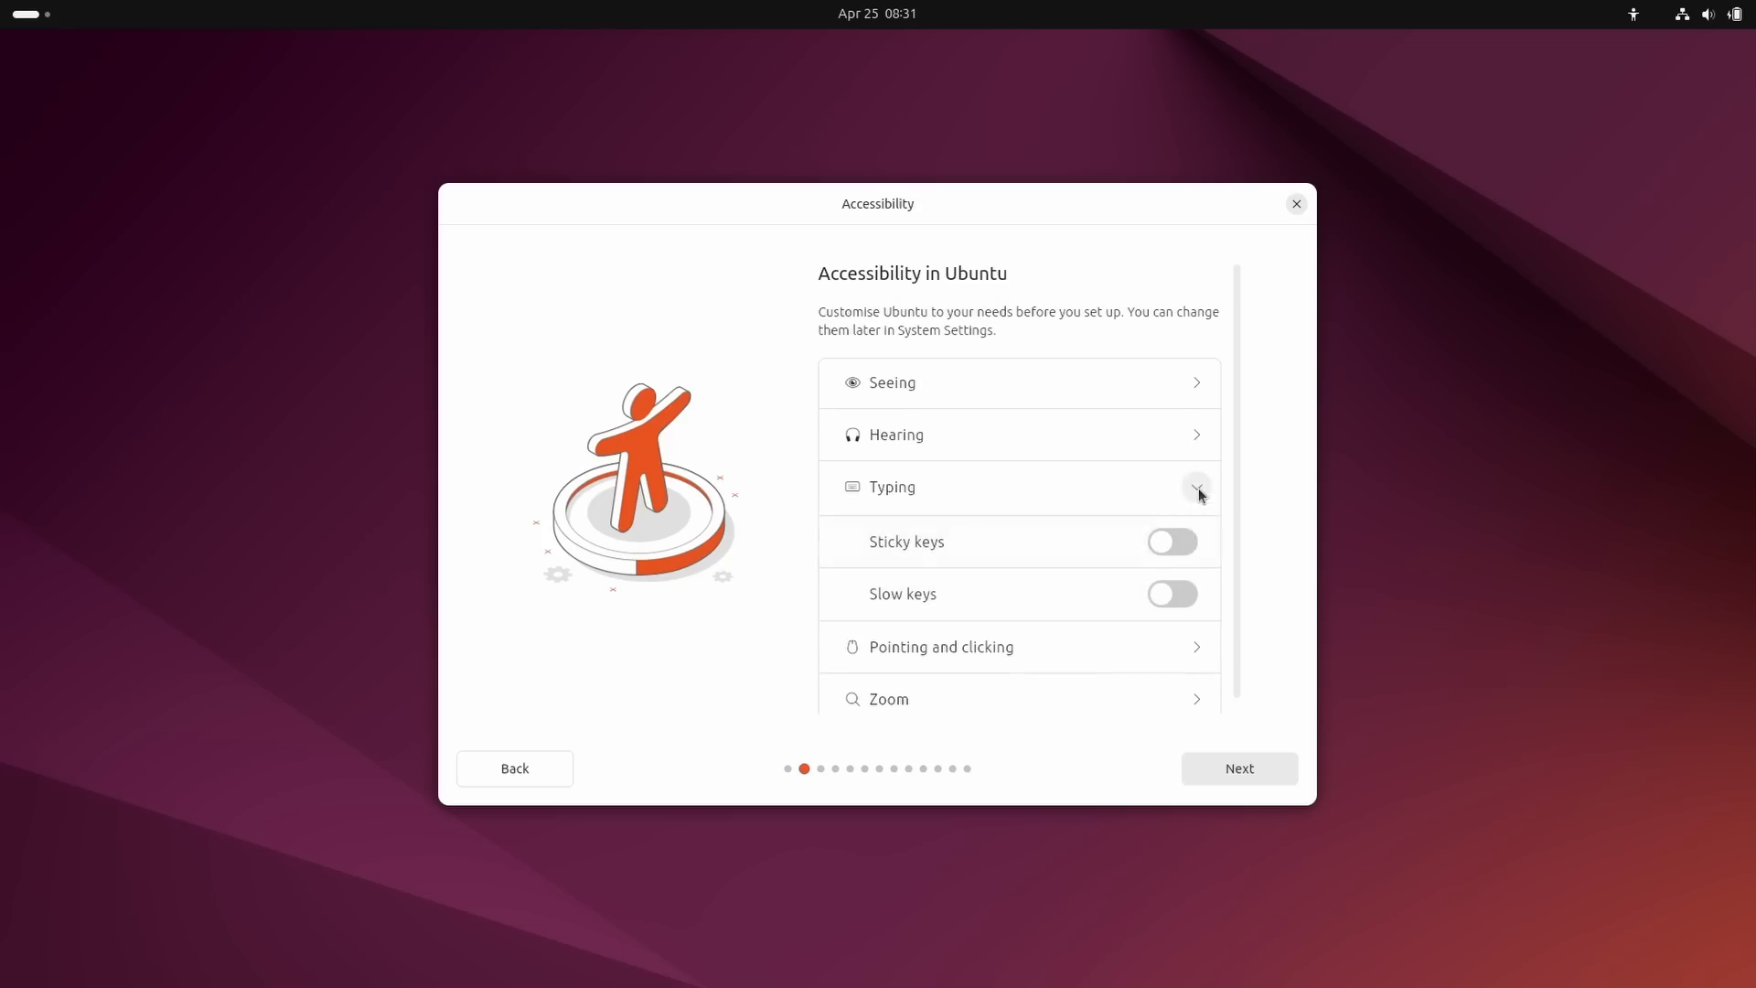
click(1239, 768)
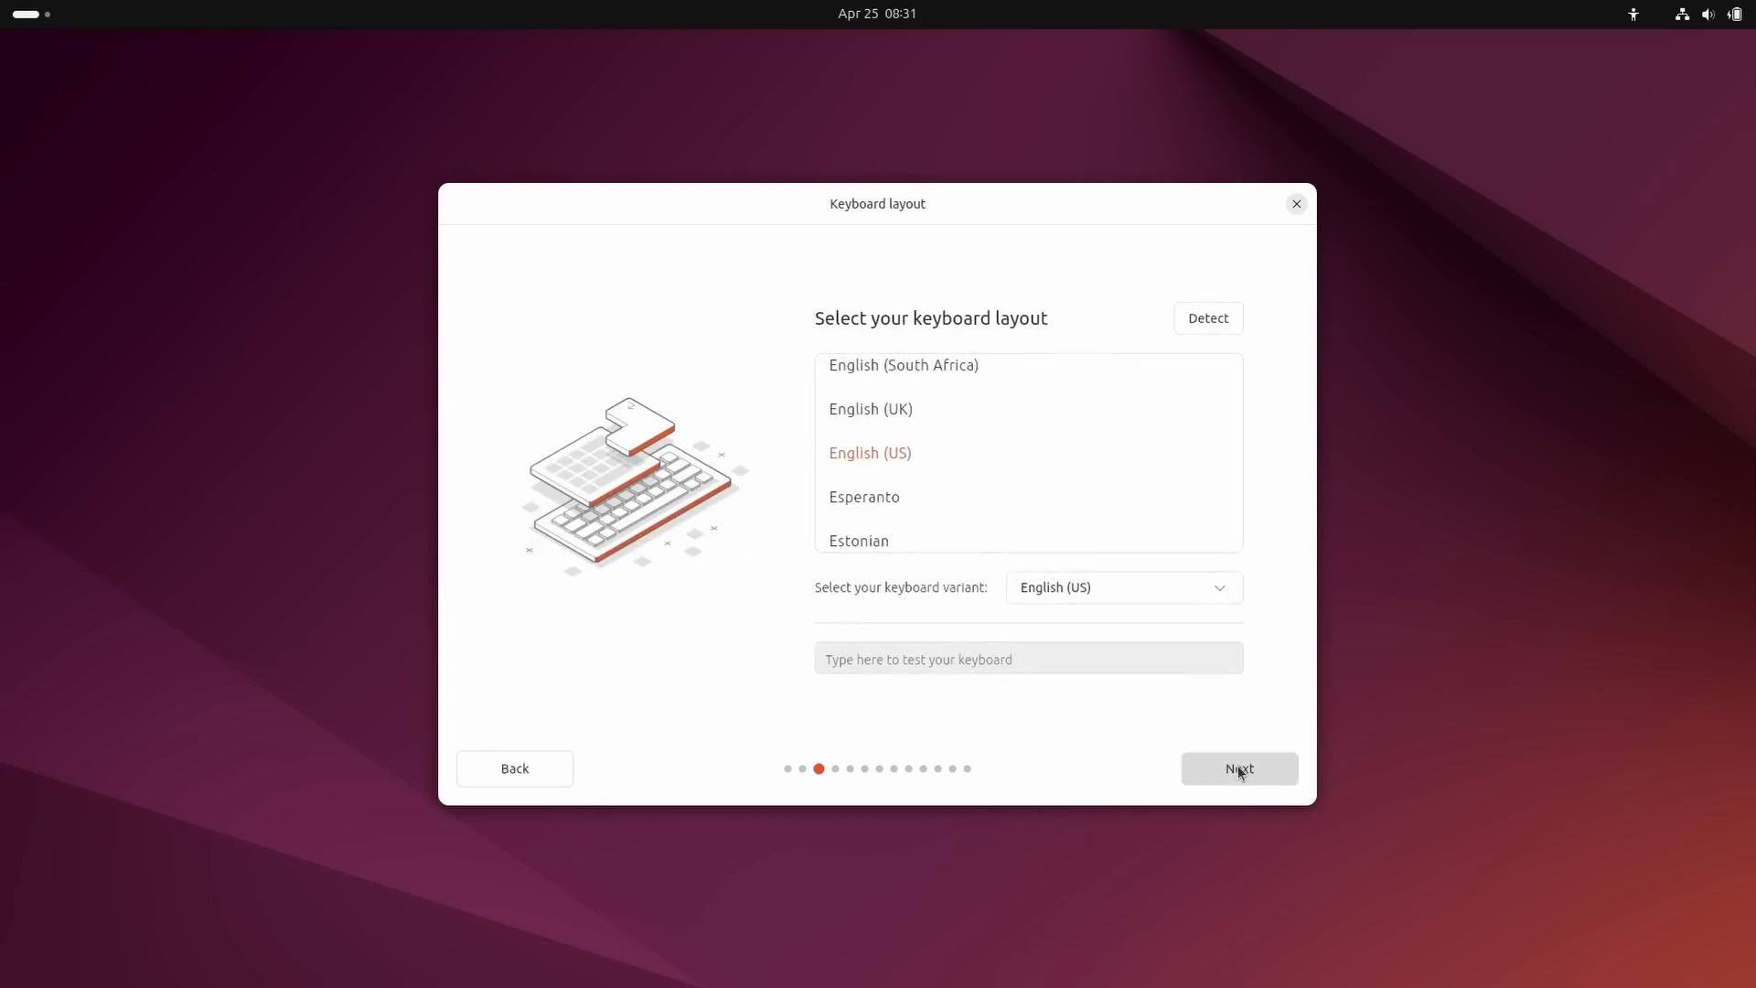
click(1238, 768)
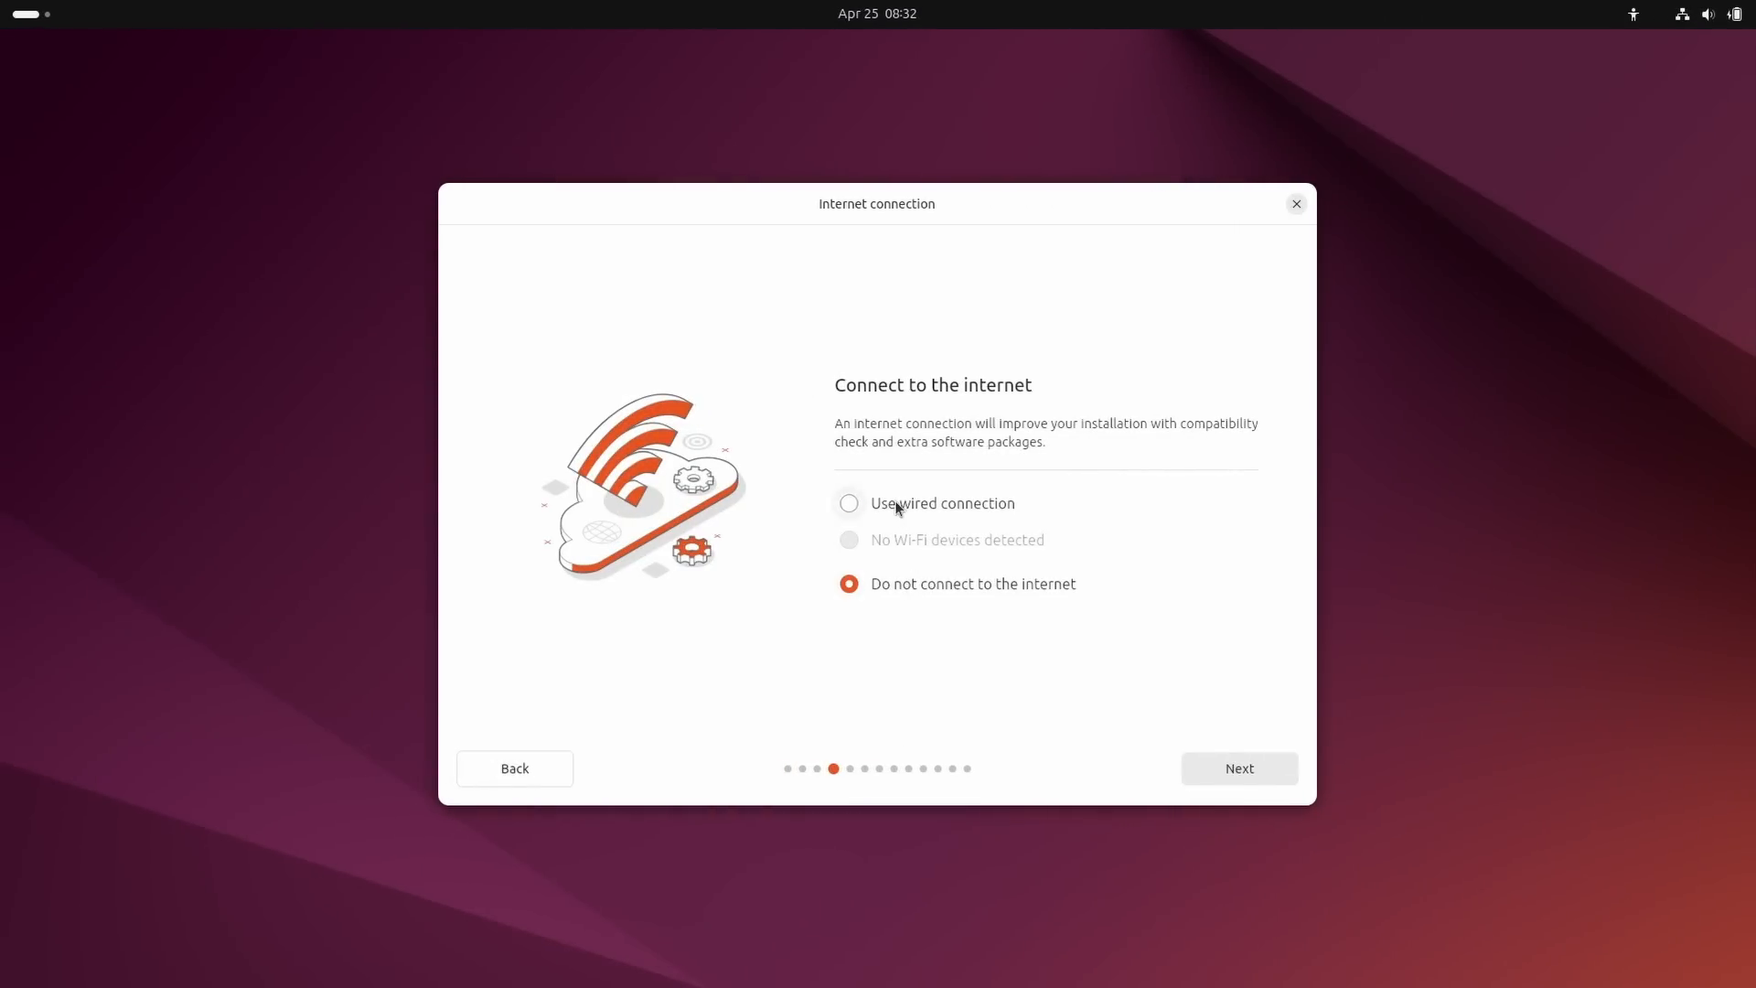
Use the wired connection and choose Install Ubuntu to reach the installation type step.
click(848, 503)
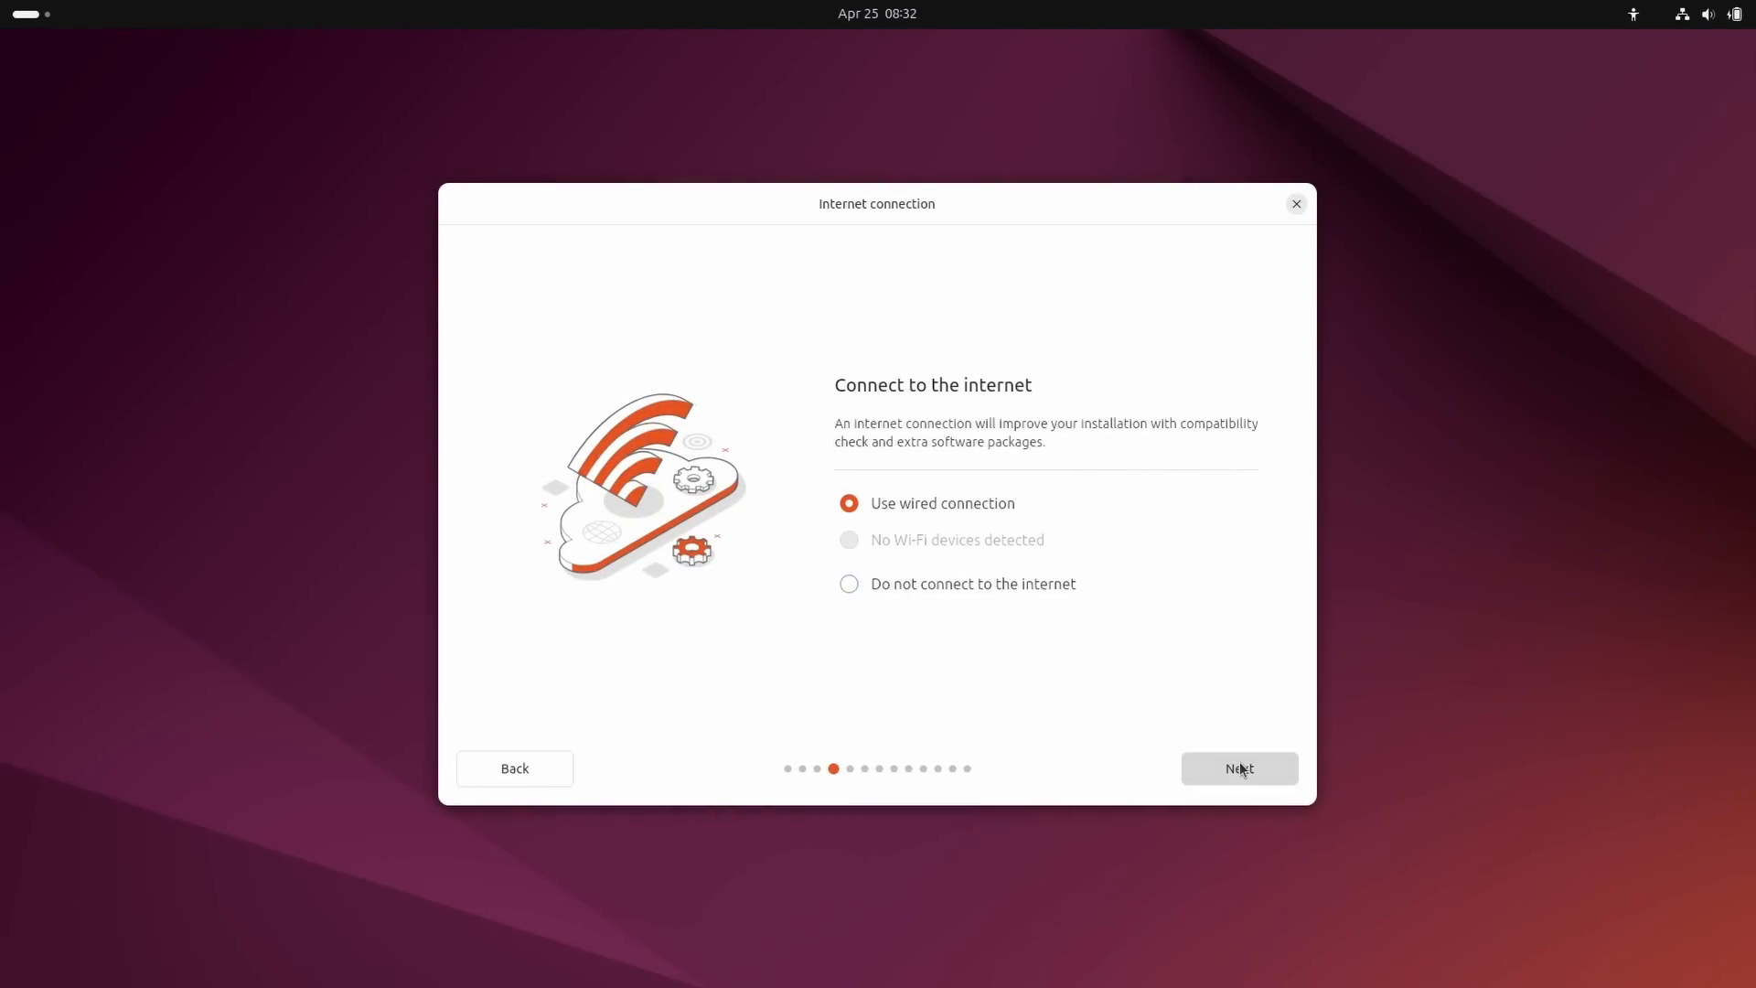
click(1238, 768)
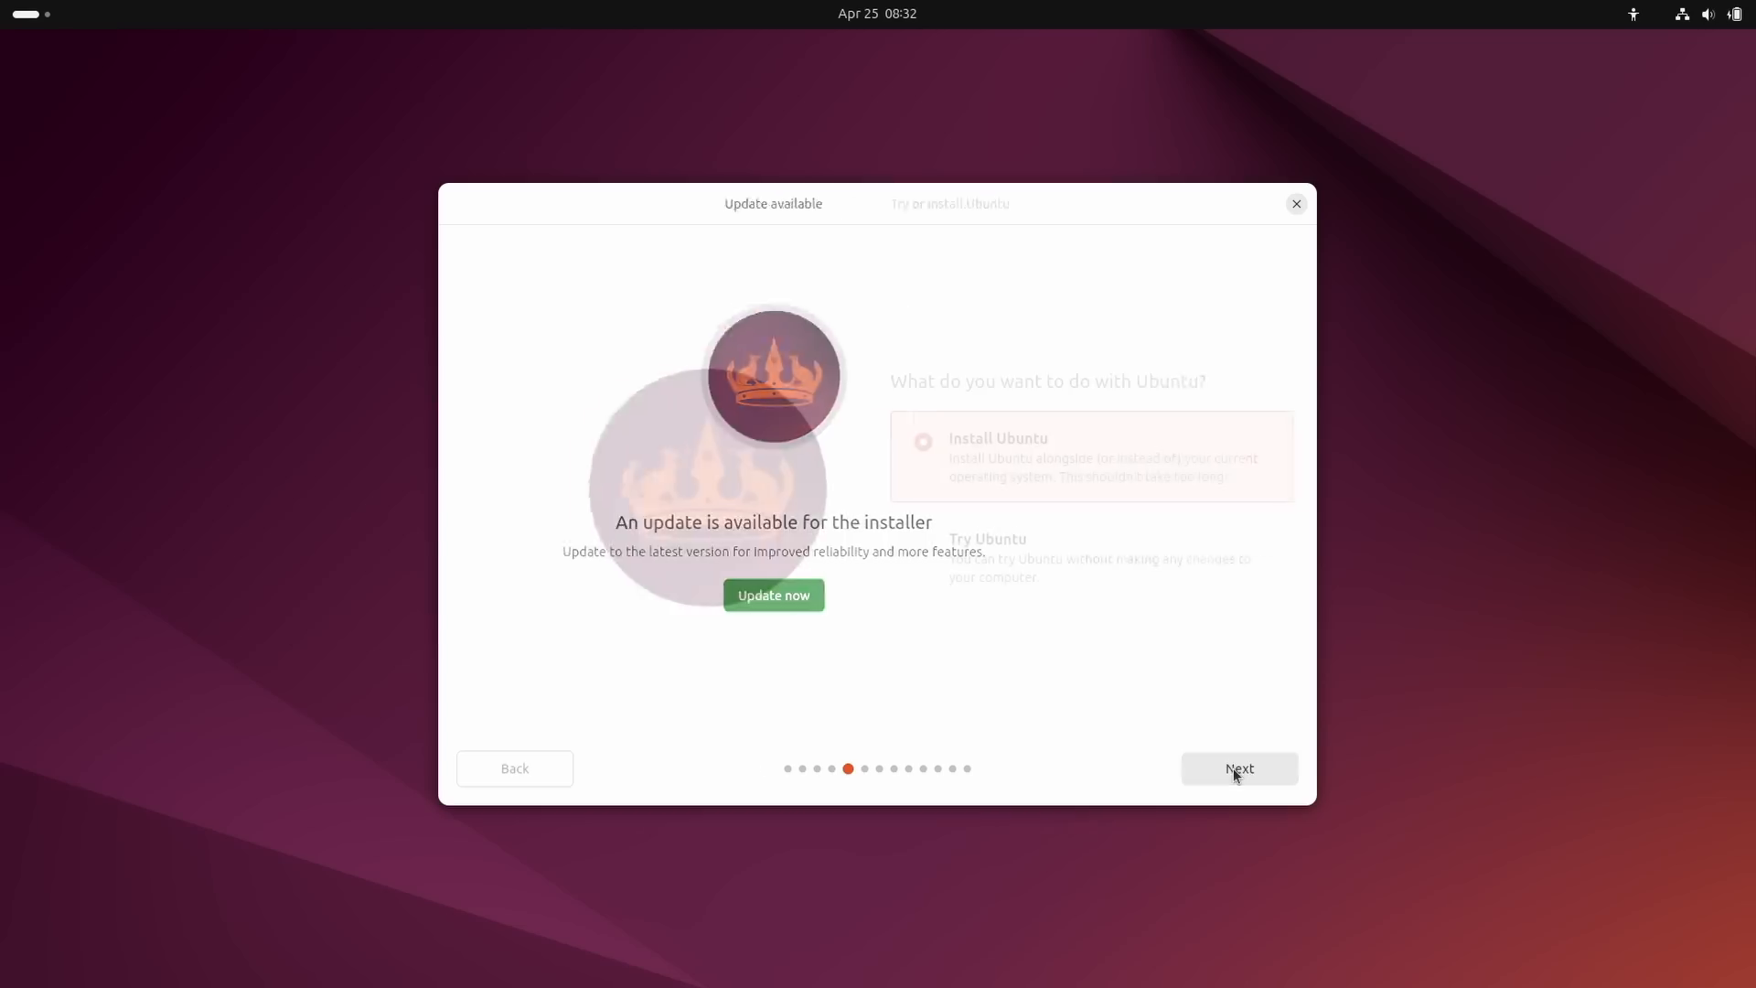
click(1237, 768)
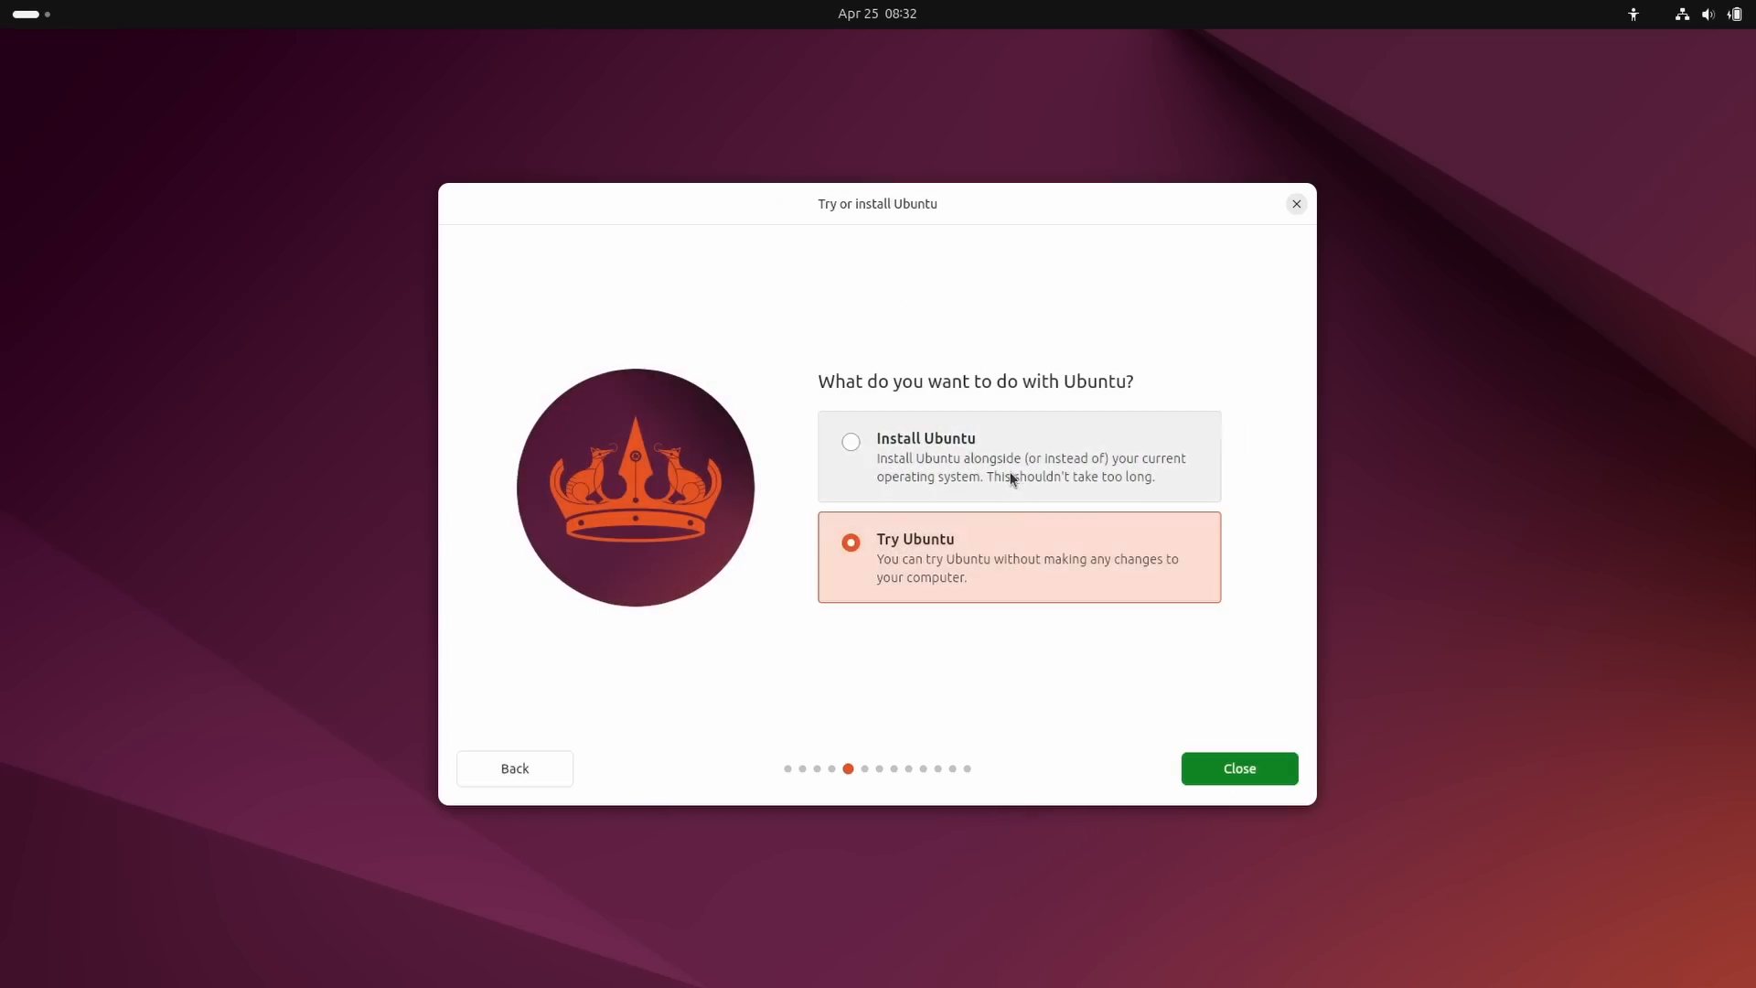
click(850, 440)
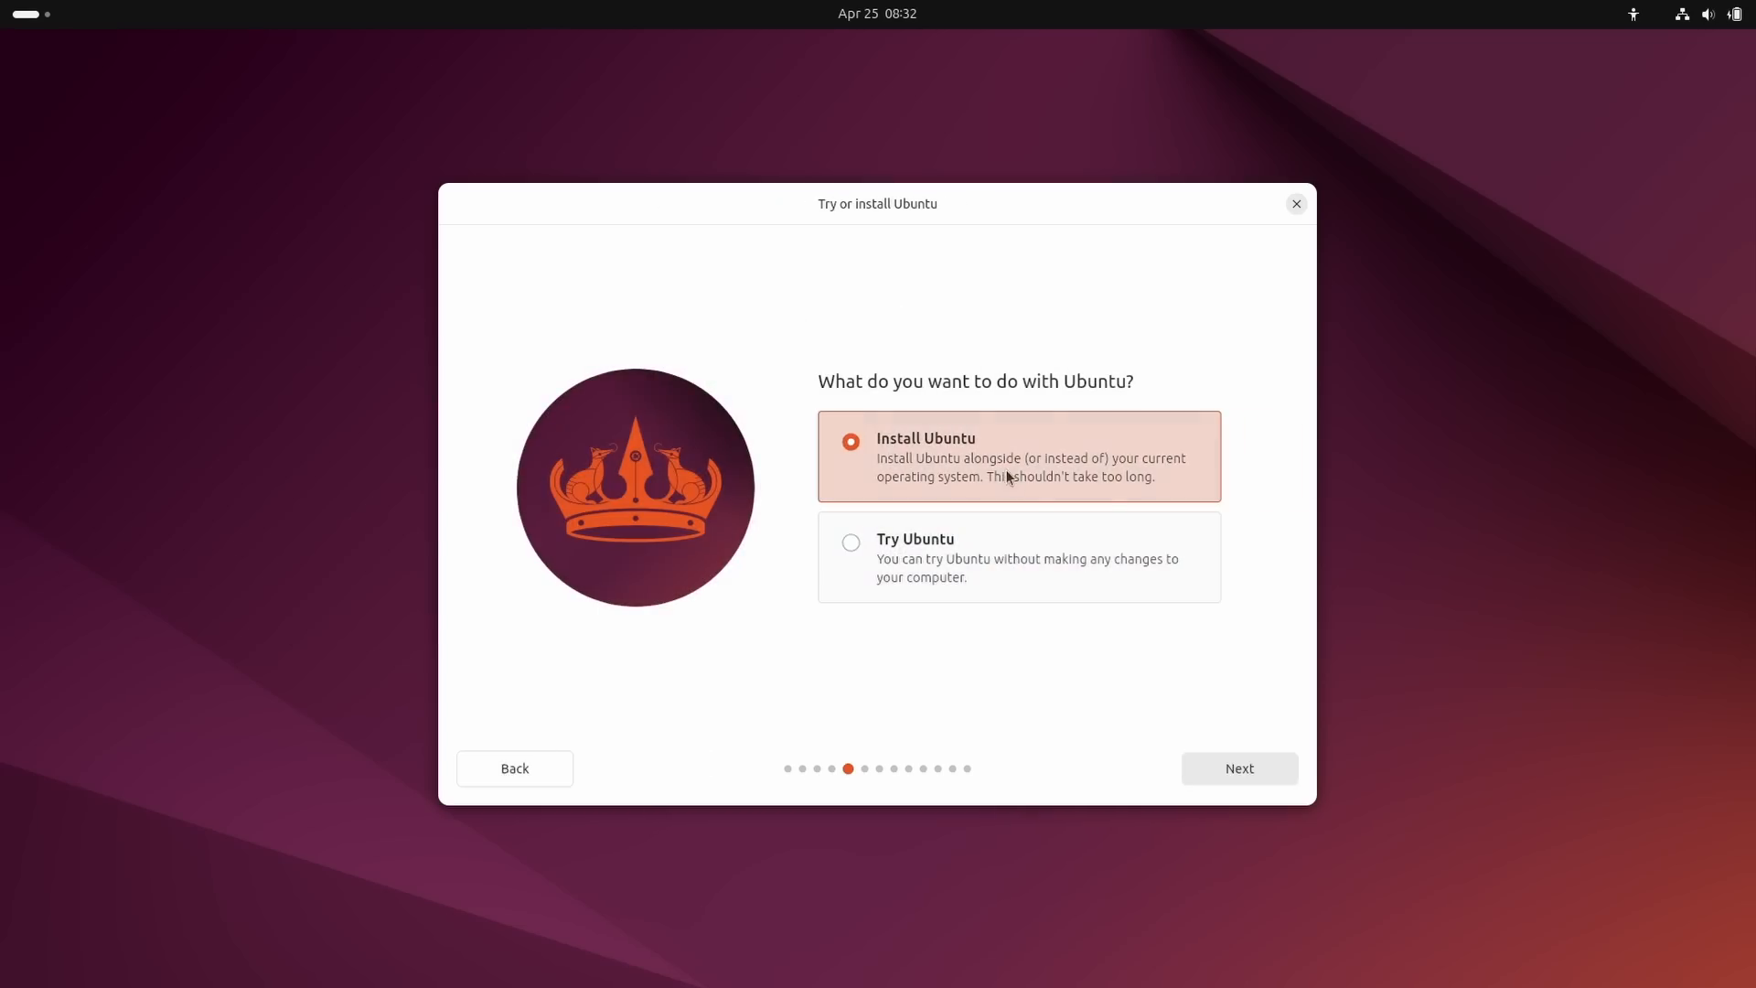
click(1237, 768)
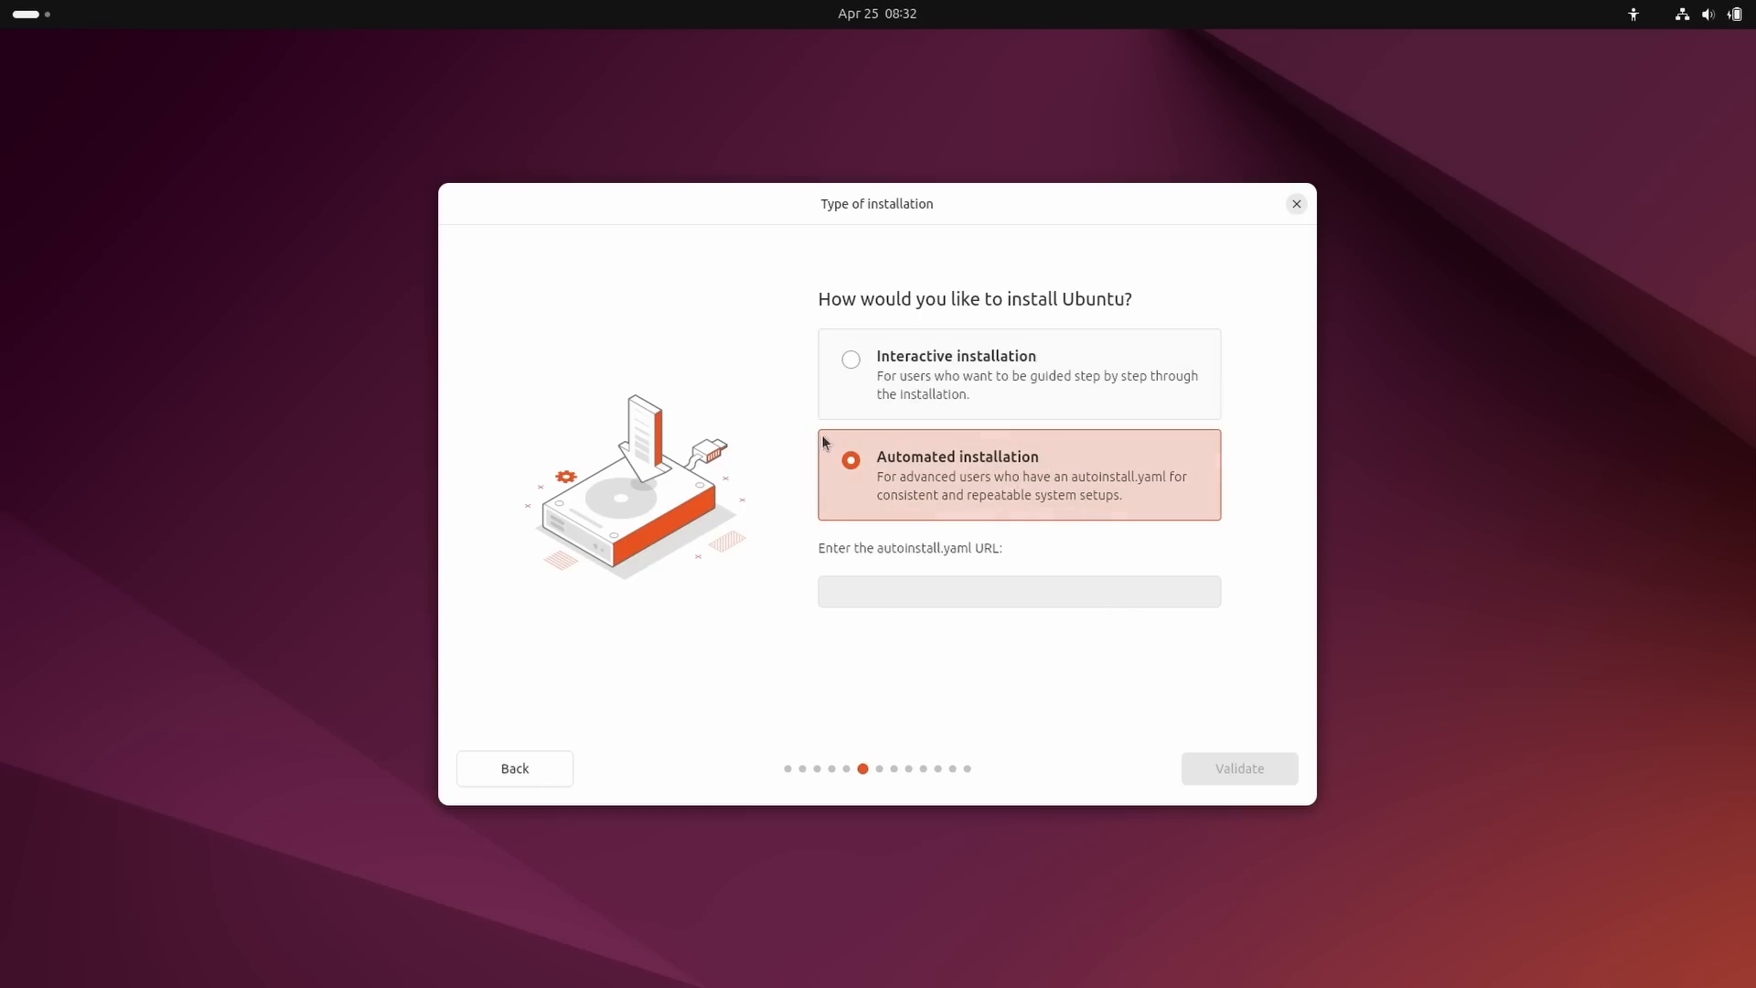
mouse_move(1000, 444)
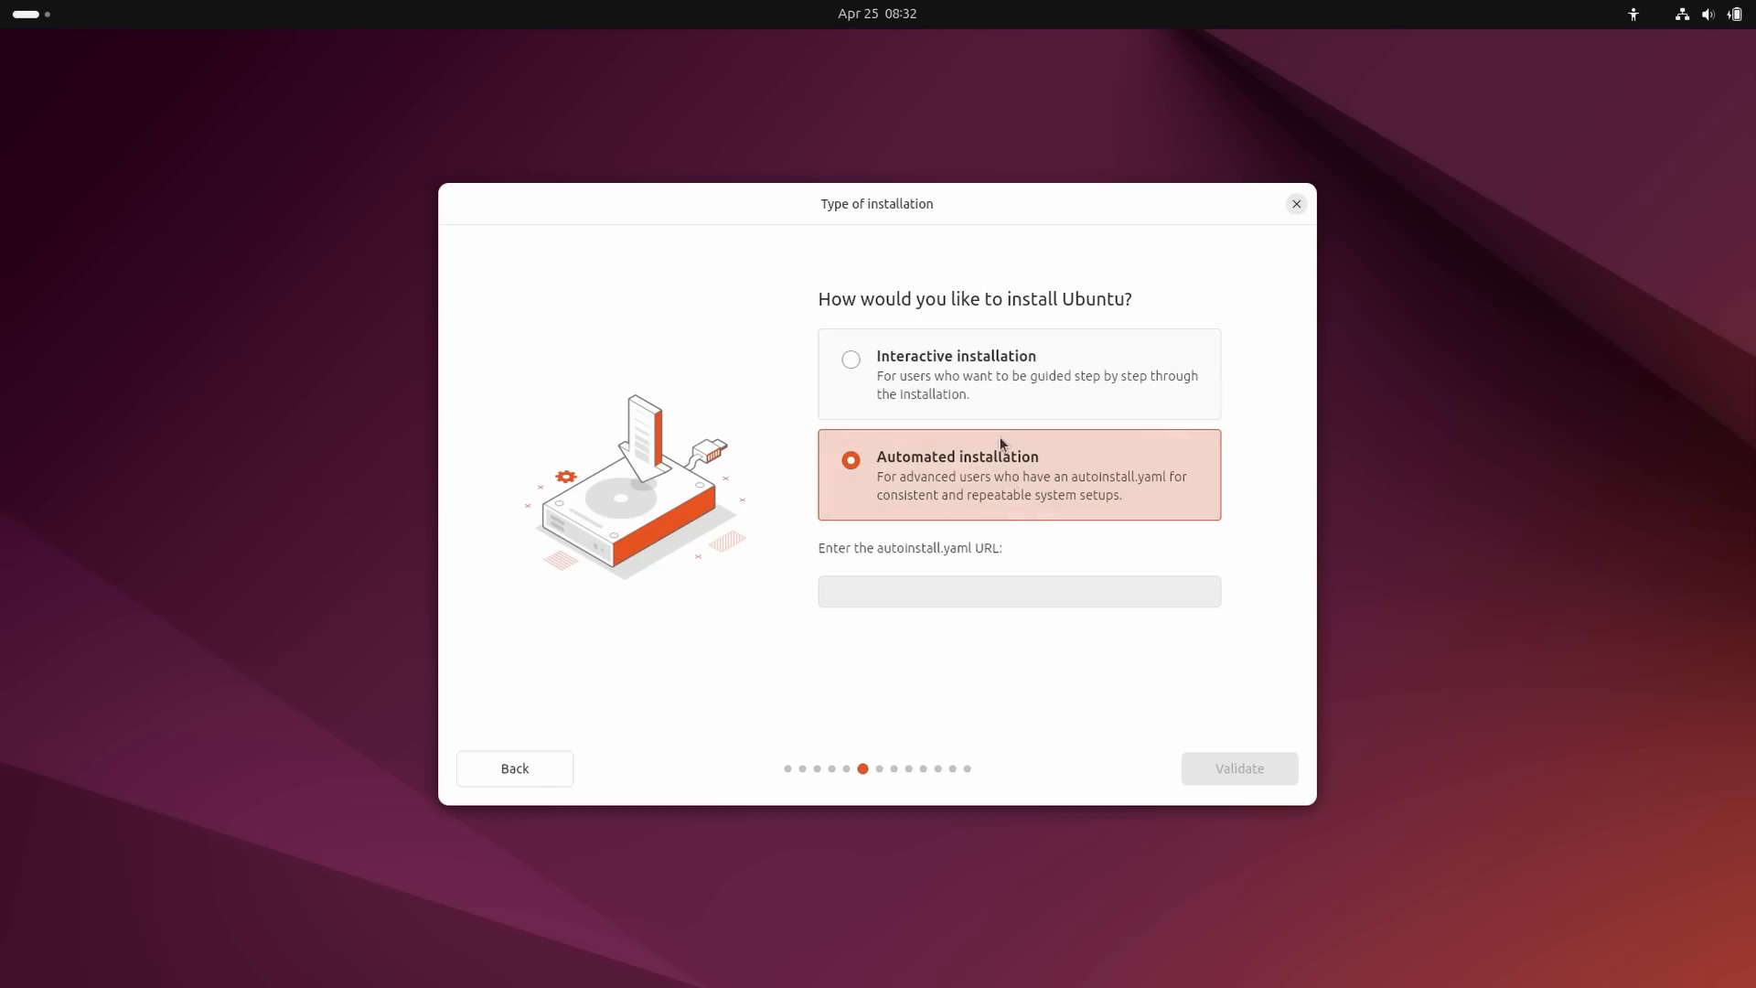
Choose interactive installation with extended apps, skip third-party software, and reach disk setup.
click(849, 359)
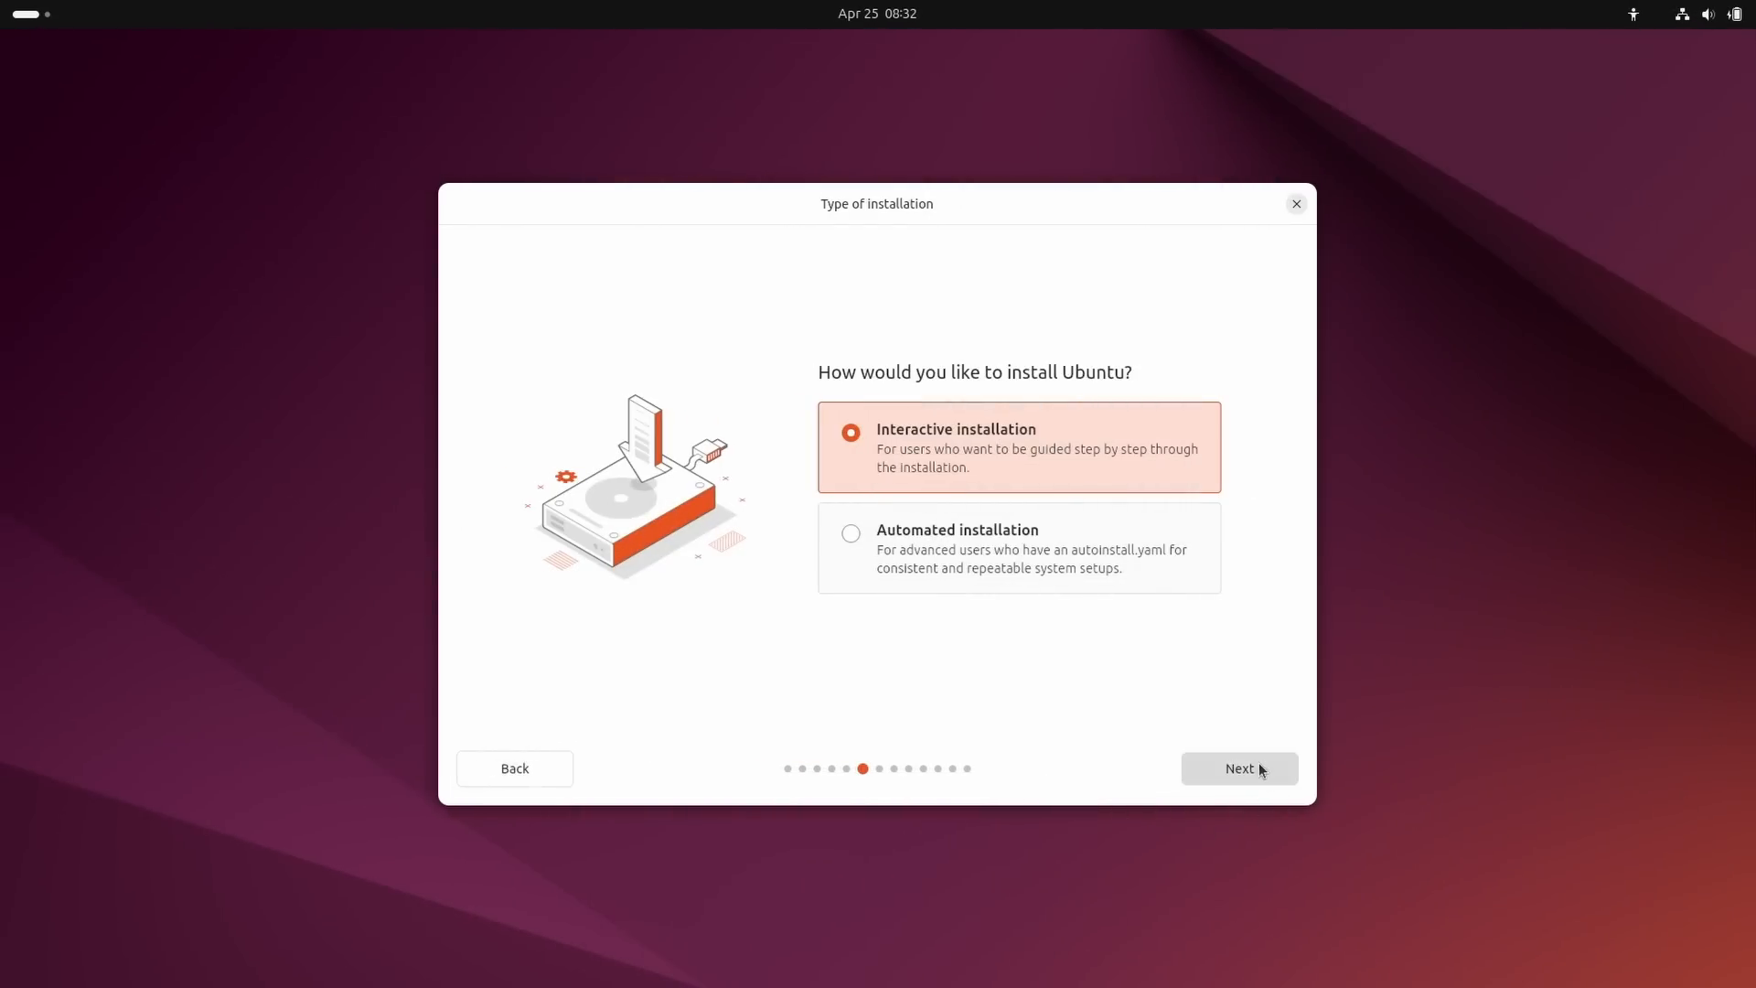
click(1238, 768)
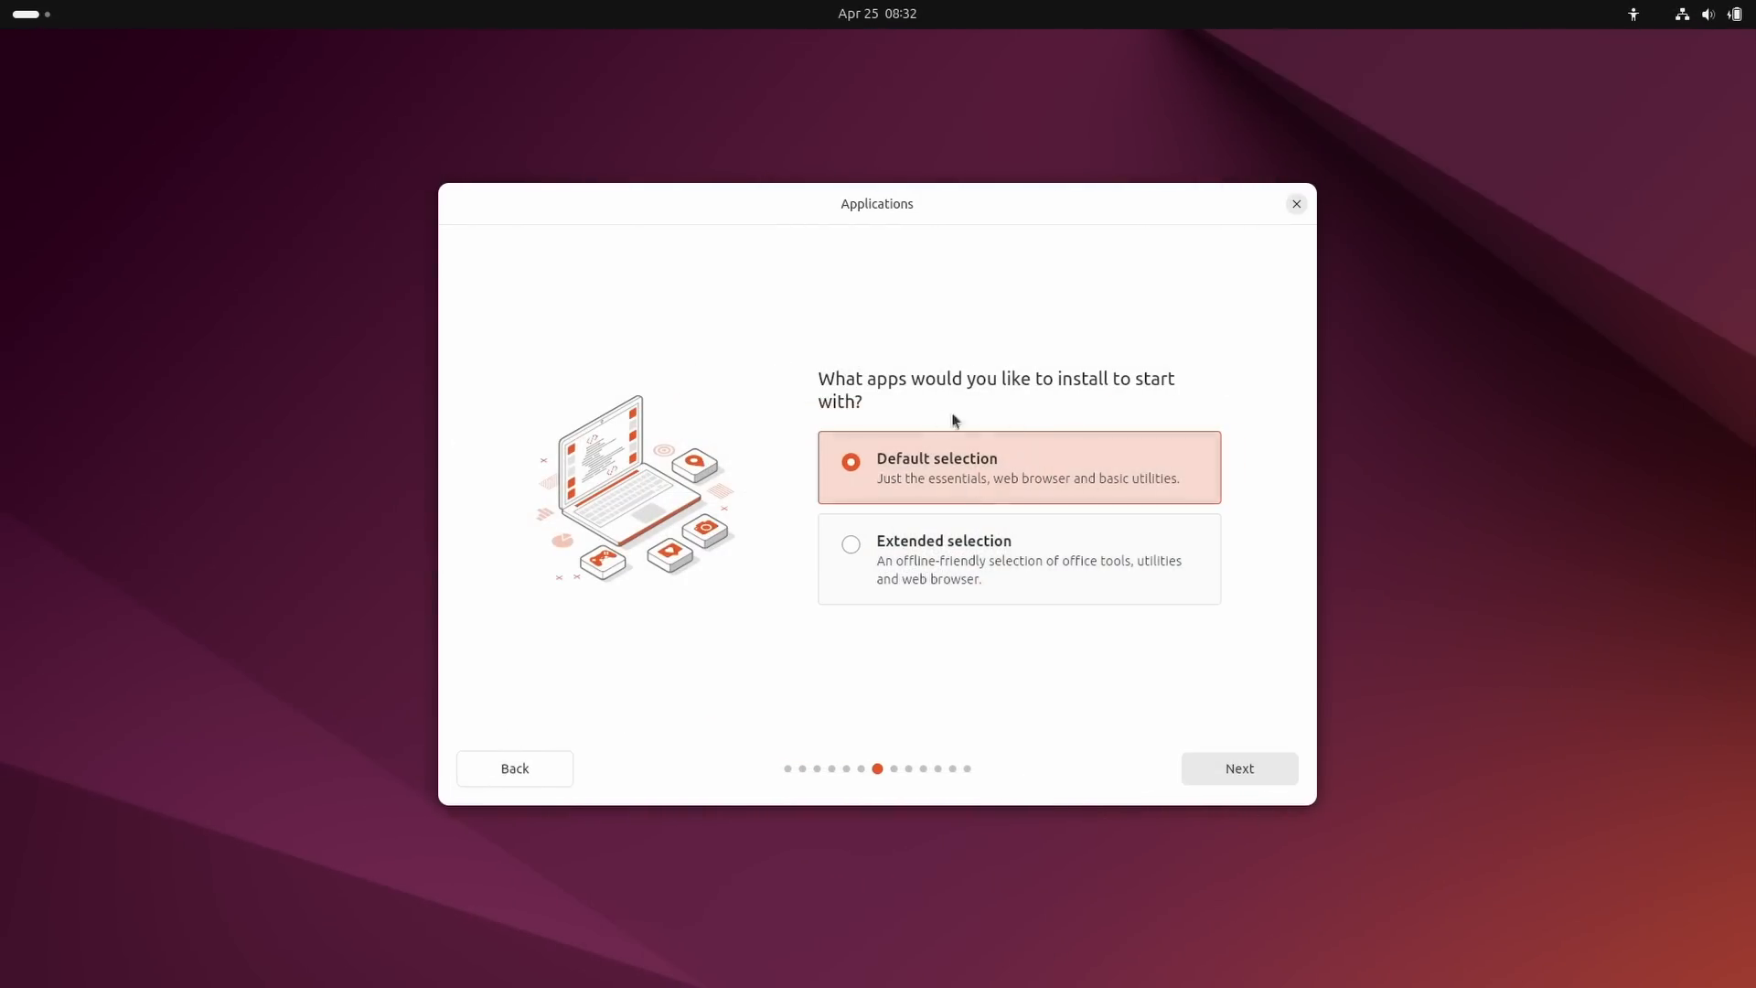
mouse_move(1195, 443)
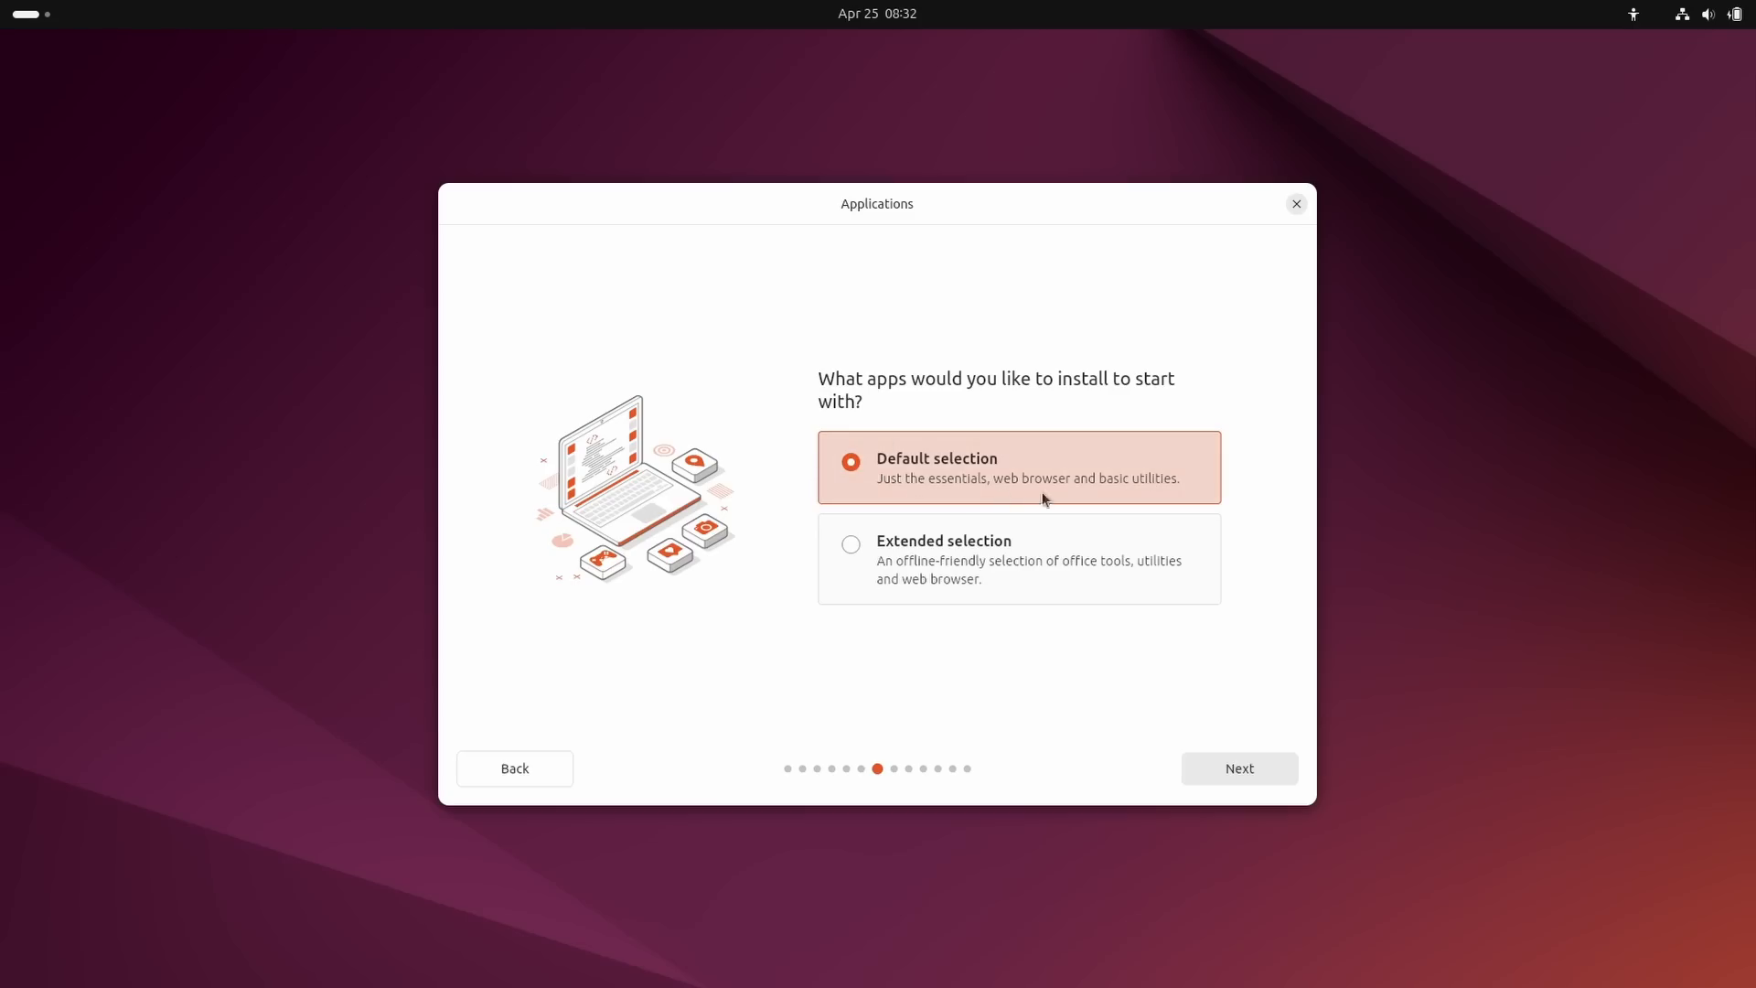
click(850, 544)
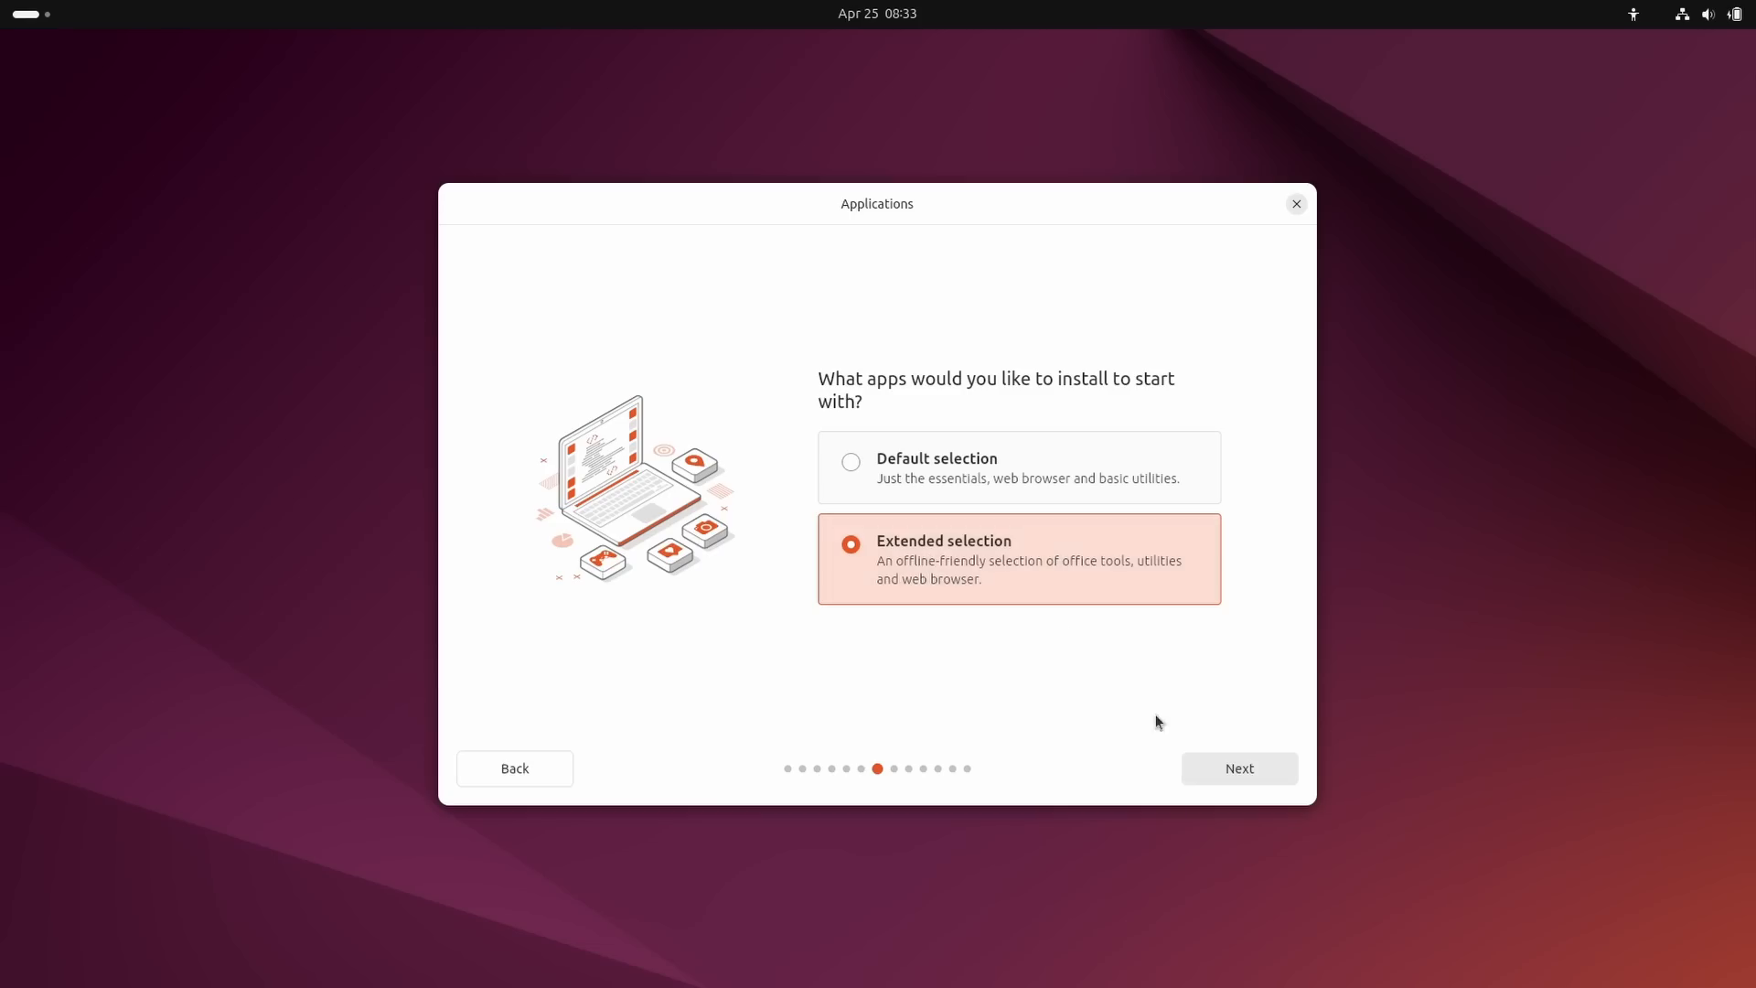
click(1237, 768)
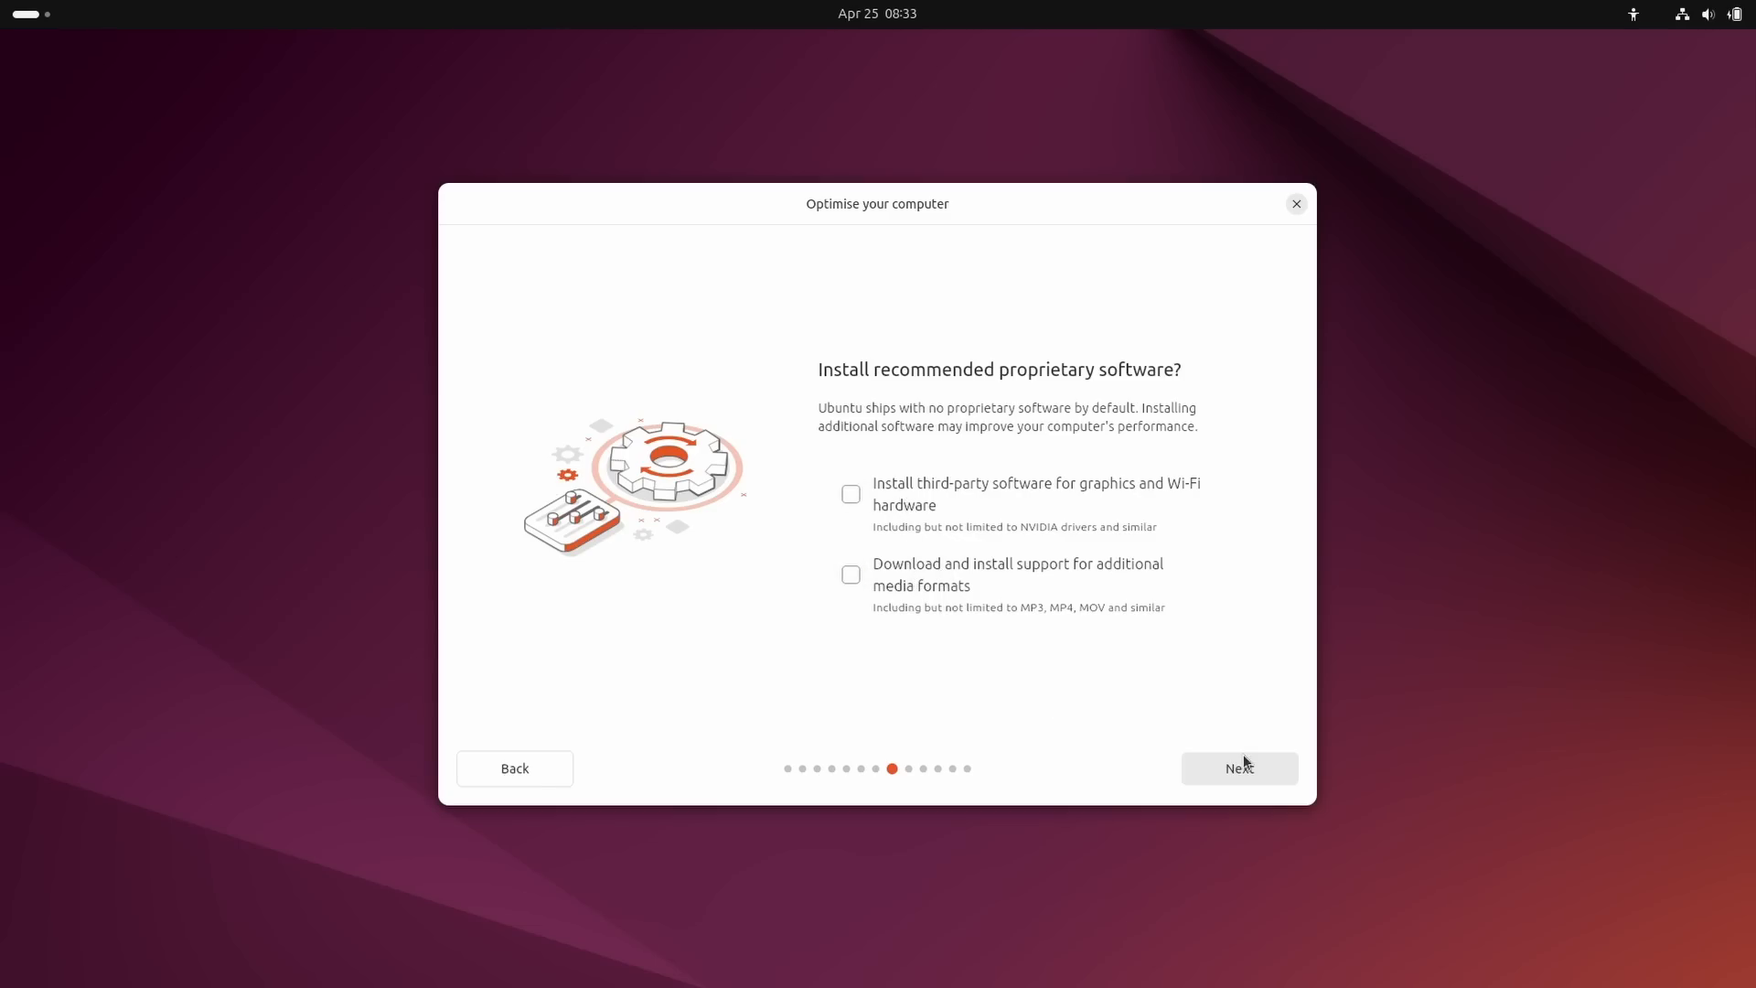
click(1238, 768)
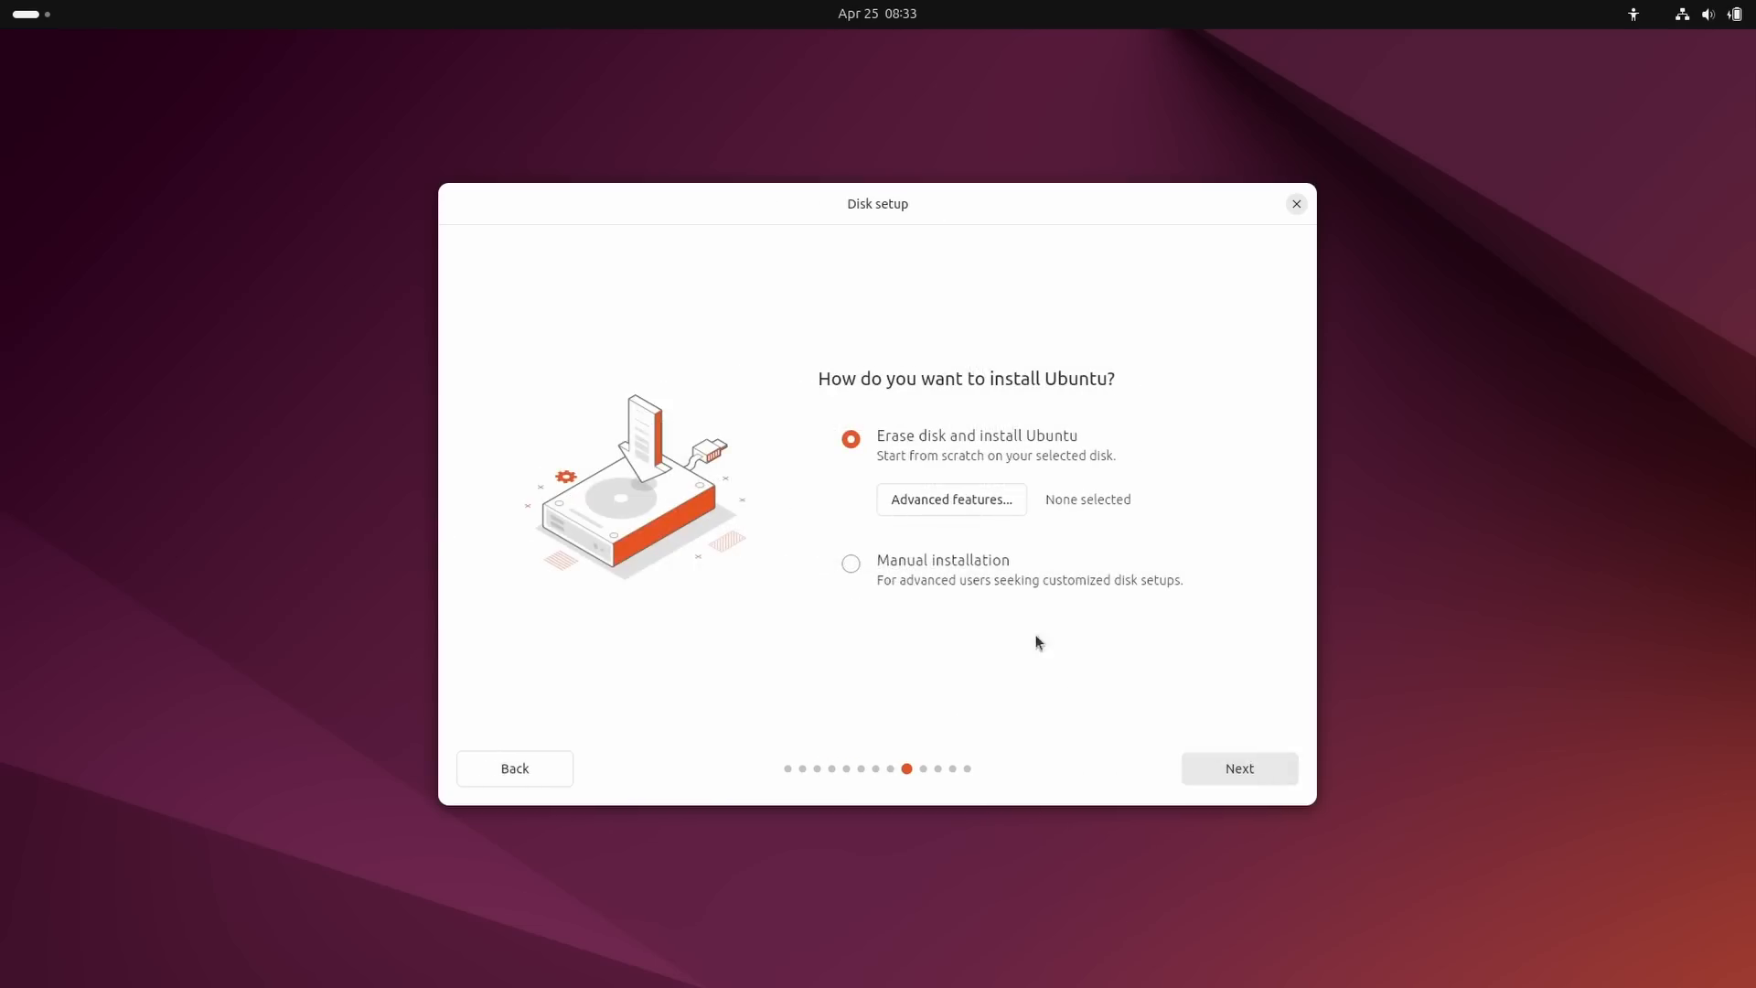
click(1237, 769)
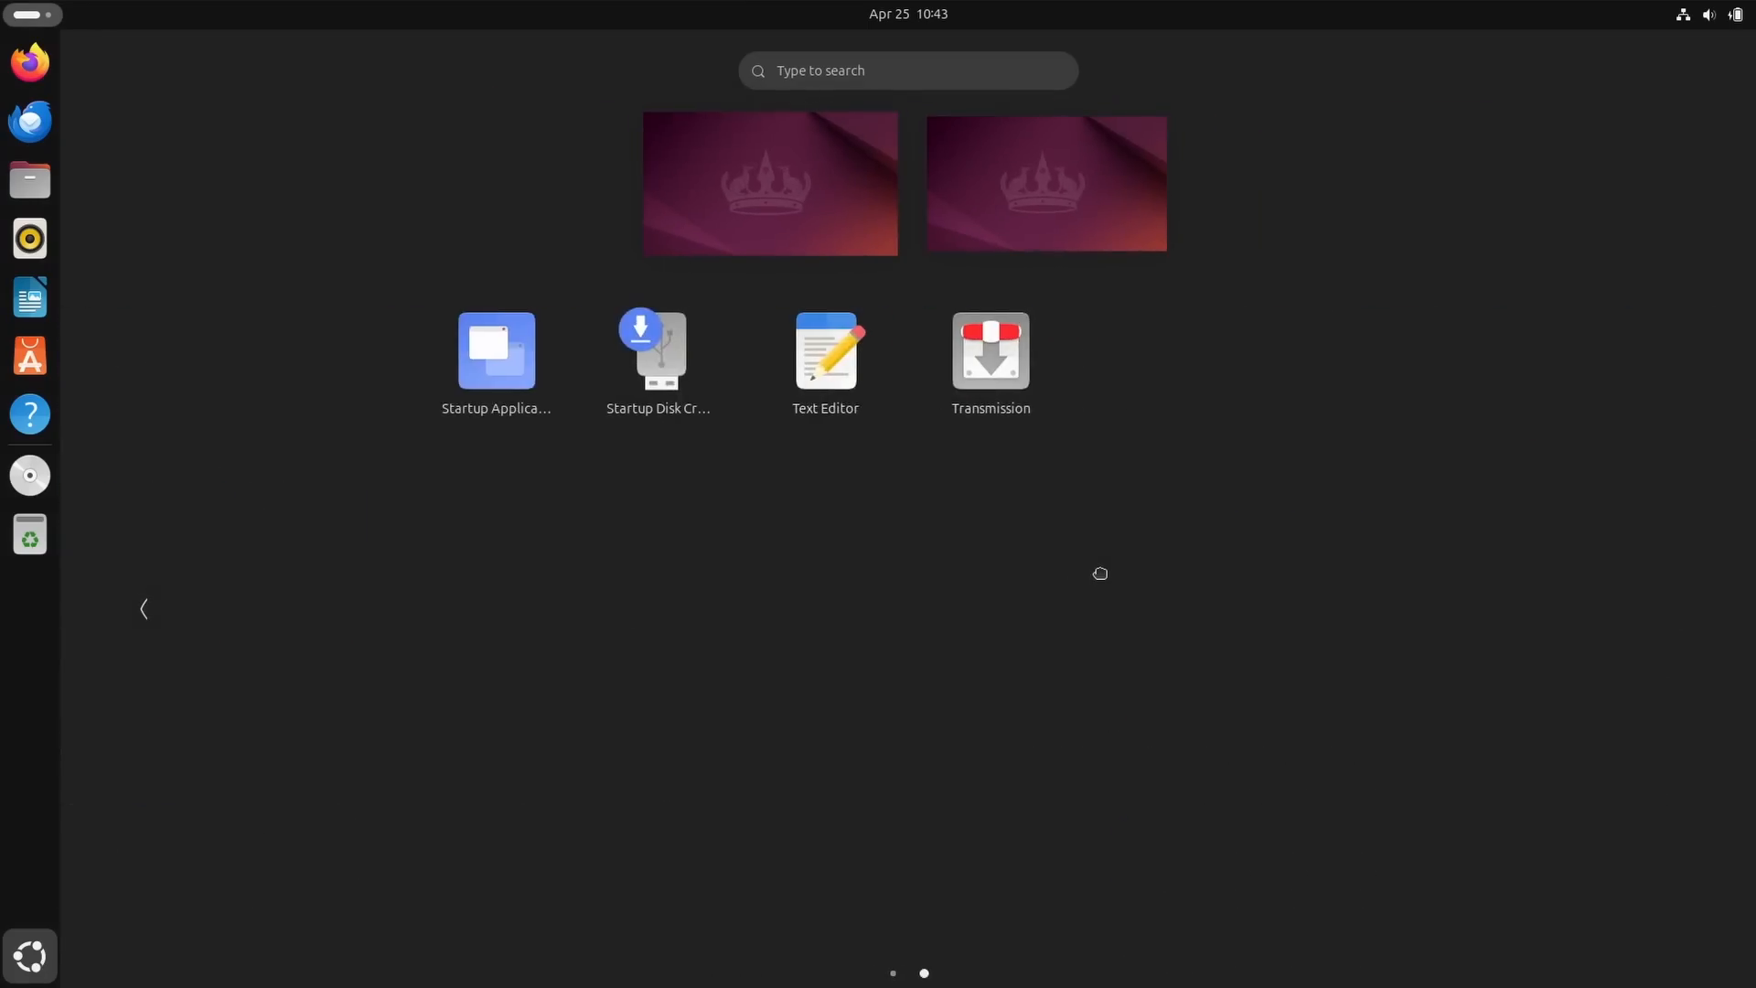
Return to the first app grid page and search the overview for 'c' and 'snaps'.
click(143, 608)
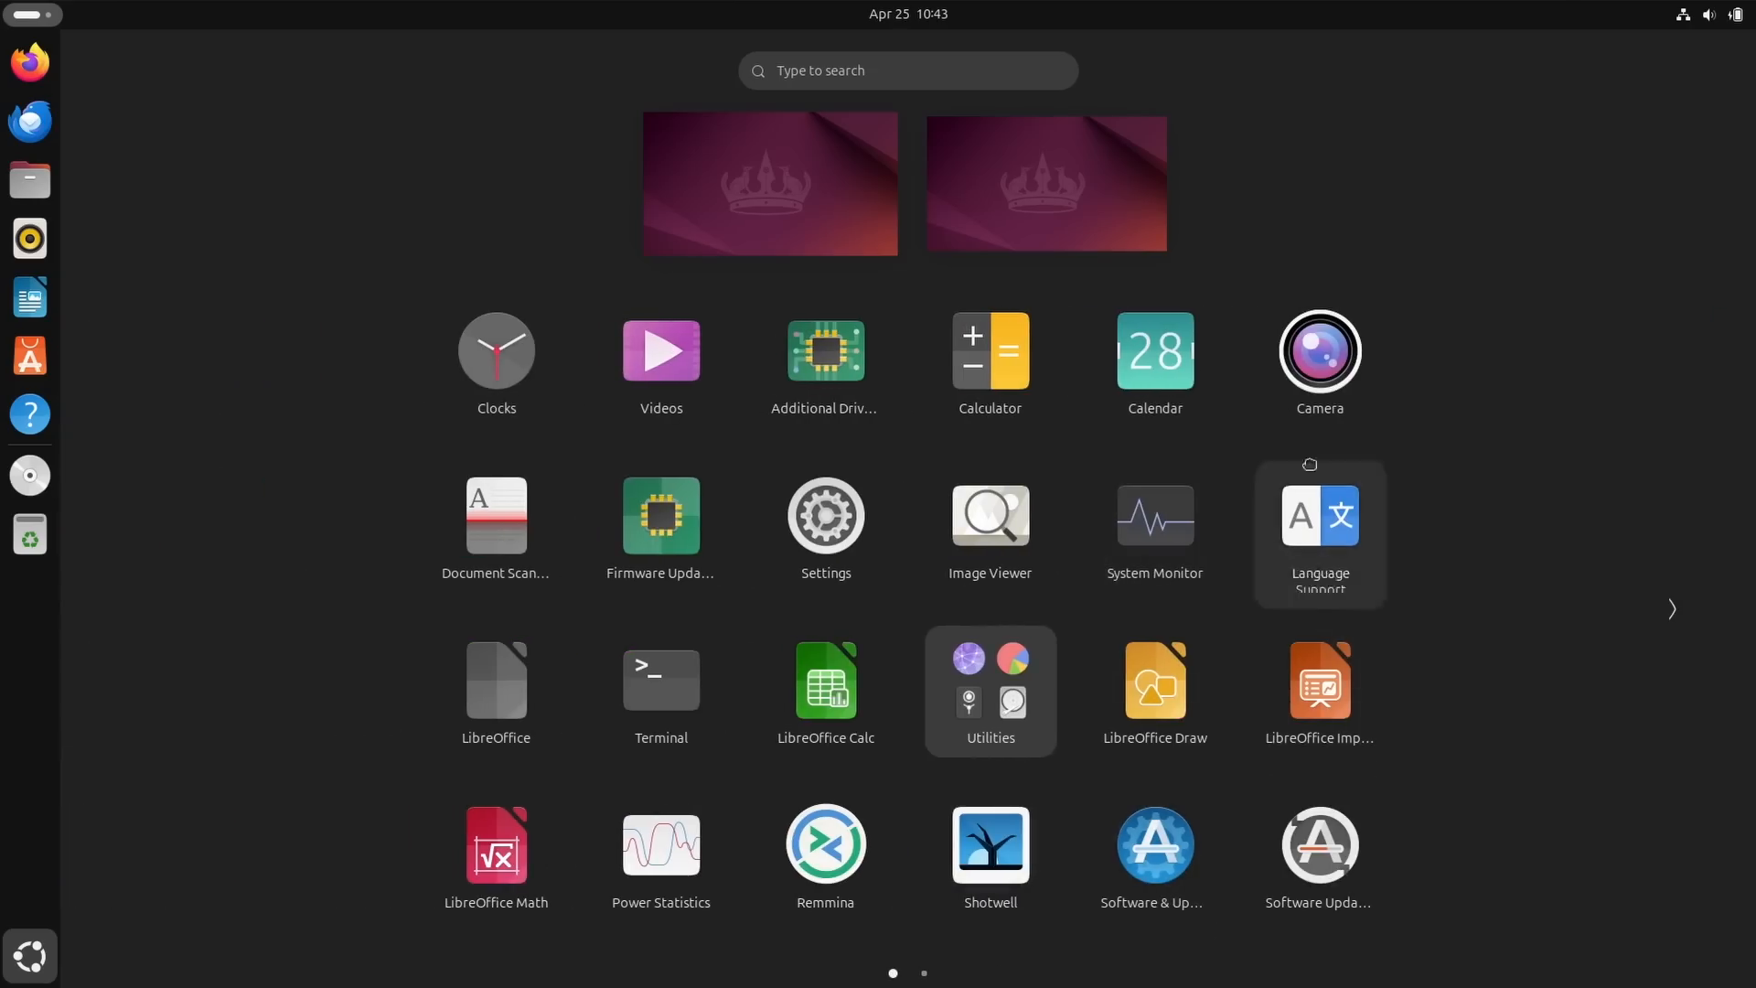
text(c)
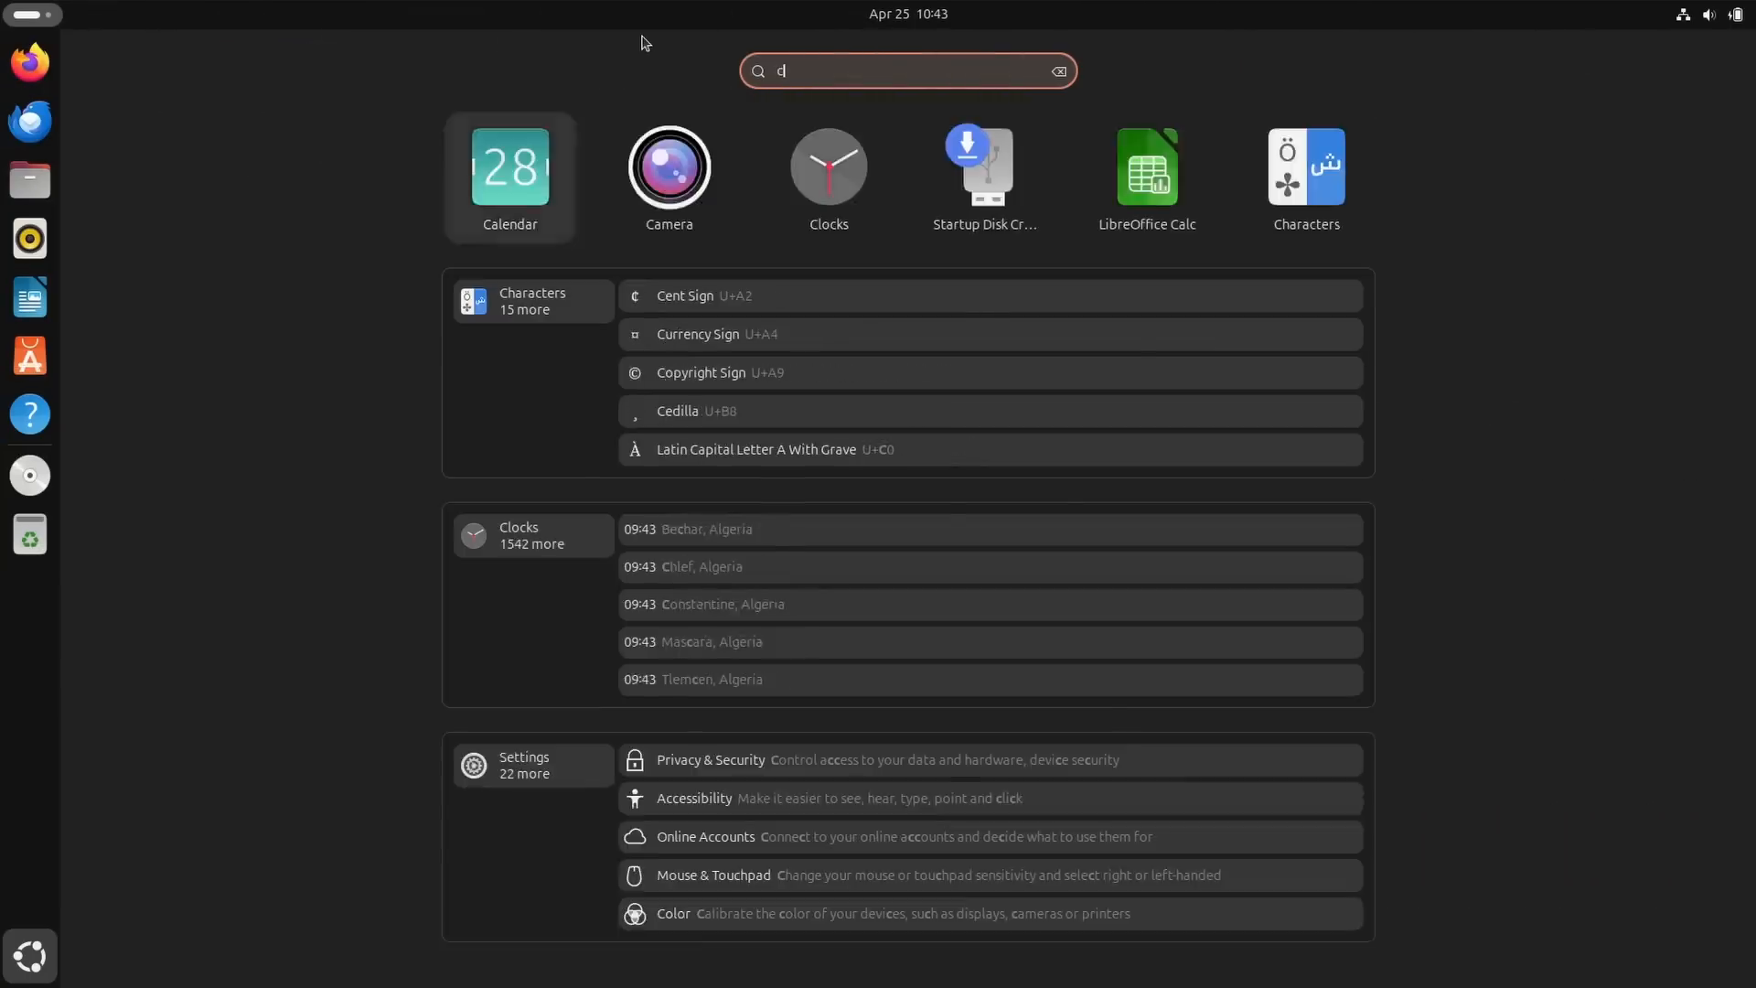
text(snaps)
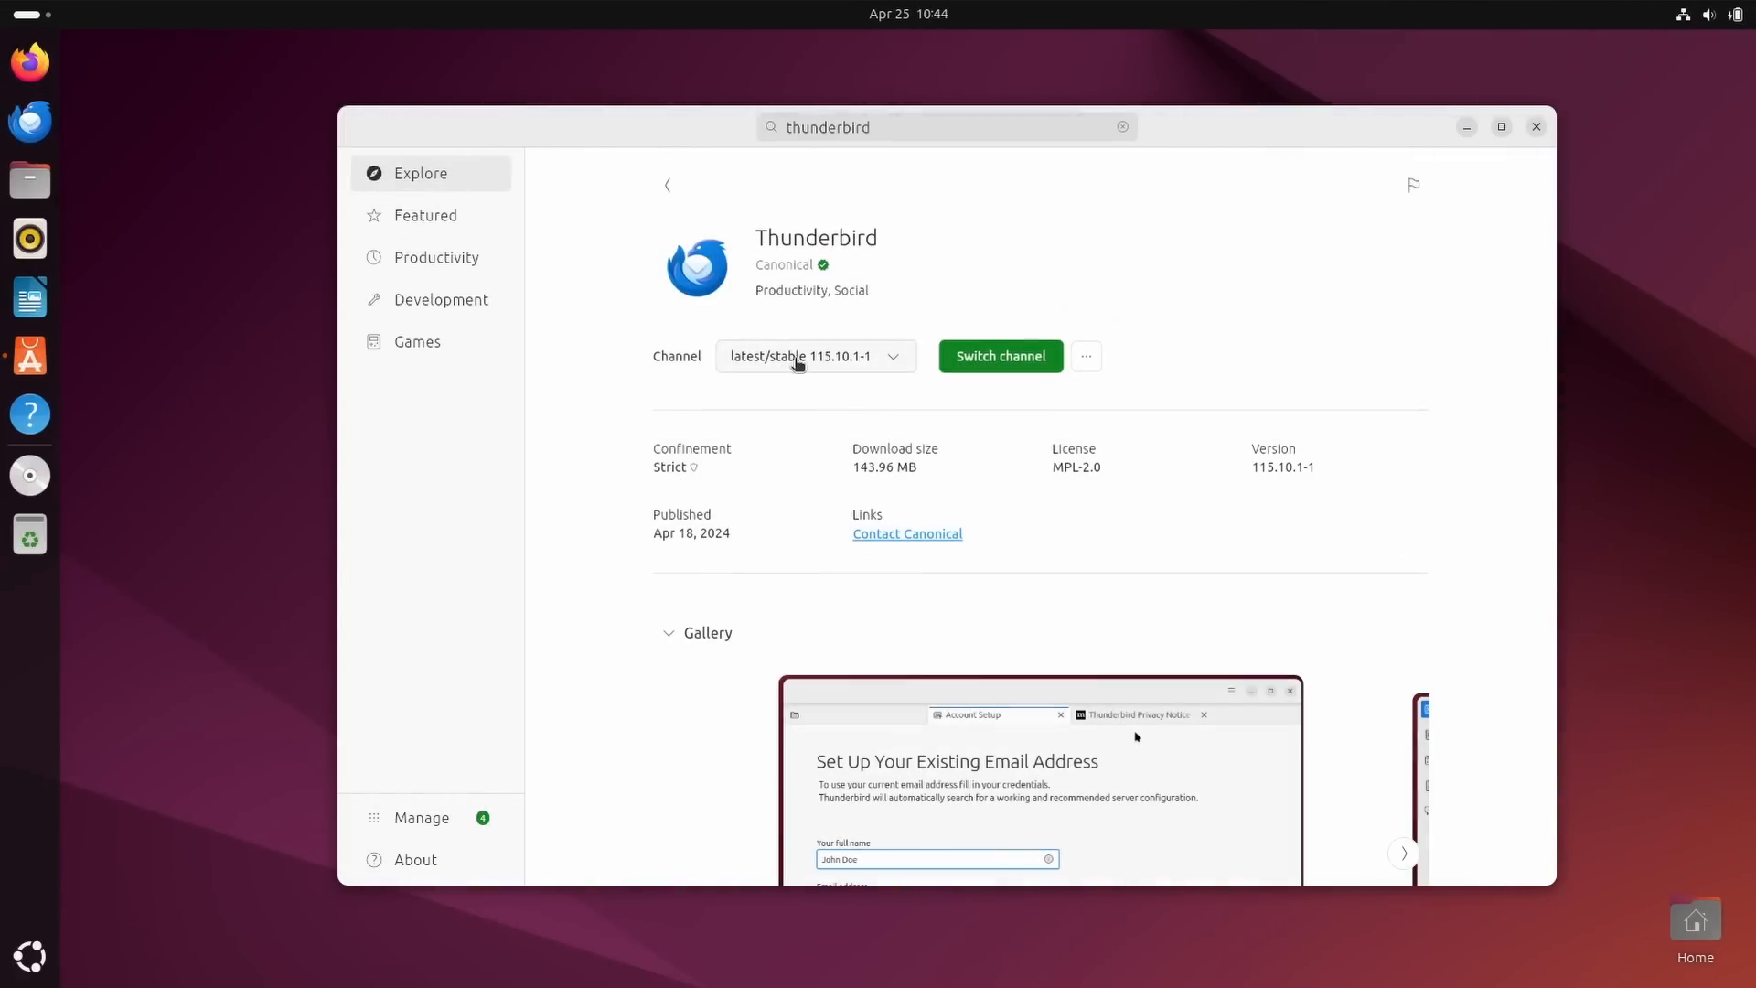
Switch Thunderbird to the latest/beta channel and filter search results to Snap packages.
click(813, 356)
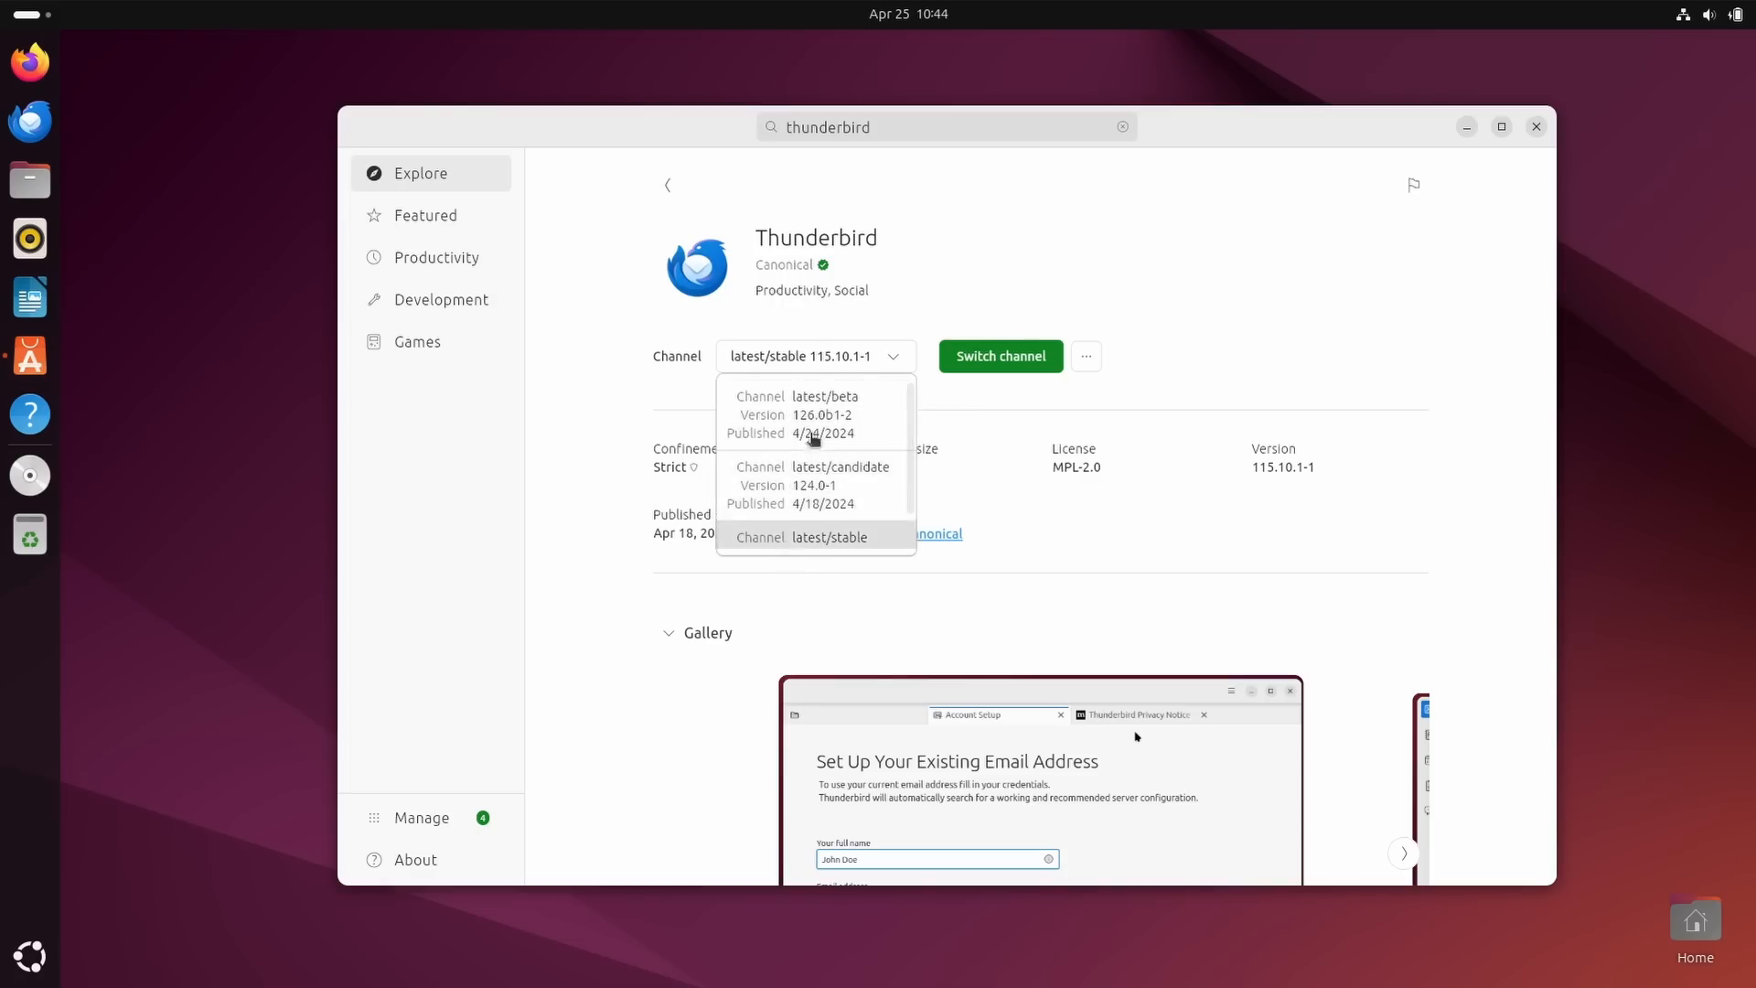
click(828, 209)
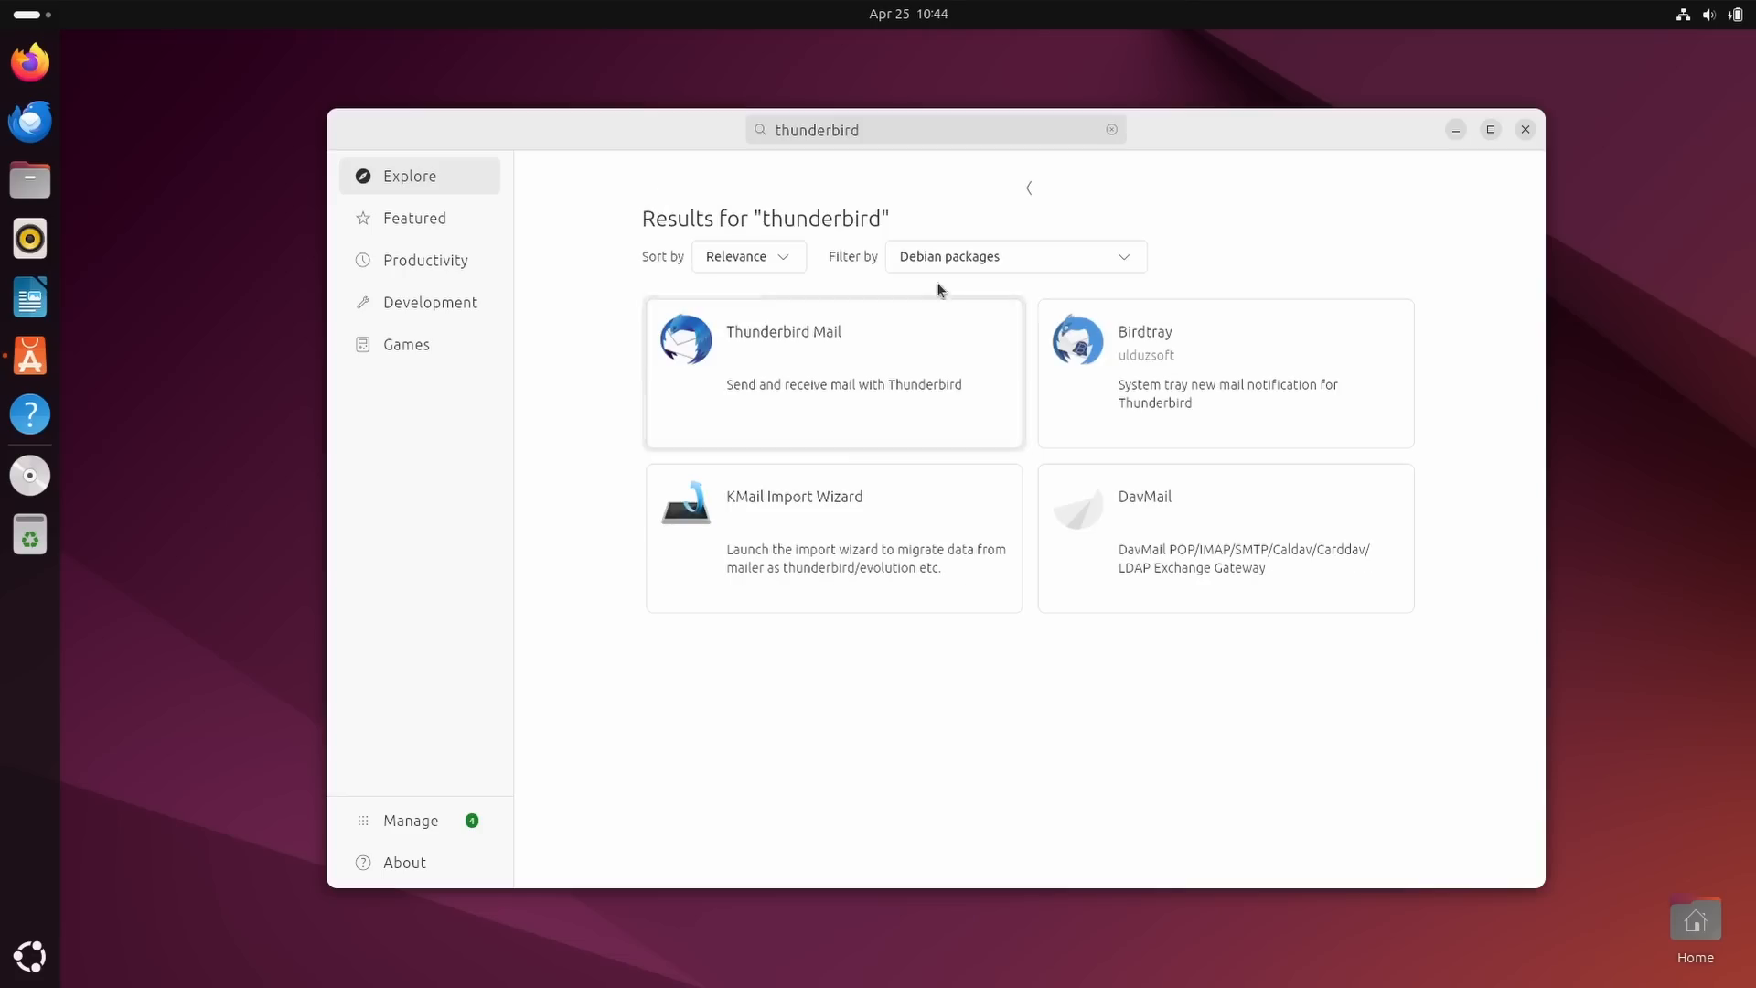
click(1011, 255)
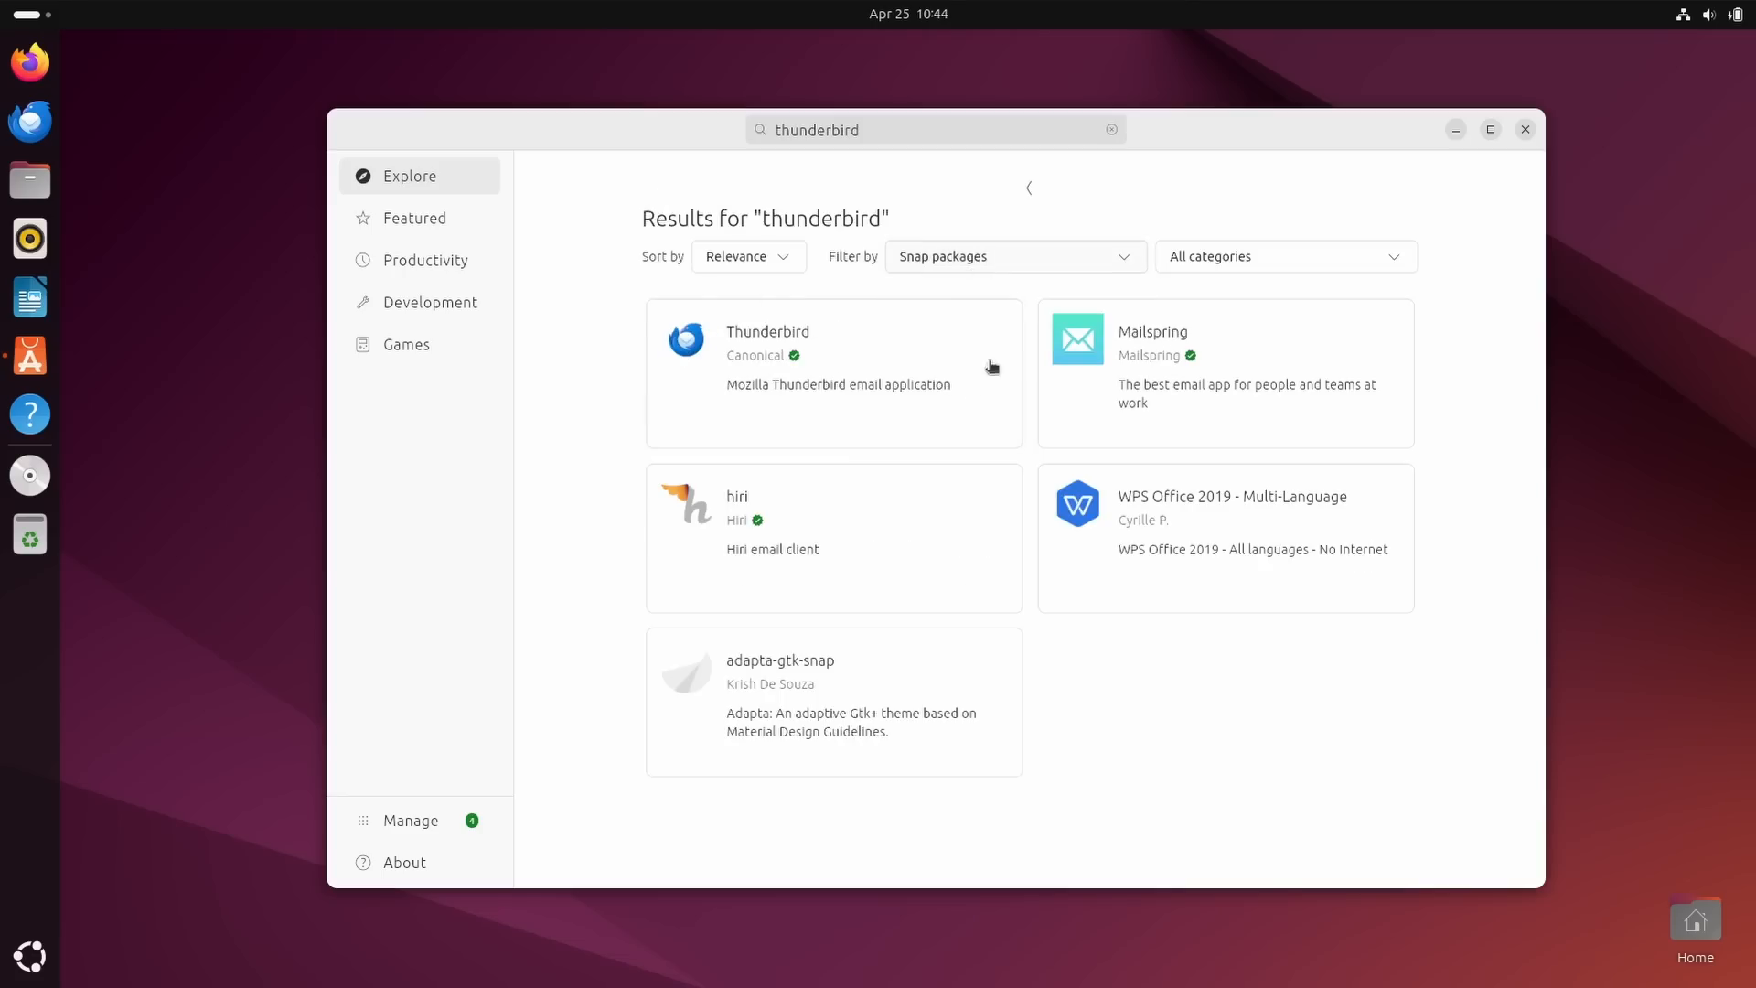
click(769, 331)
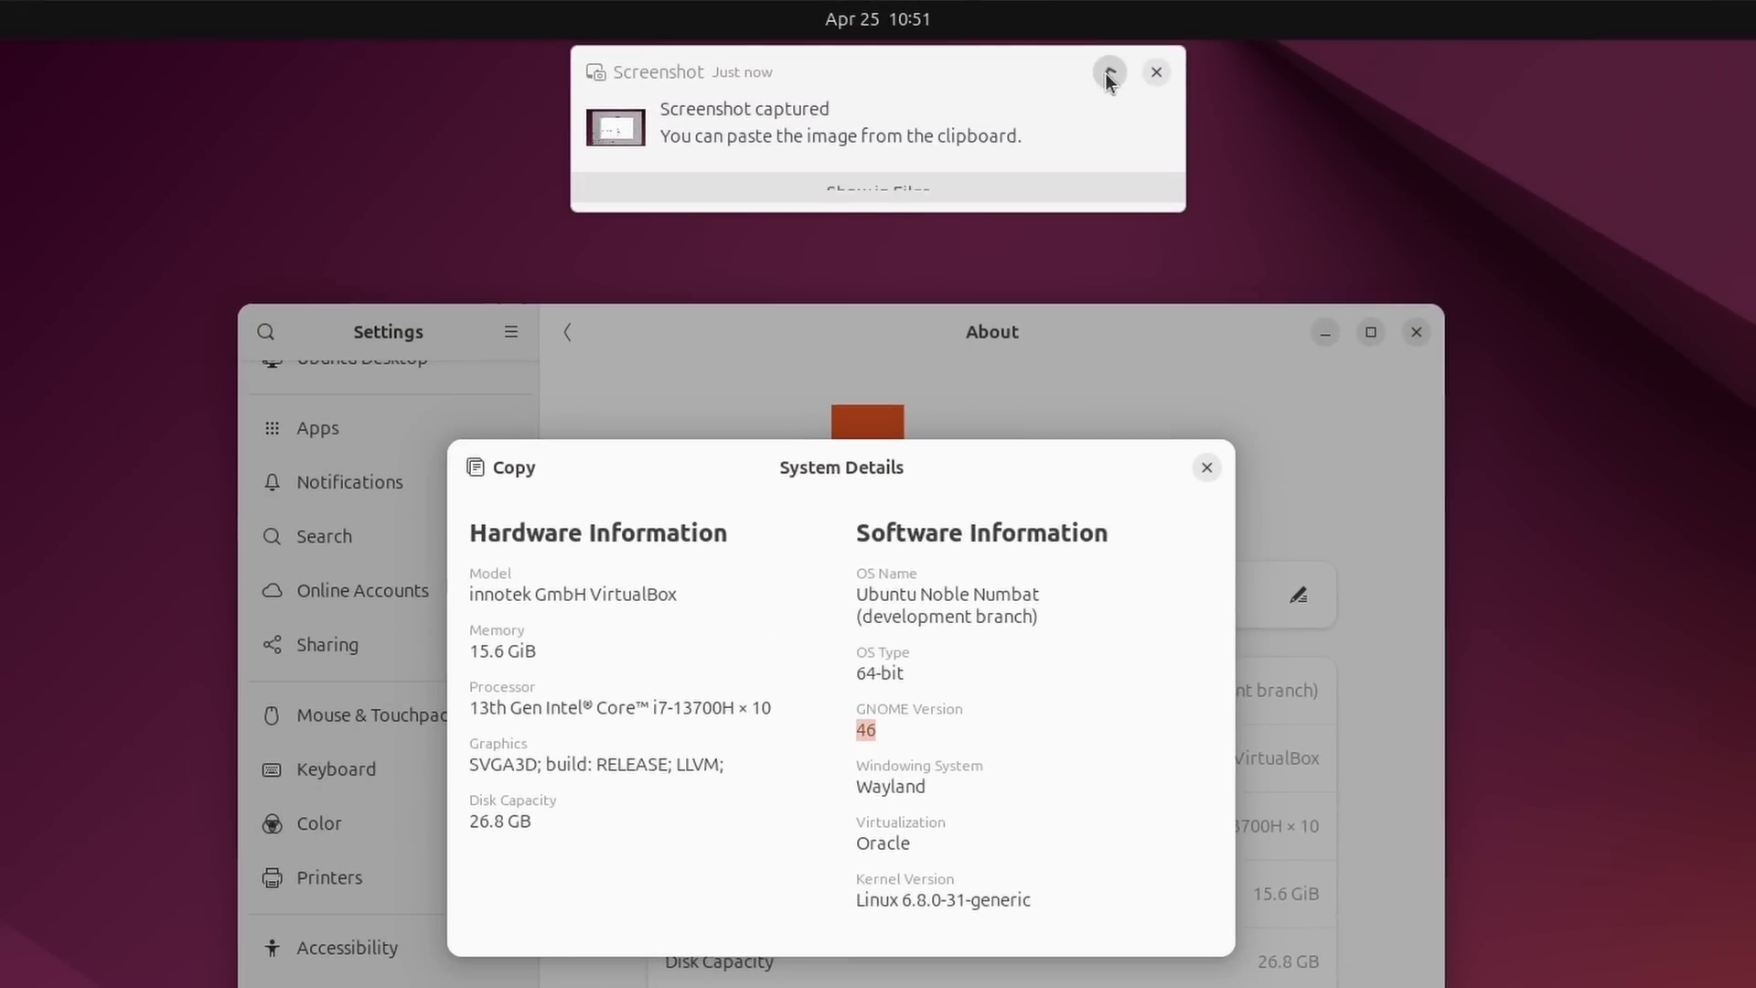
click(1108, 72)
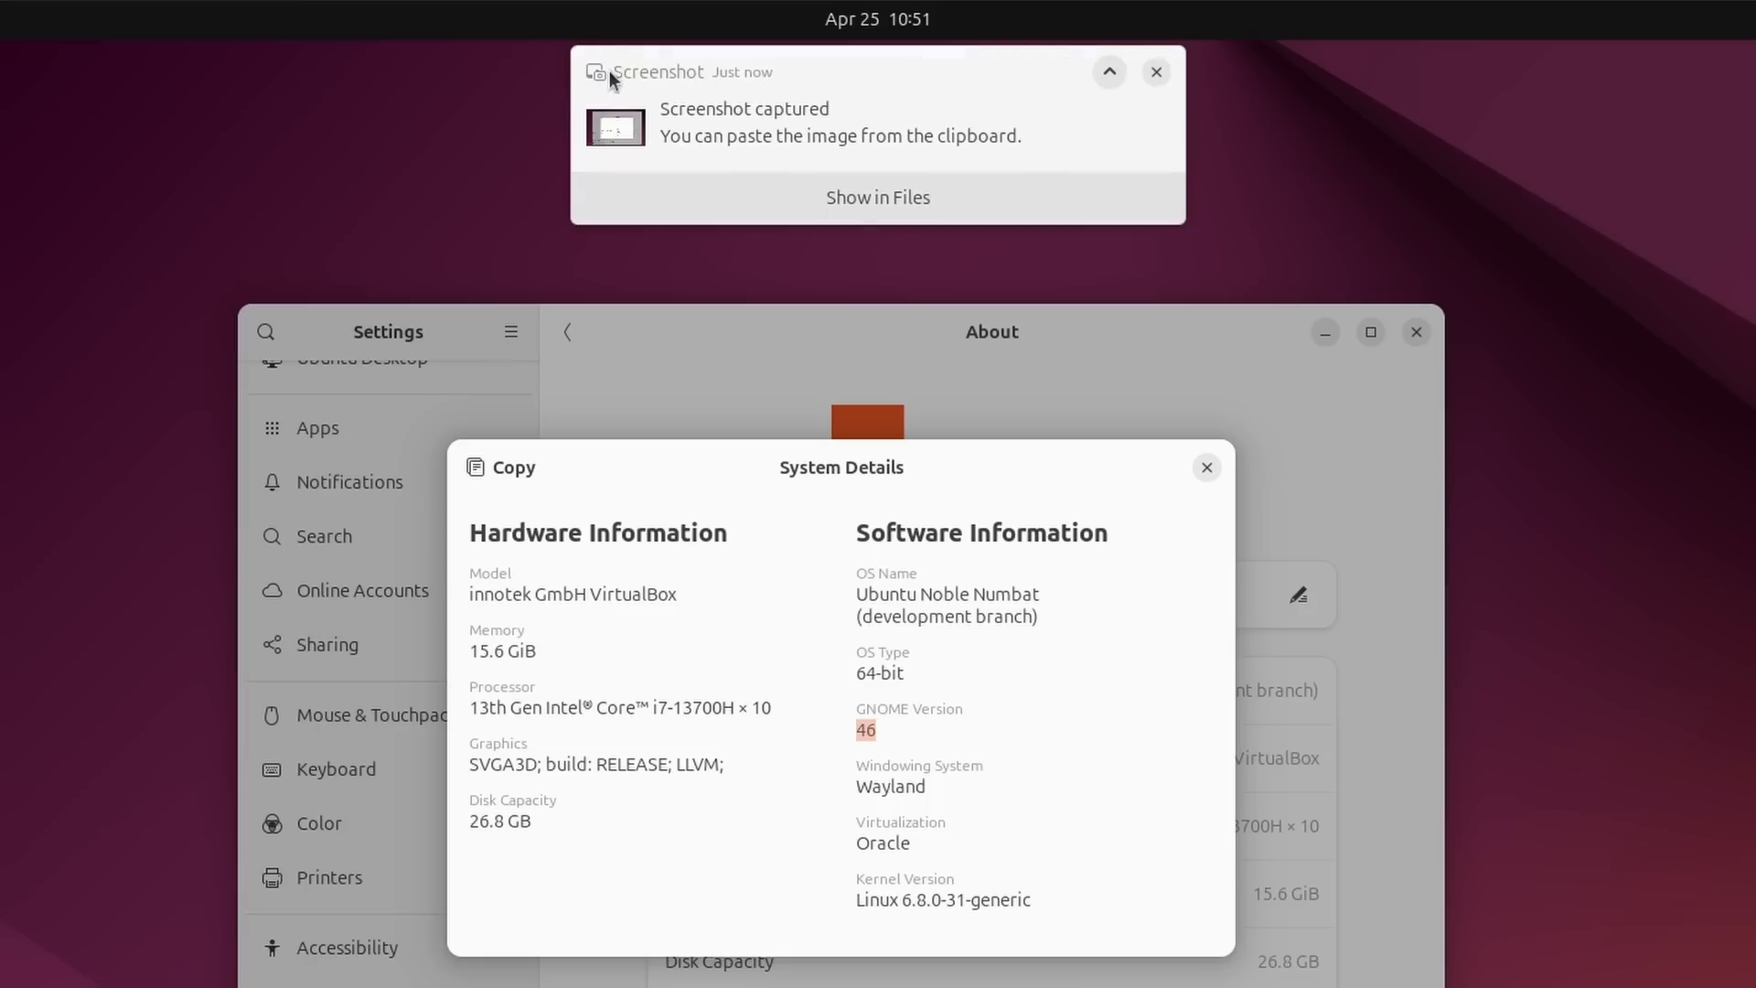
mouse_move(1103, 135)
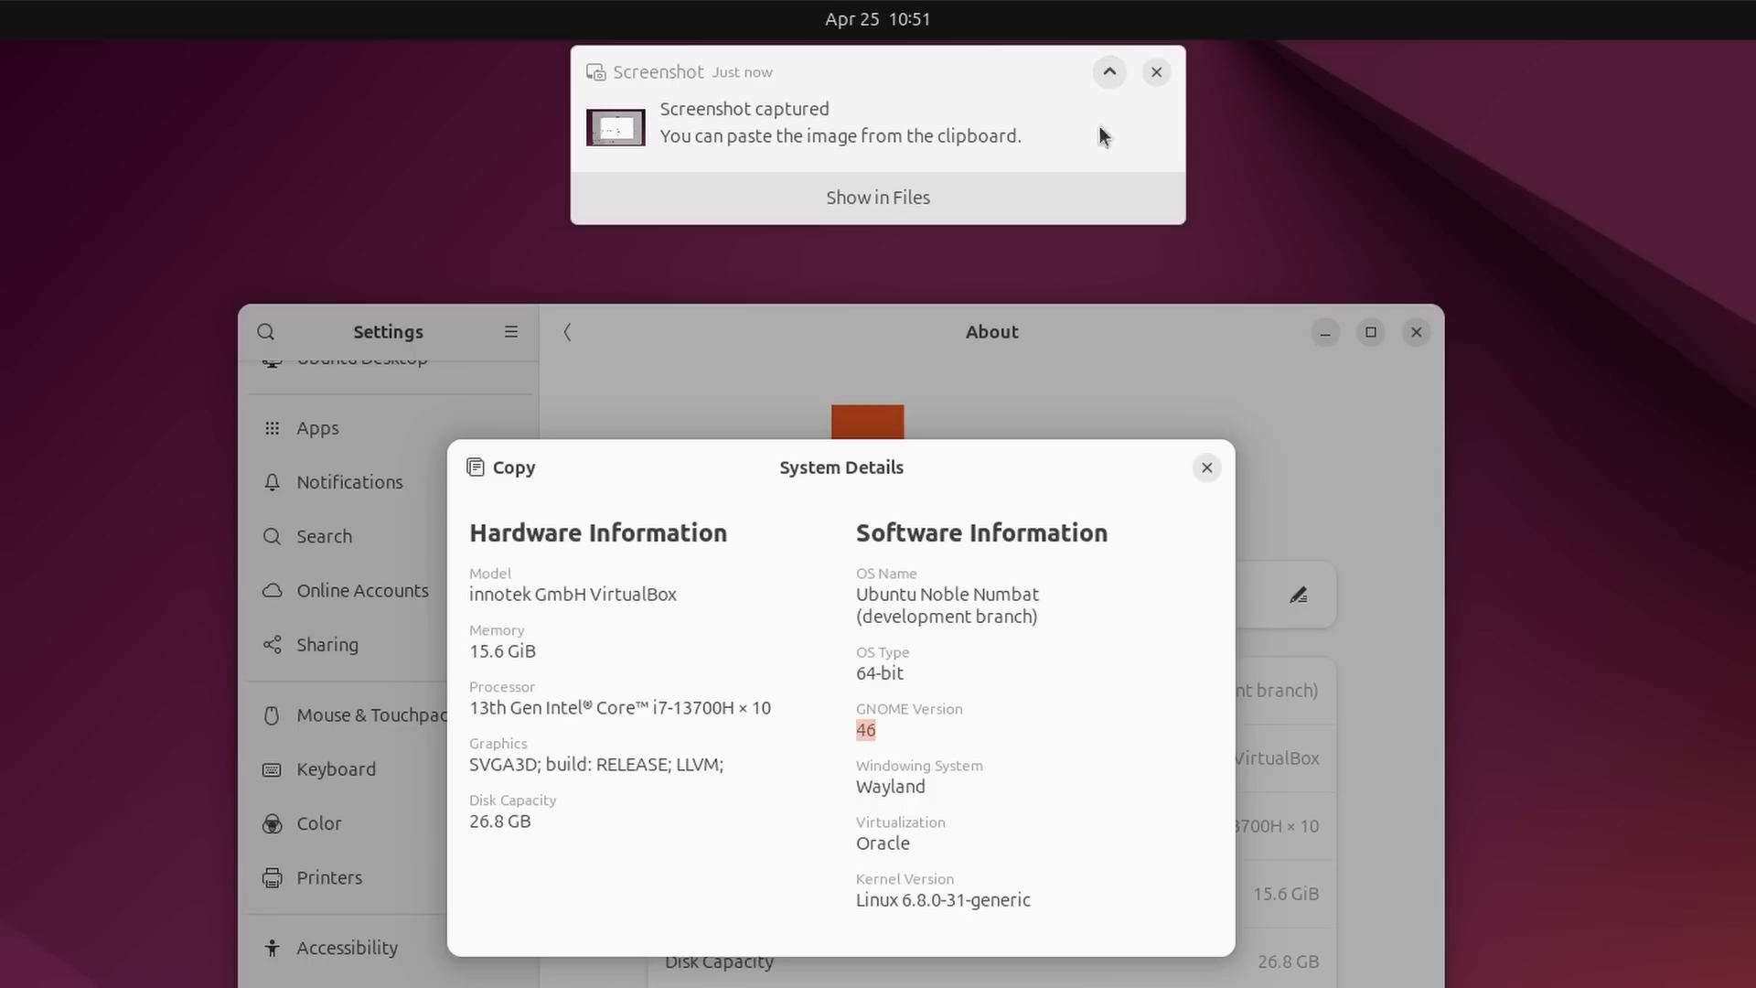
click(1107, 71)
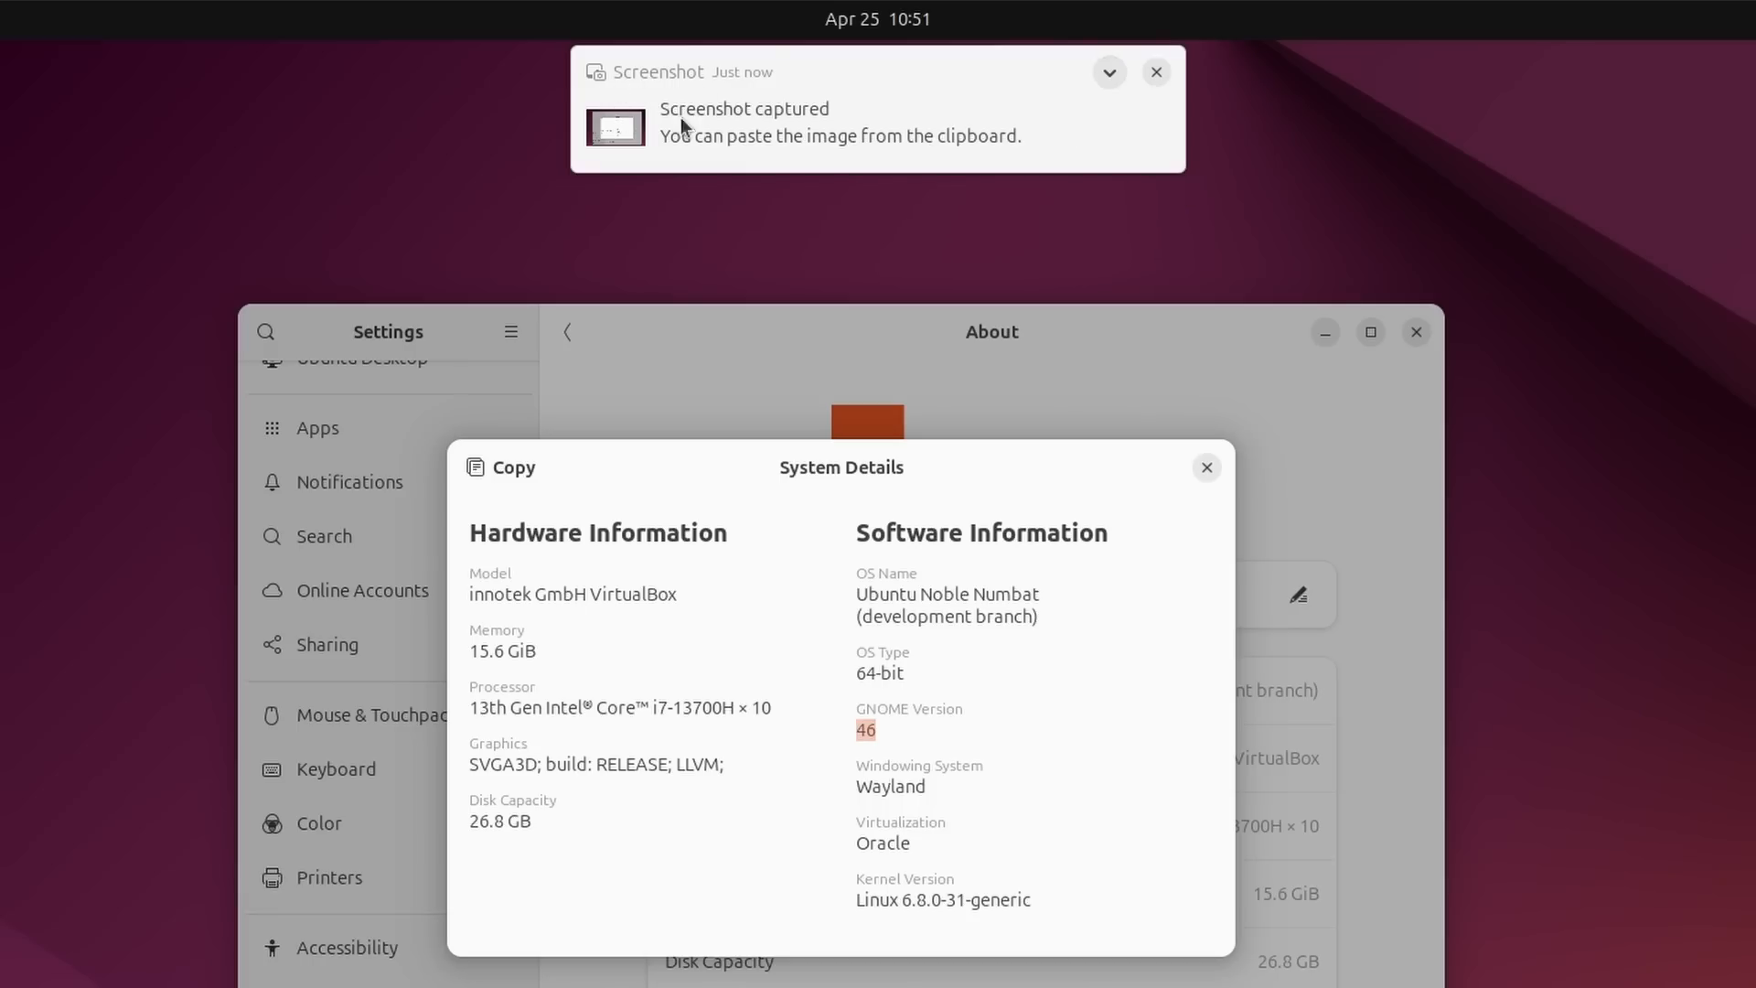
mouse_move(1047, 120)
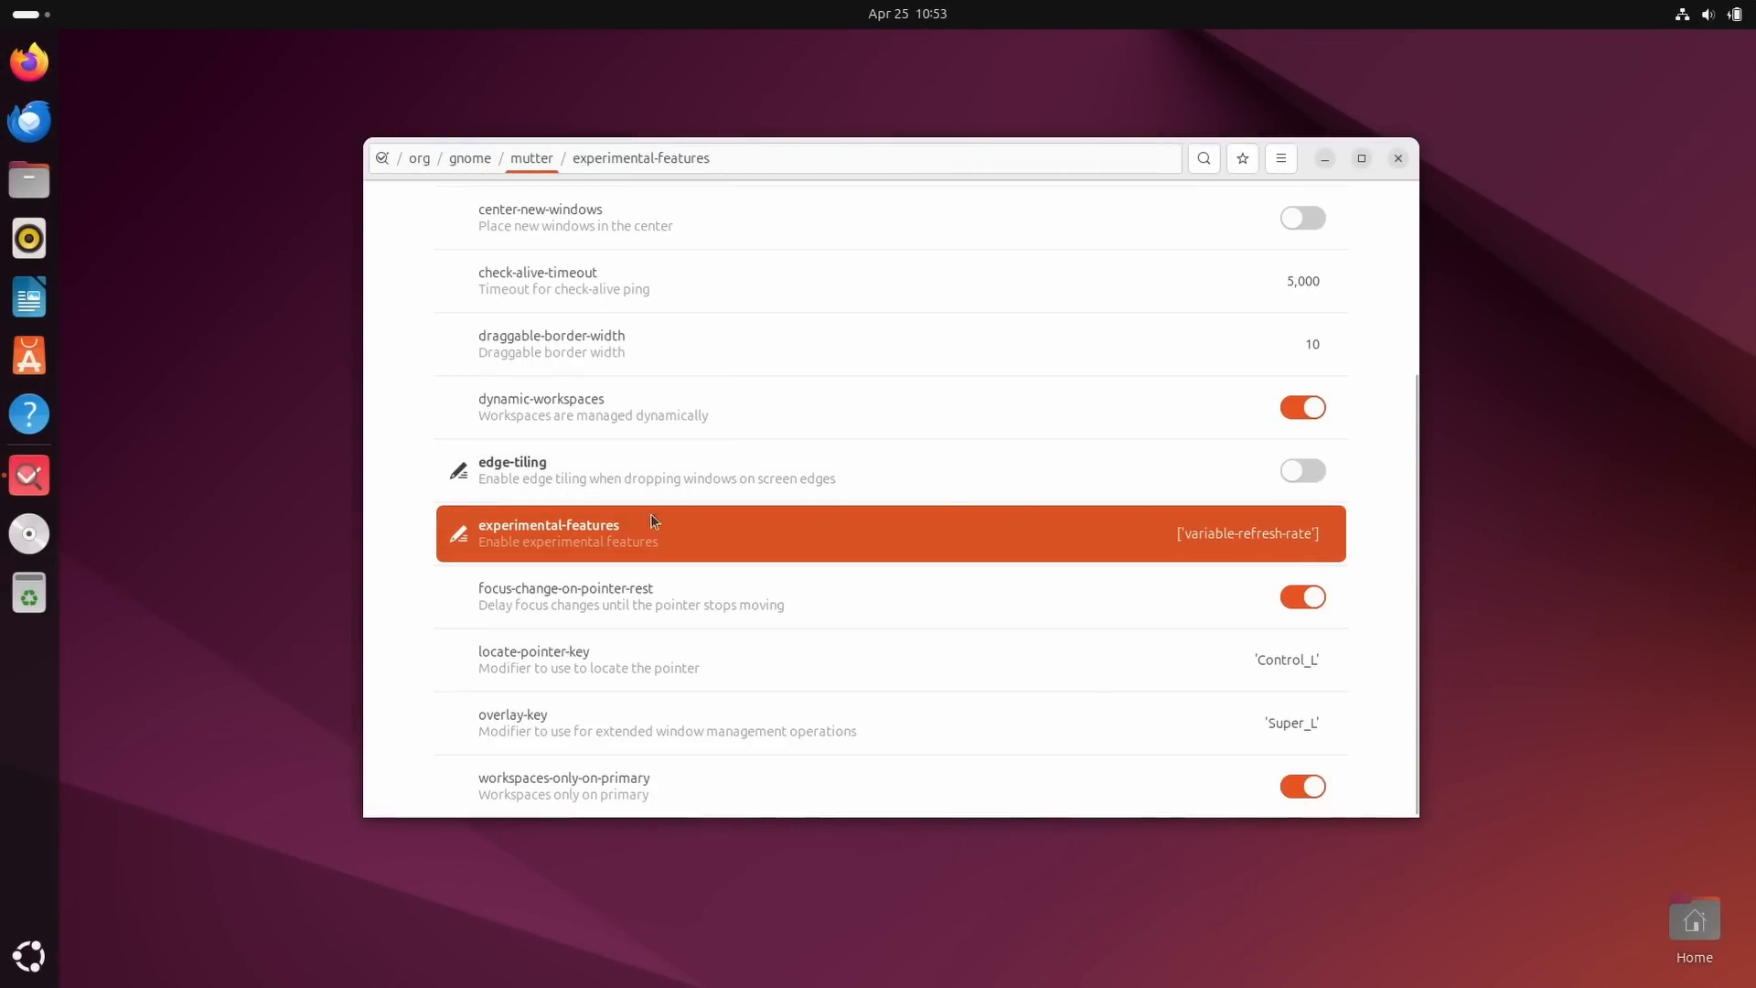
Open mutter's experimental-features key and its flags list showing variable-refresh-rate.
click(549, 532)
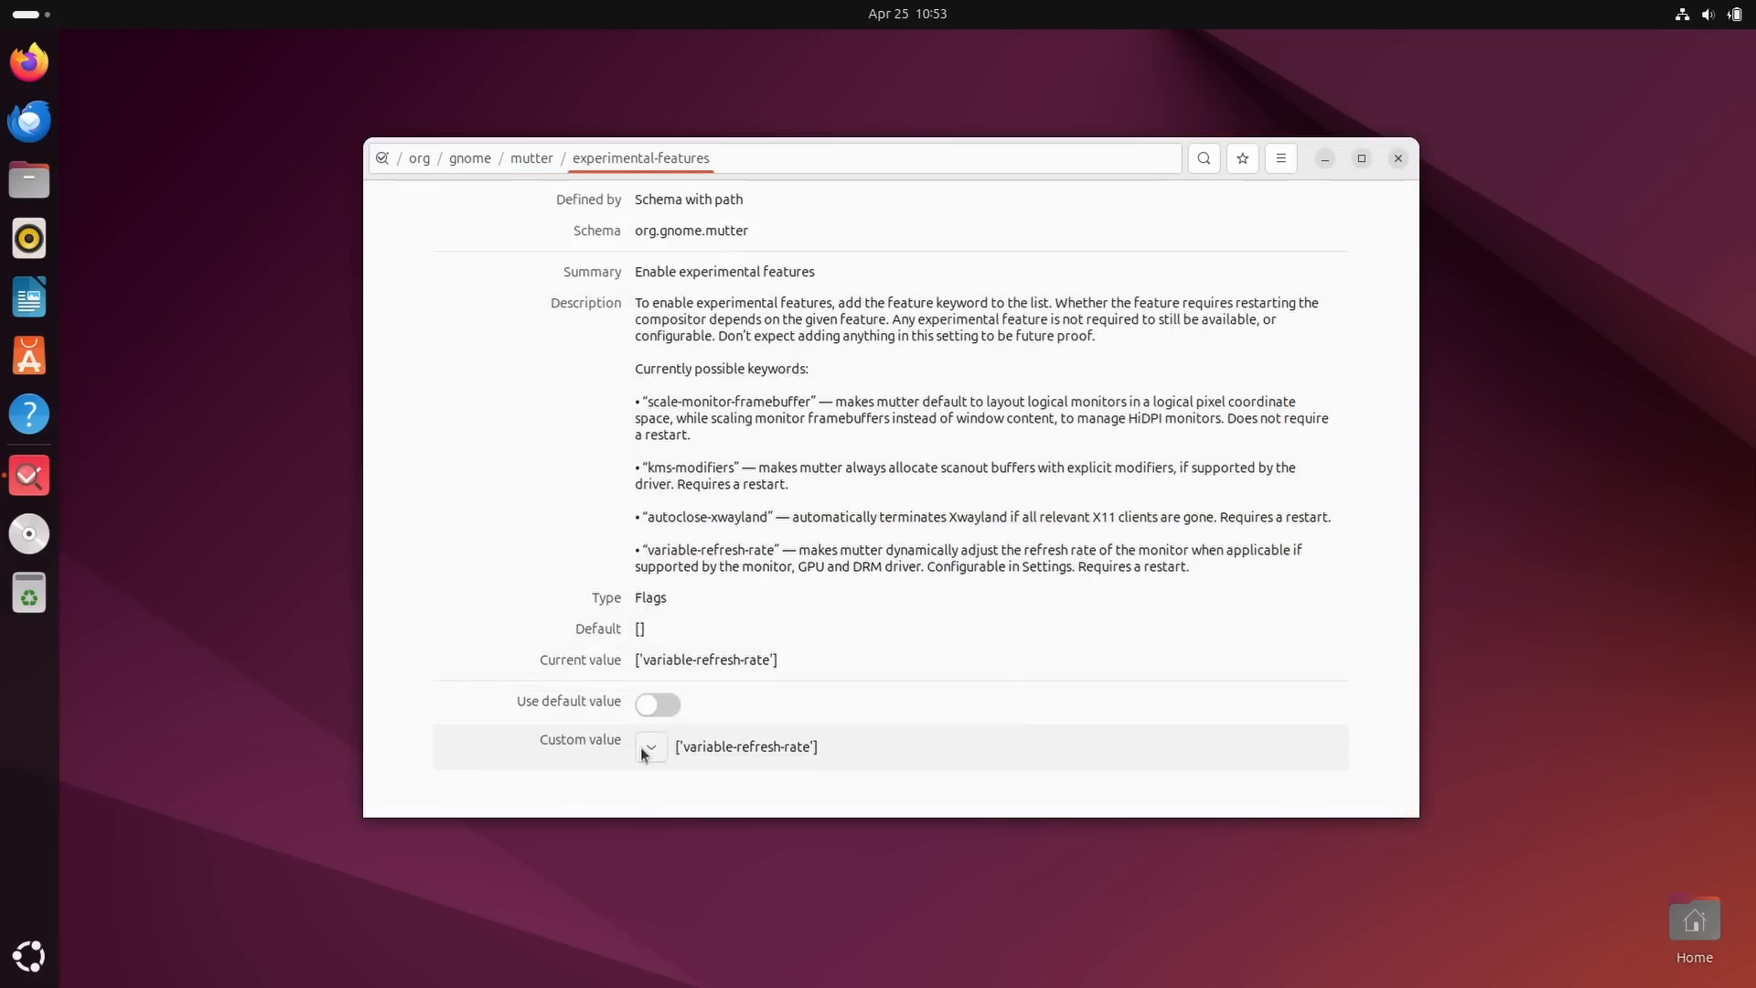
click(650, 747)
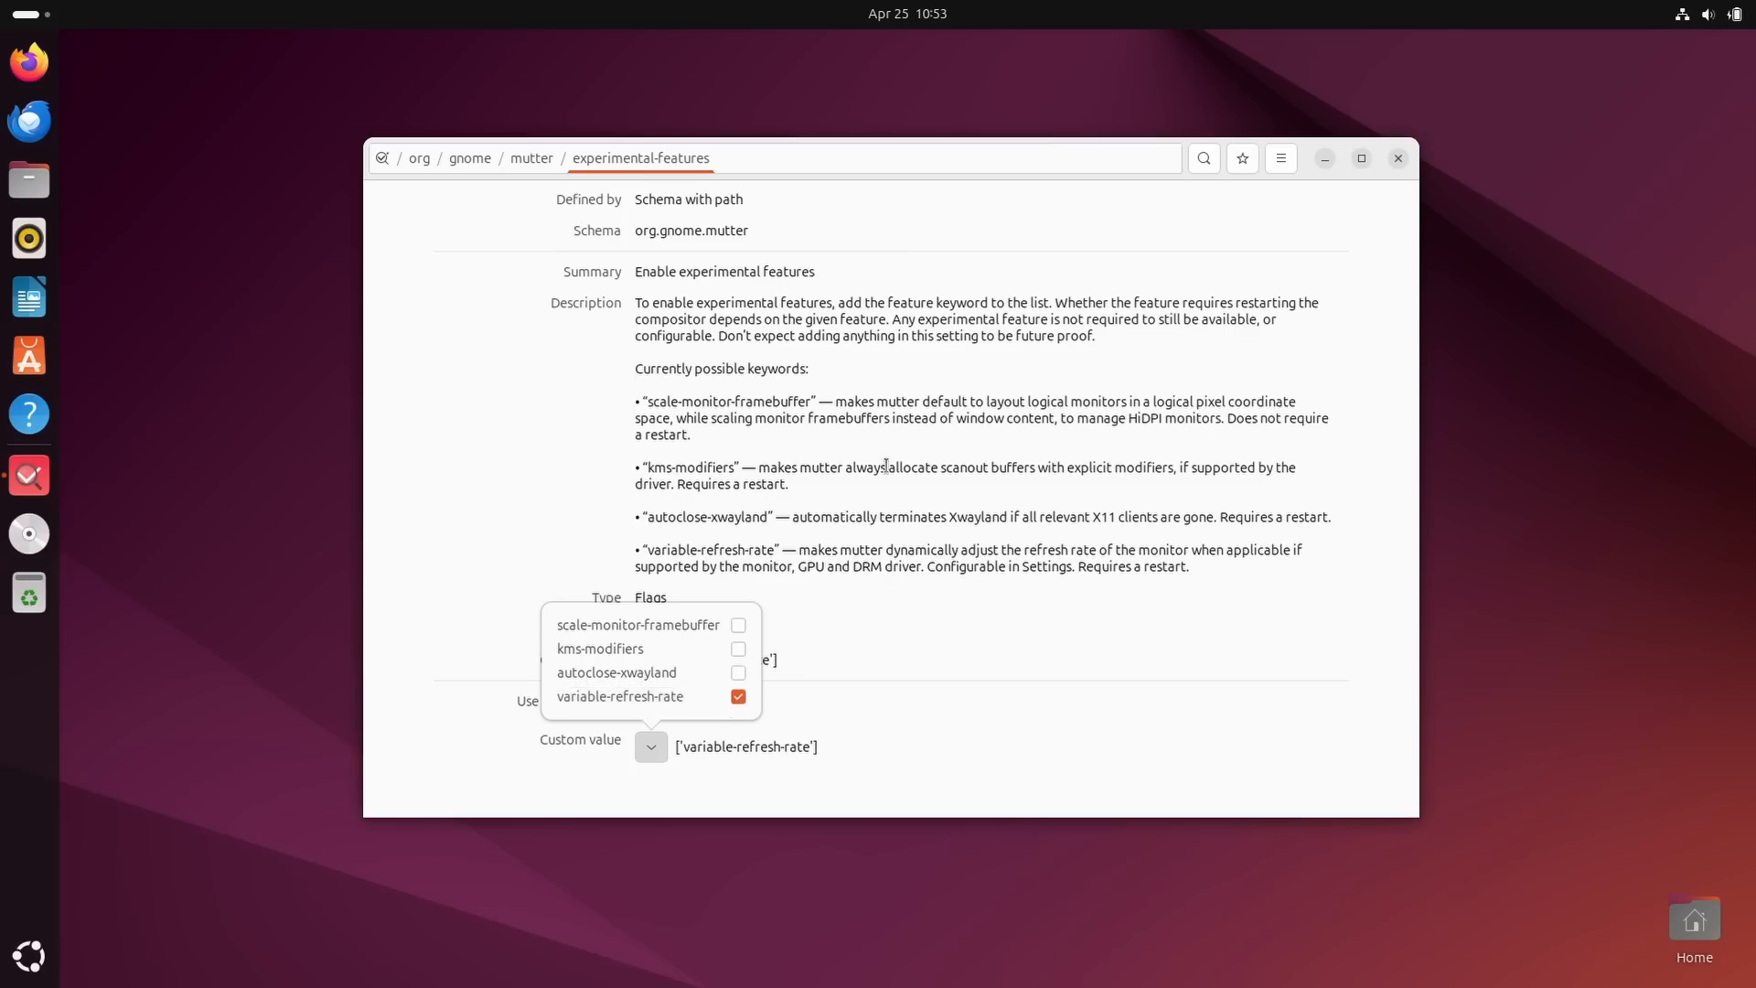
click(1397, 158)
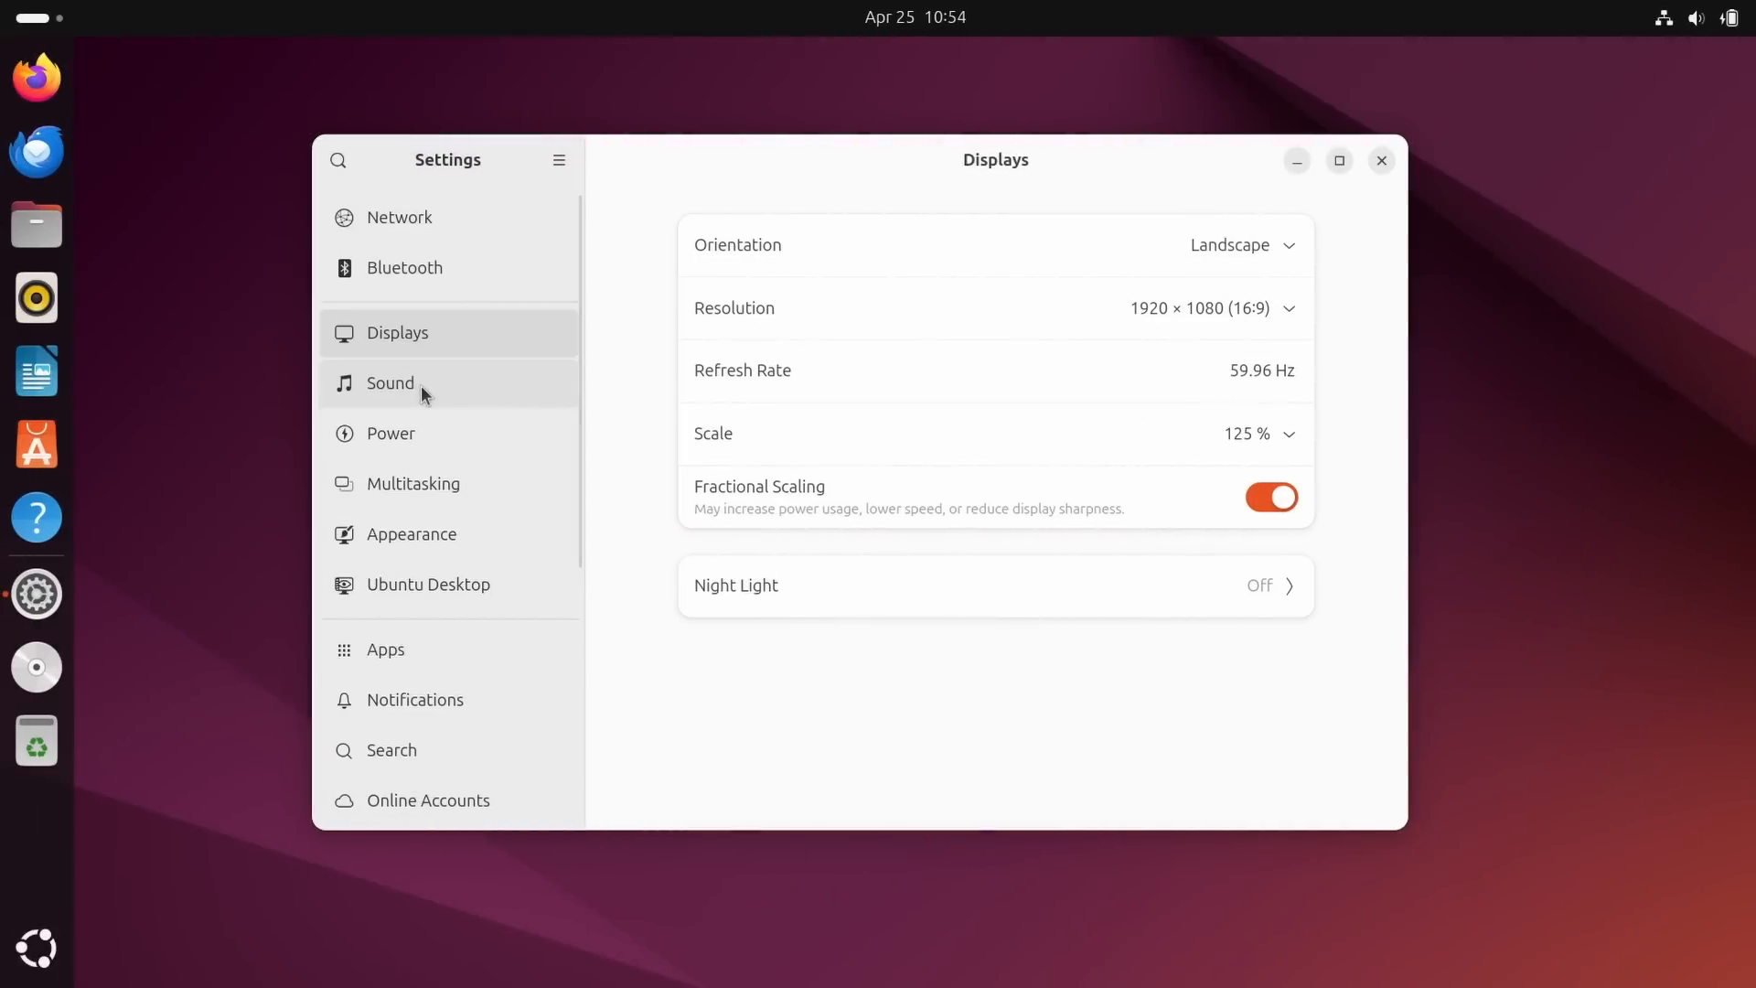
mouse_move(414, 699)
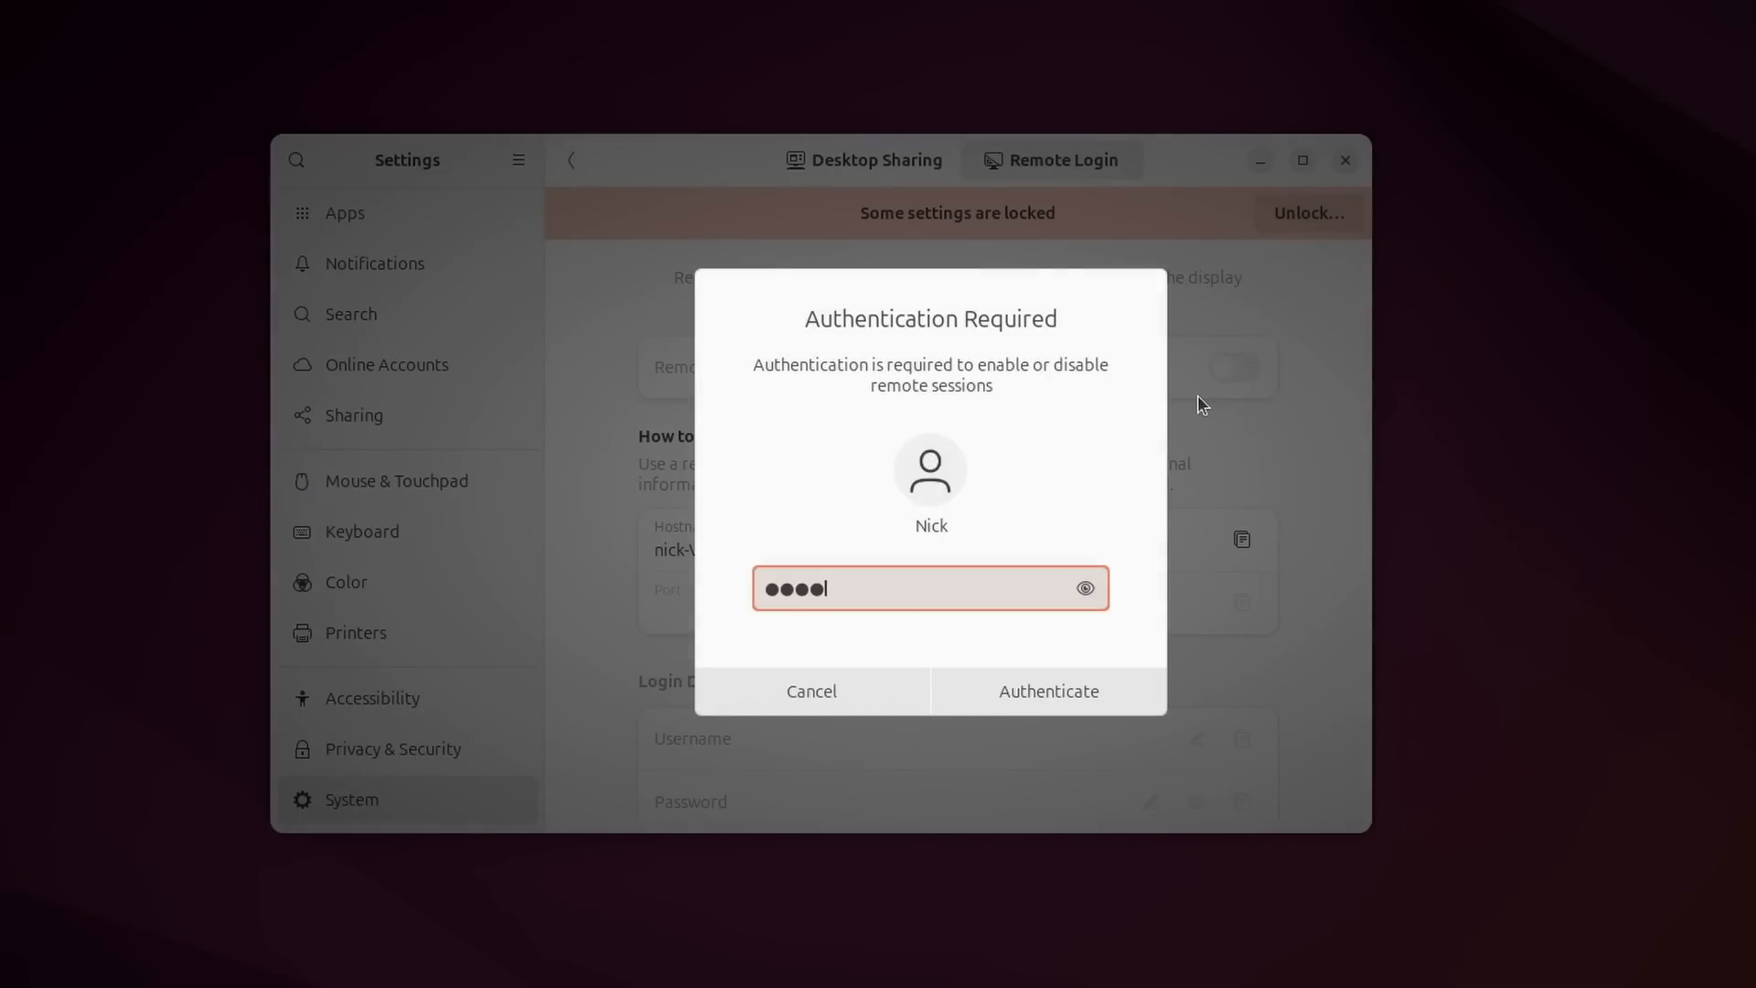
Authenticate to switch on Remote Login for remote desktop sessions.
click(1046, 691)
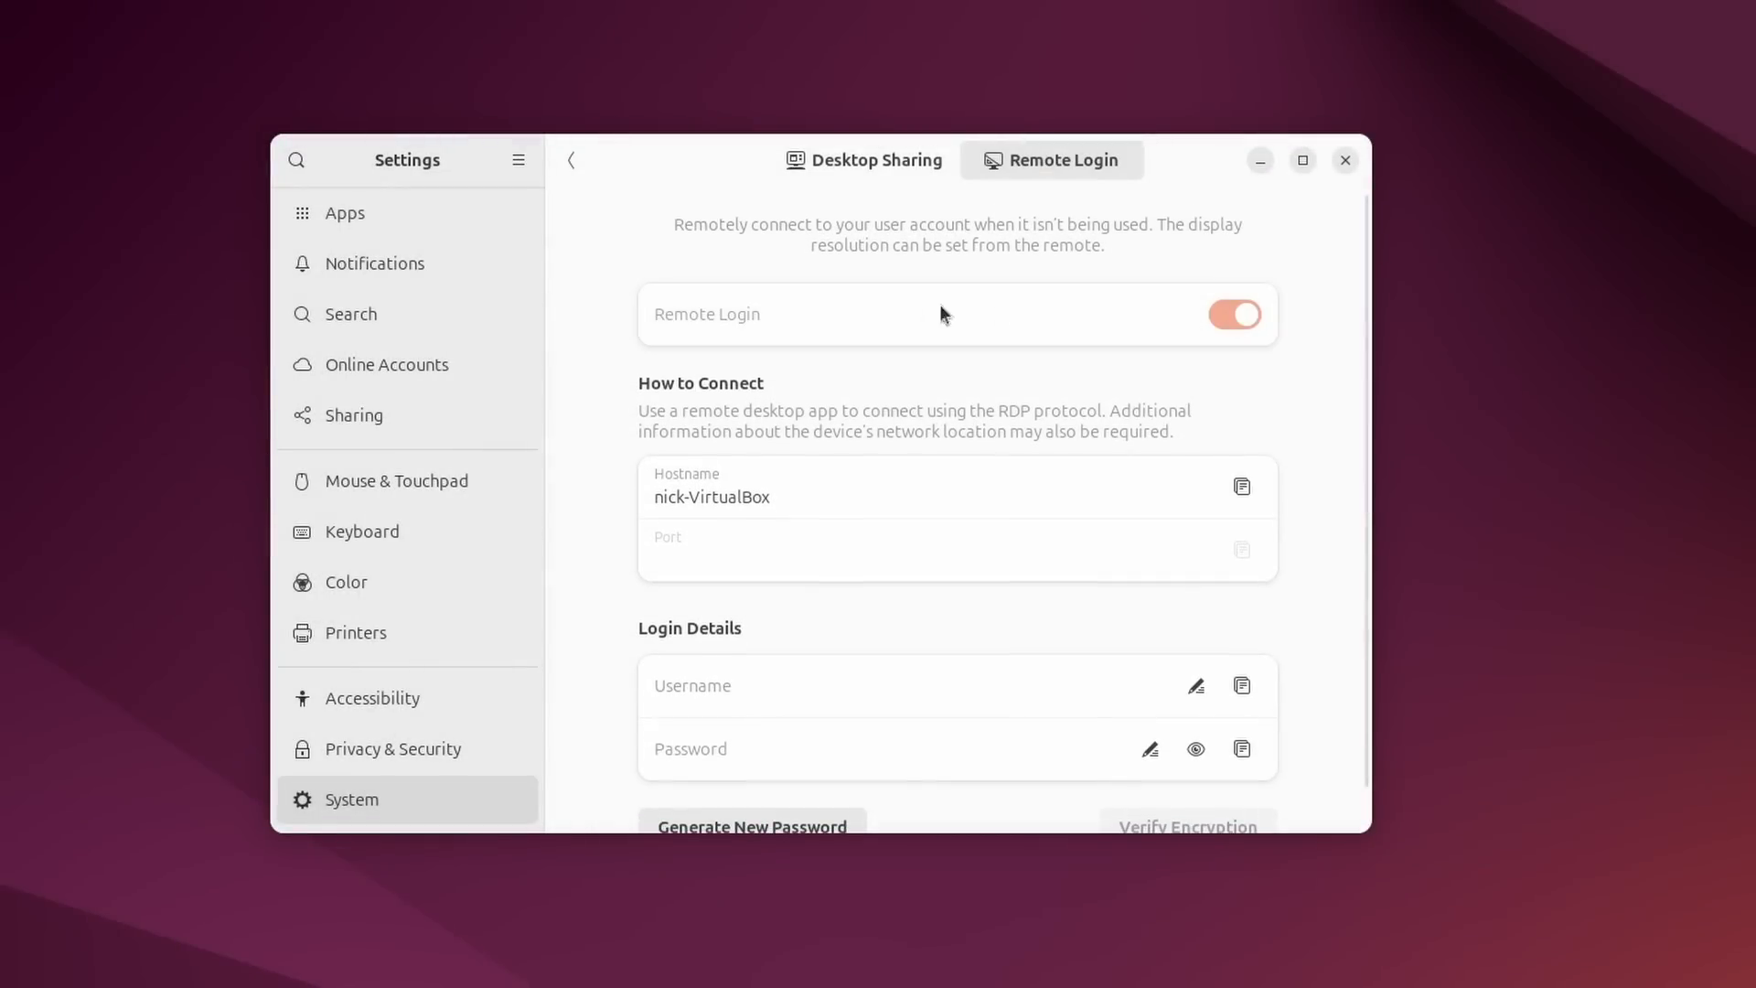
click(1234, 314)
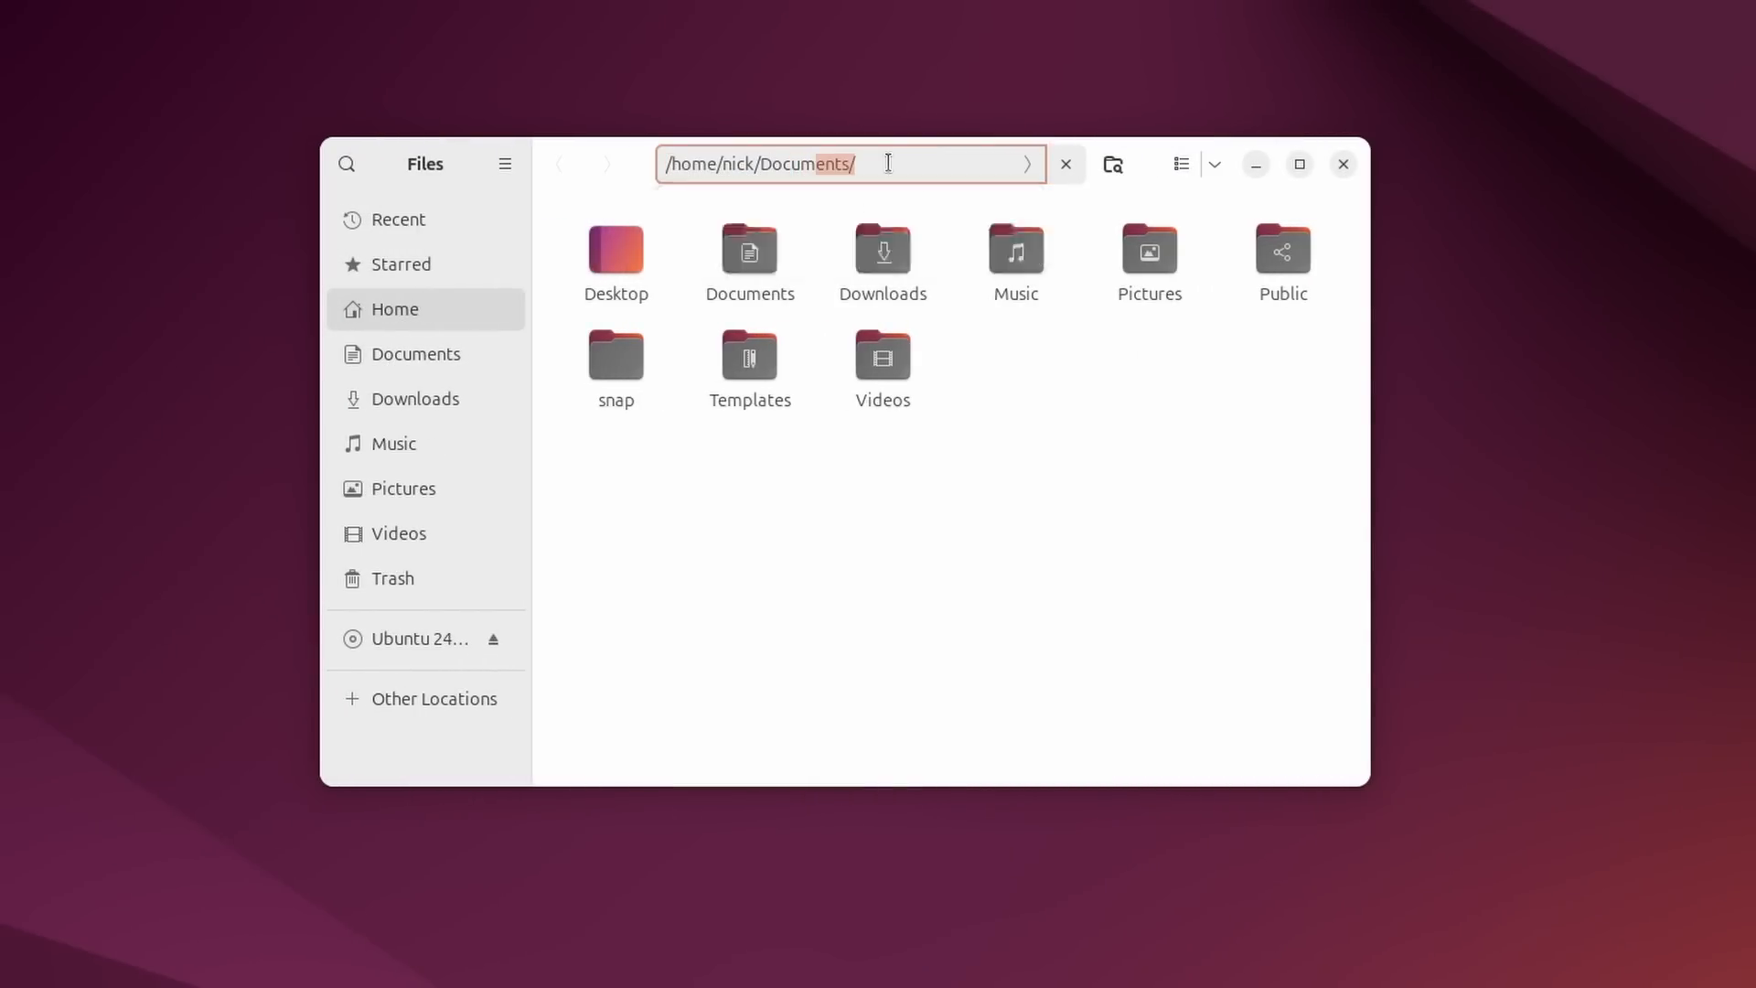
Go to /usr/share, copy usr into Downloads, and skip all unreadable files.
text(/)
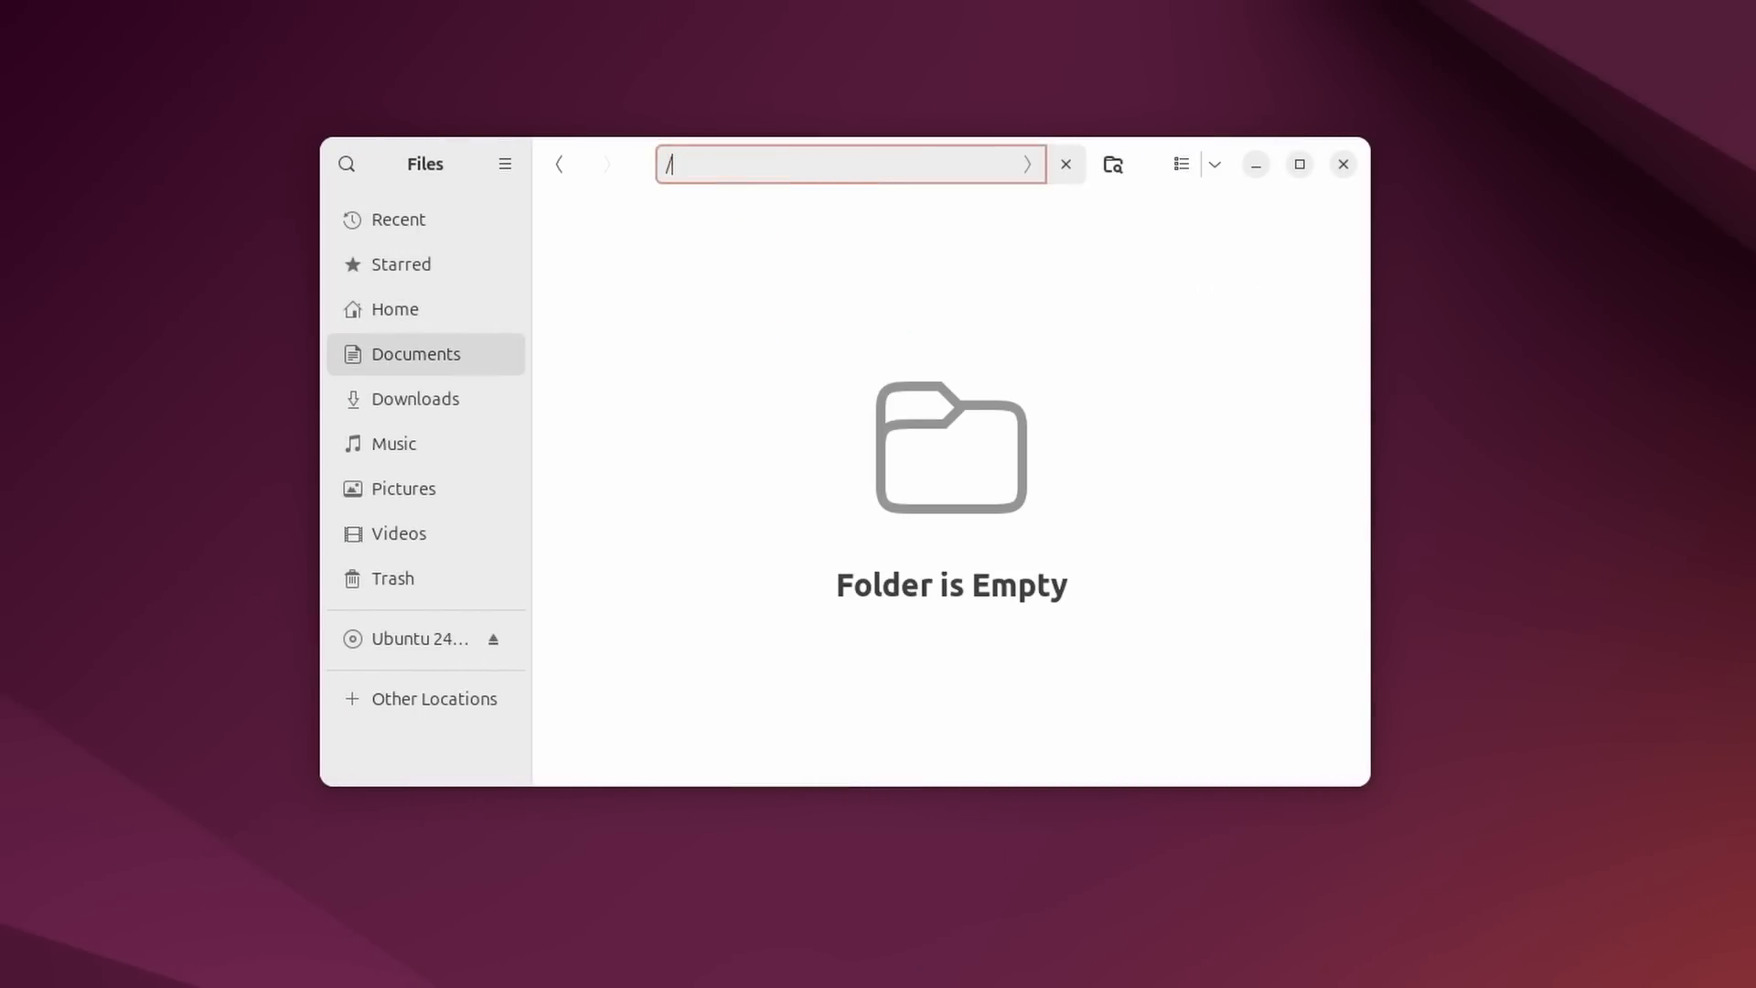
text(/usr/share)
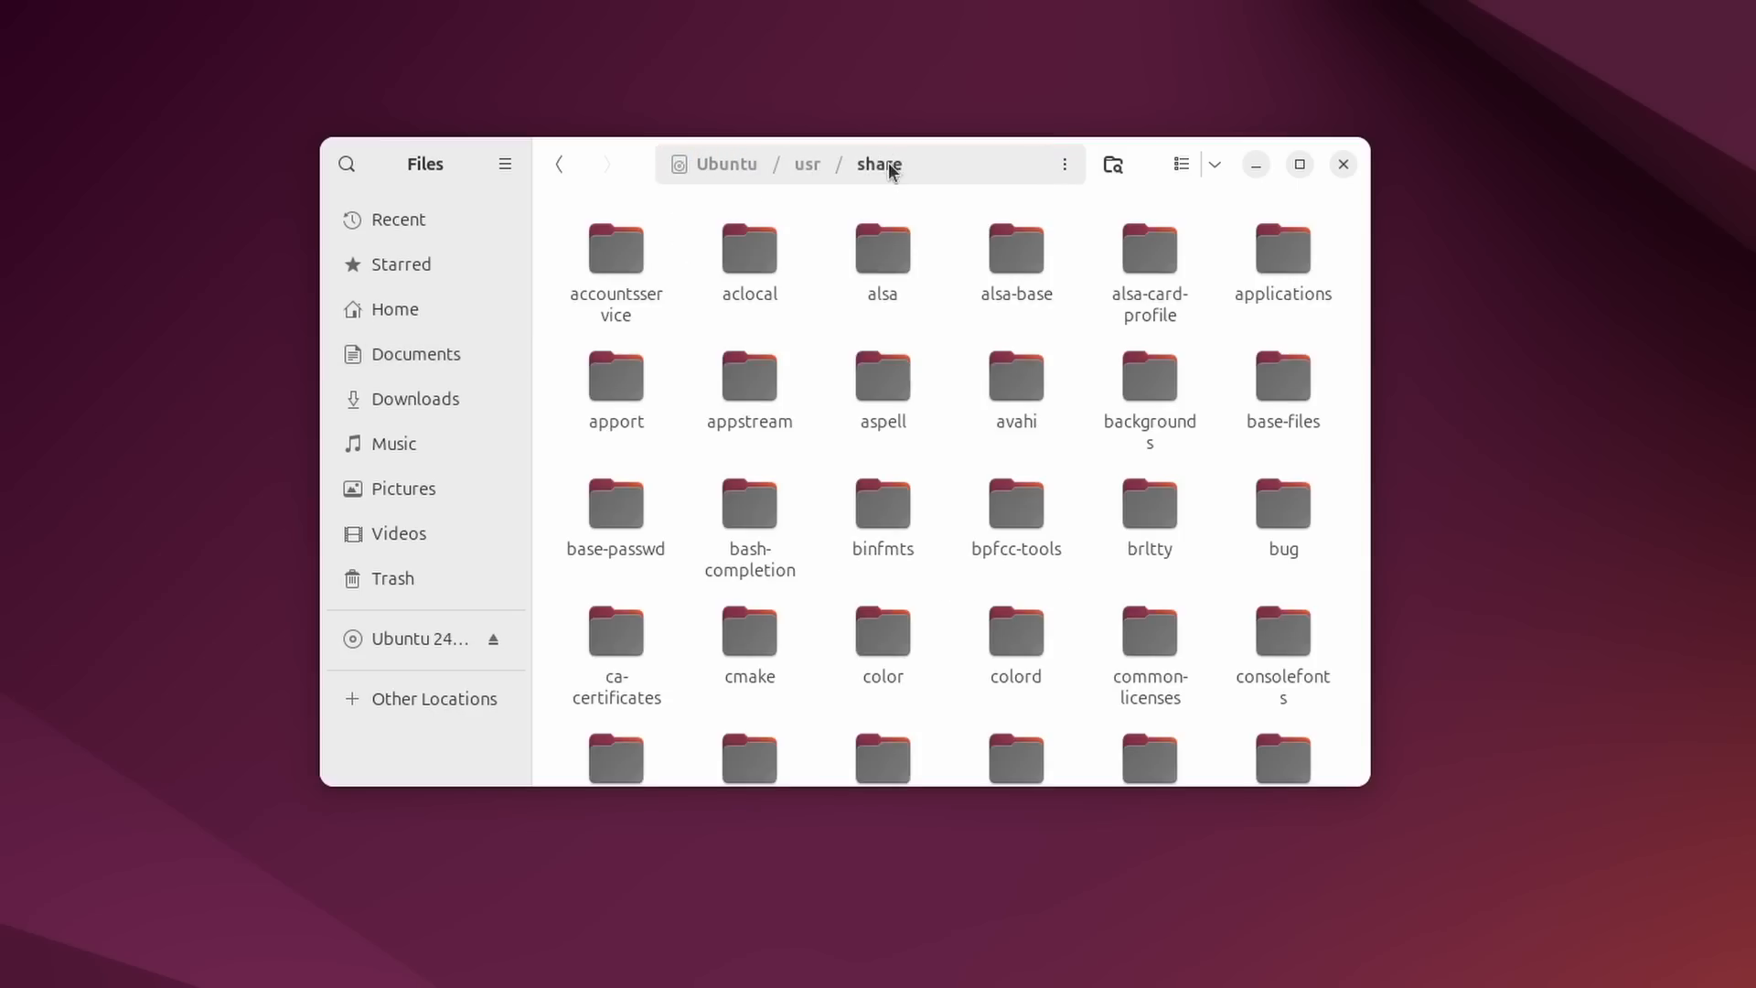
click(347, 164)
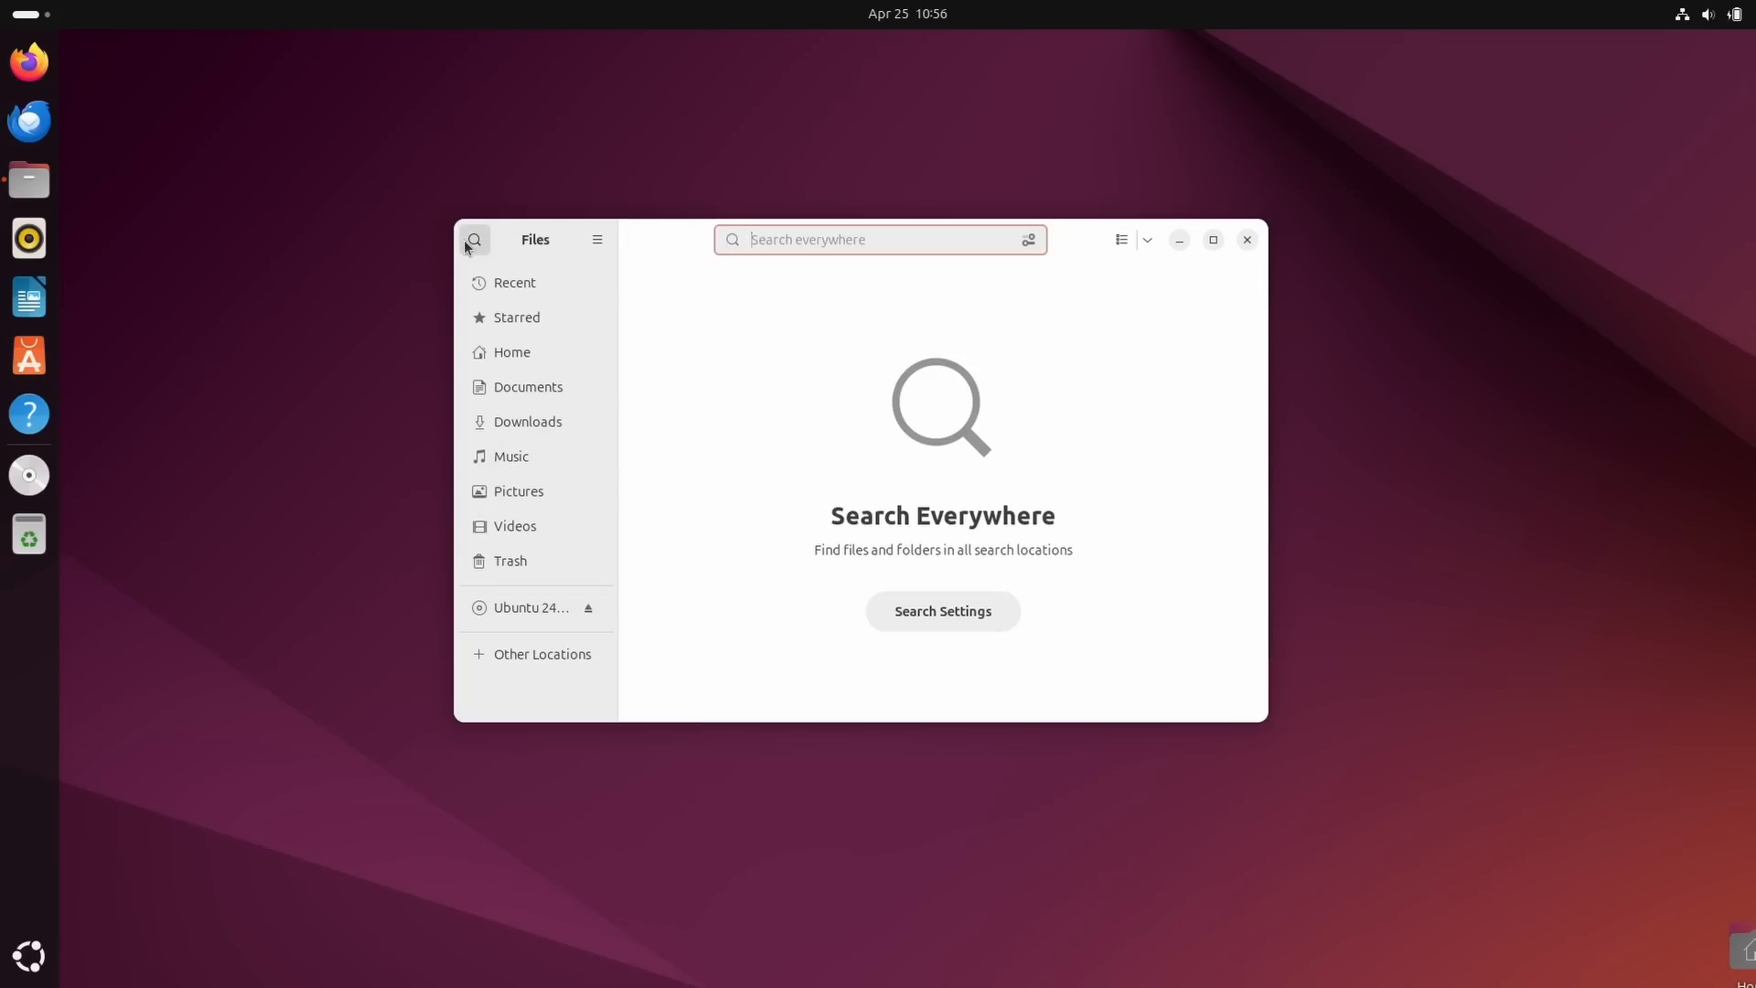
text(th)
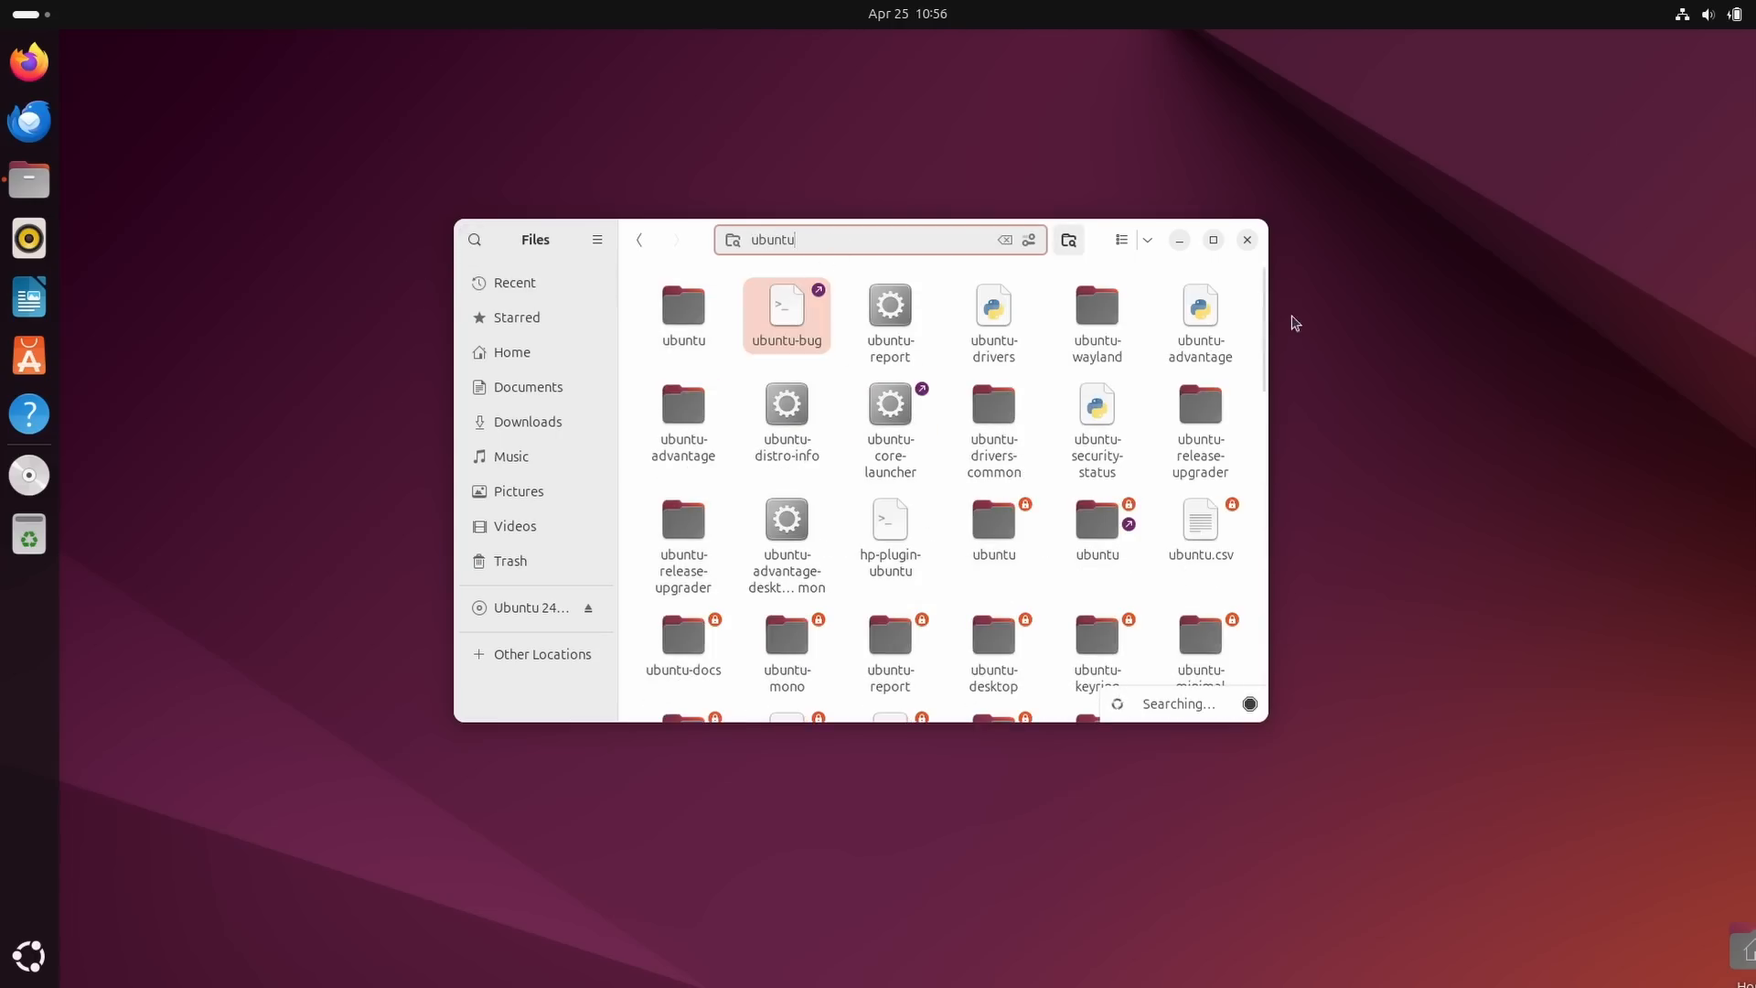
scroll(down, 3)
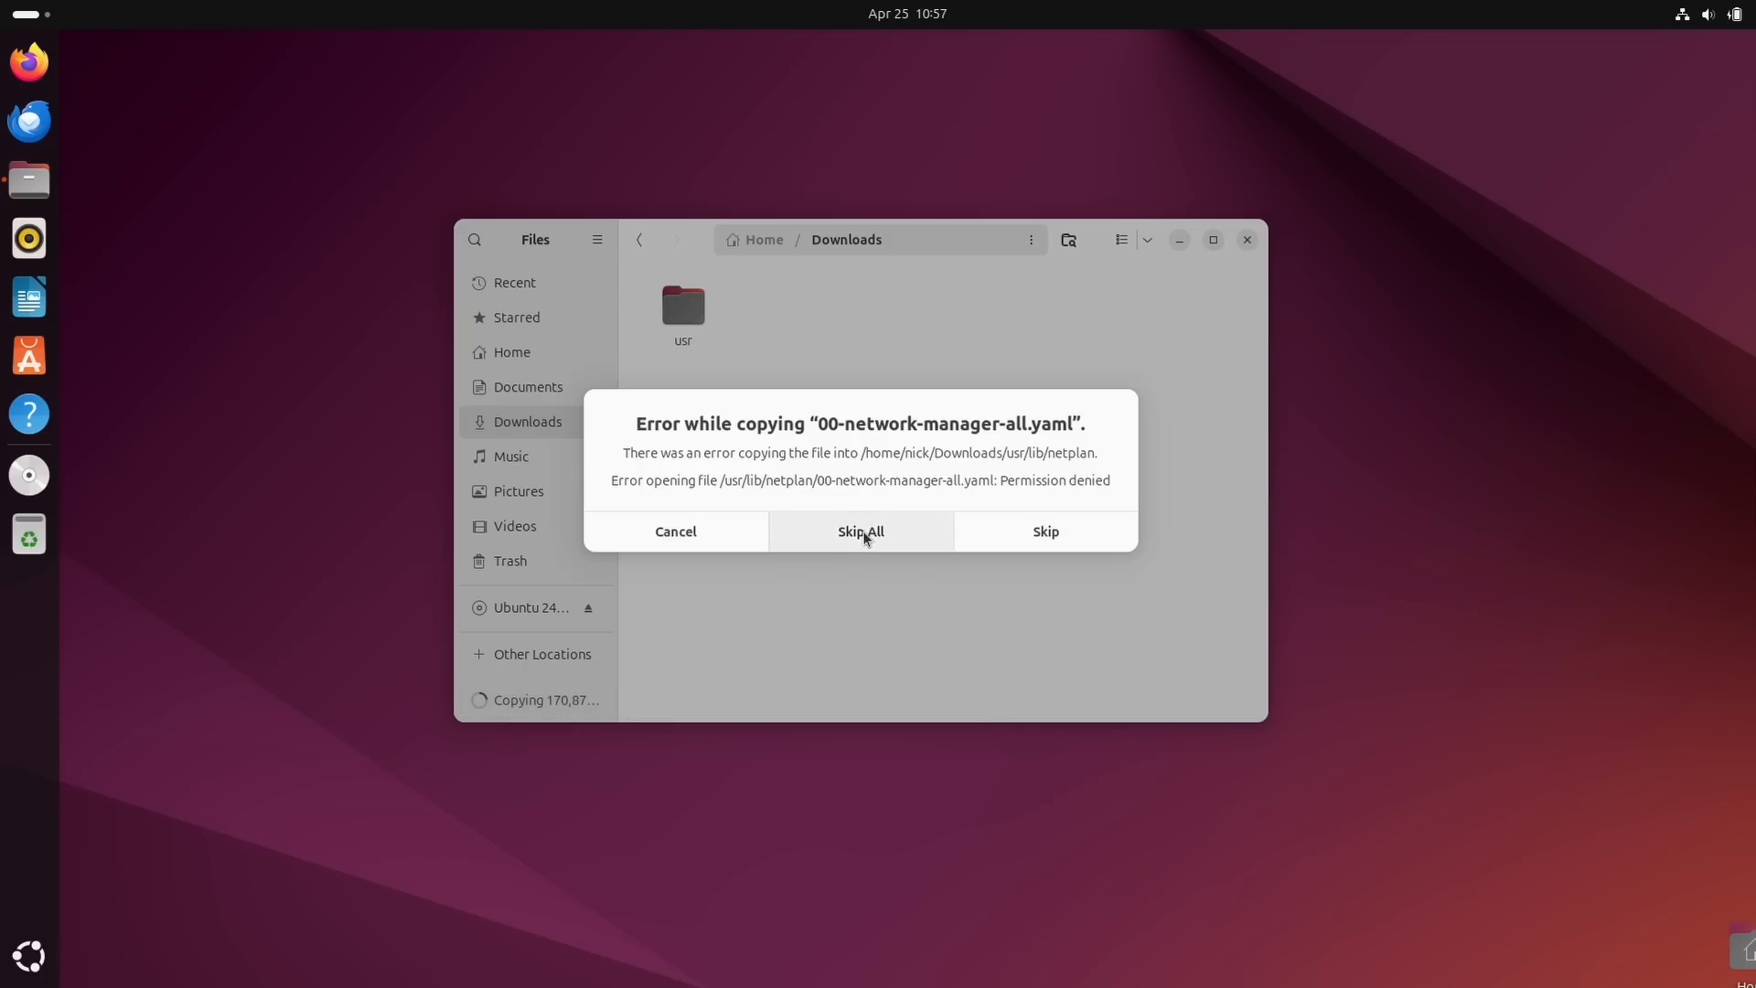
click(860, 530)
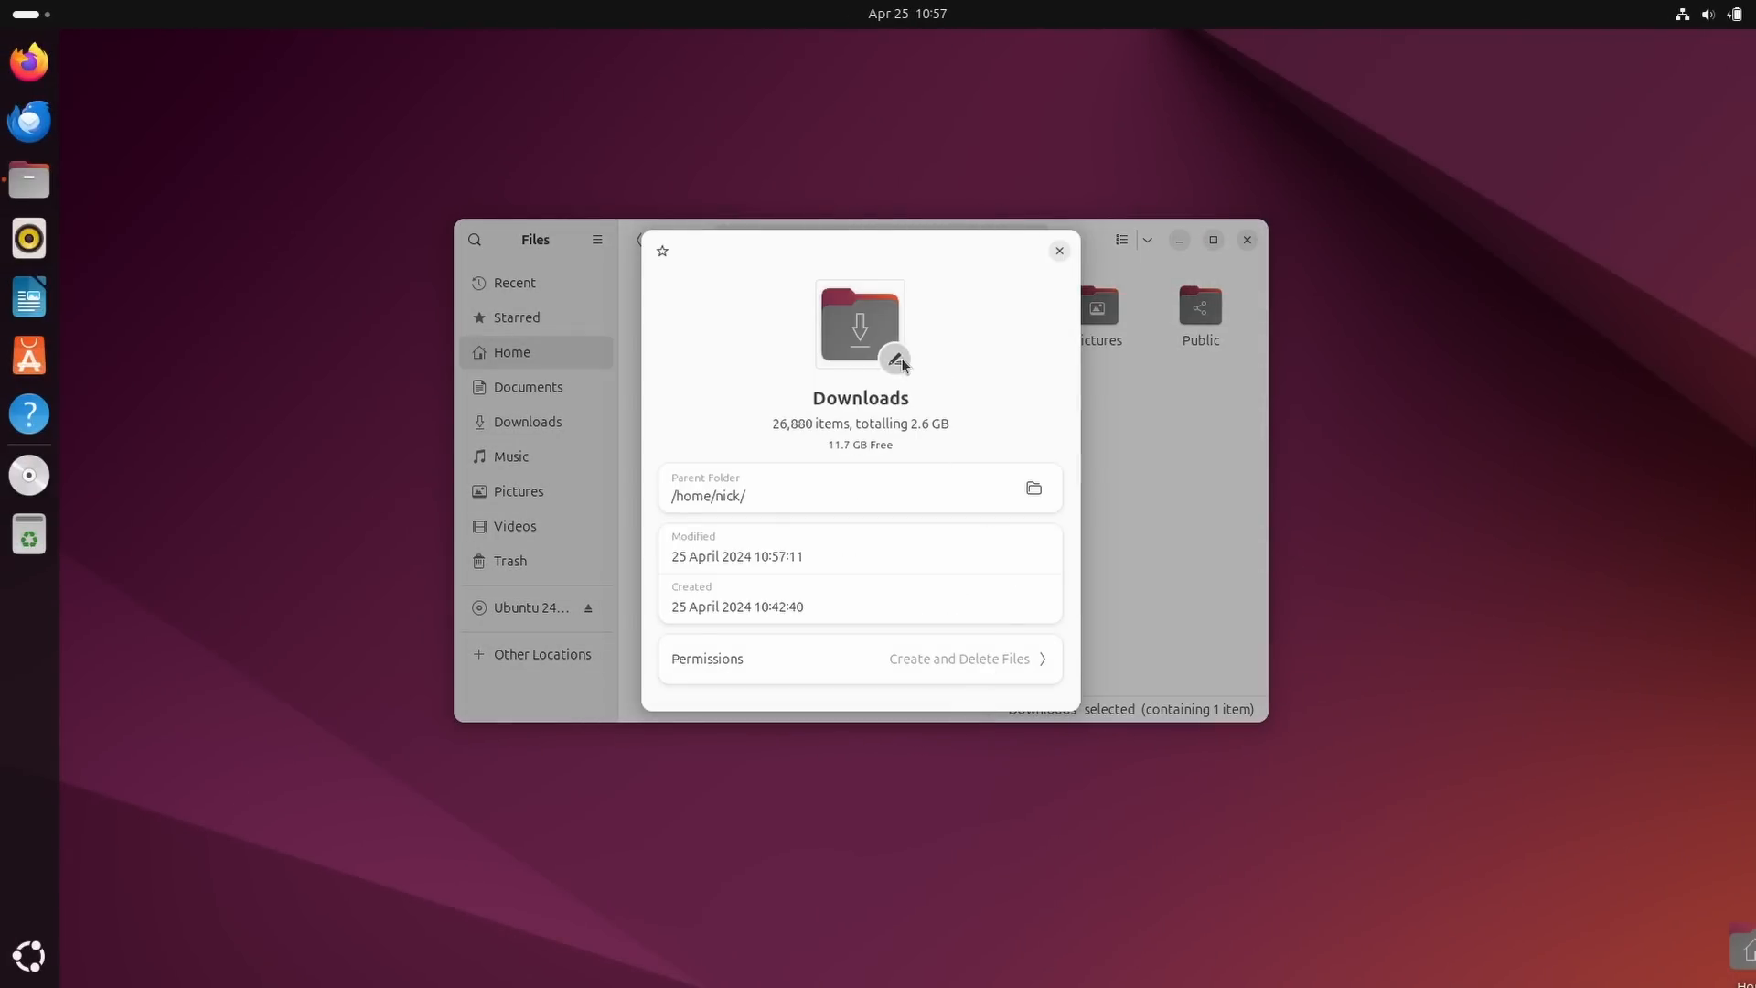
Search Files for 'form' and open the Sort Folders Before Files preference.
click(897, 360)
text(date)
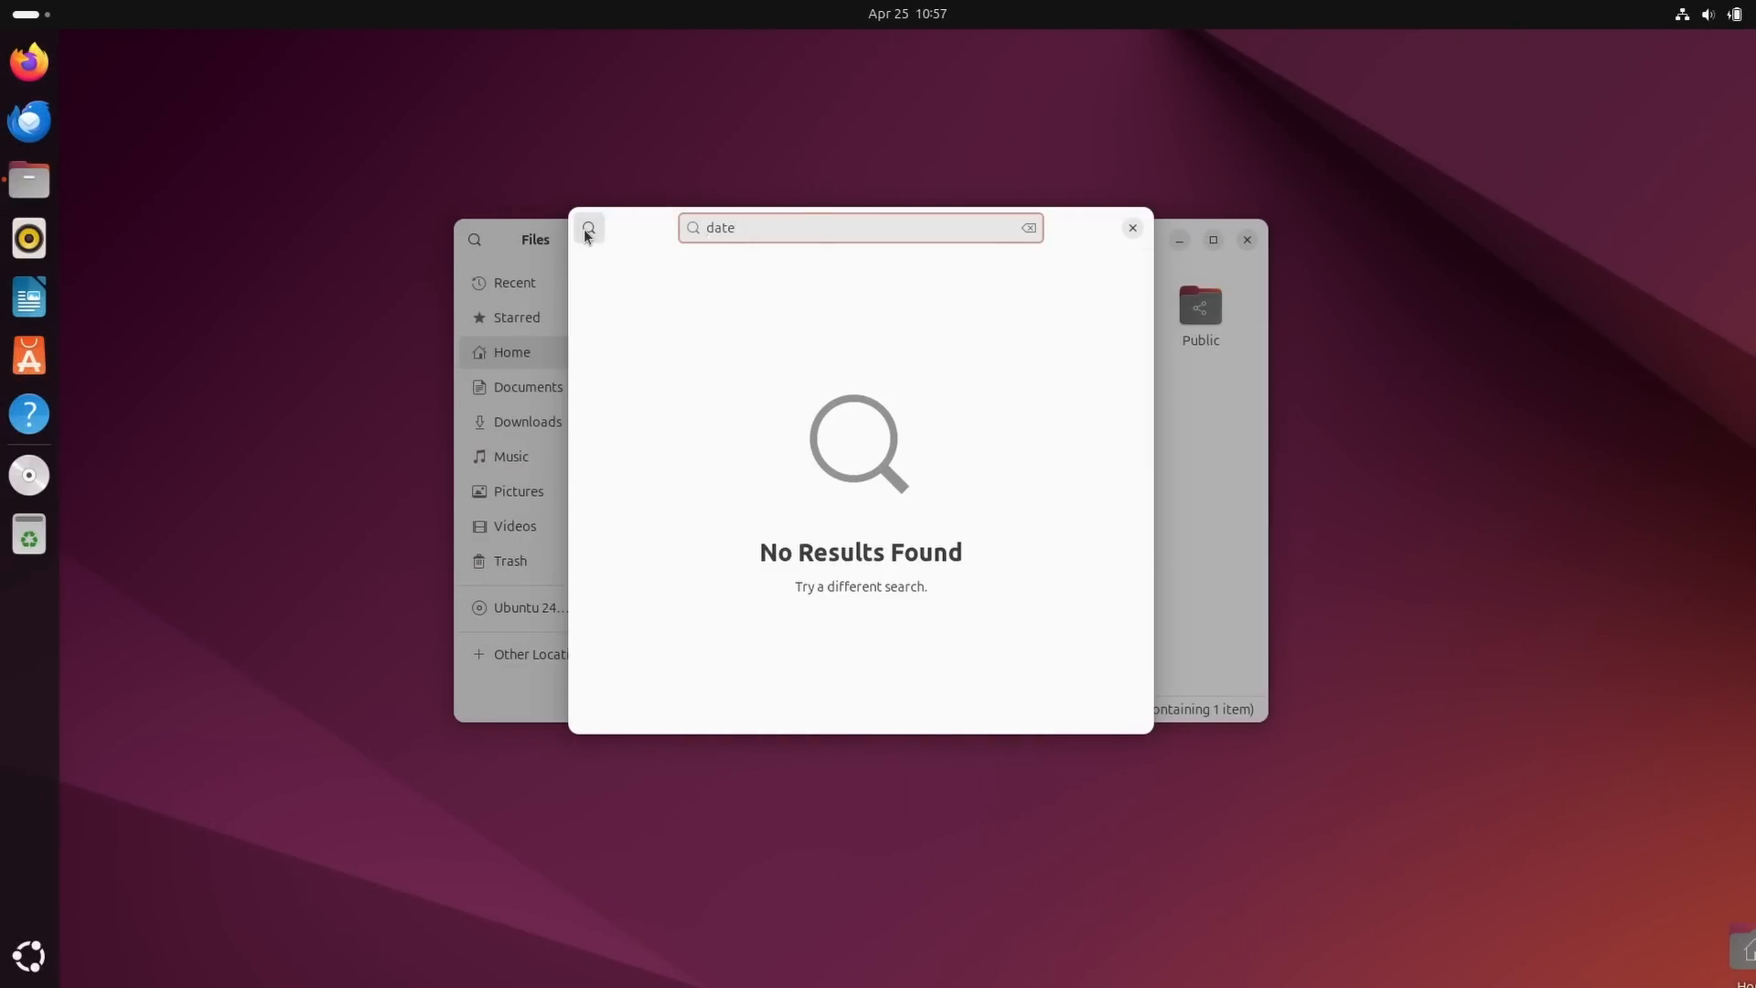
text(form)
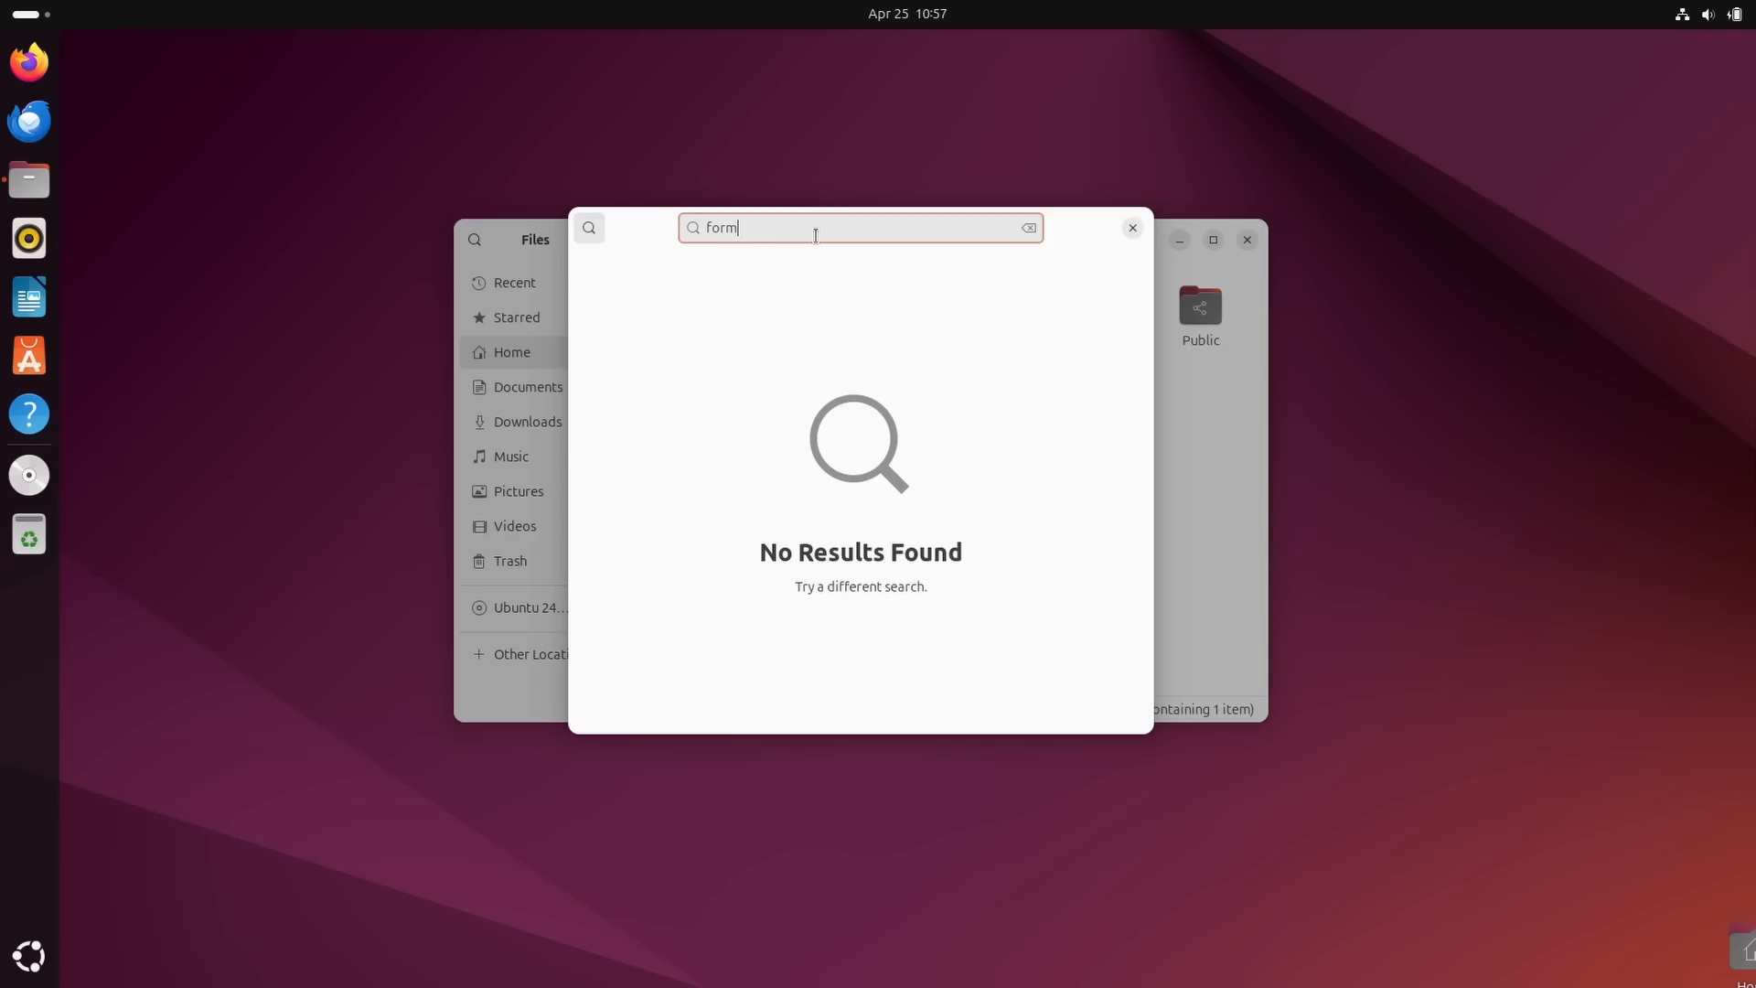
key(Backspace)
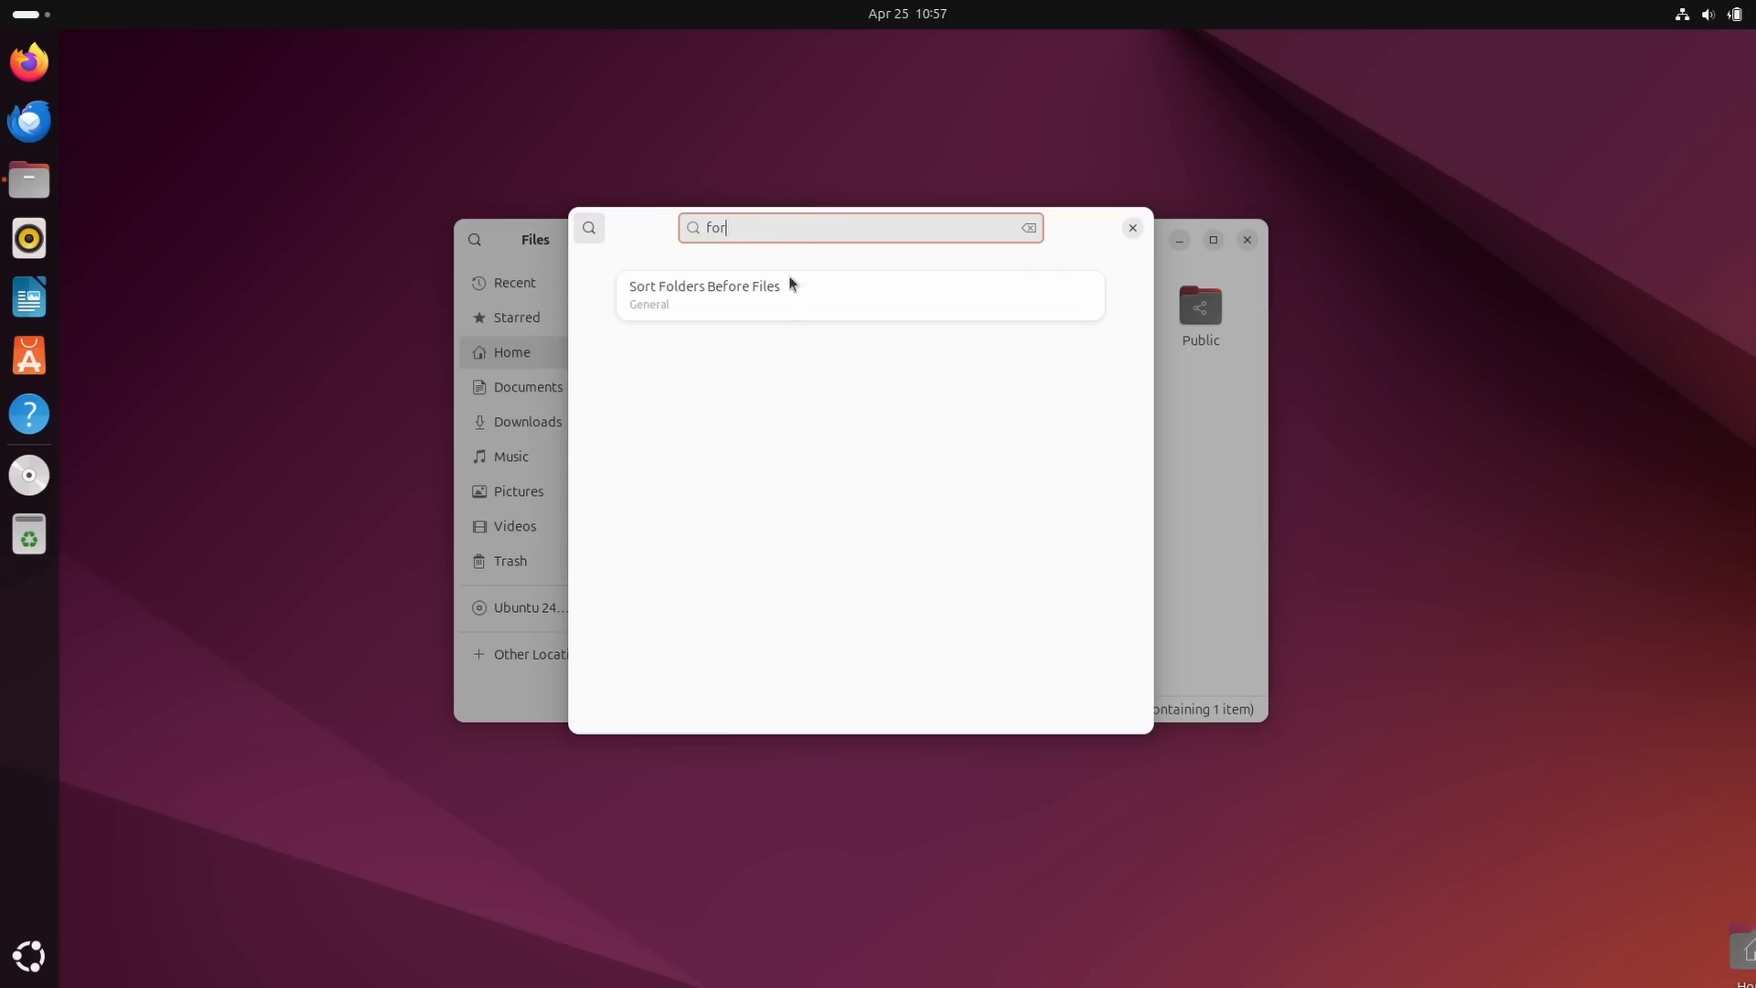
click(704, 293)
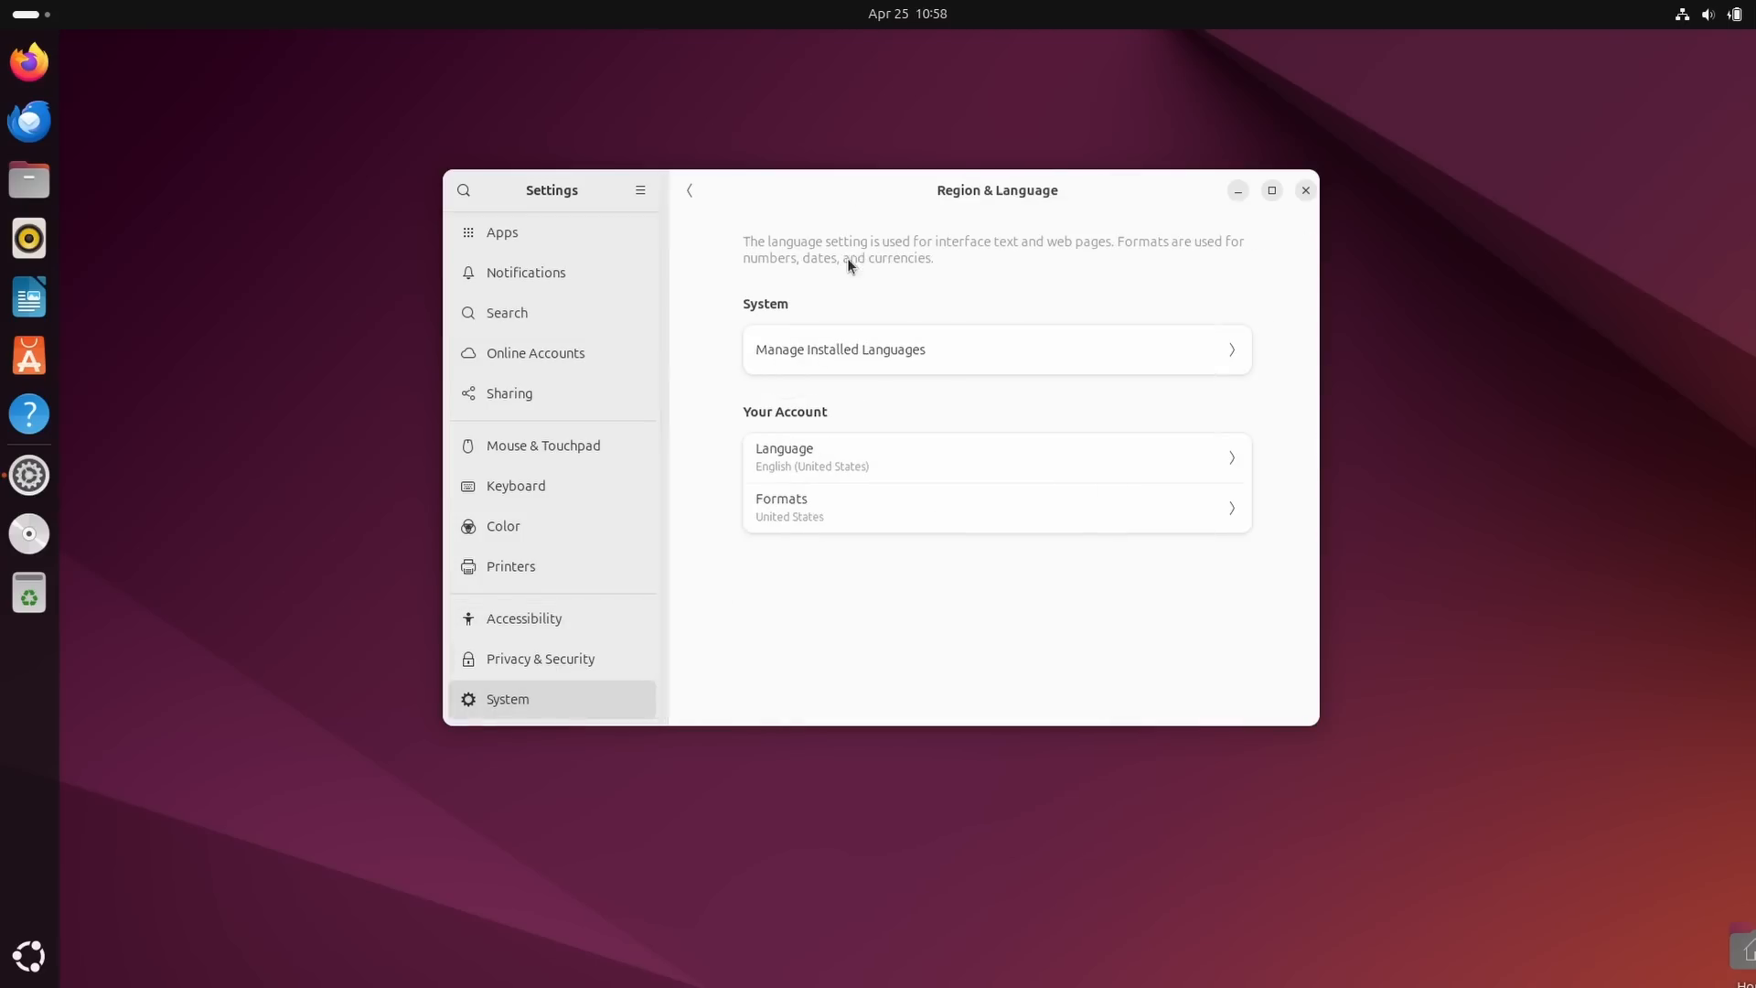
Step back from Region & Language to the System settings list.
click(689, 190)
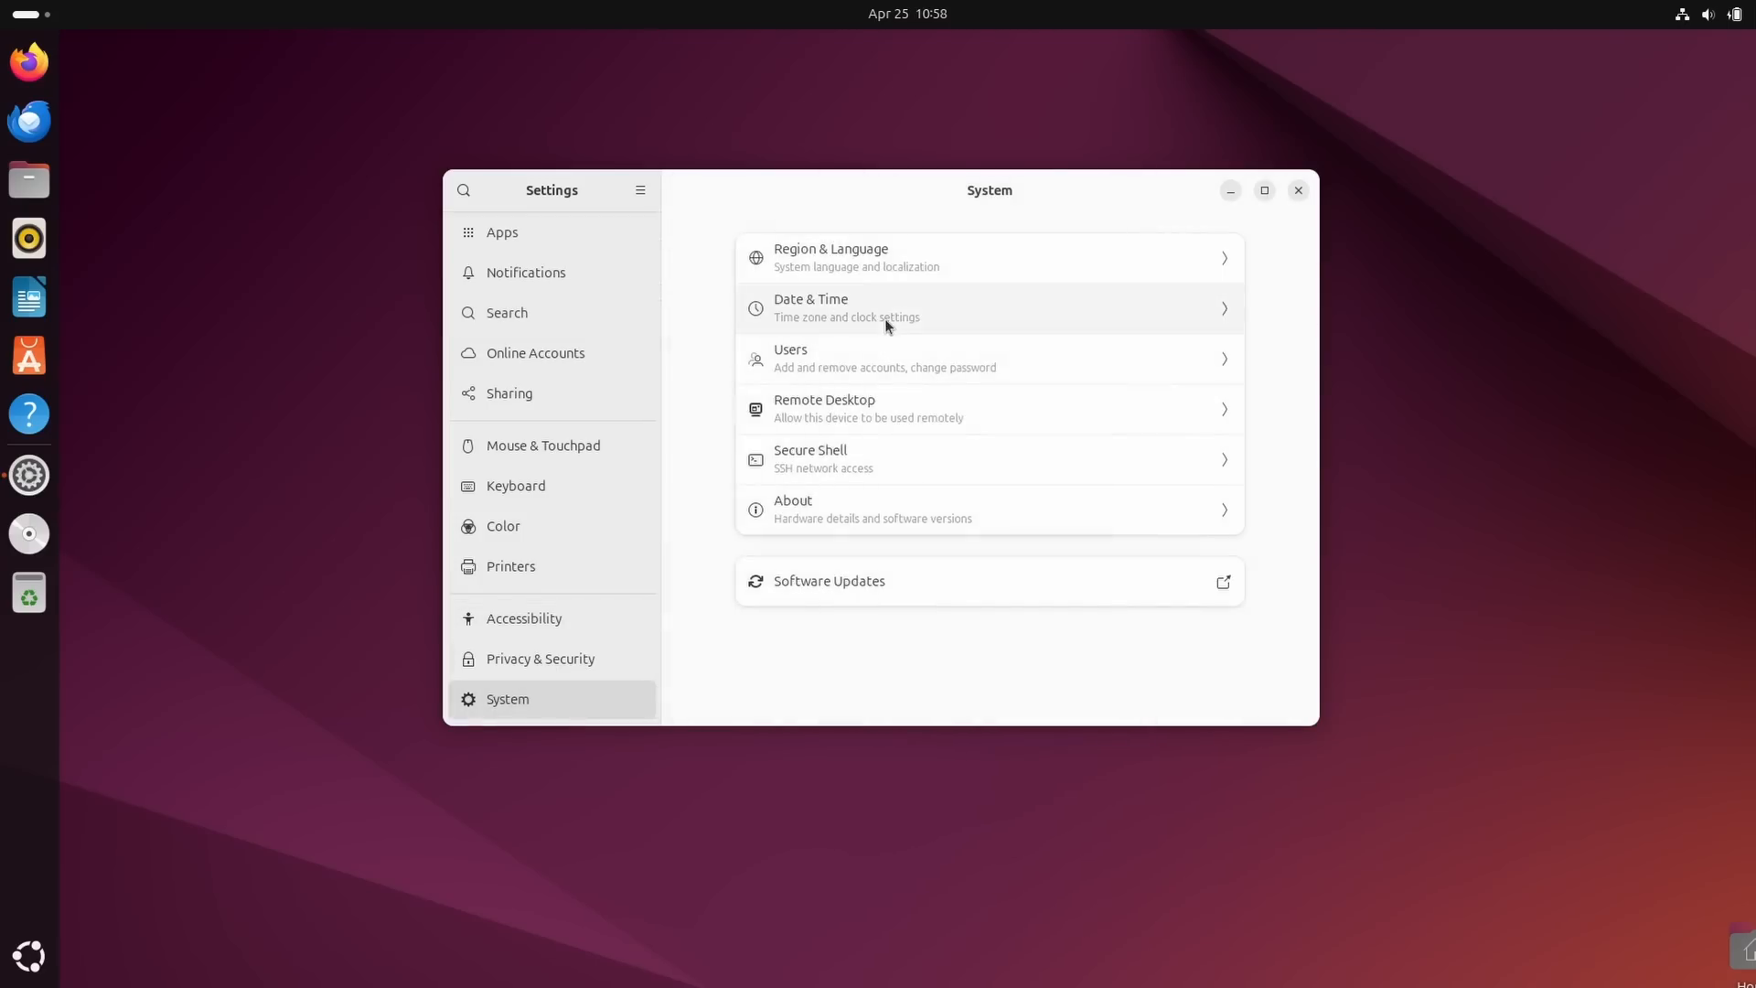
mouse_move(829, 359)
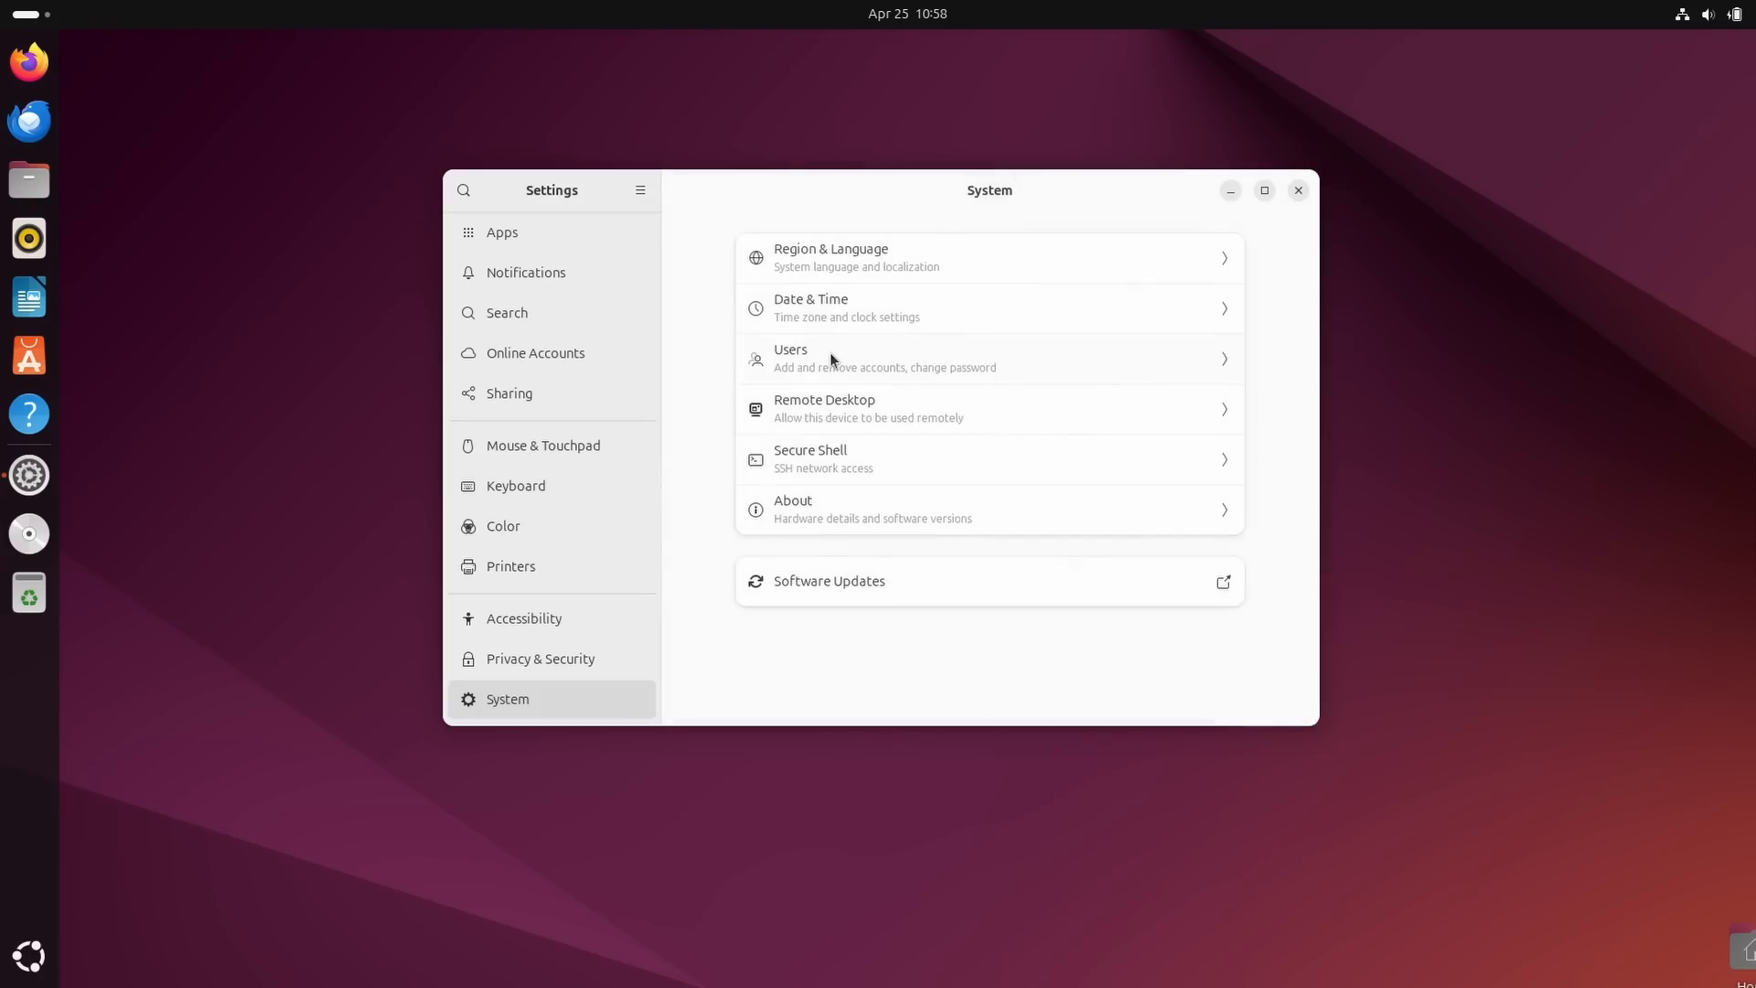
mouse_move(741, 266)
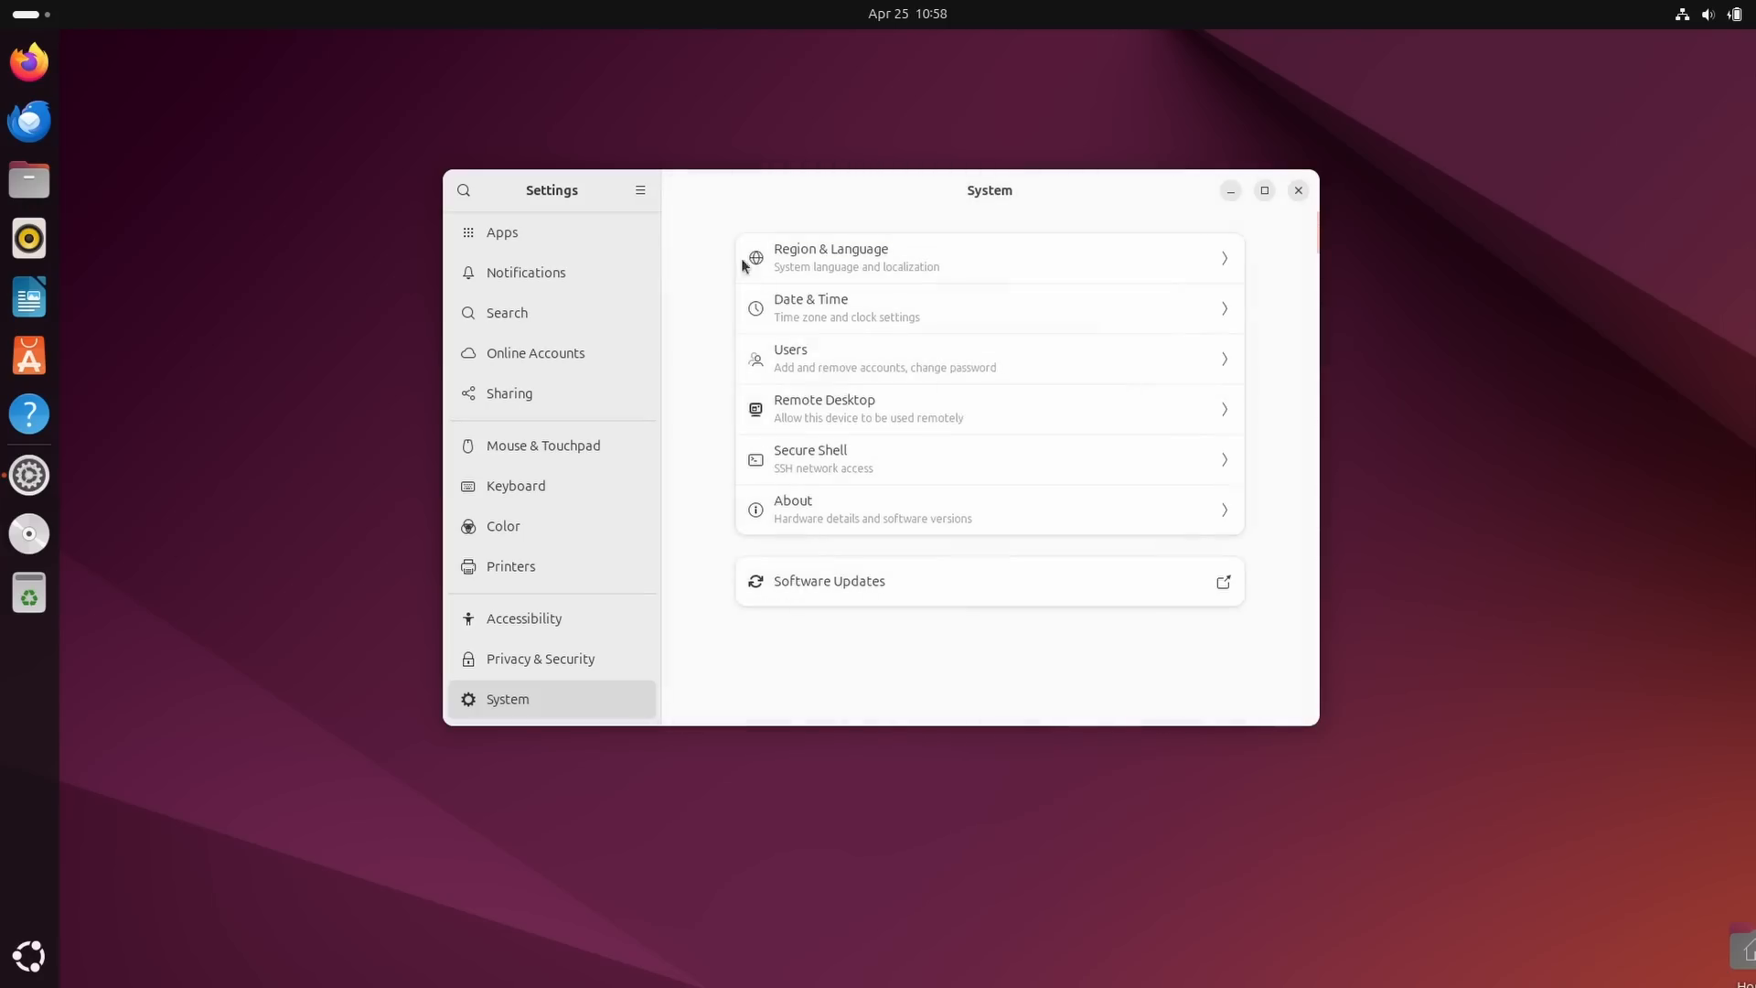
mouse_move(804, 425)
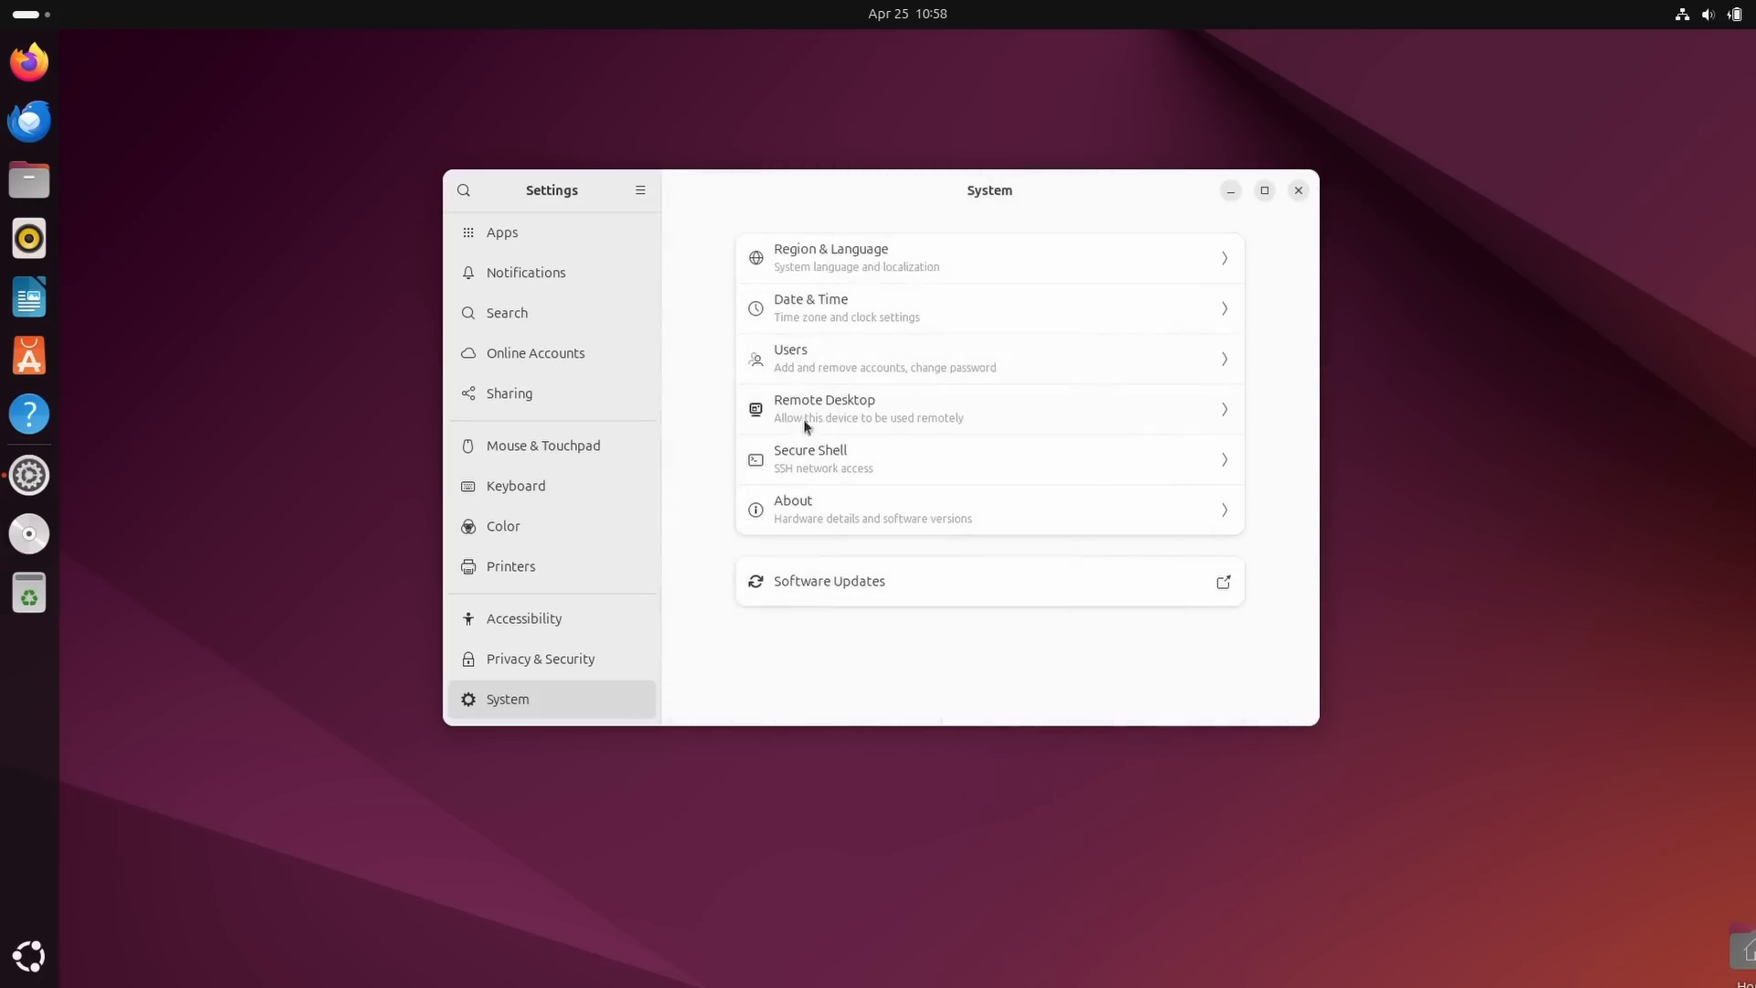
mouse_move(882, 468)
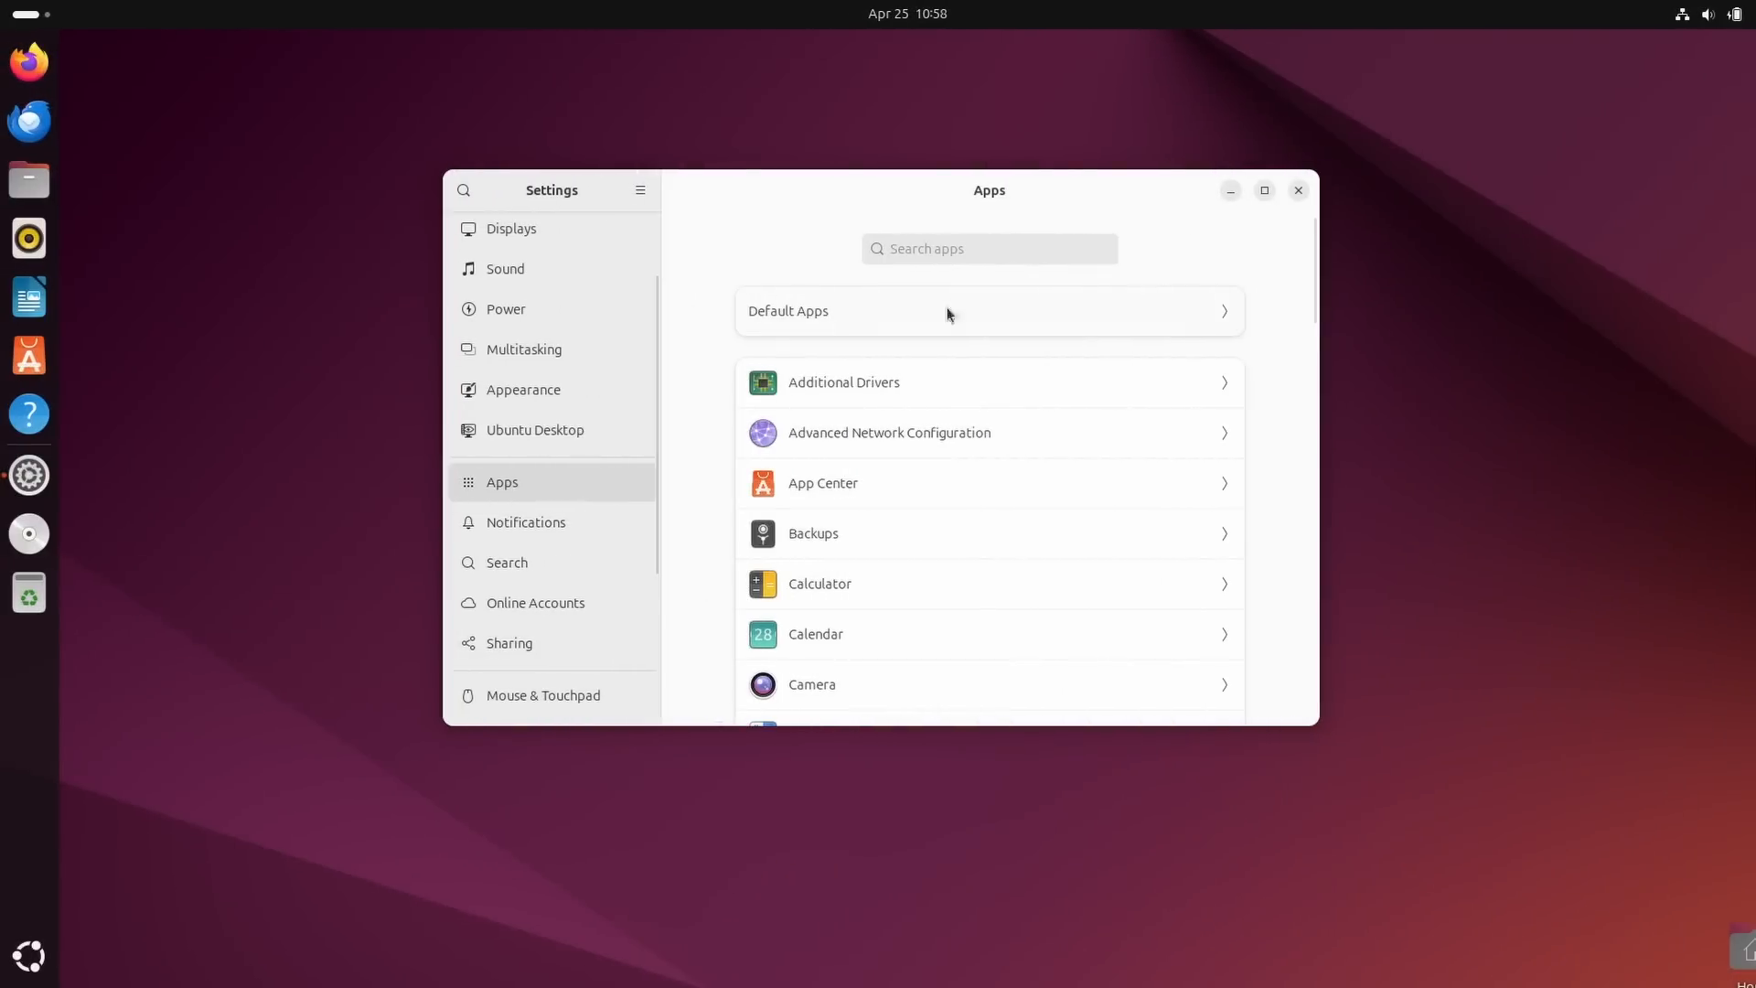
Browse Default Apps music choices and Removable Media options, then go to Mouse & Touchpad.
click(987, 310)
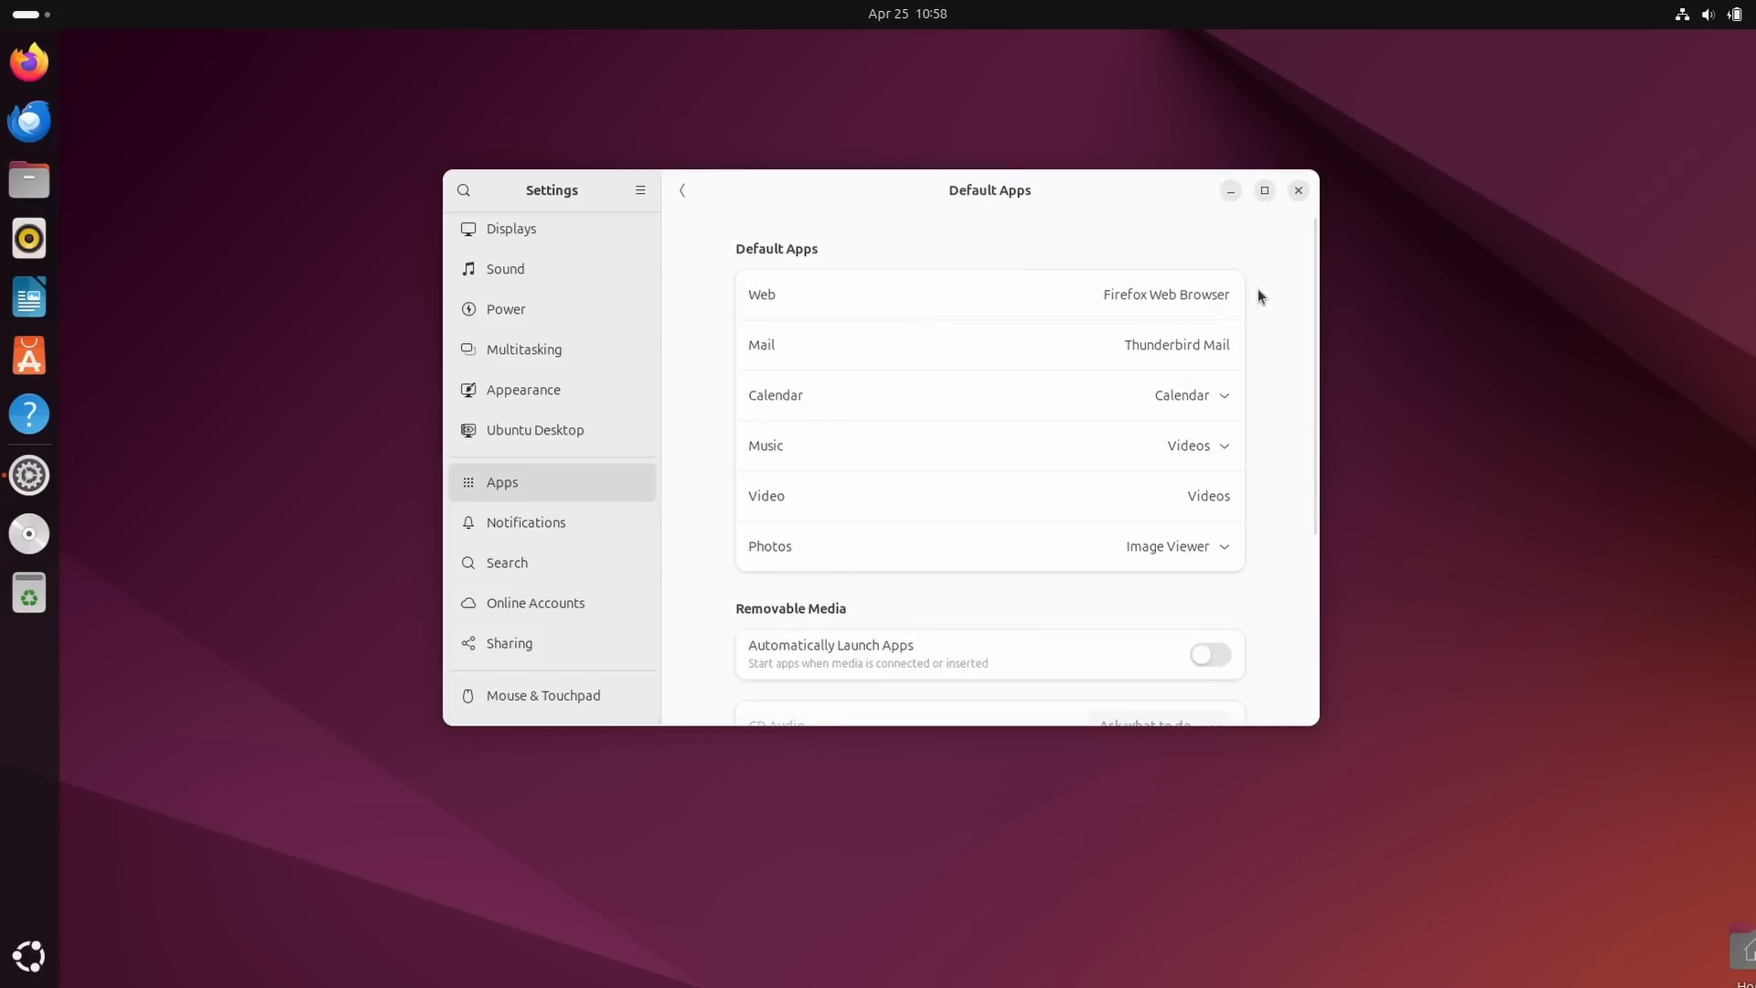
click(1190, 394)
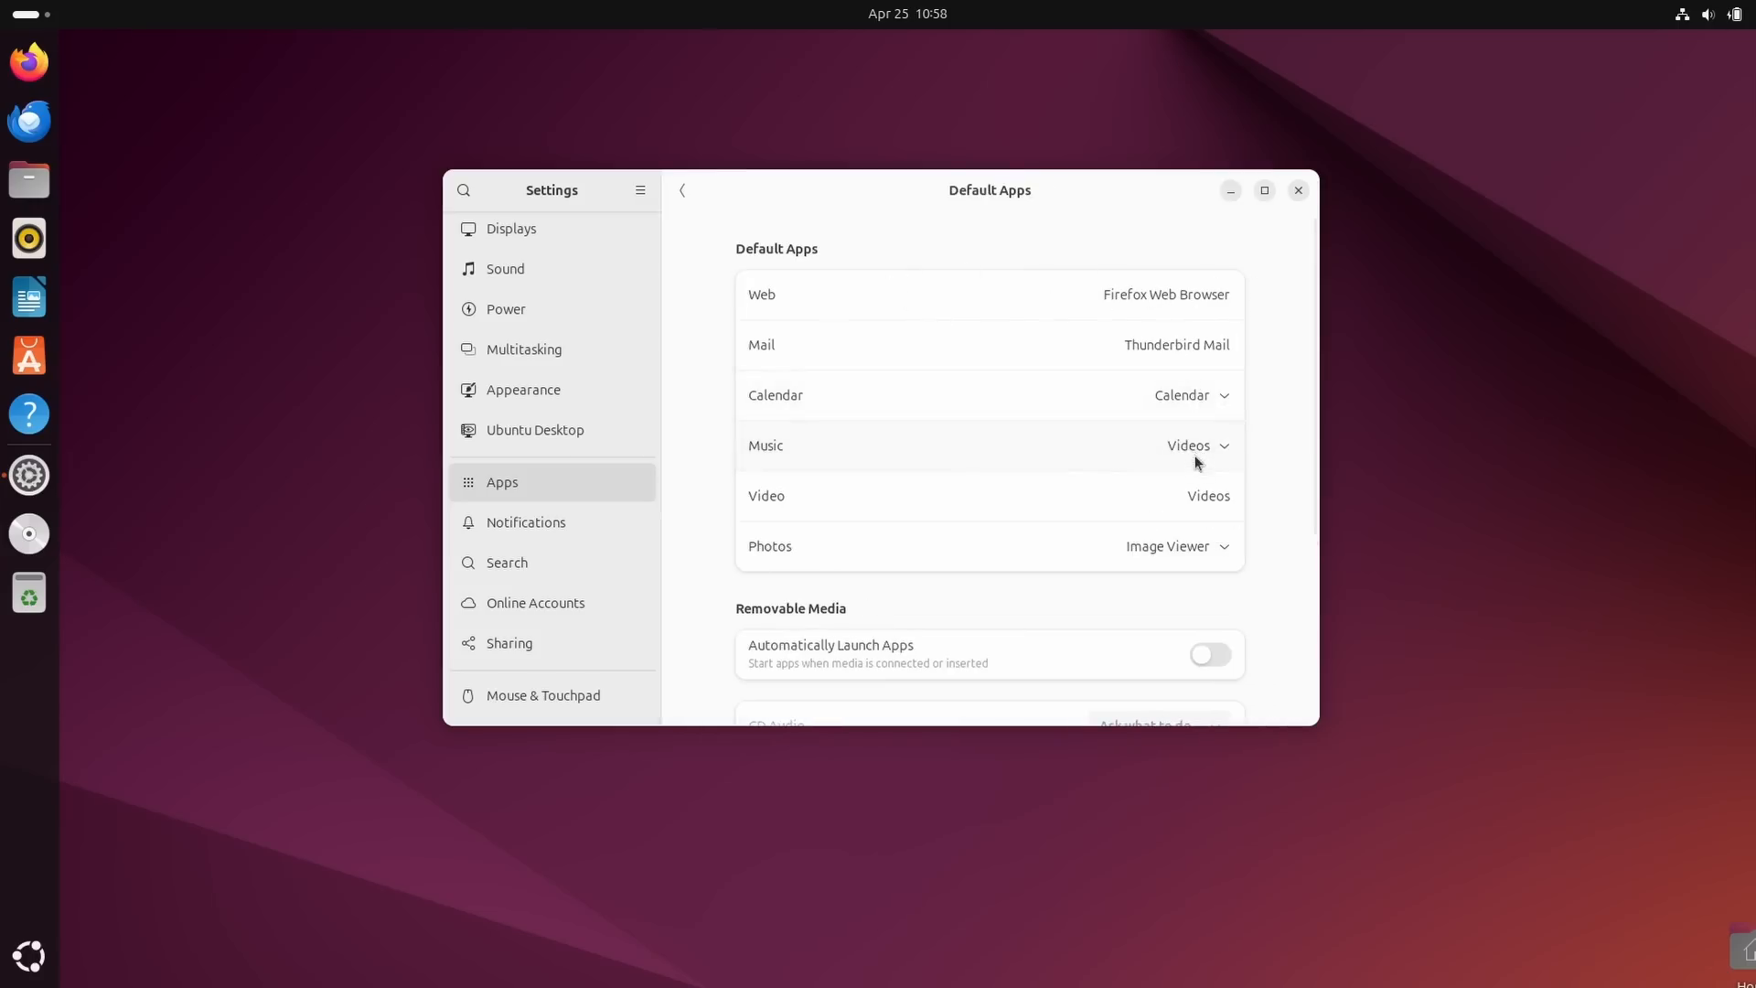
click(1176, 545)
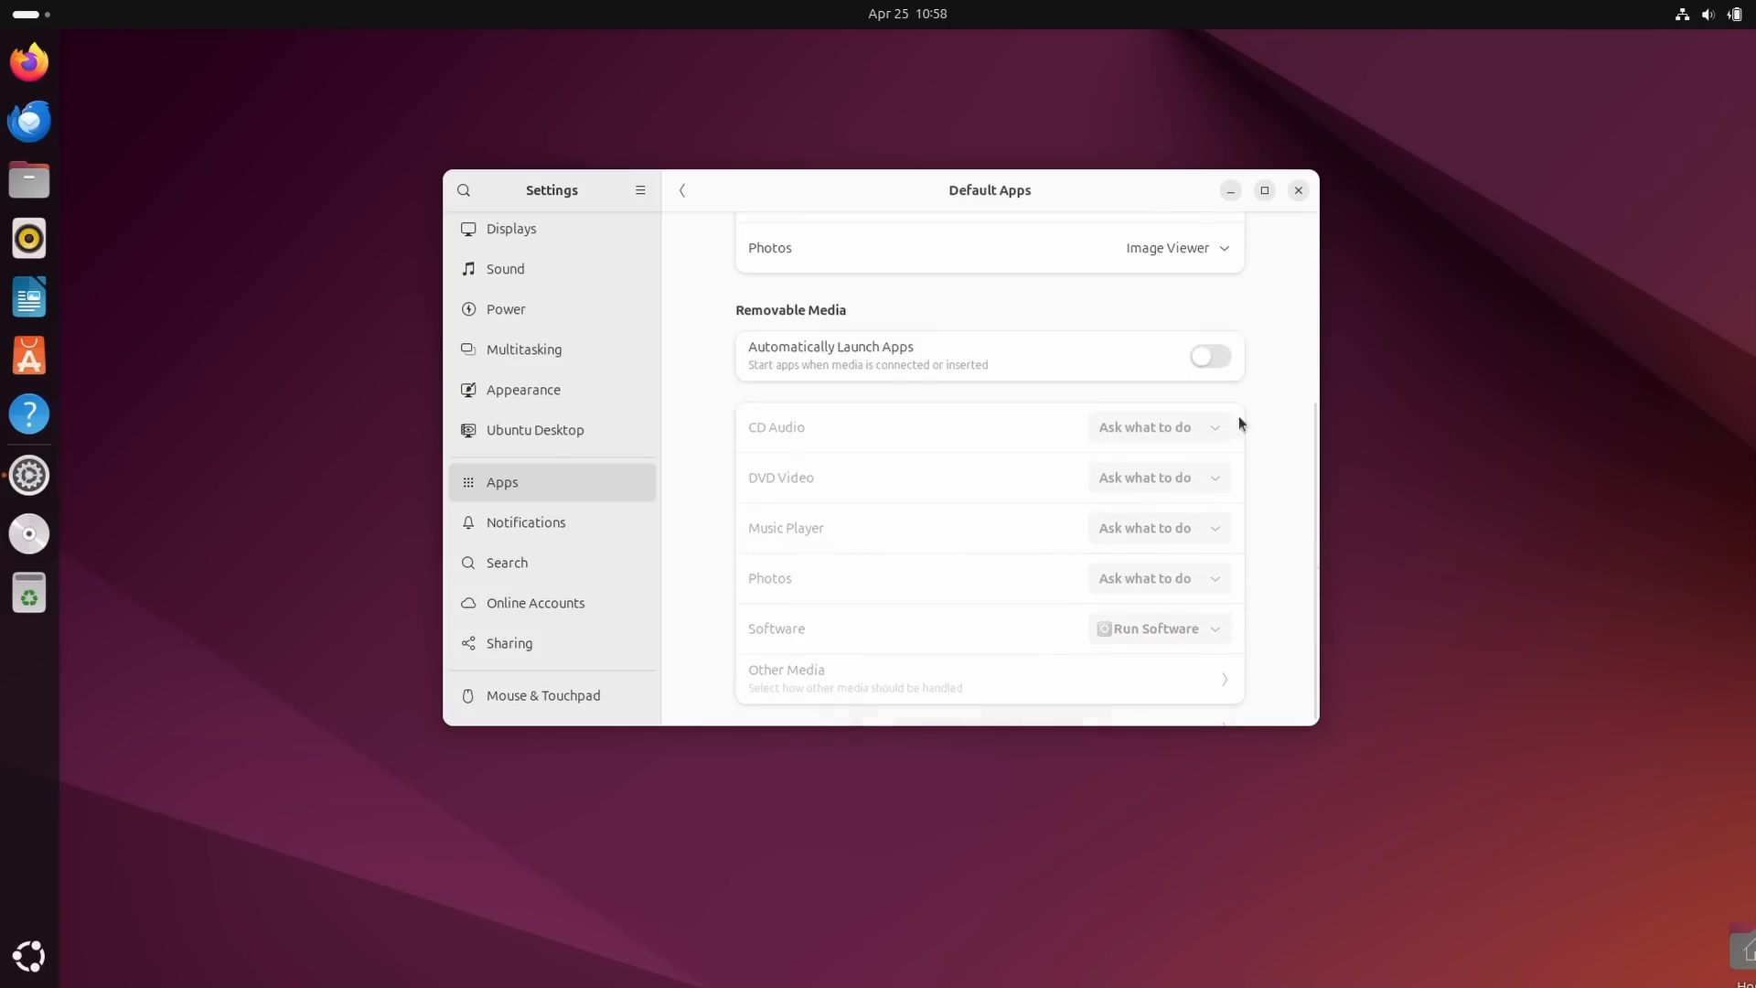
click(1208, 354)
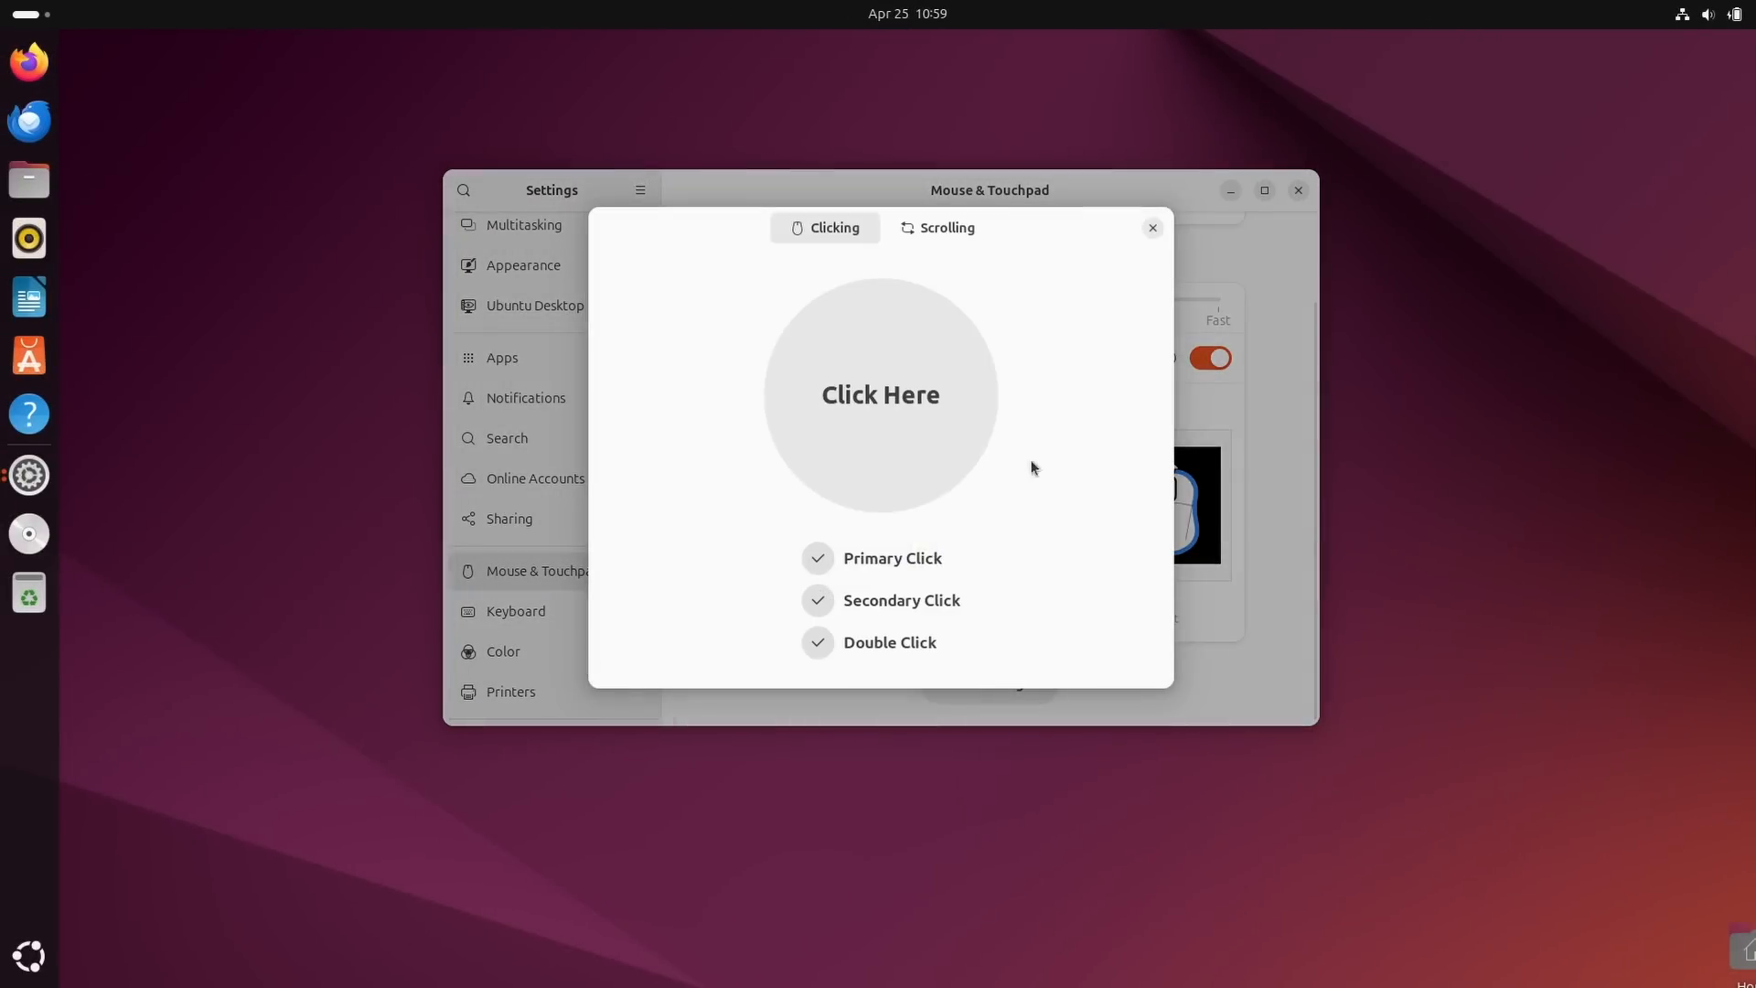
Try a secondary click, view and close the scrolling test, then open Online Accounts.
right_click(879, 394)
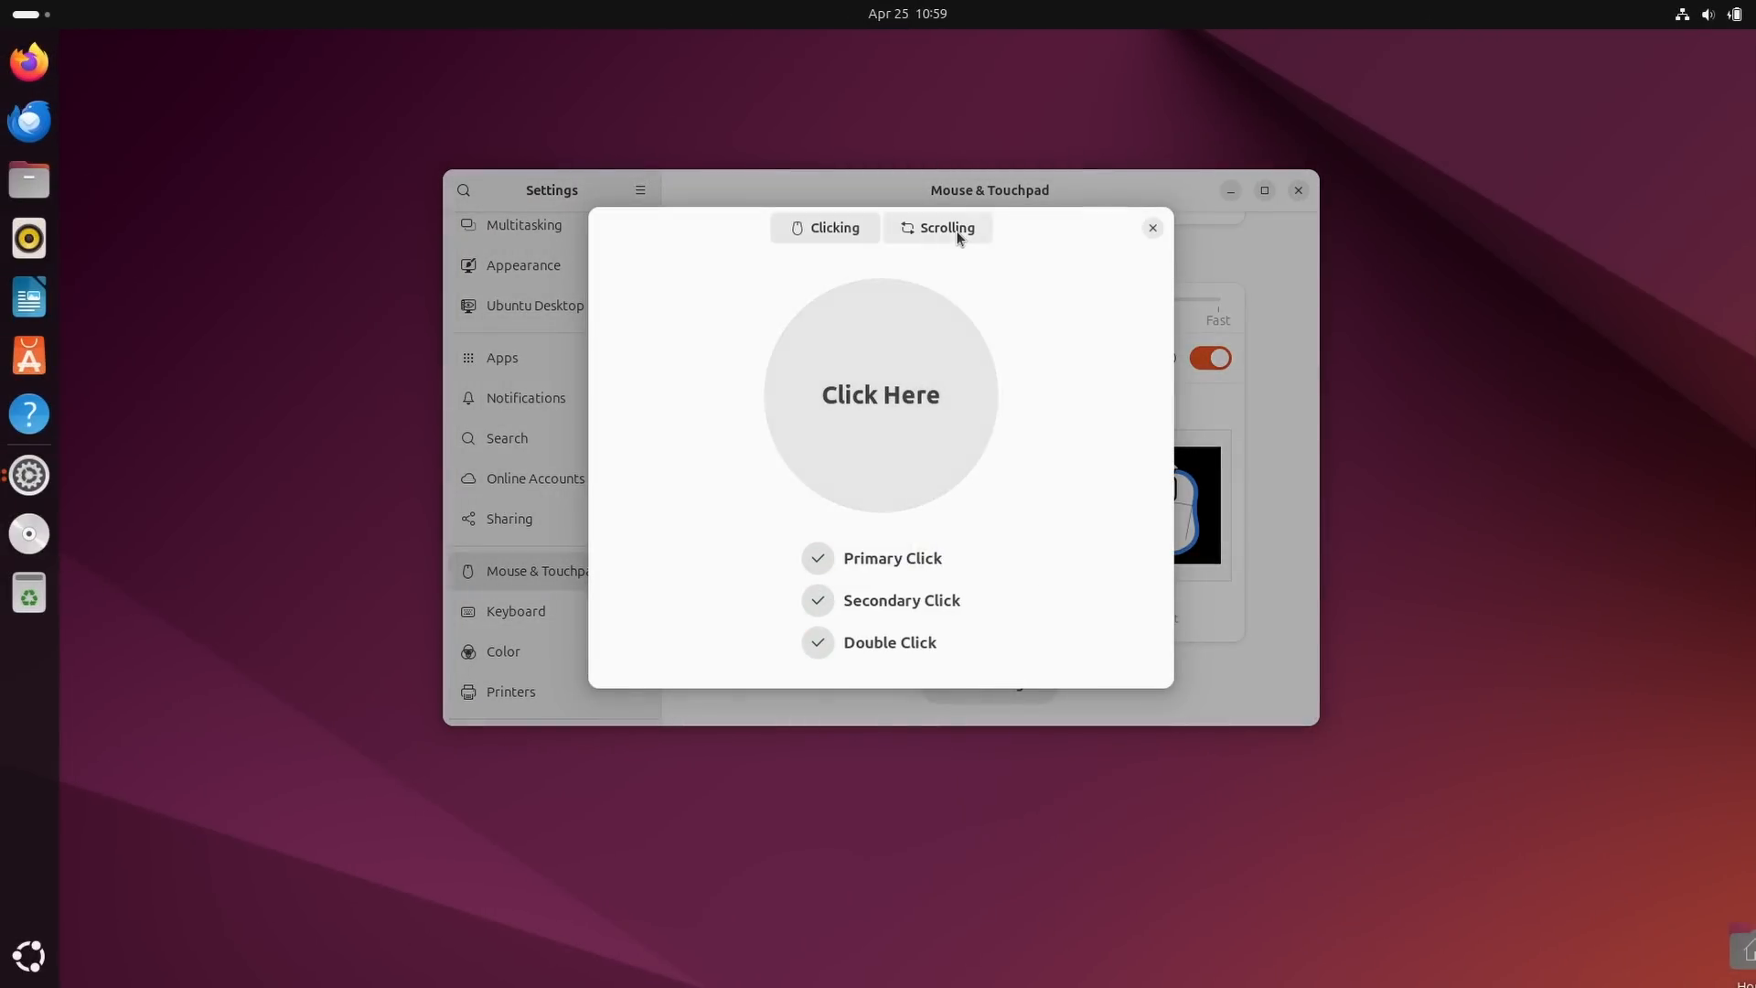
click(945, 228)
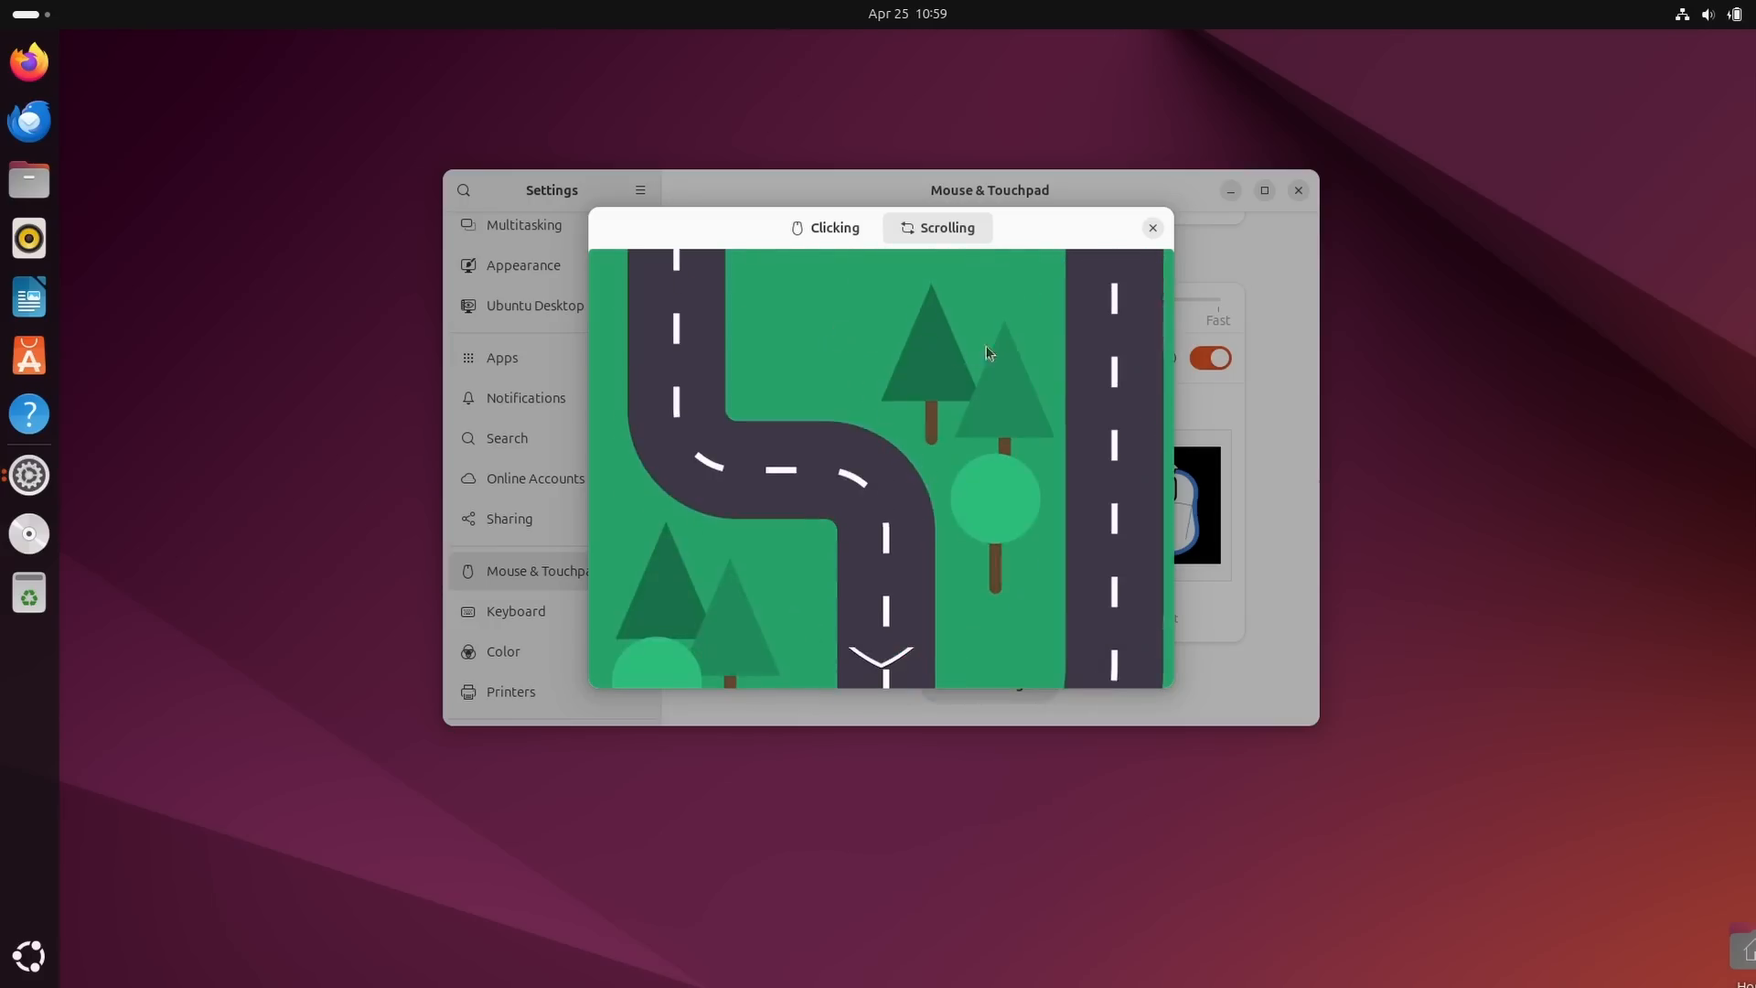
click(1151, 227)
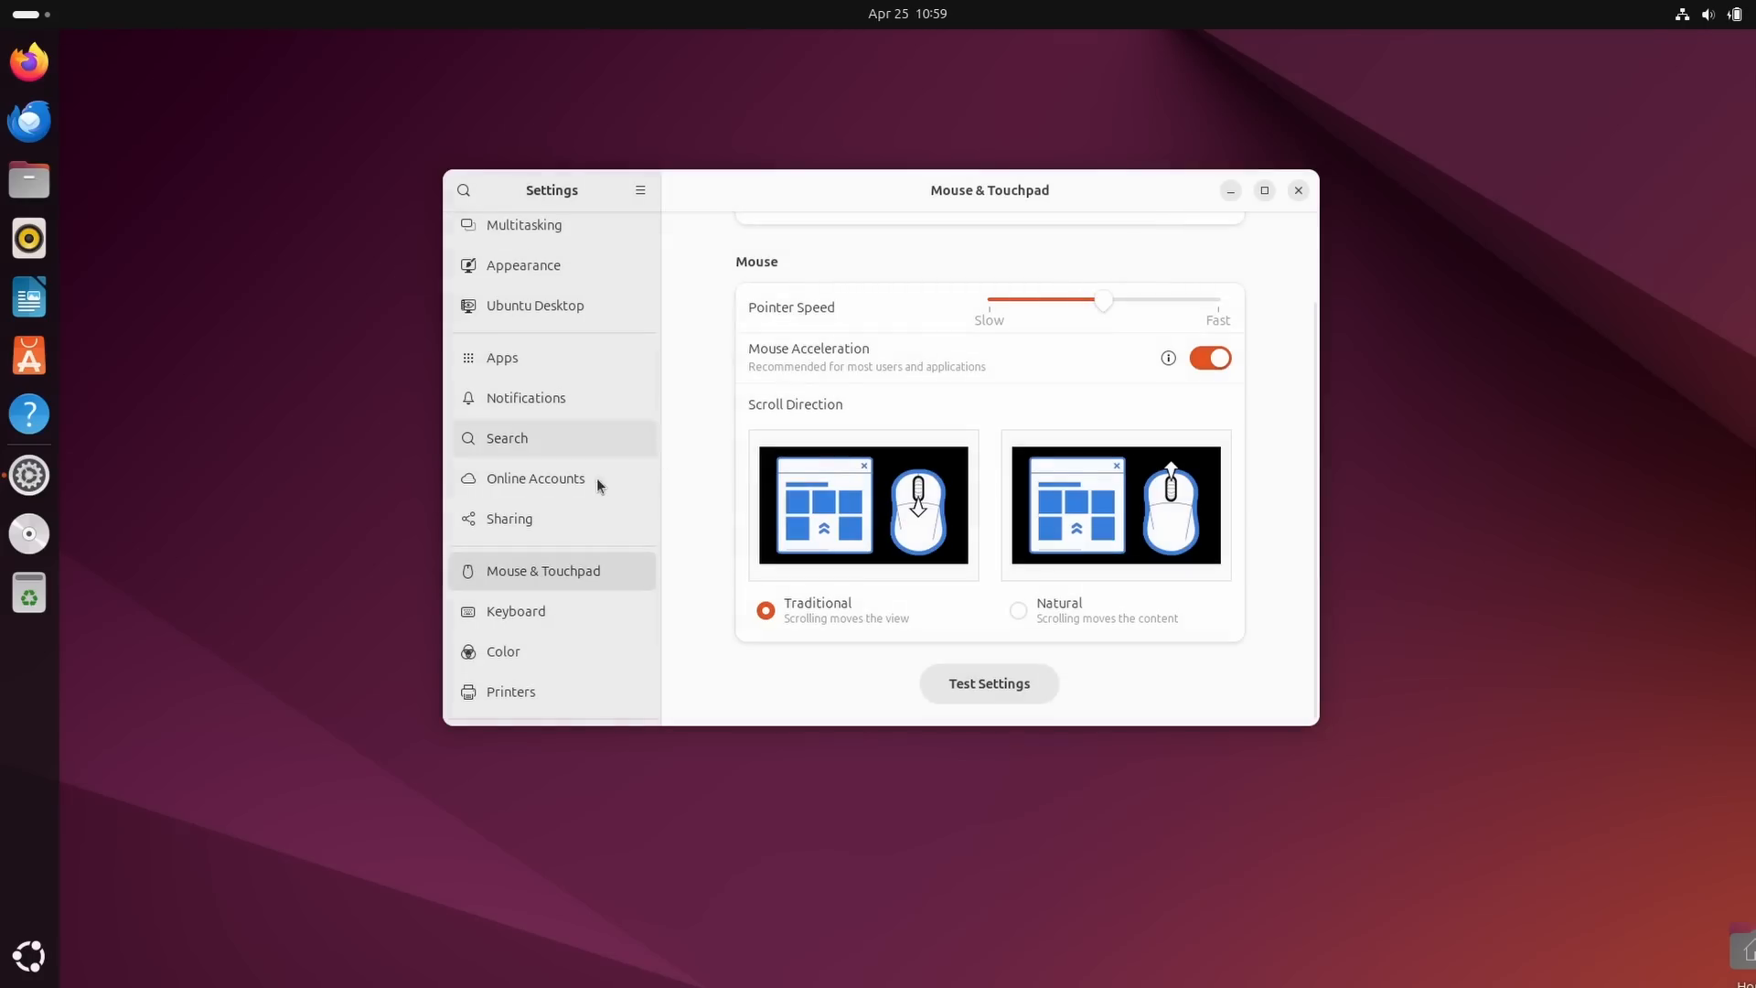
click(534, 478)
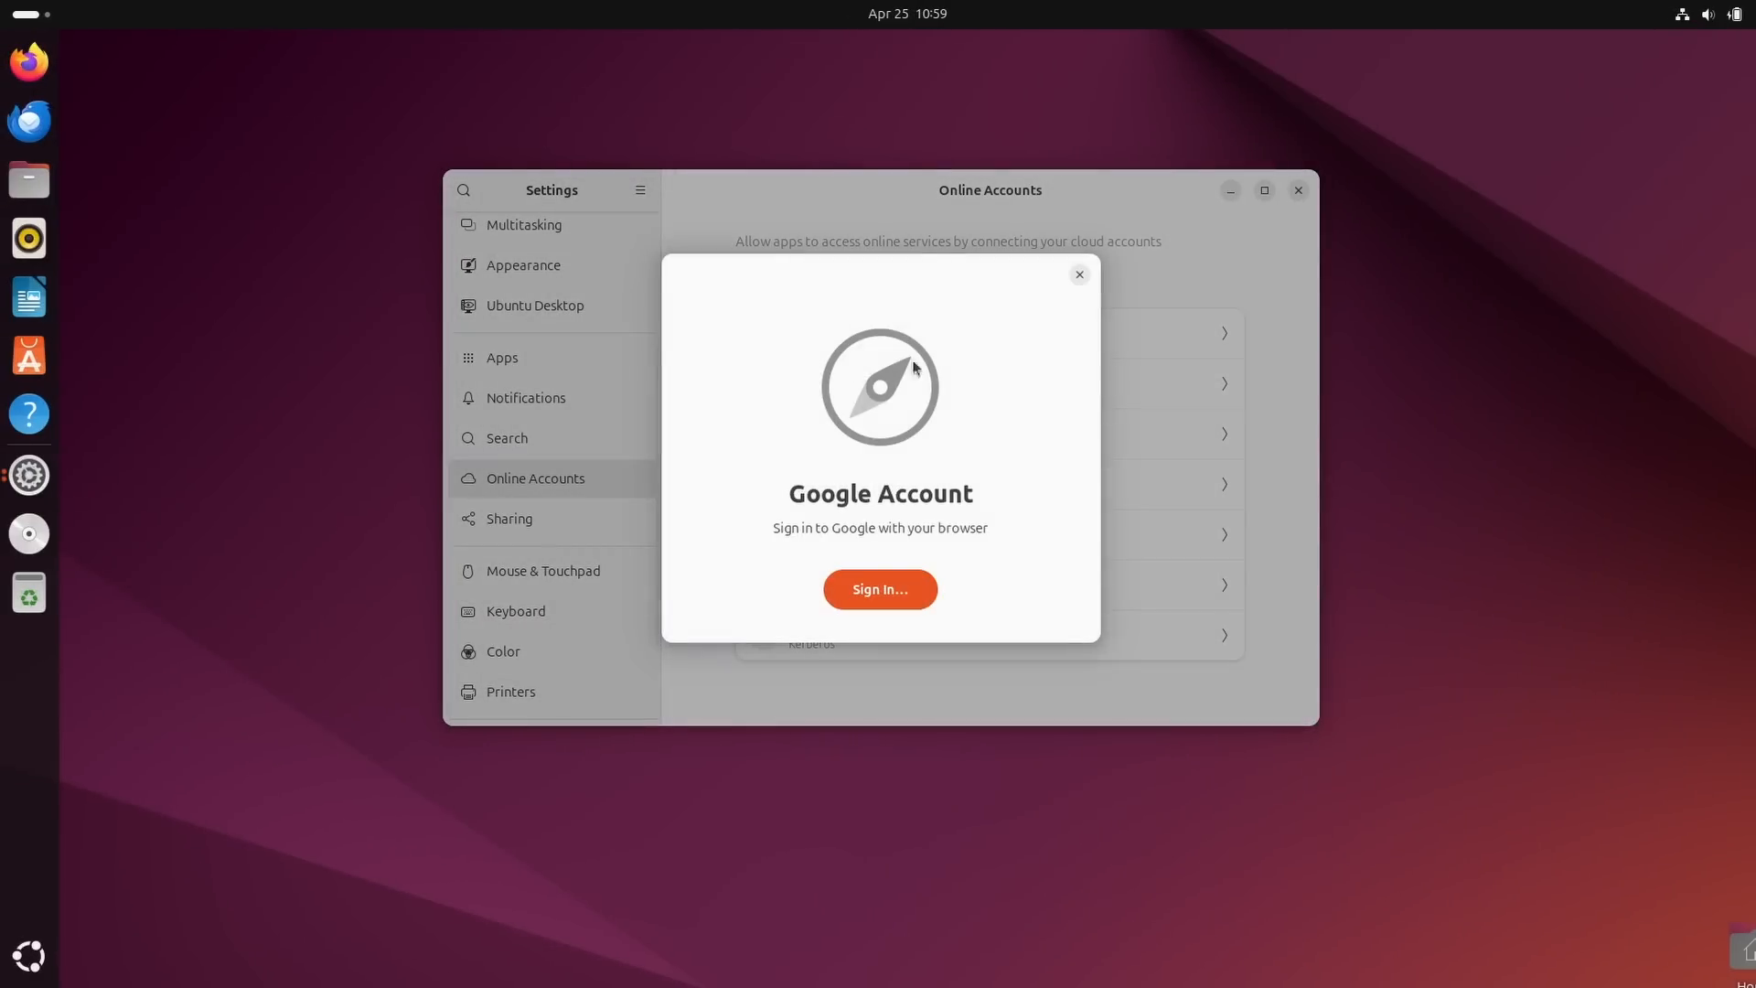
Start Google sign-in, close its browser page and prompt, then choose Microsoft Personal.
click(879, 589)
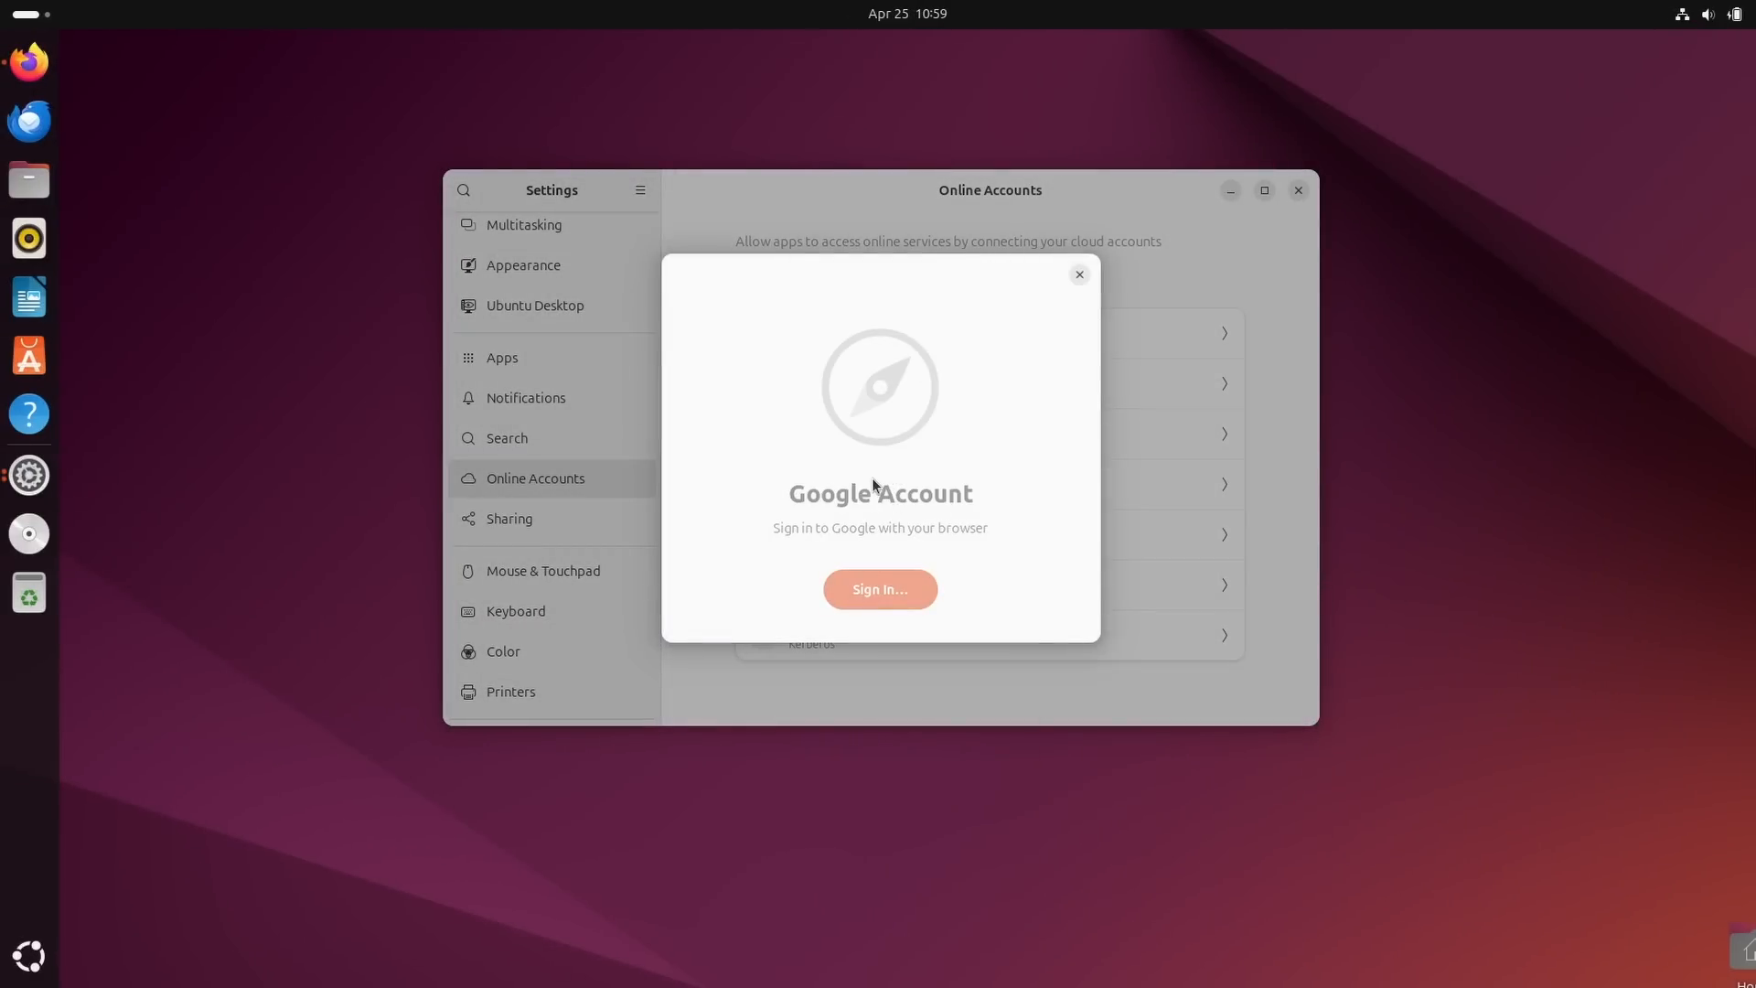
click(878, 589)
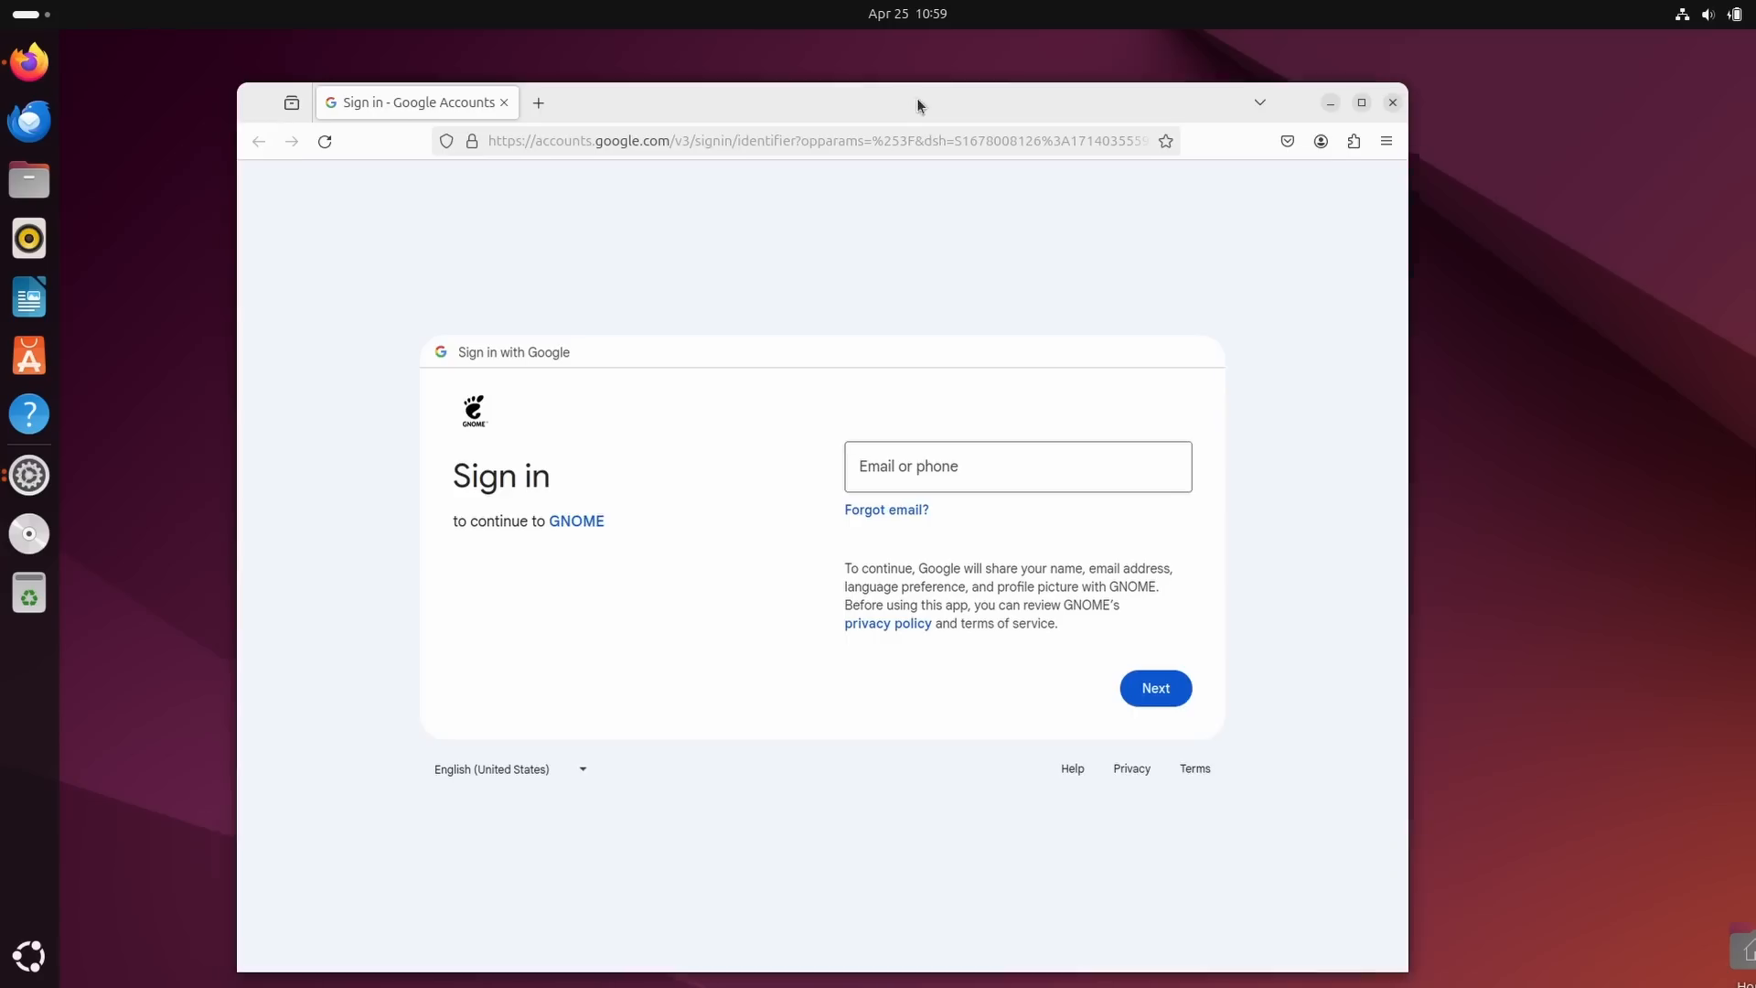
click(823, 140)
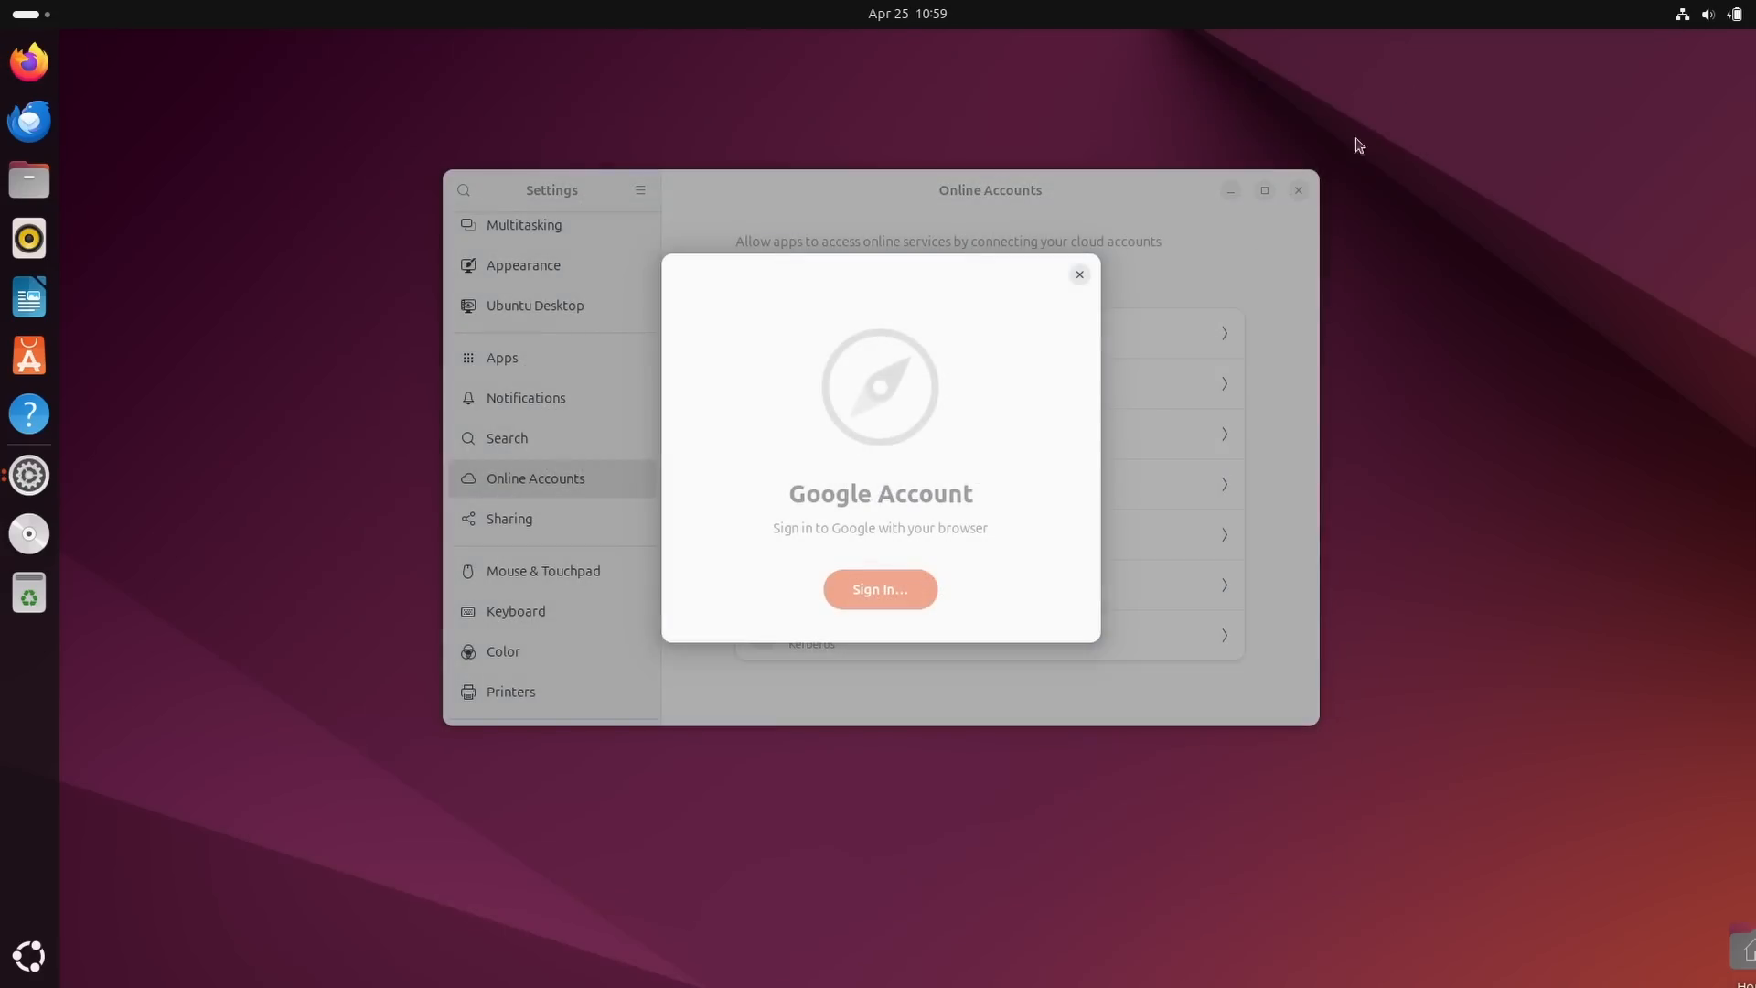
click(1078, 274)
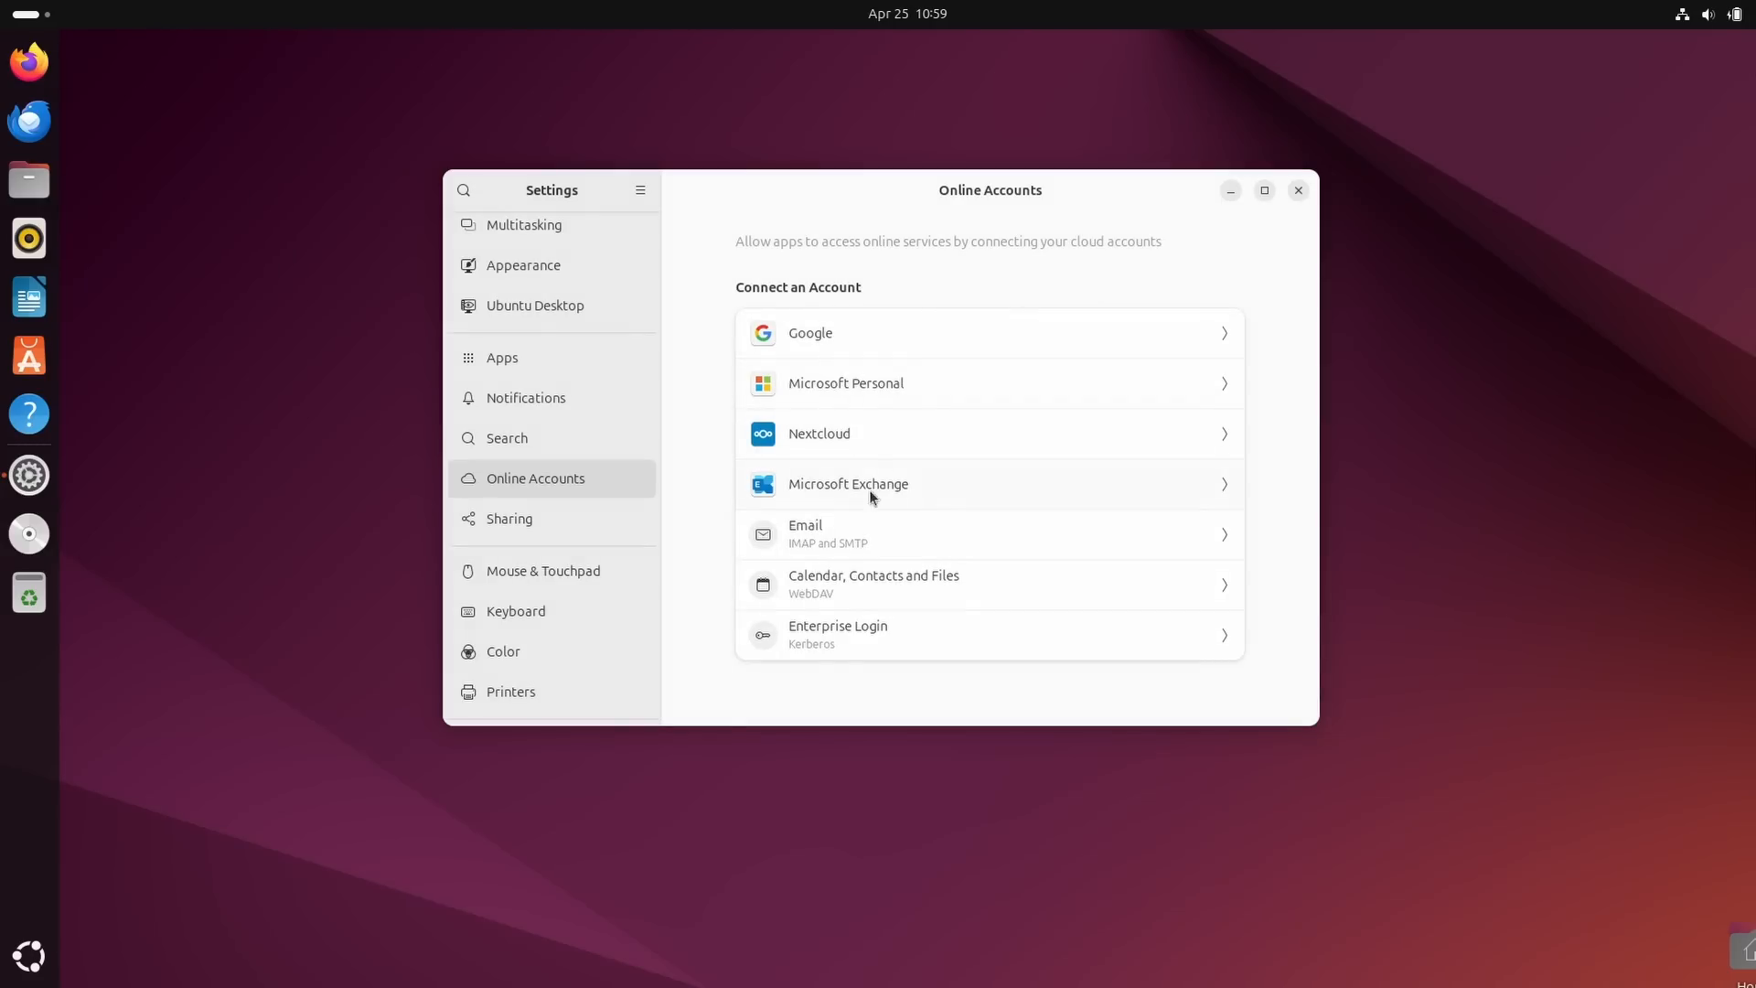
click(845, 383)
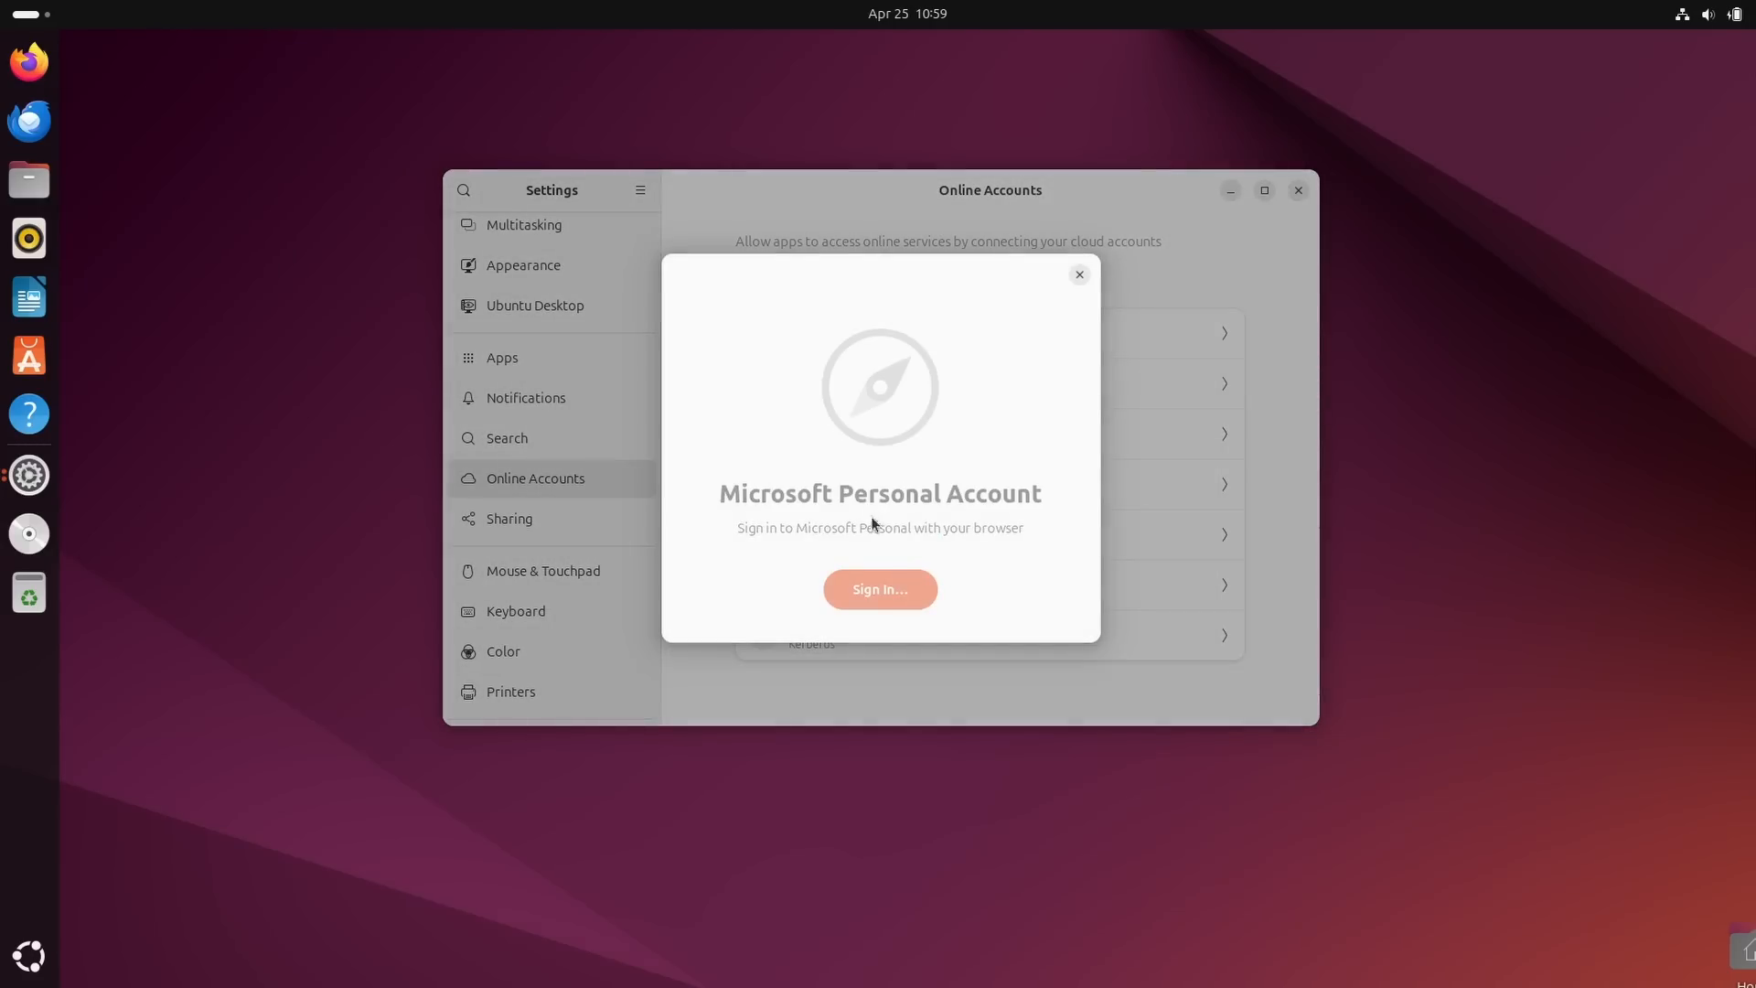
click(878, 589)
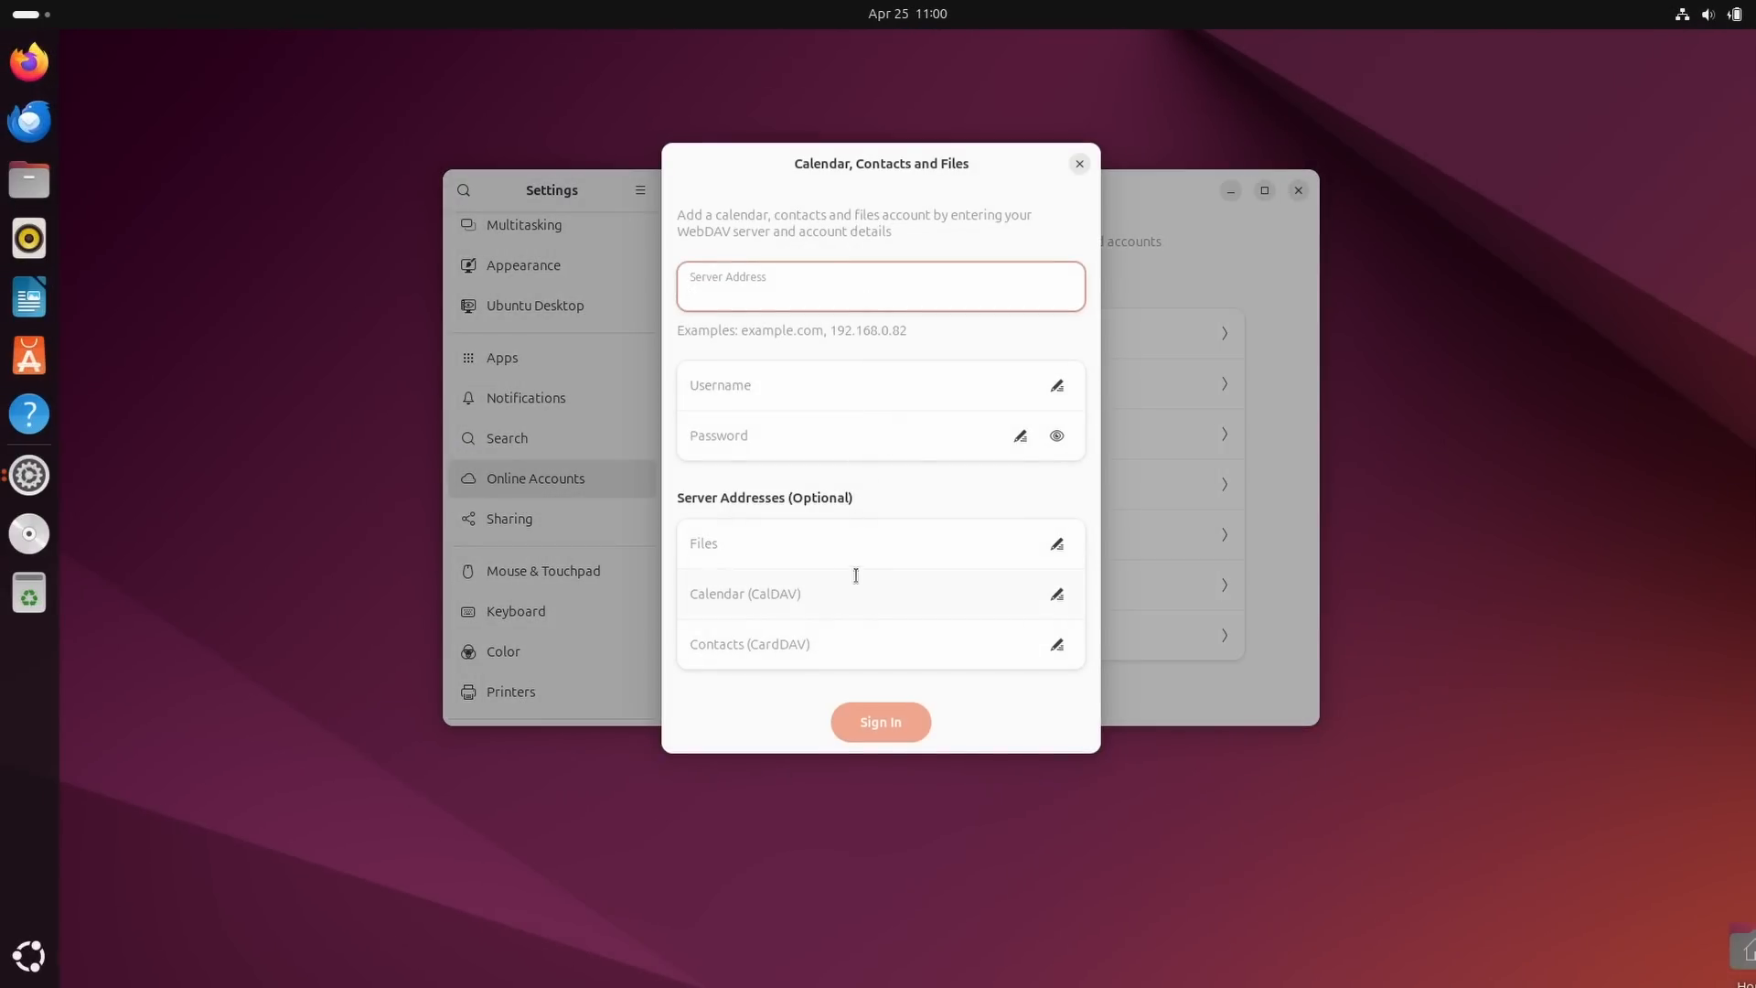
Close the Calendar, Contacts and Files form and start Microsoft Personal browser sign-in.
click(880, 294)
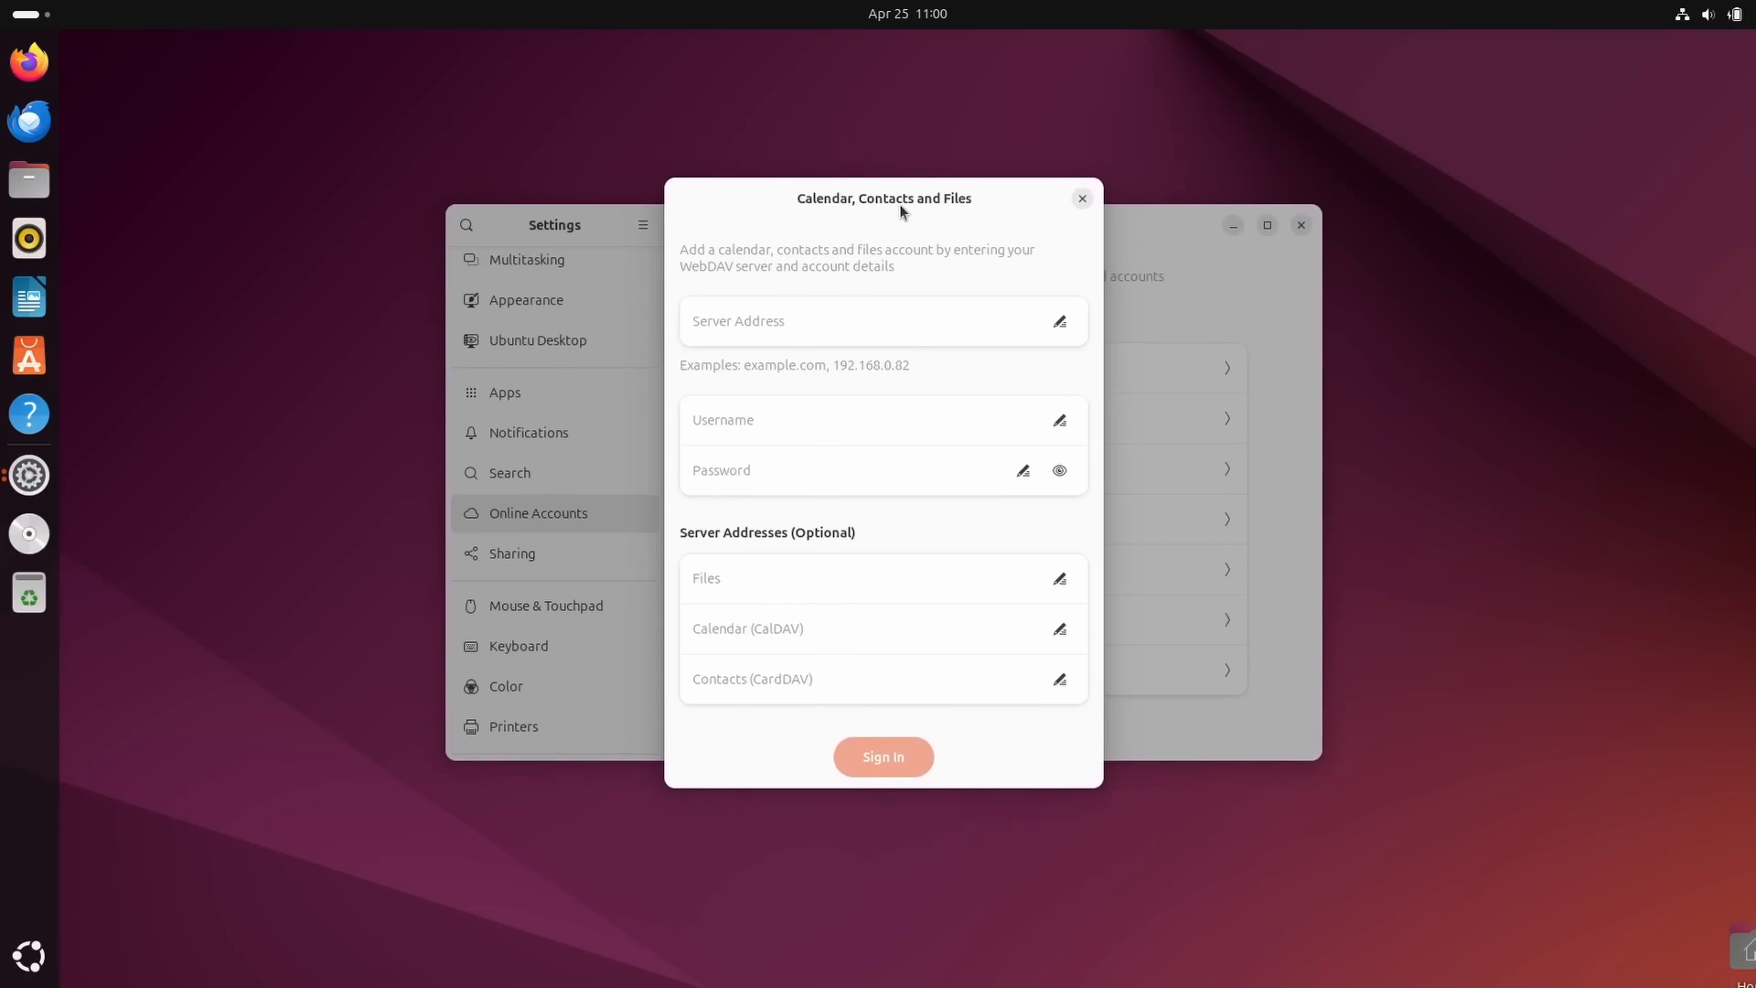
click(883, 320)
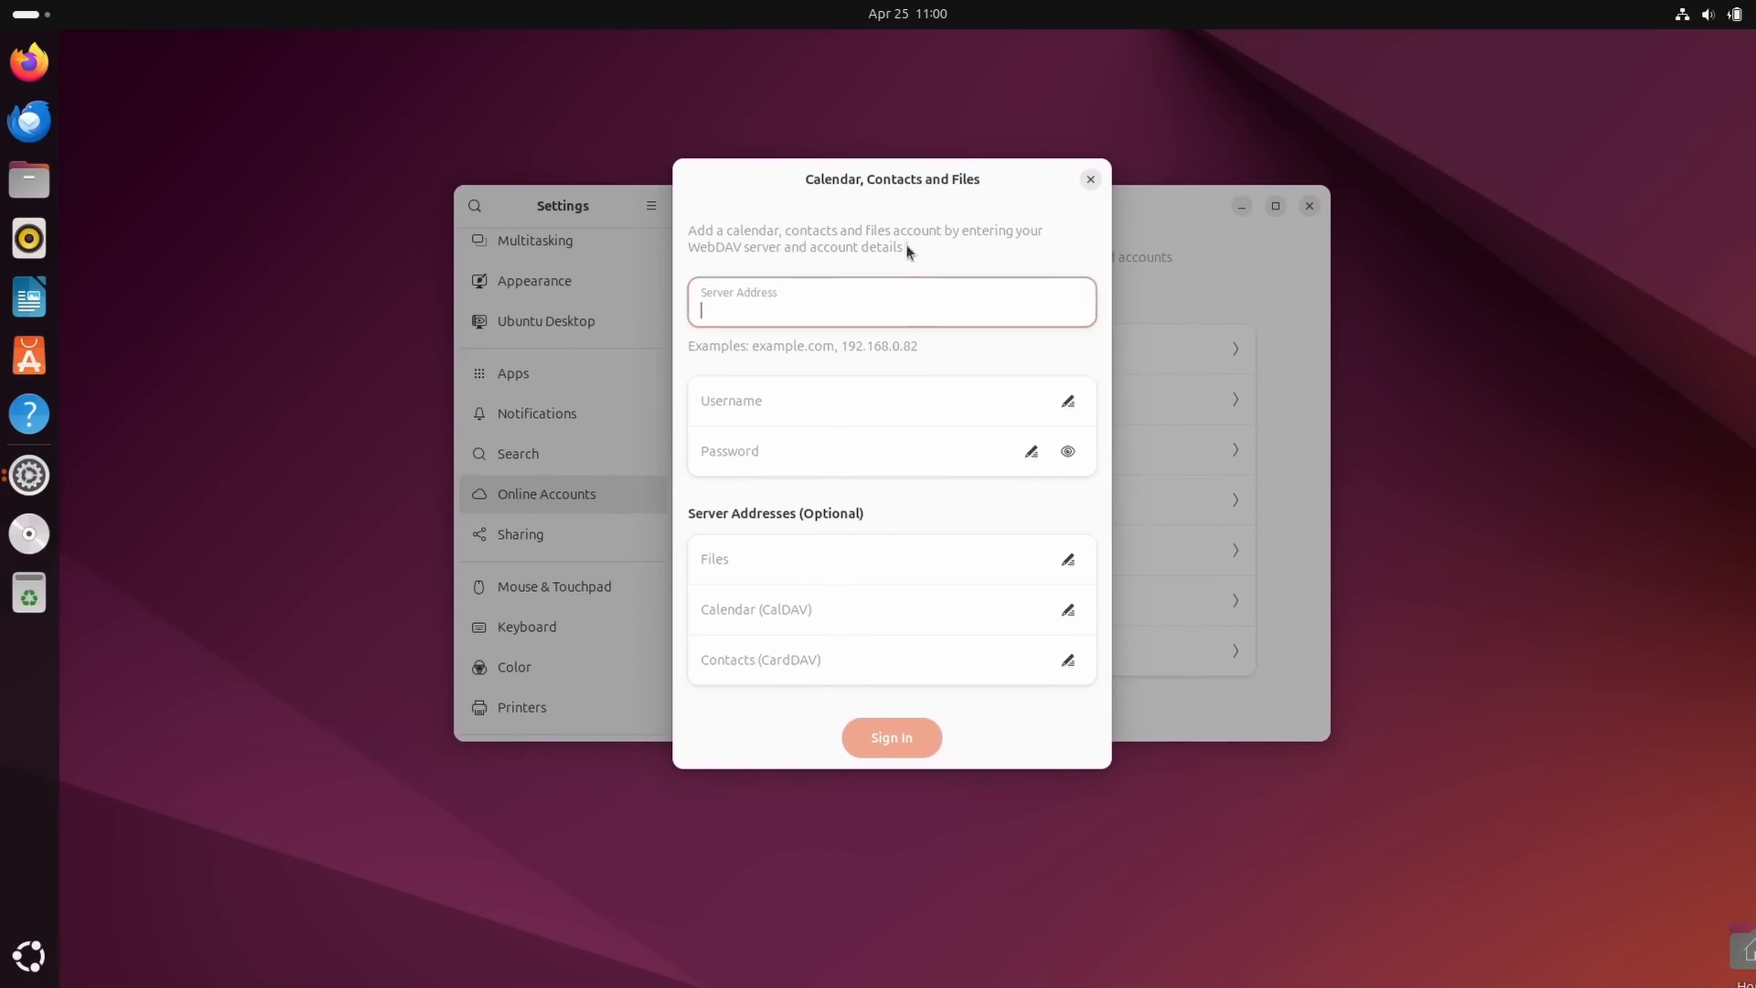
click(1087, 179)
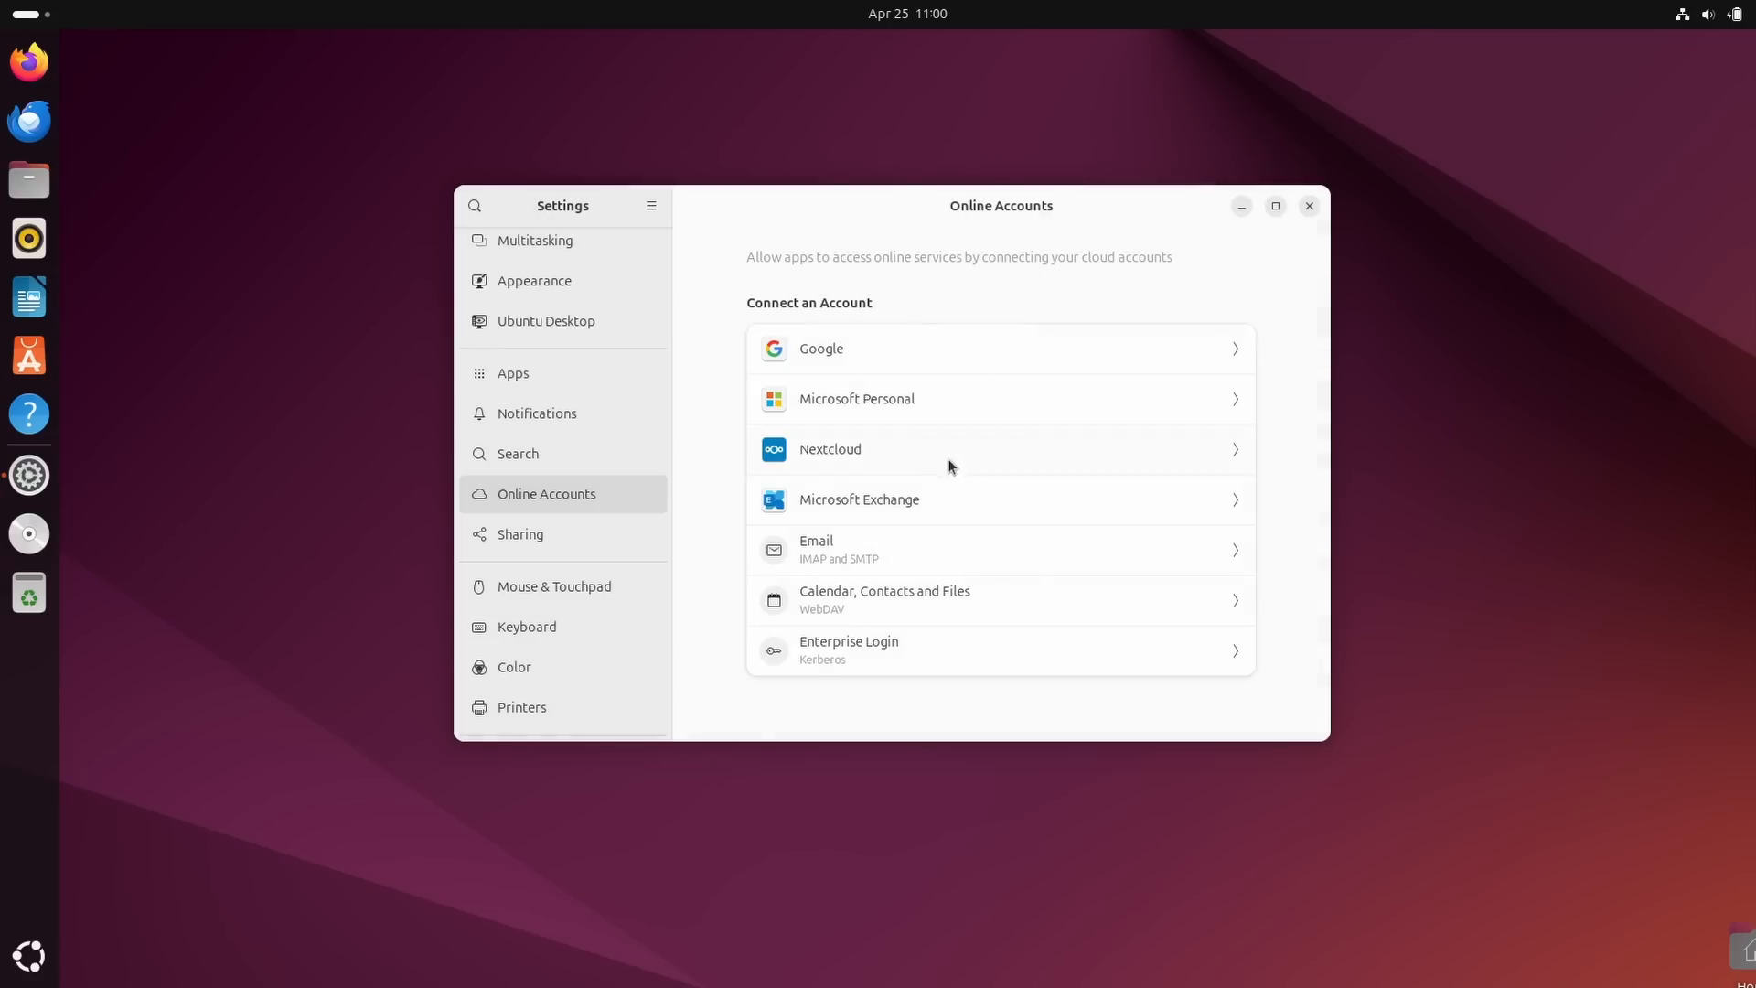
mouse_move(920, 461)
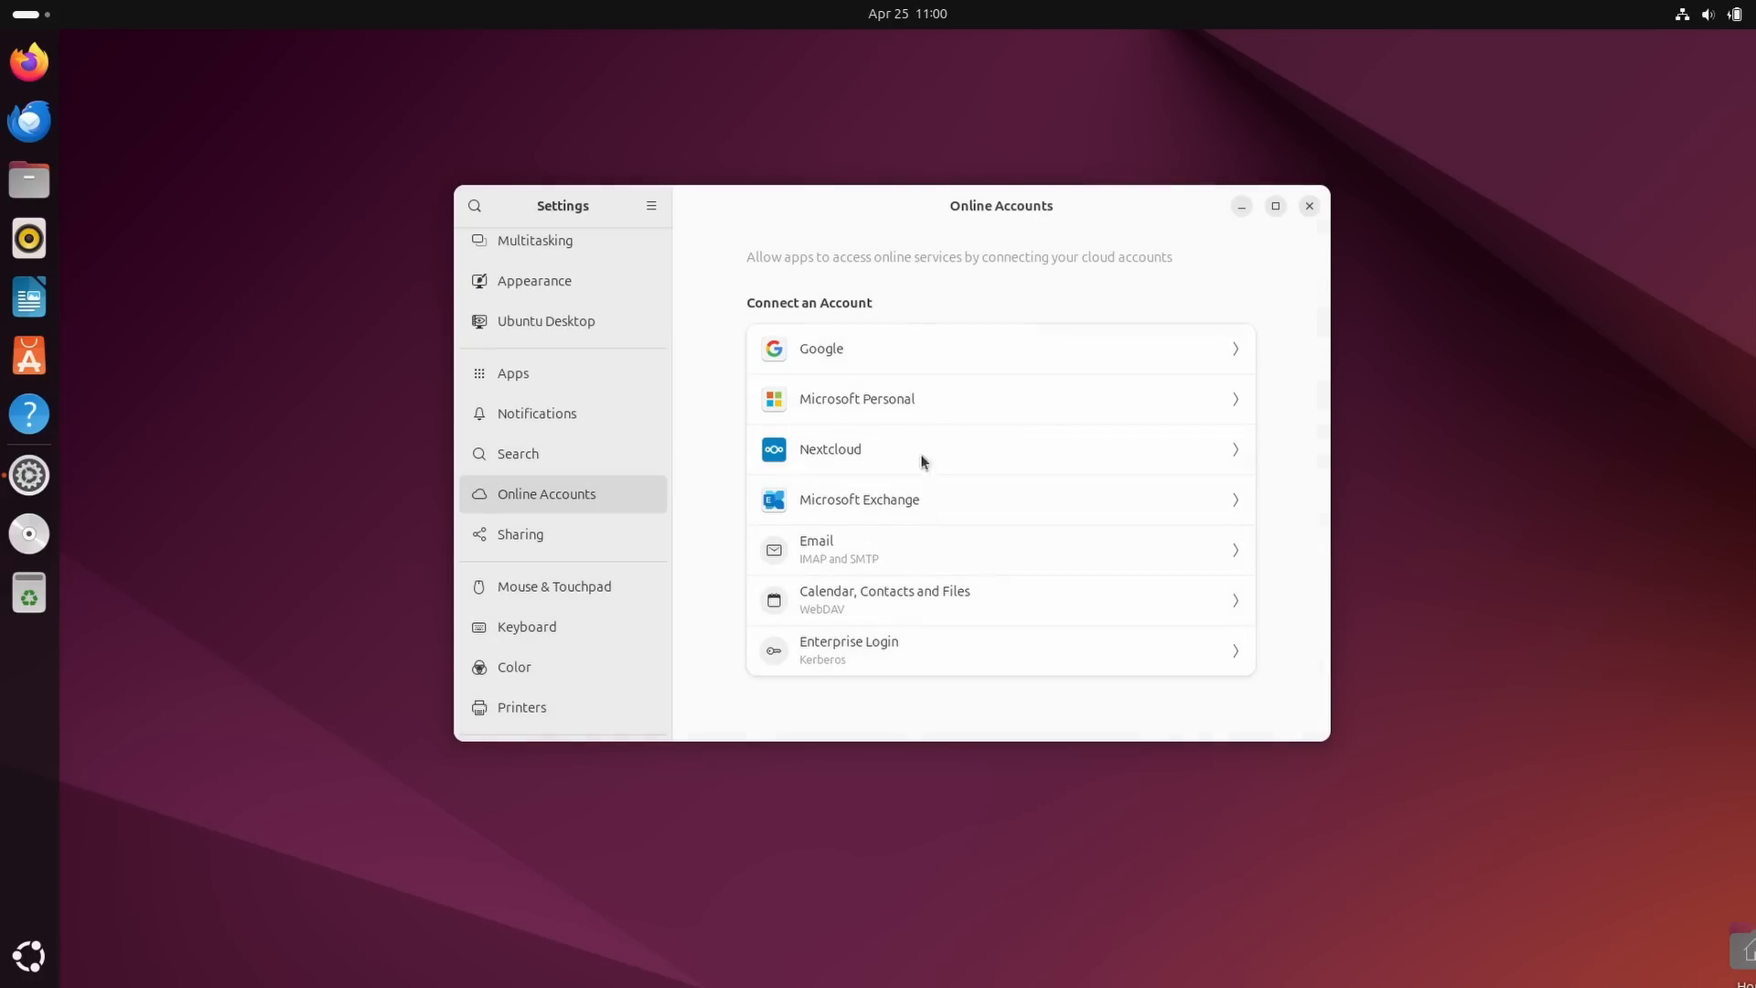
click(856, 397)
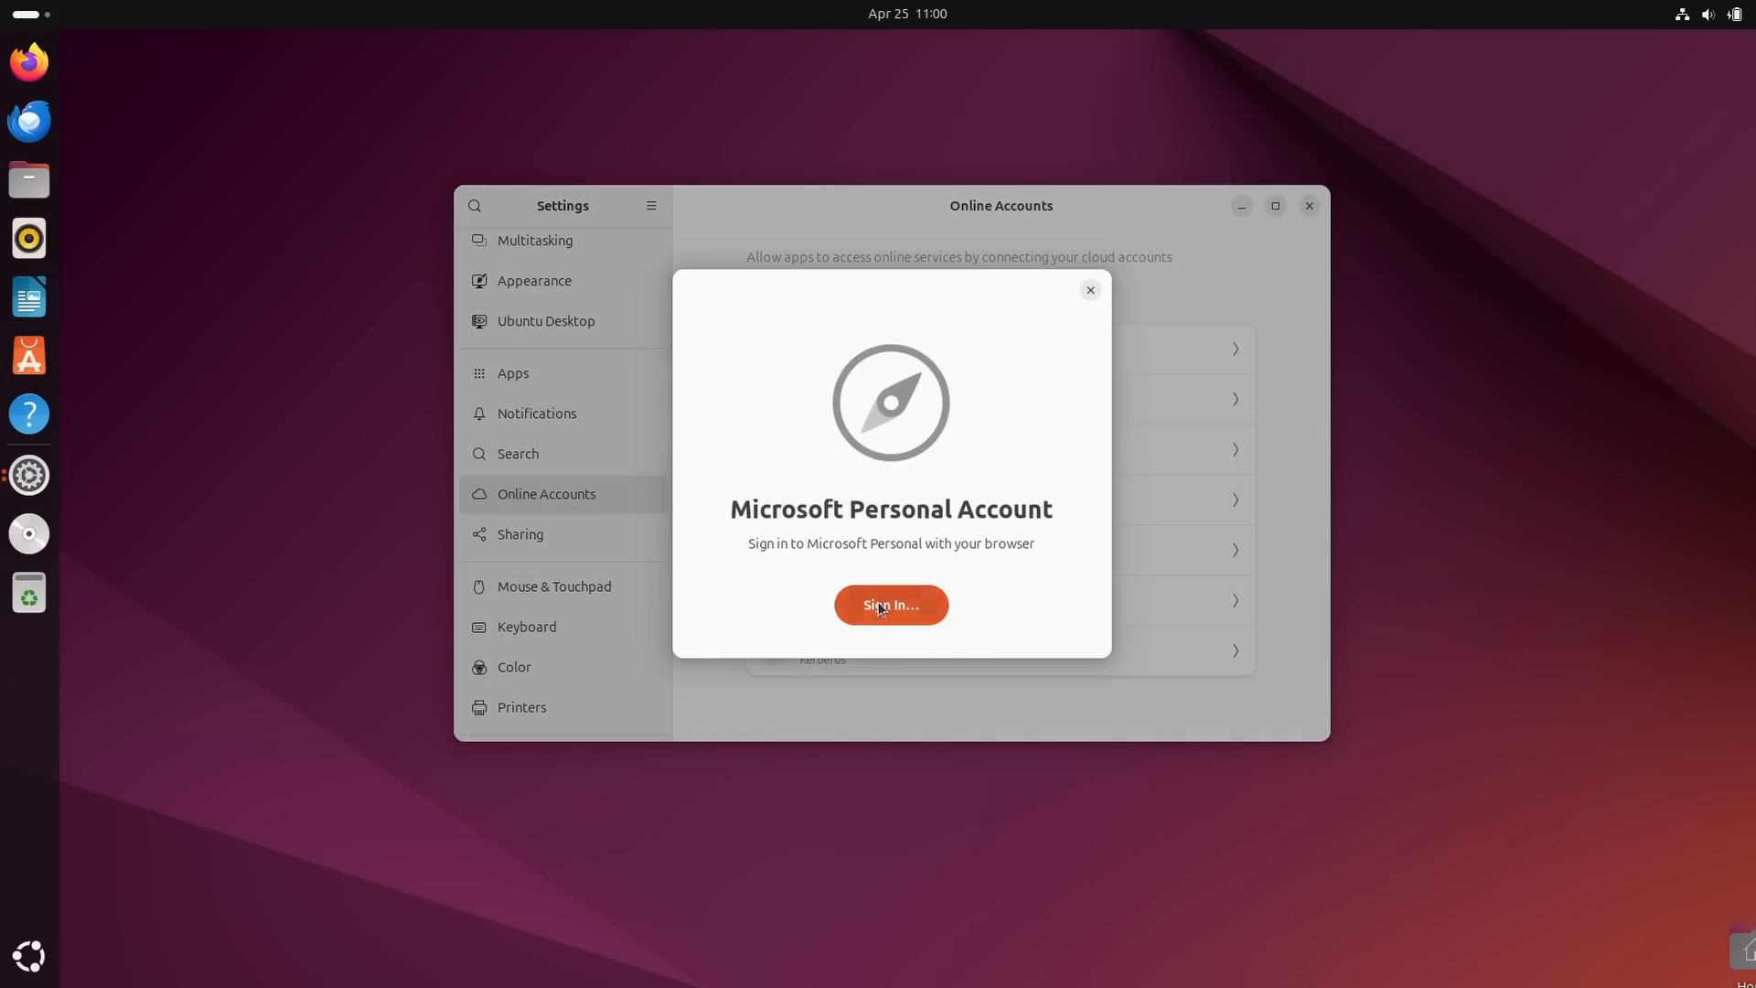
click(890, 604)
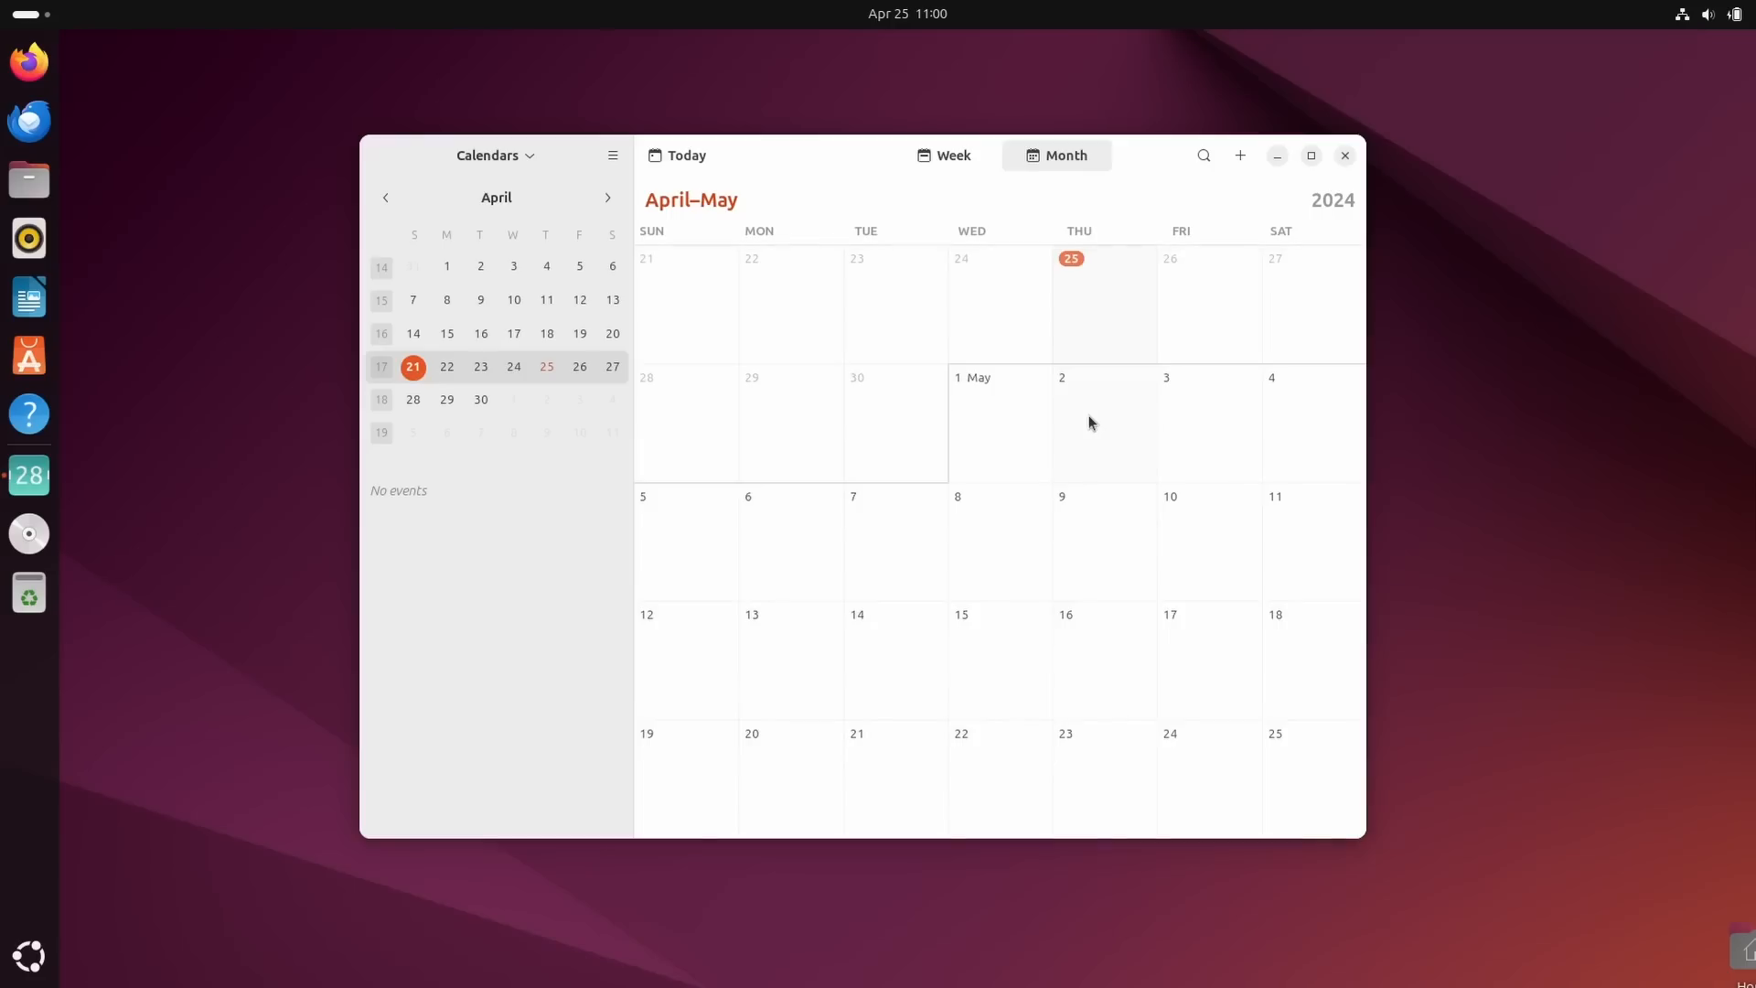
View System Monitor's resource graphs, copy version 46.0 from About, and launch App Center.
click(608, 198)
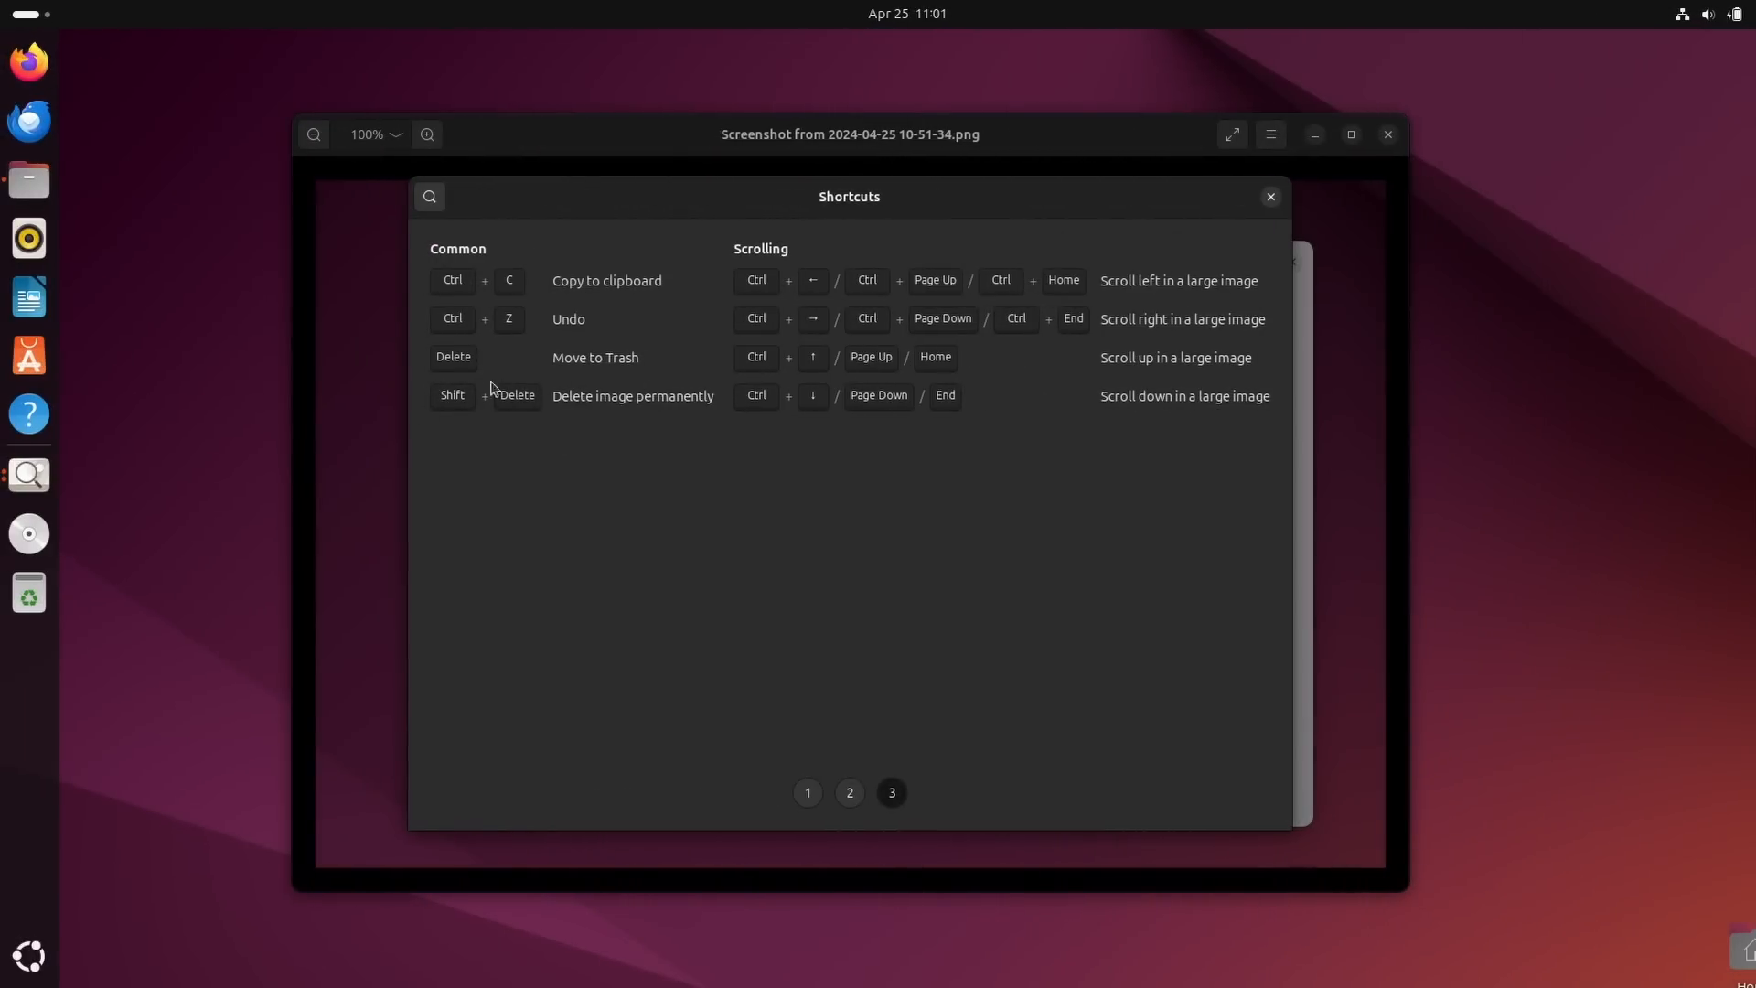
mouse_move(1270, 207)
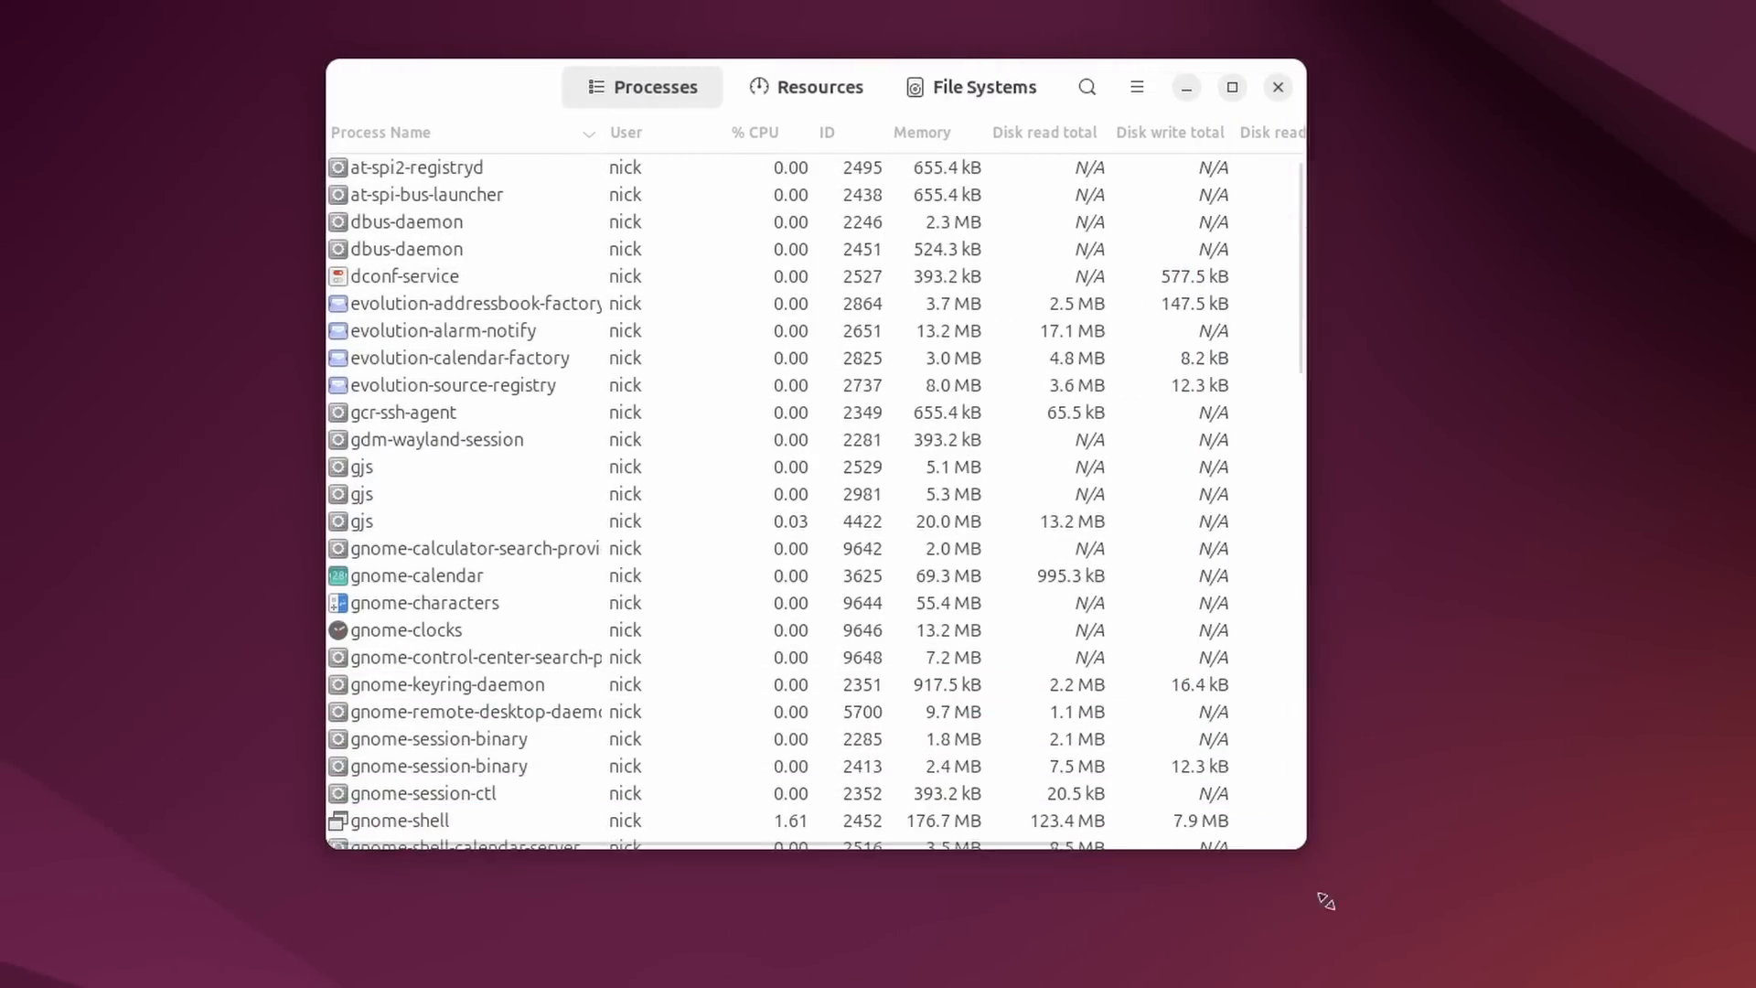
click(847, 86)
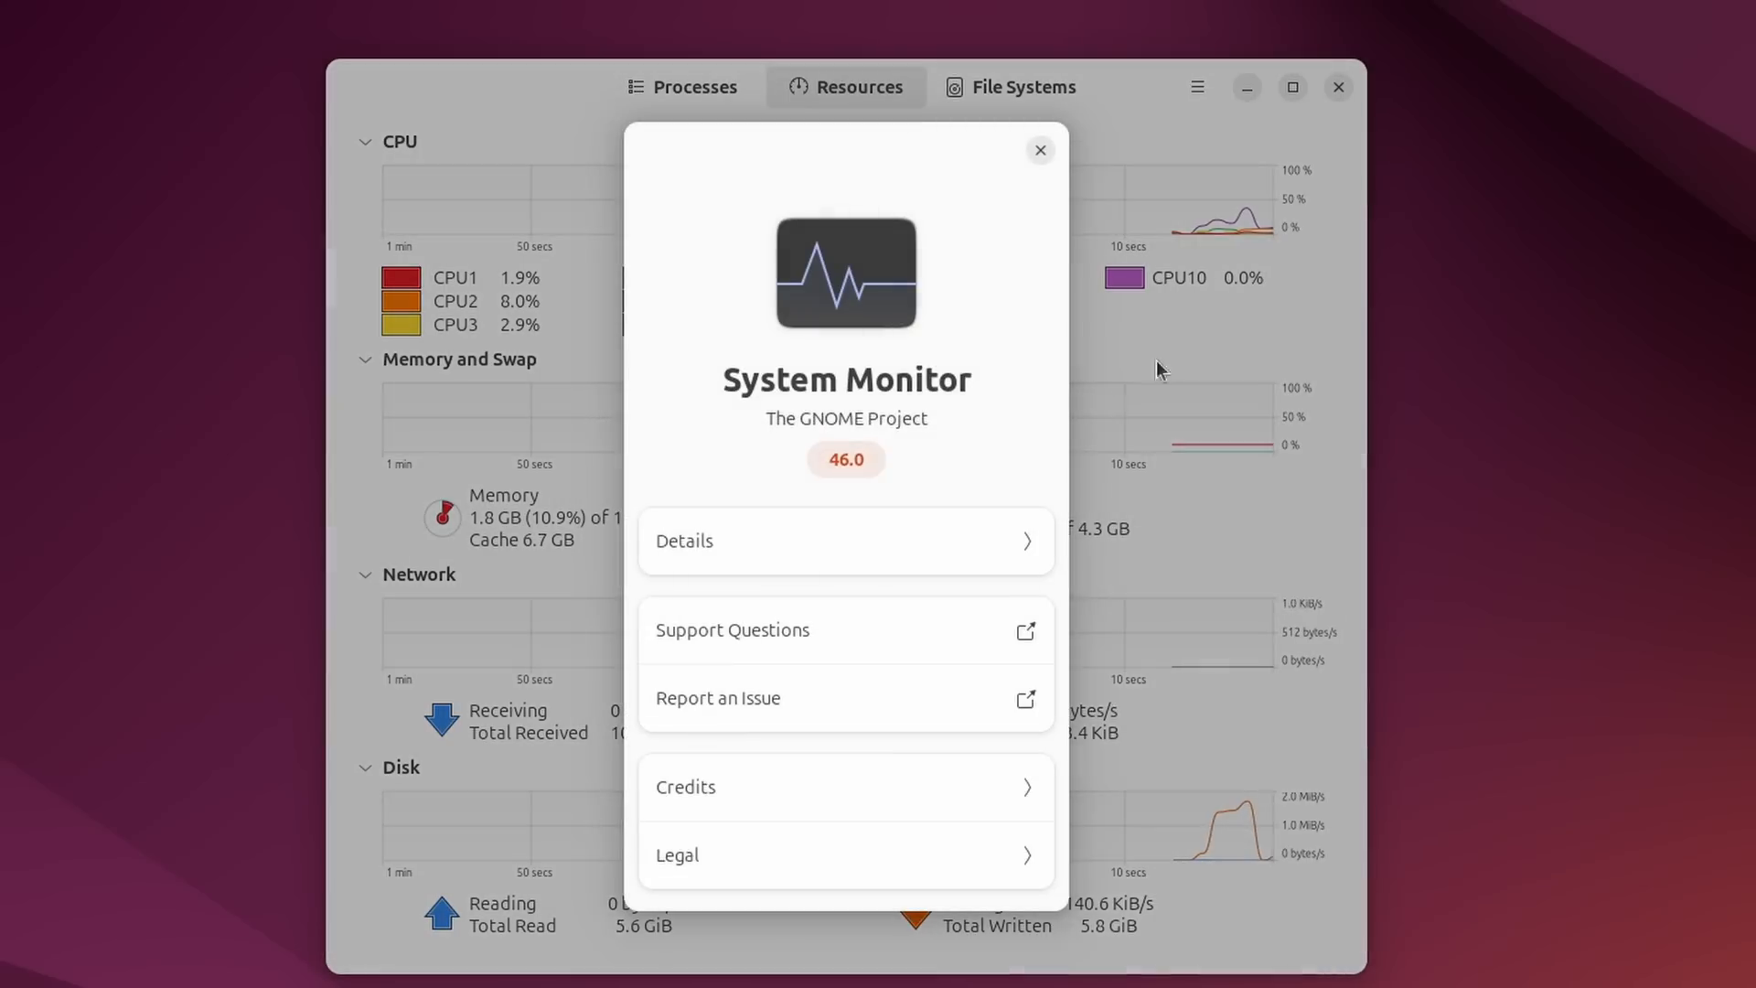
click(845, 460)
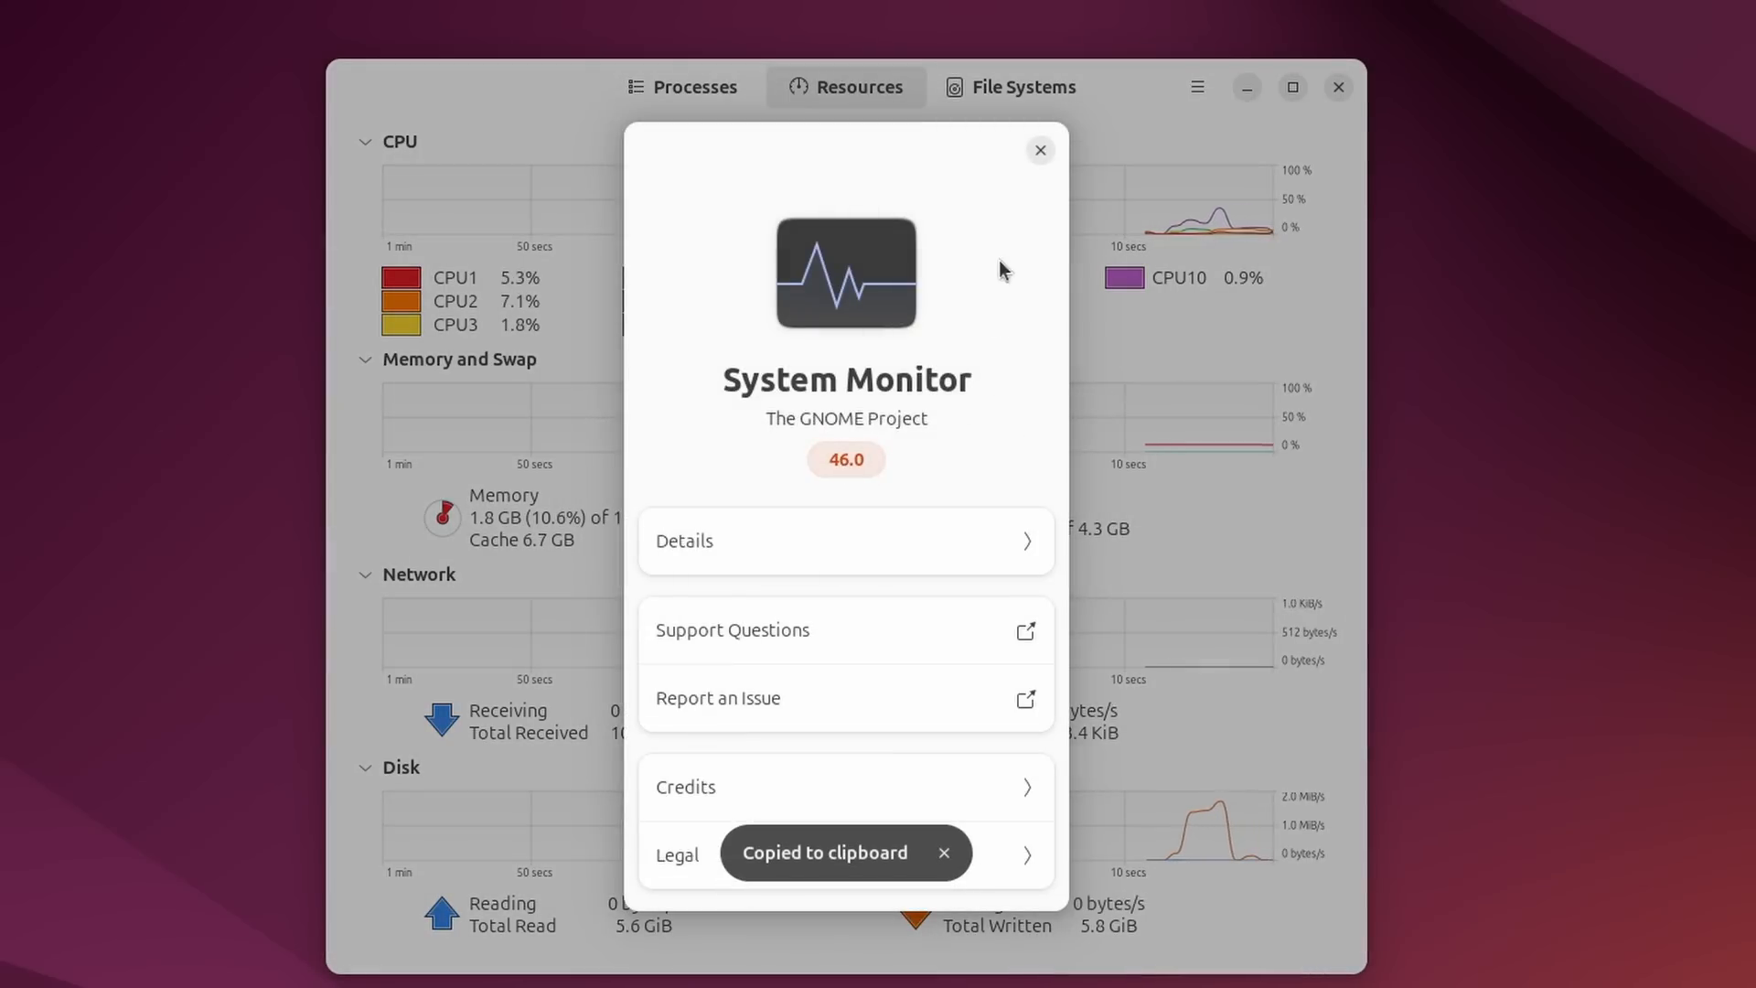
click(1038, 149)
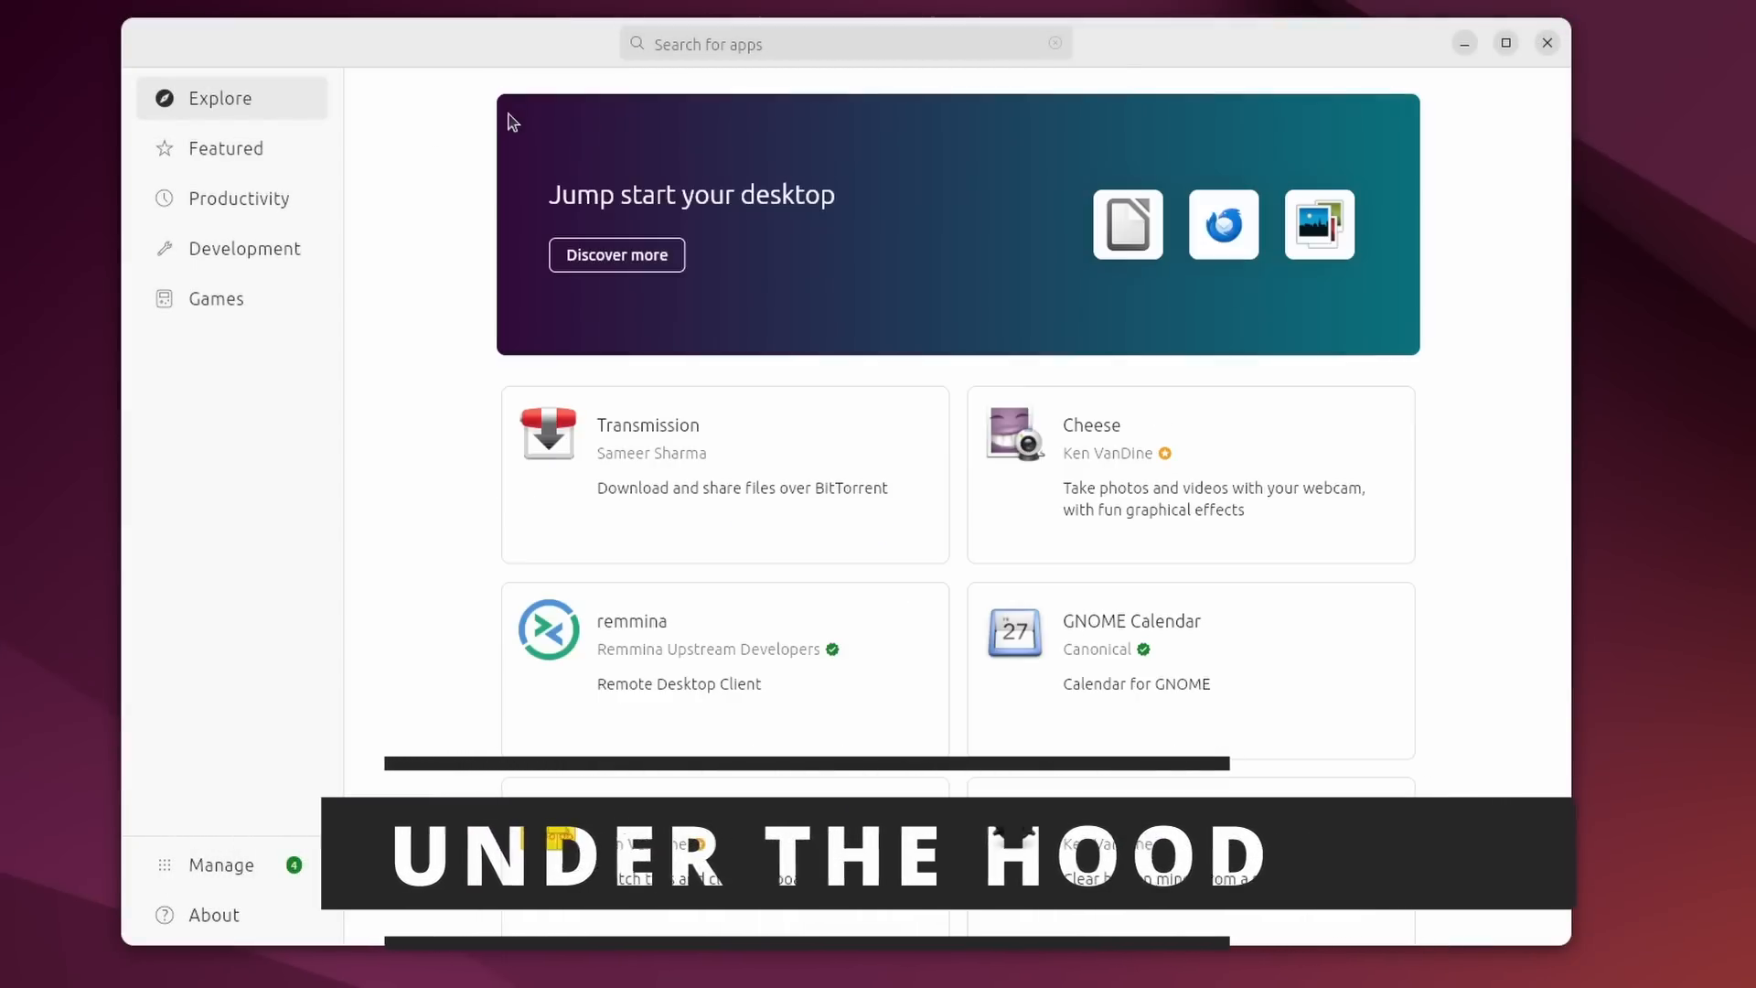
Search App Center for firefox and compare Debian and Snap package results.
click(225, 148)
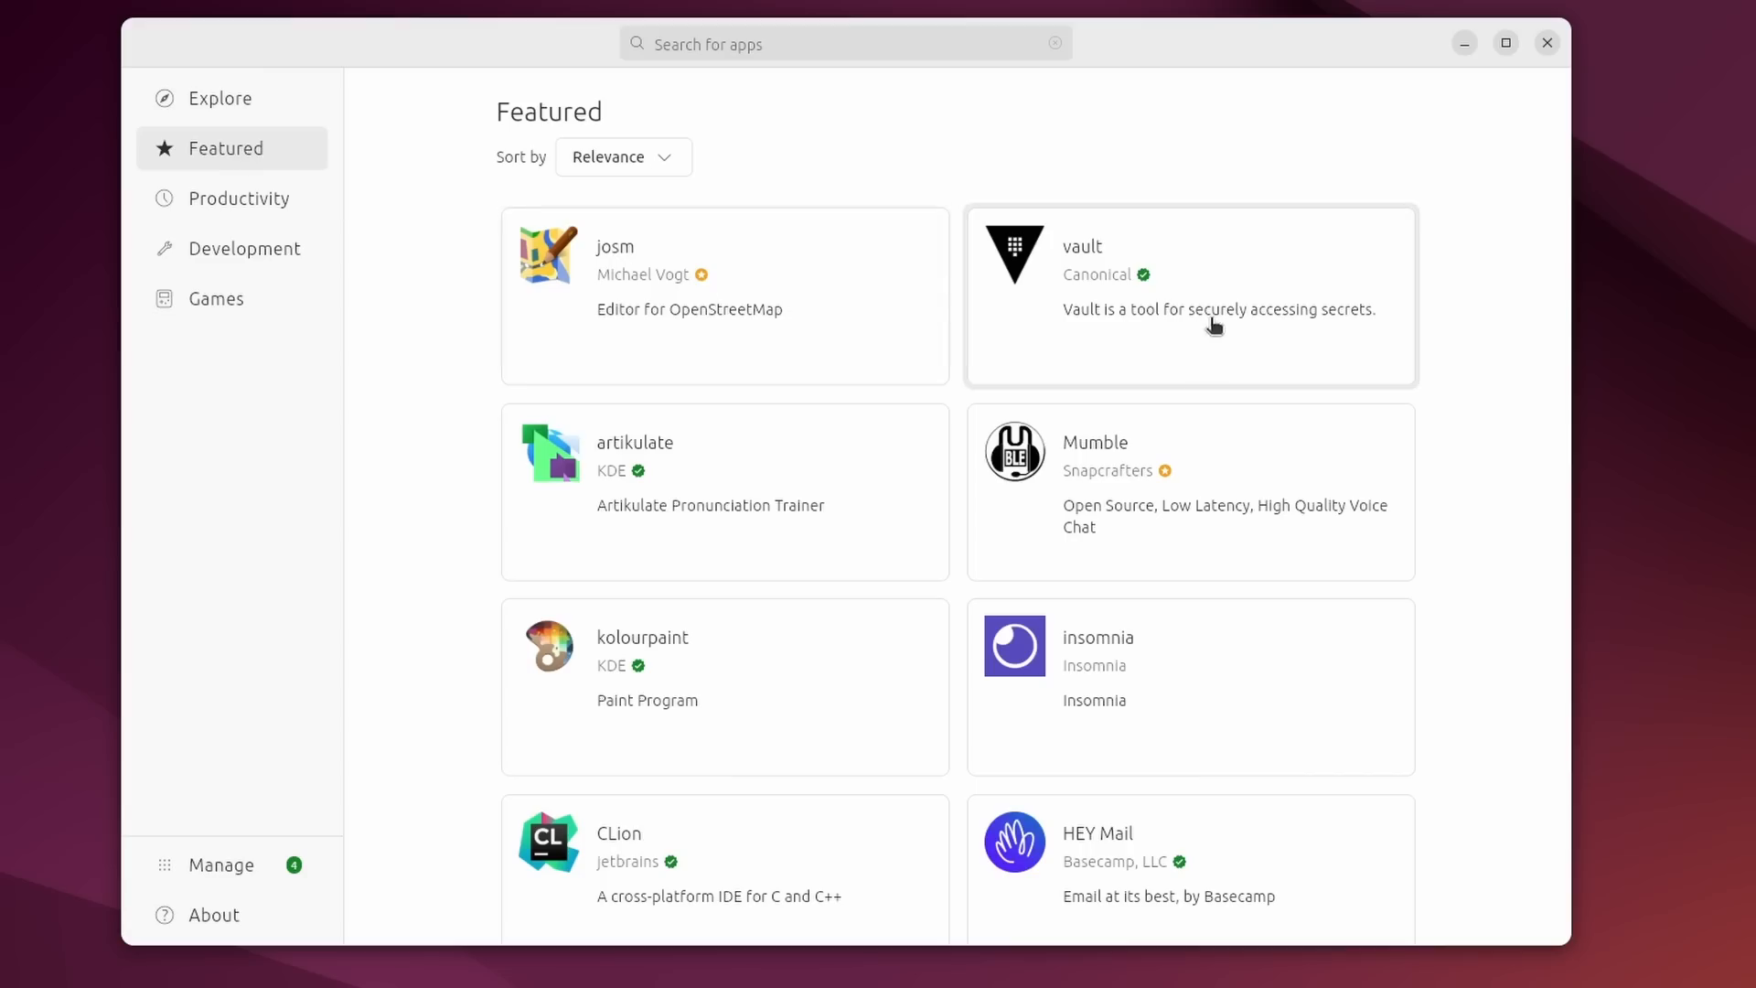
click(844, 43)
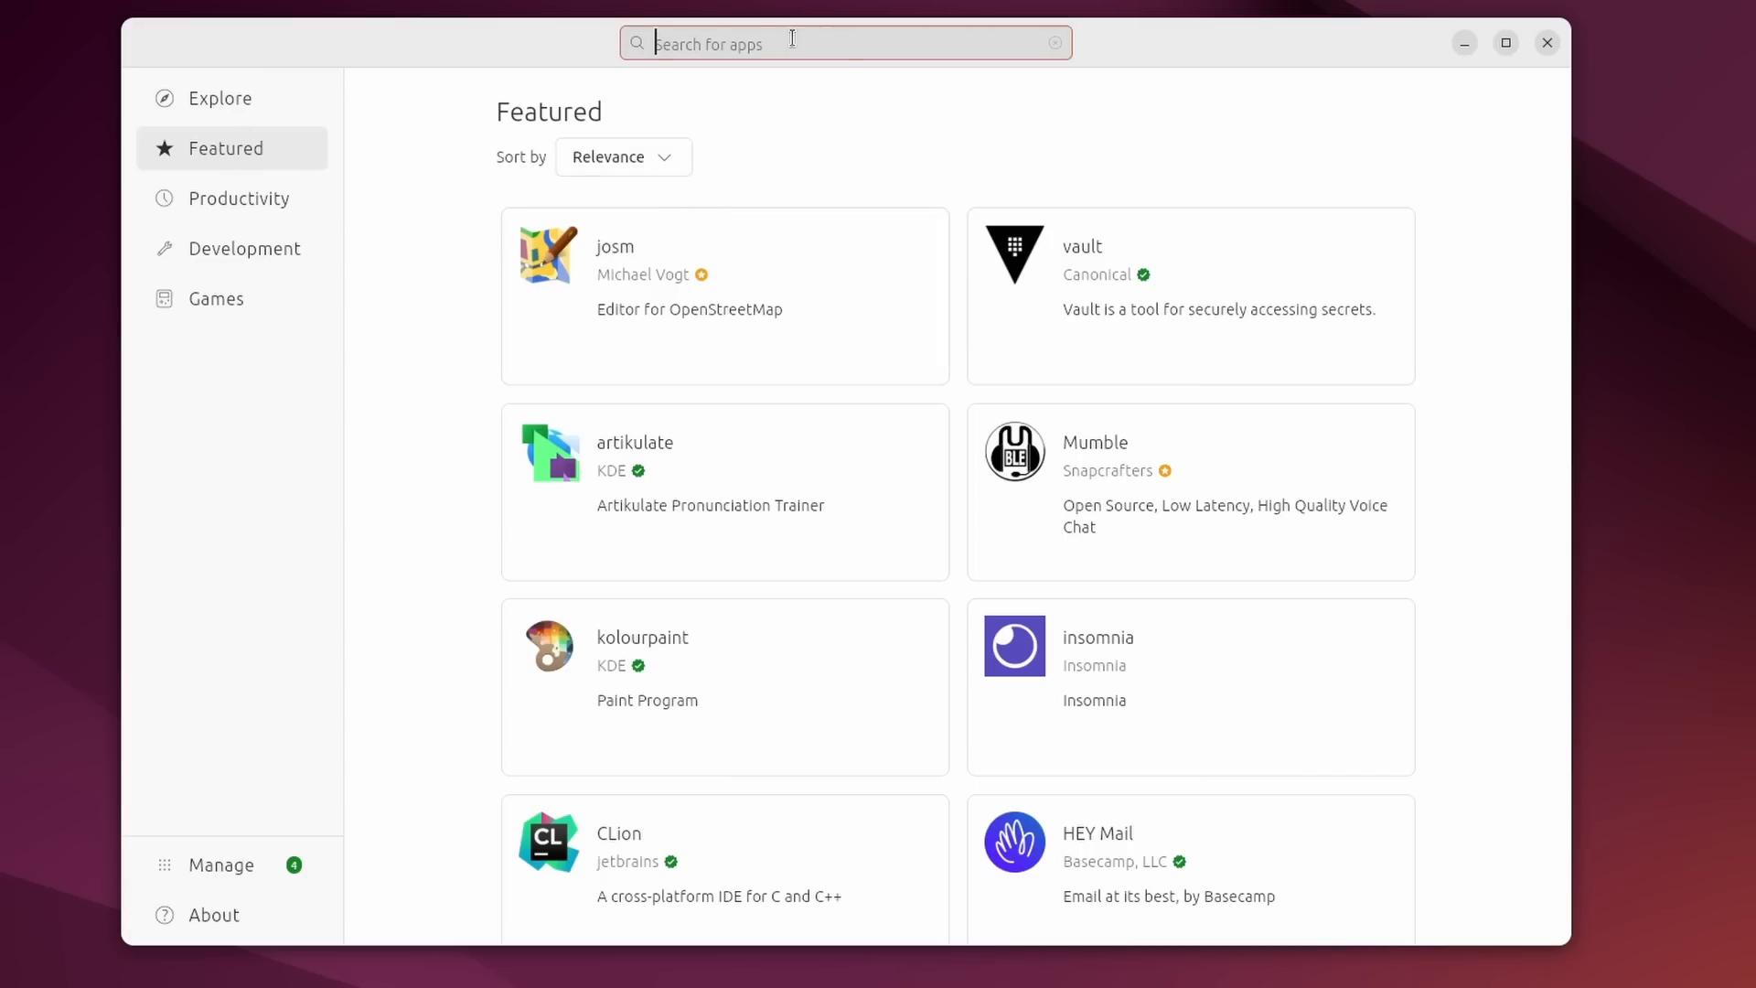
text(firefox)
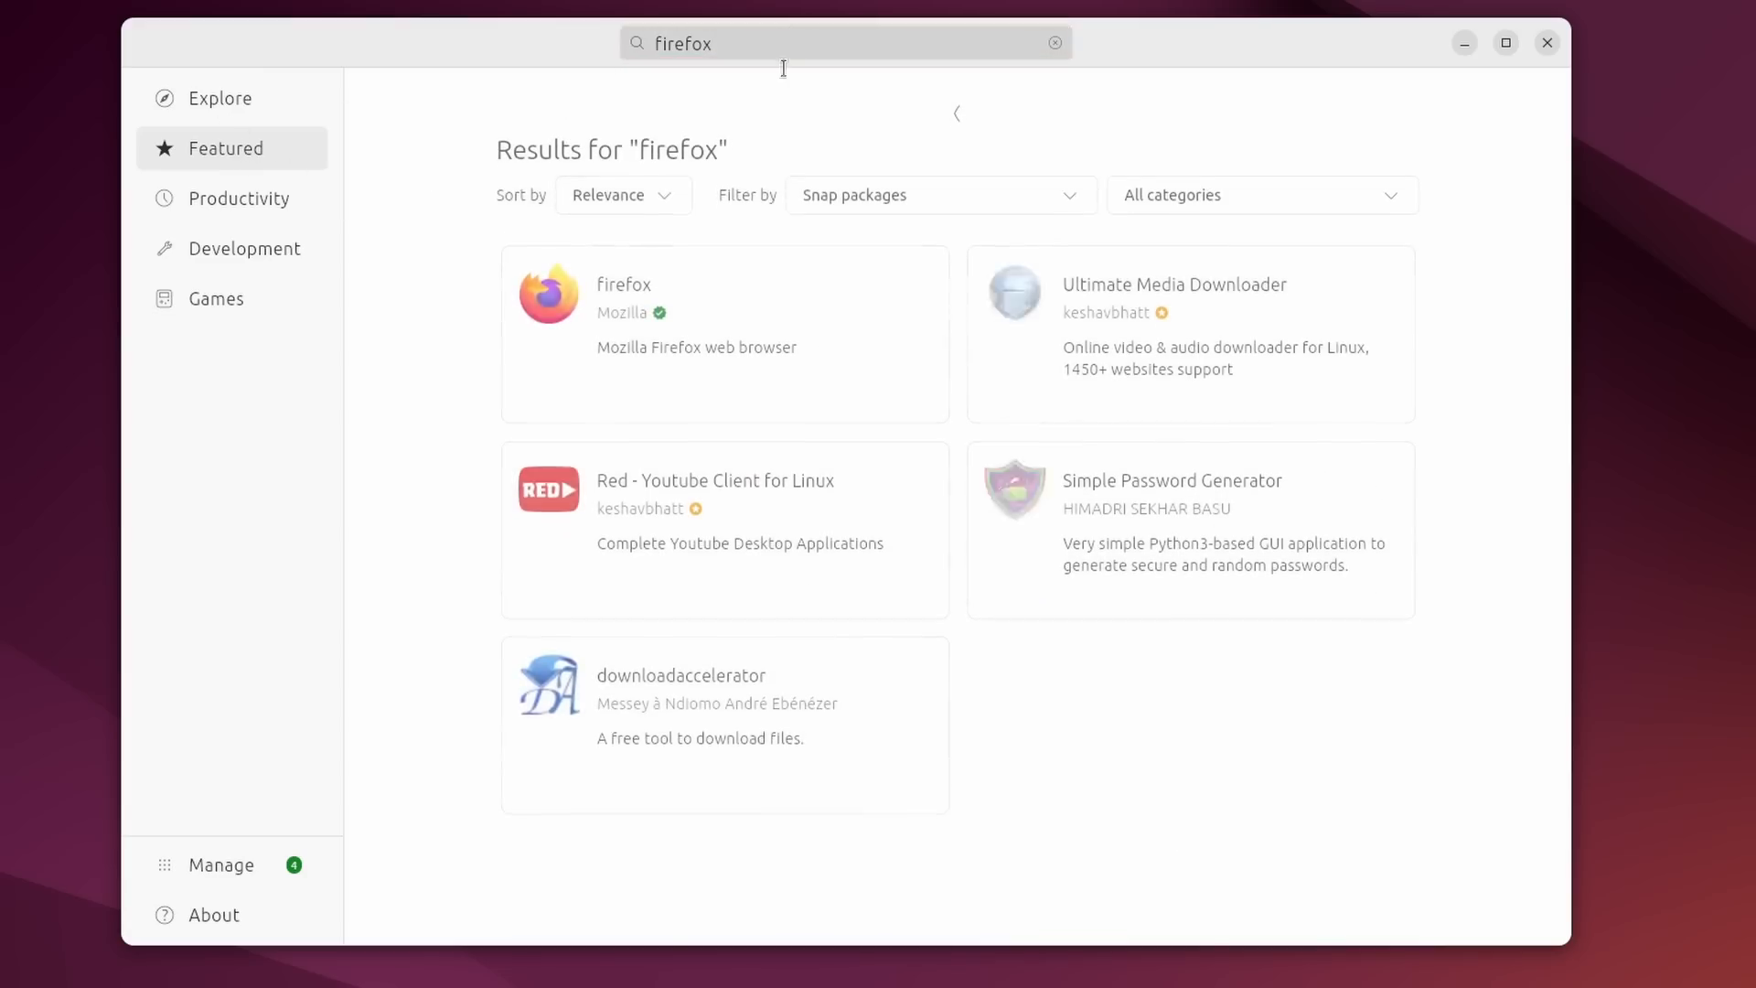
click(940, 194)
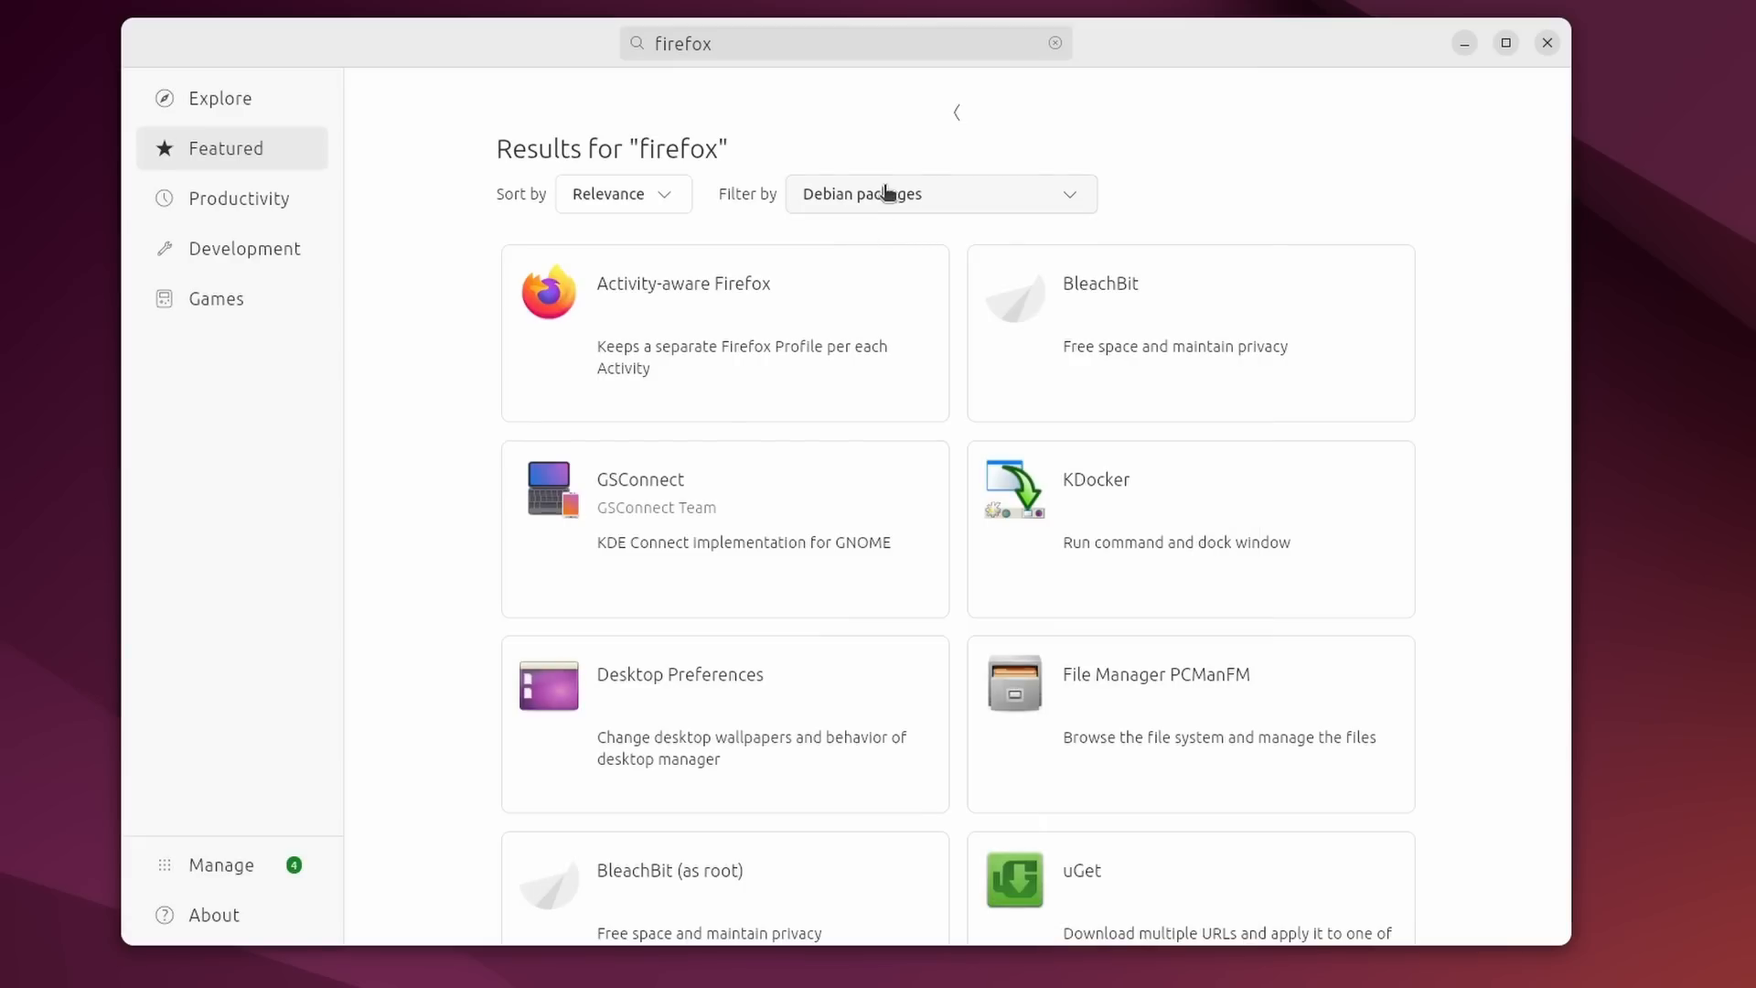
click(938, 194)
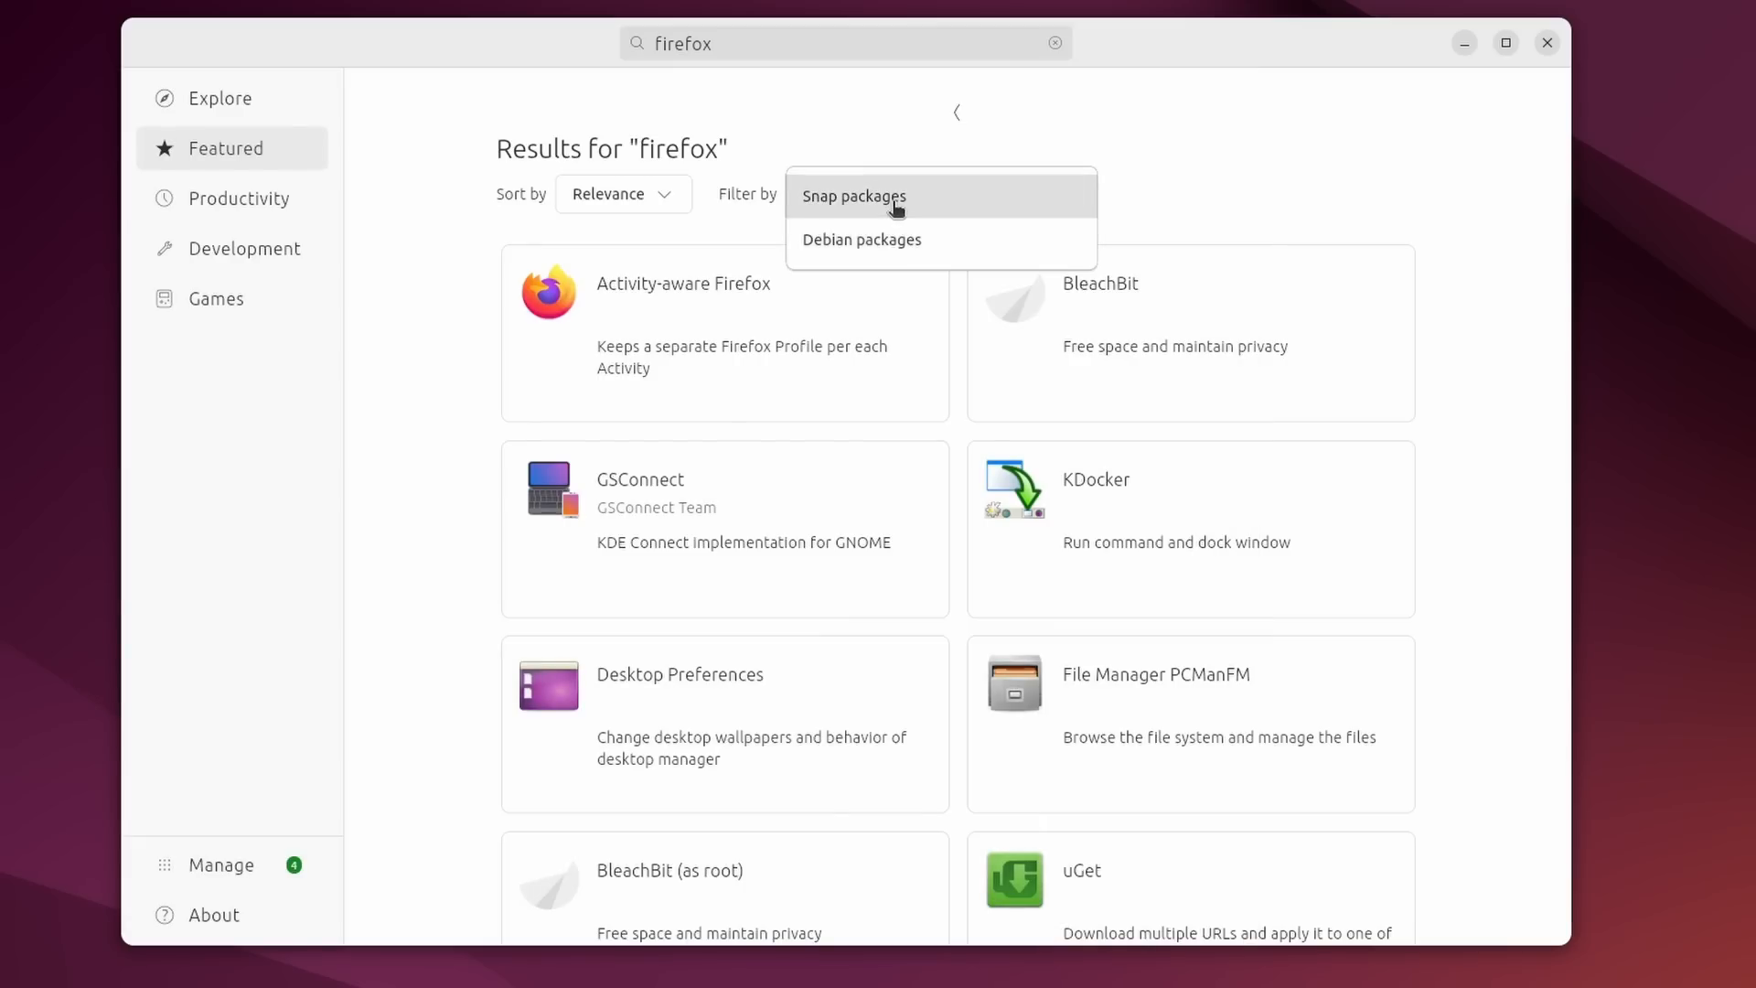
click(239, 199)
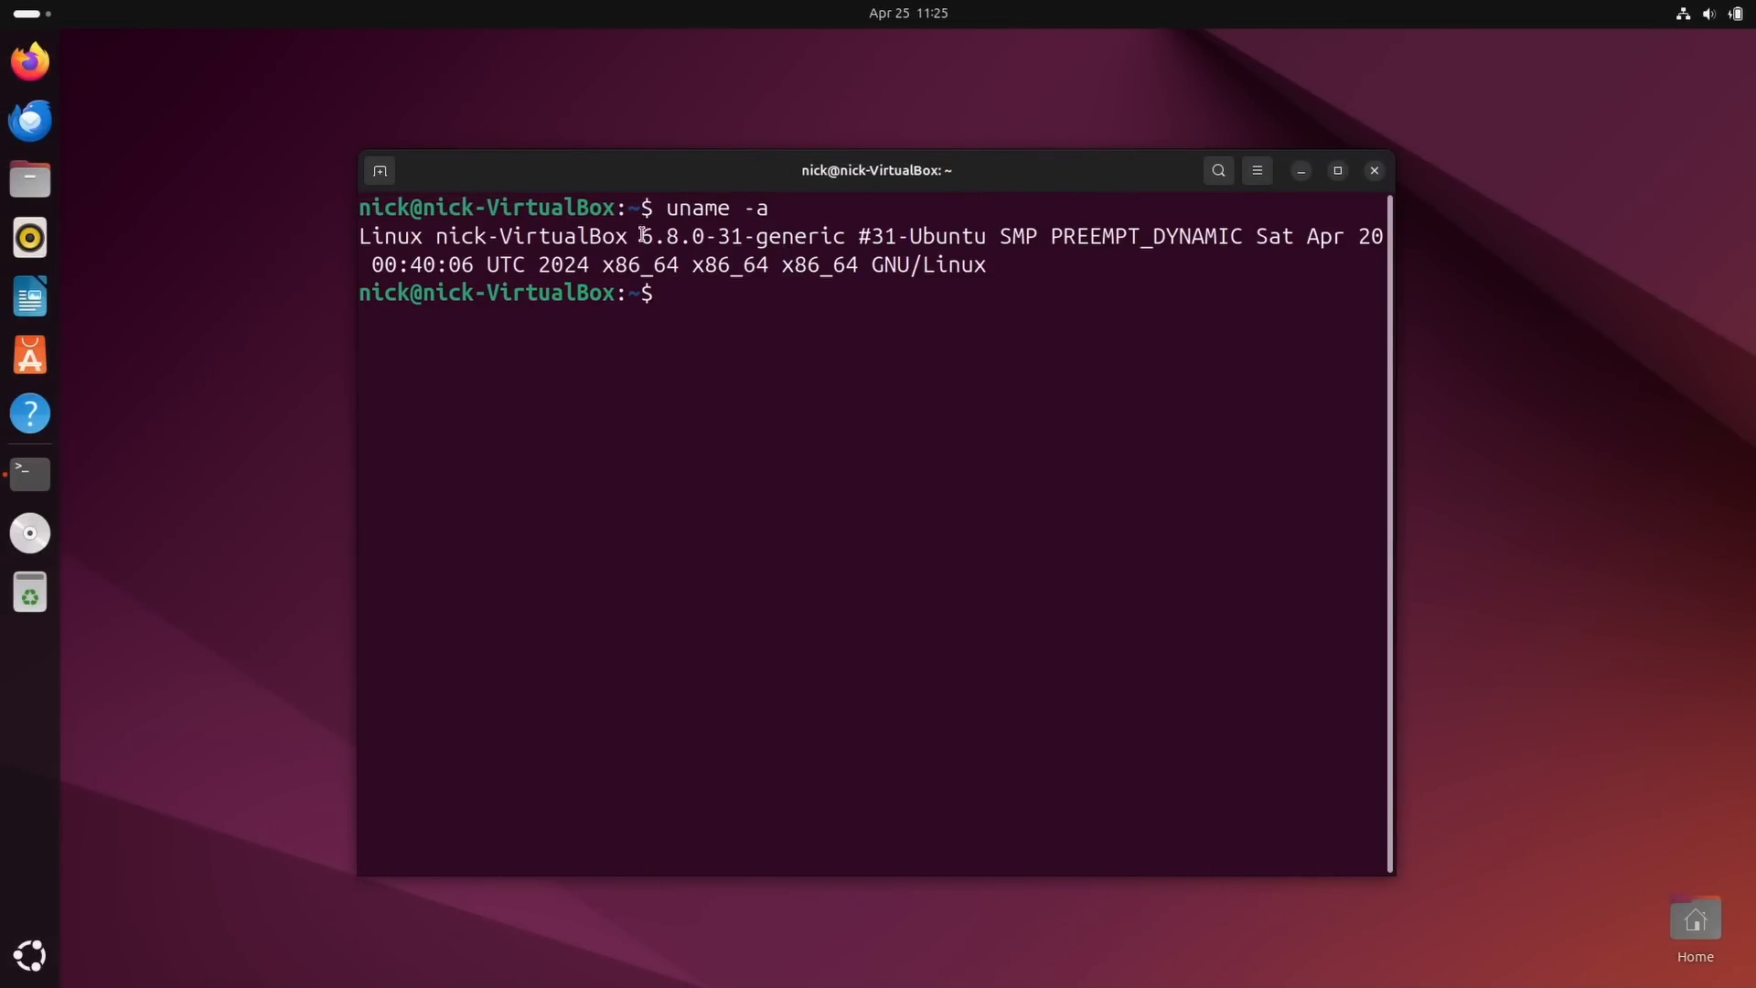
Highlight kernel 6.8.0-31-generic in the uname output and switch to System Monitor.
drag(638, 235, 1036, 235)
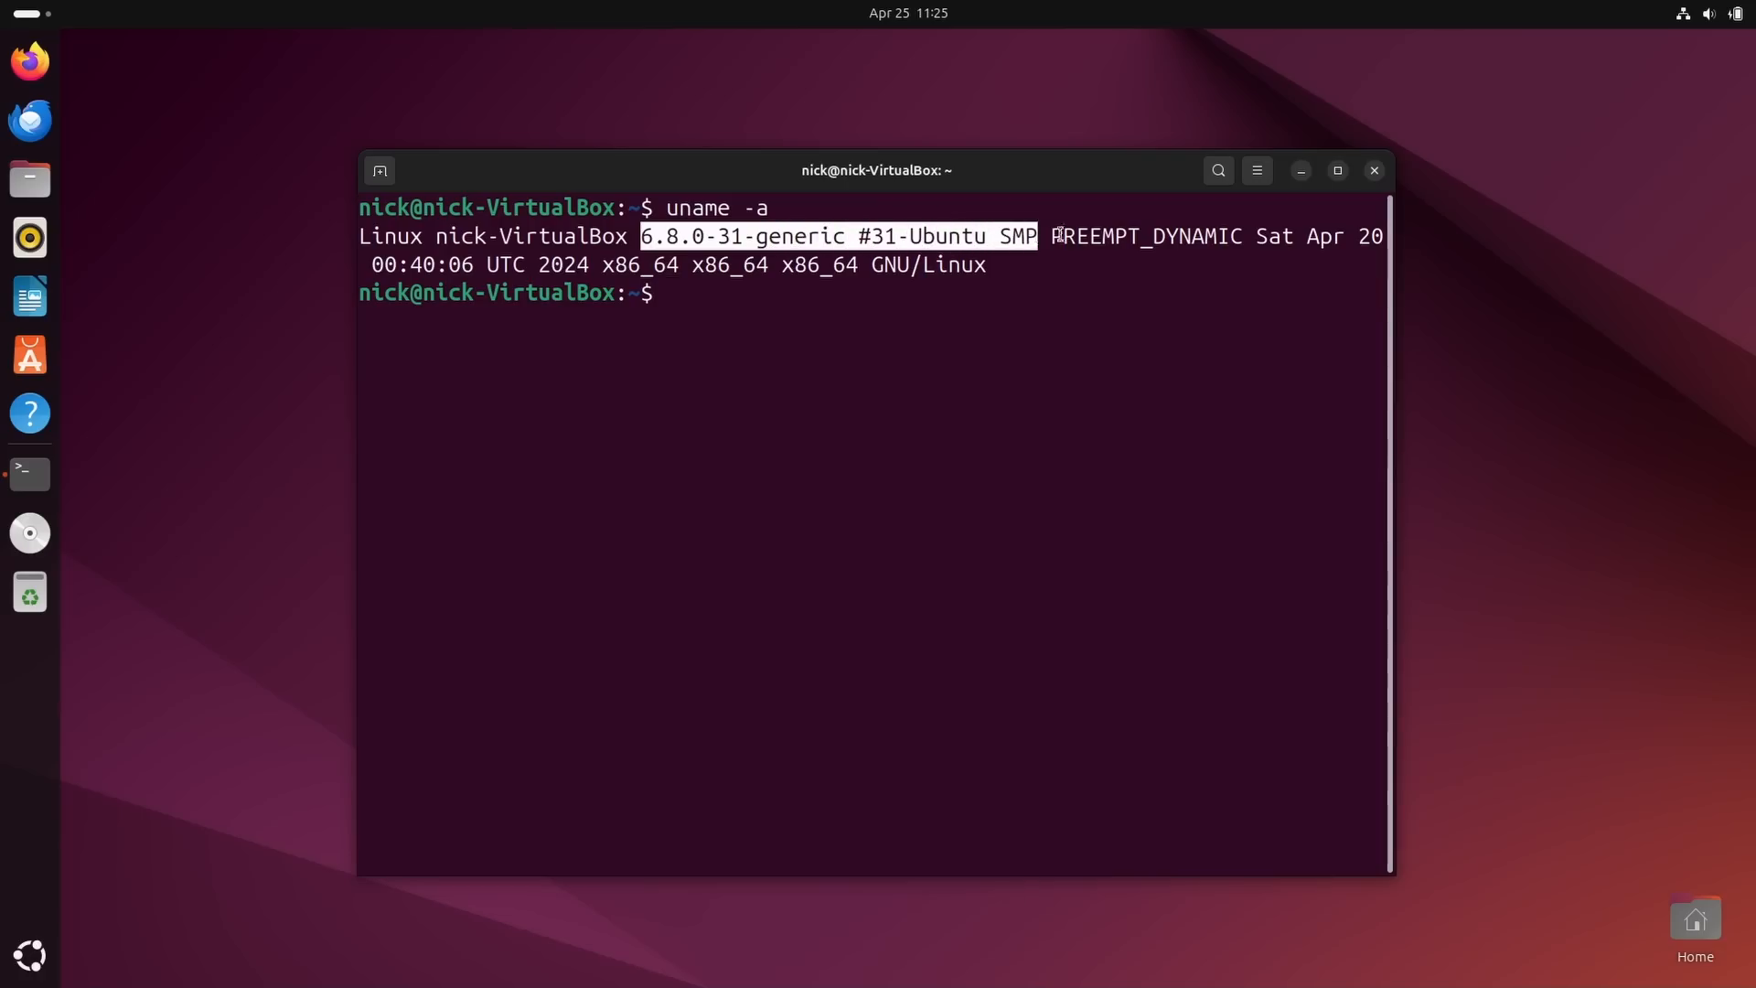
click(29, 474)
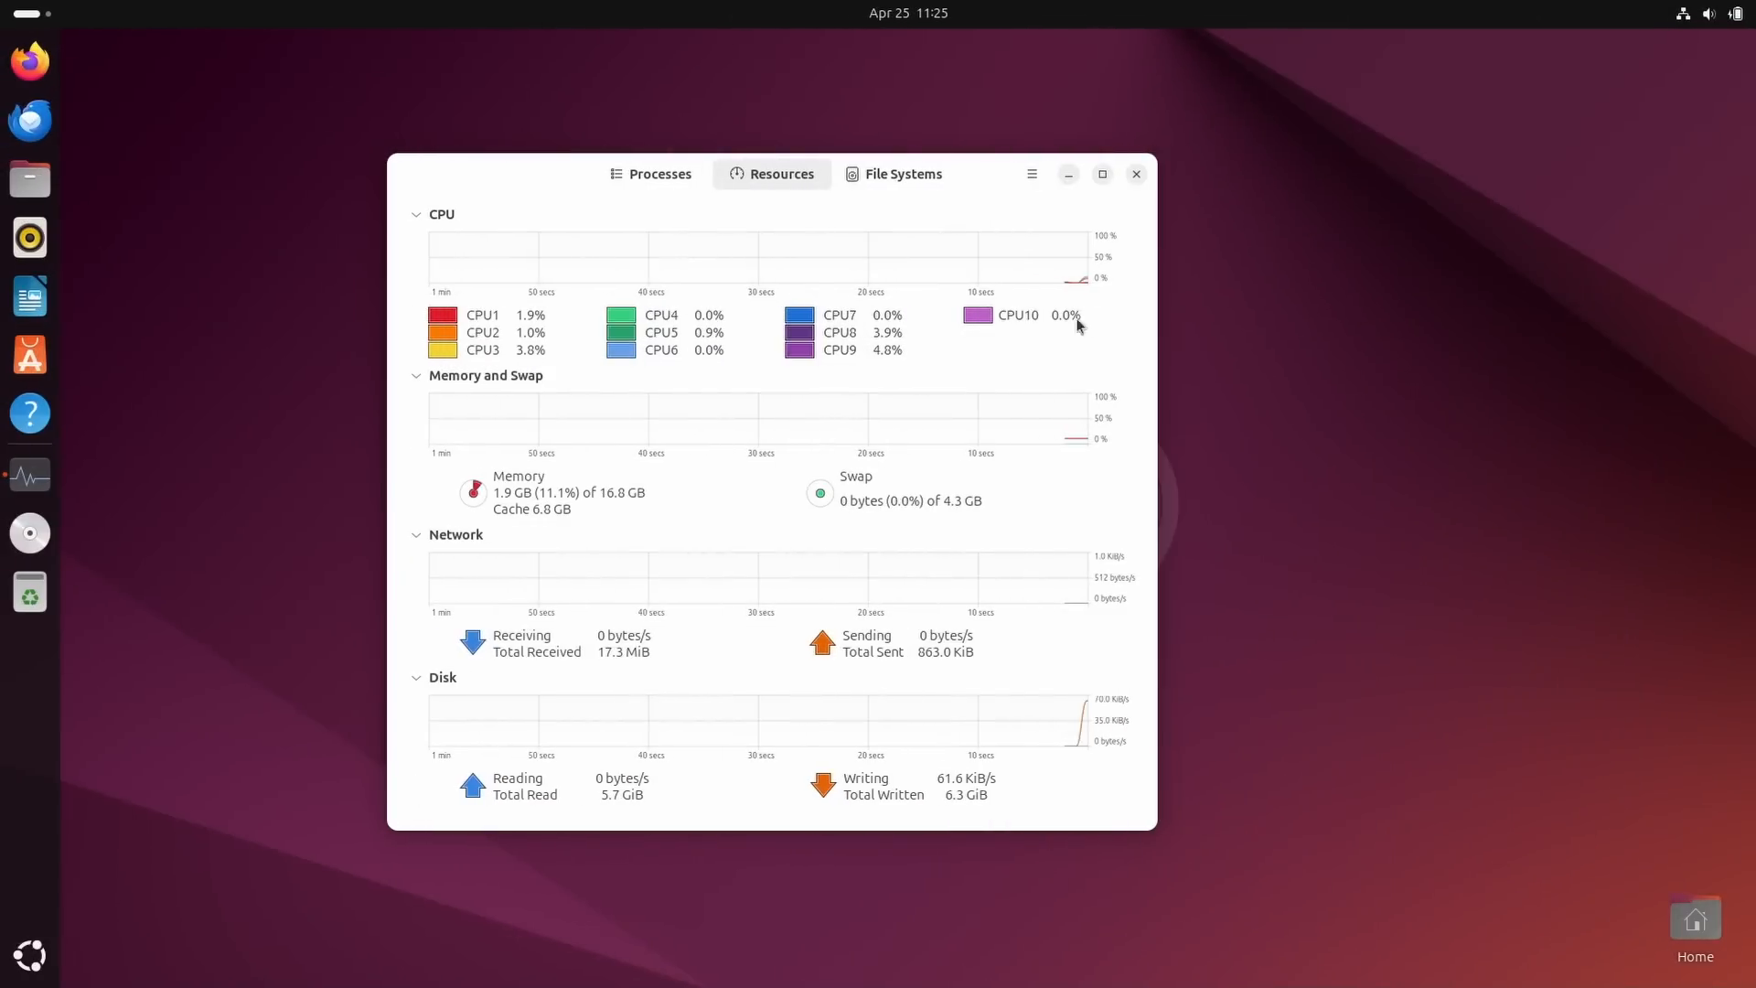
mouse_move(583, 295)
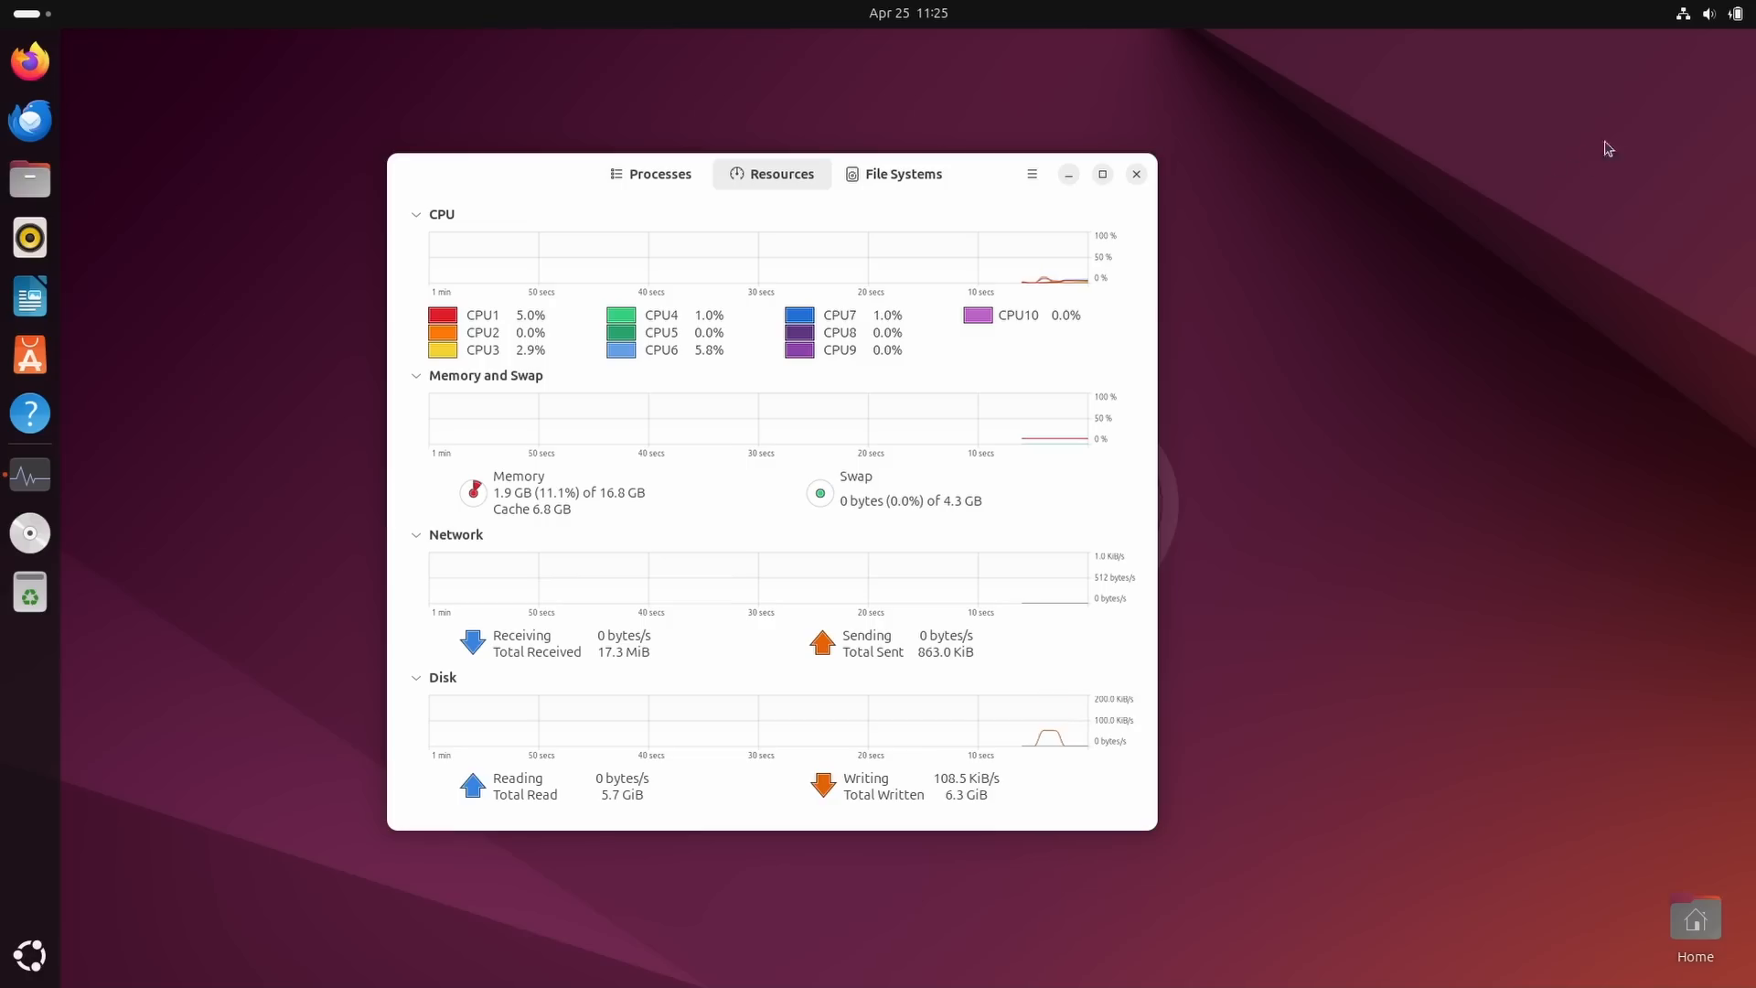
Reach Settings' Power page, showing Power Saver, via the quick settings Power Mode.
click(1729, 12)
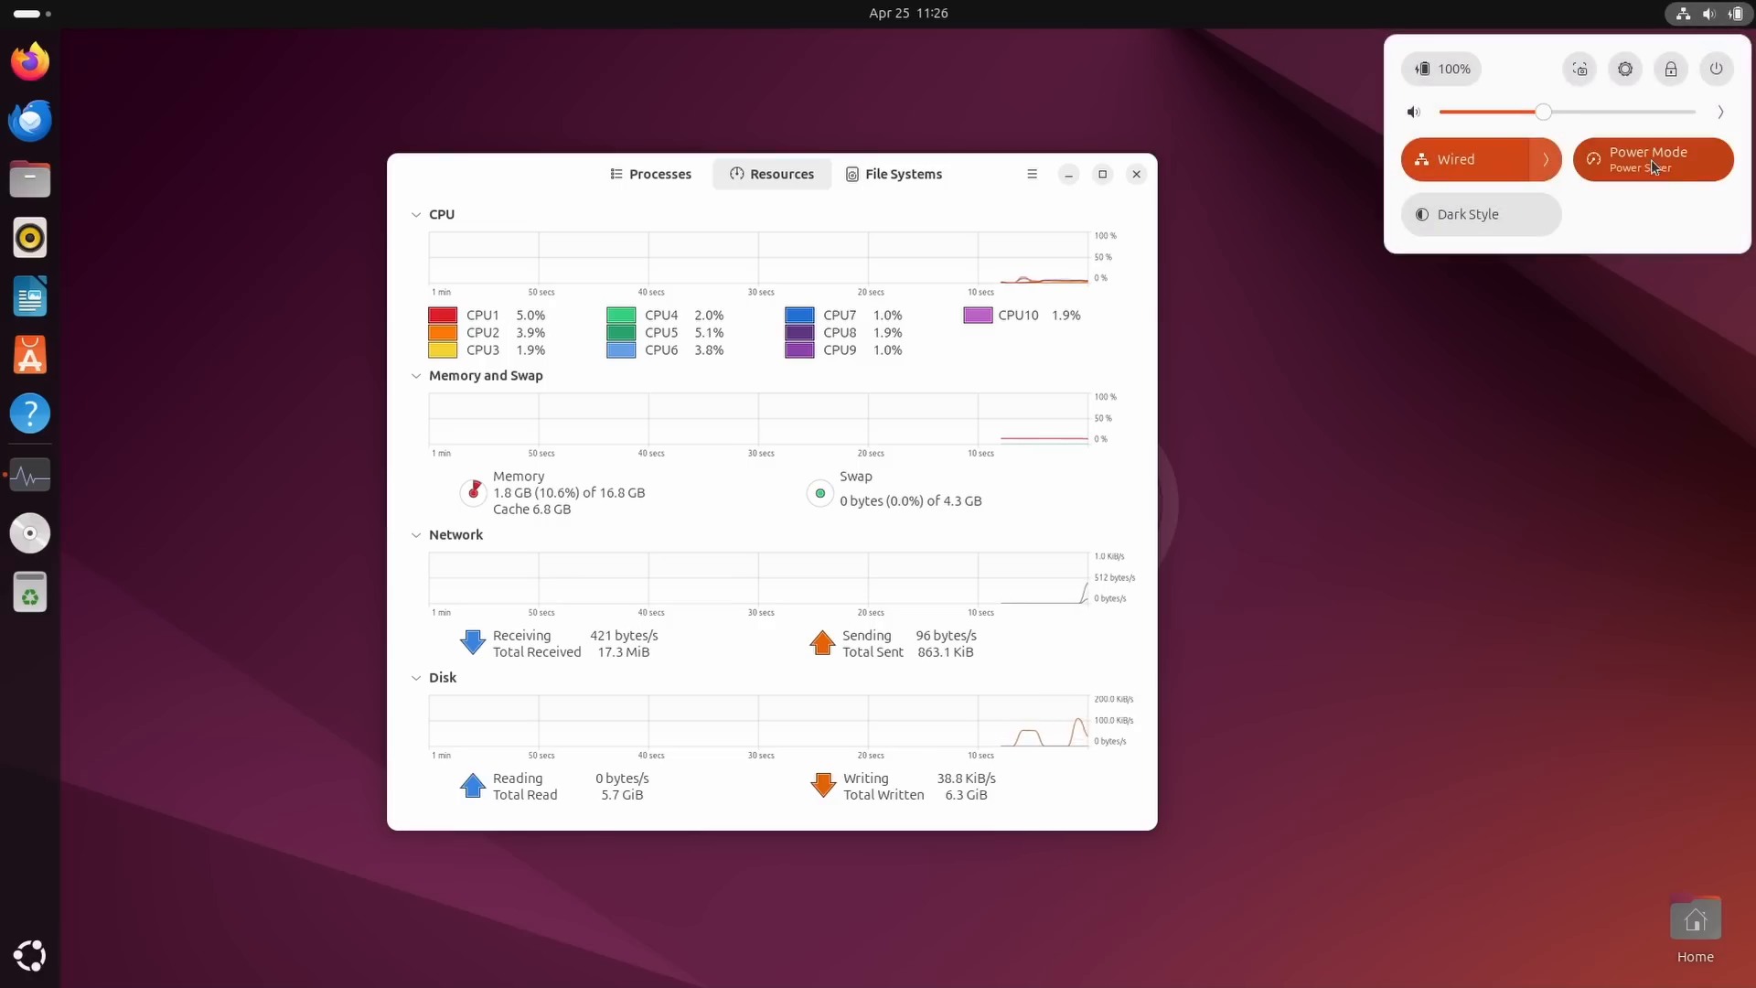
click(1652, 160)
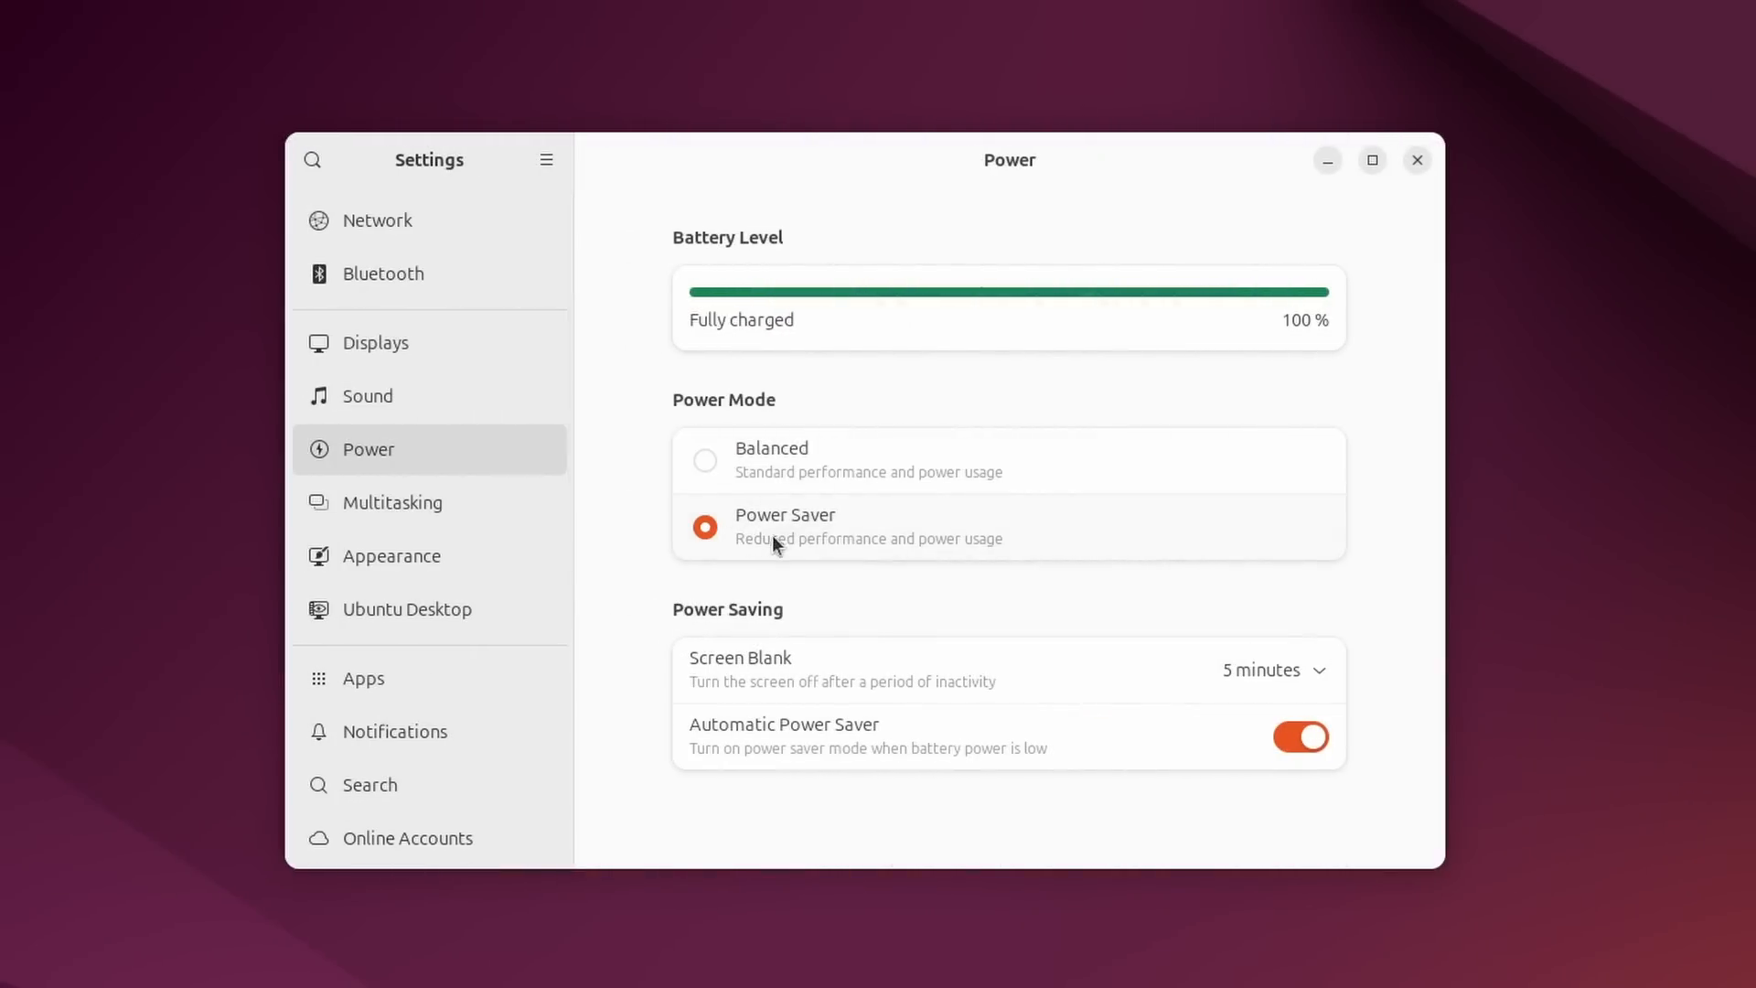
mouse_move(809, 469)
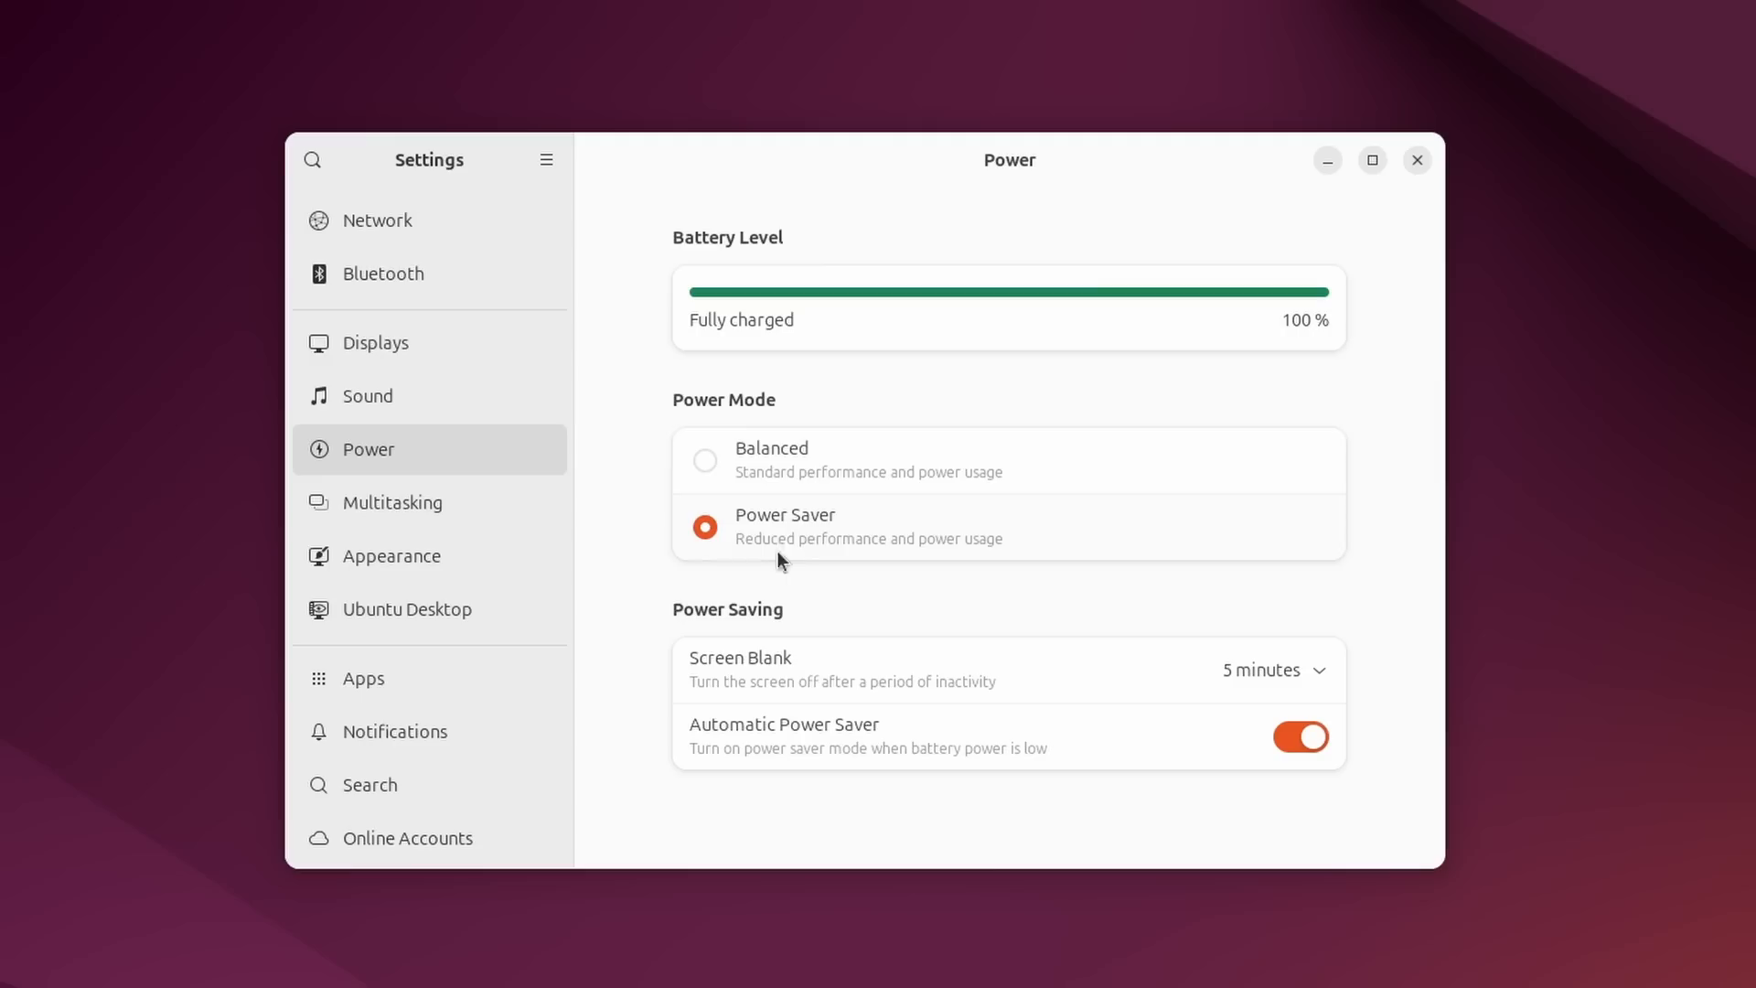
mouse_move(773, 549)
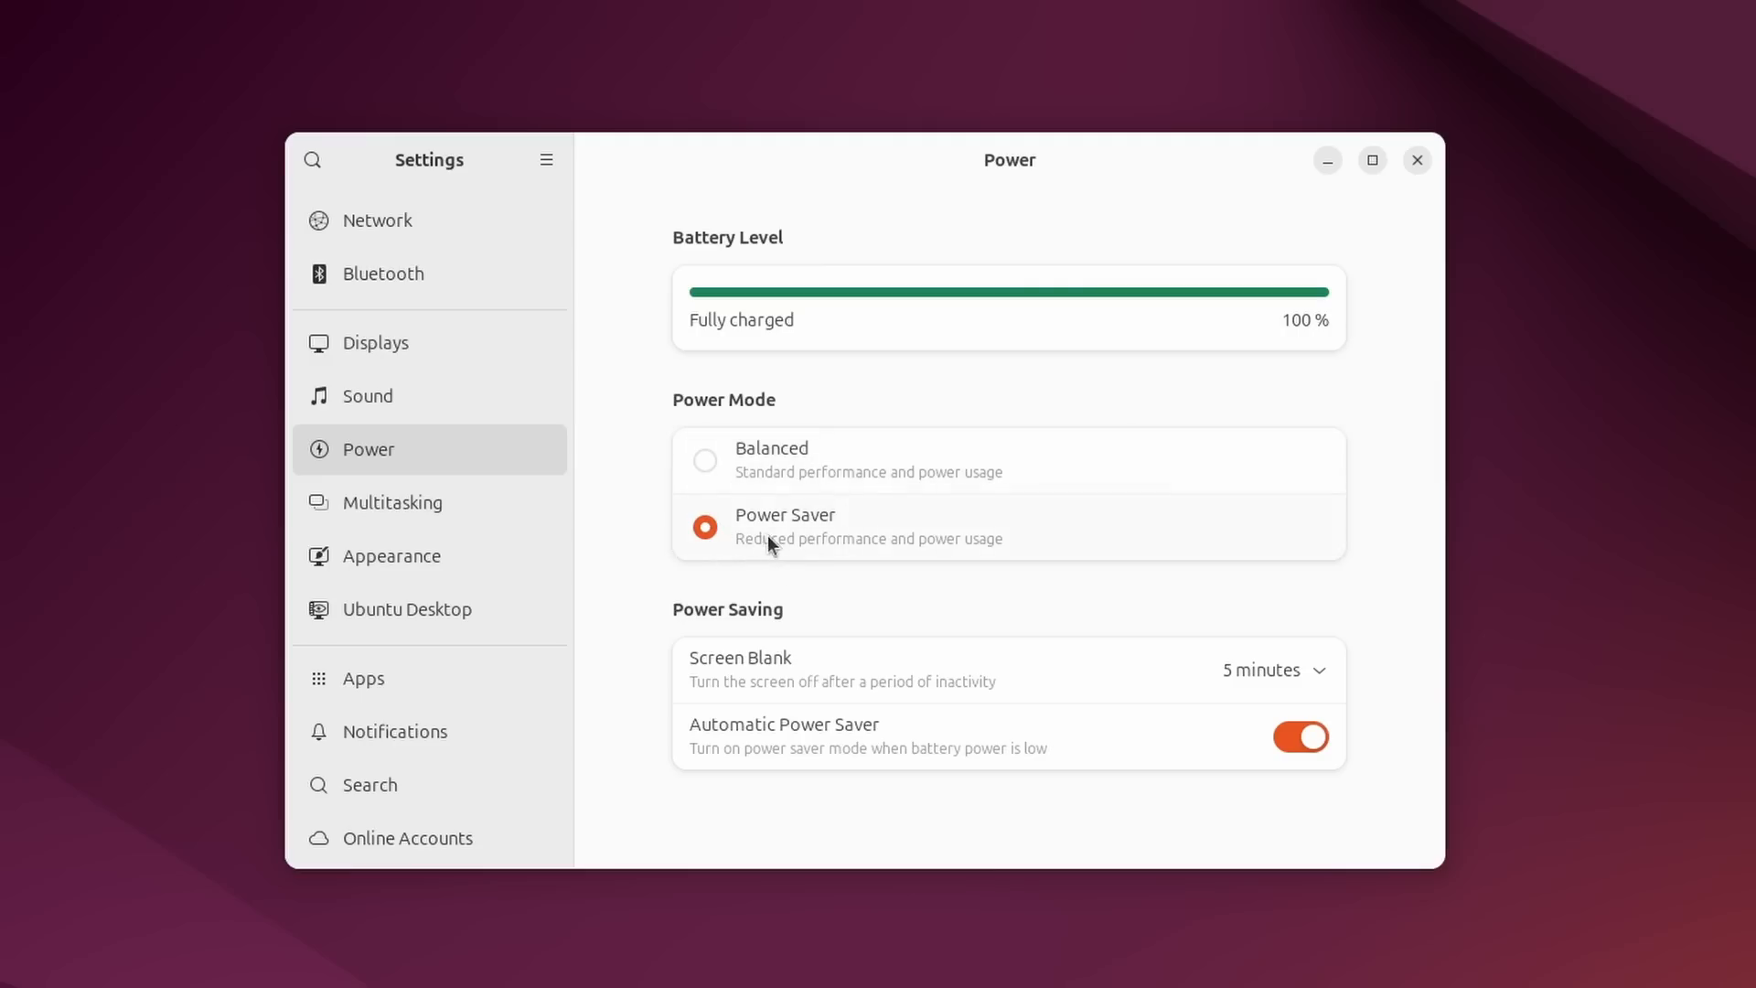
mouse_move(803, 495)
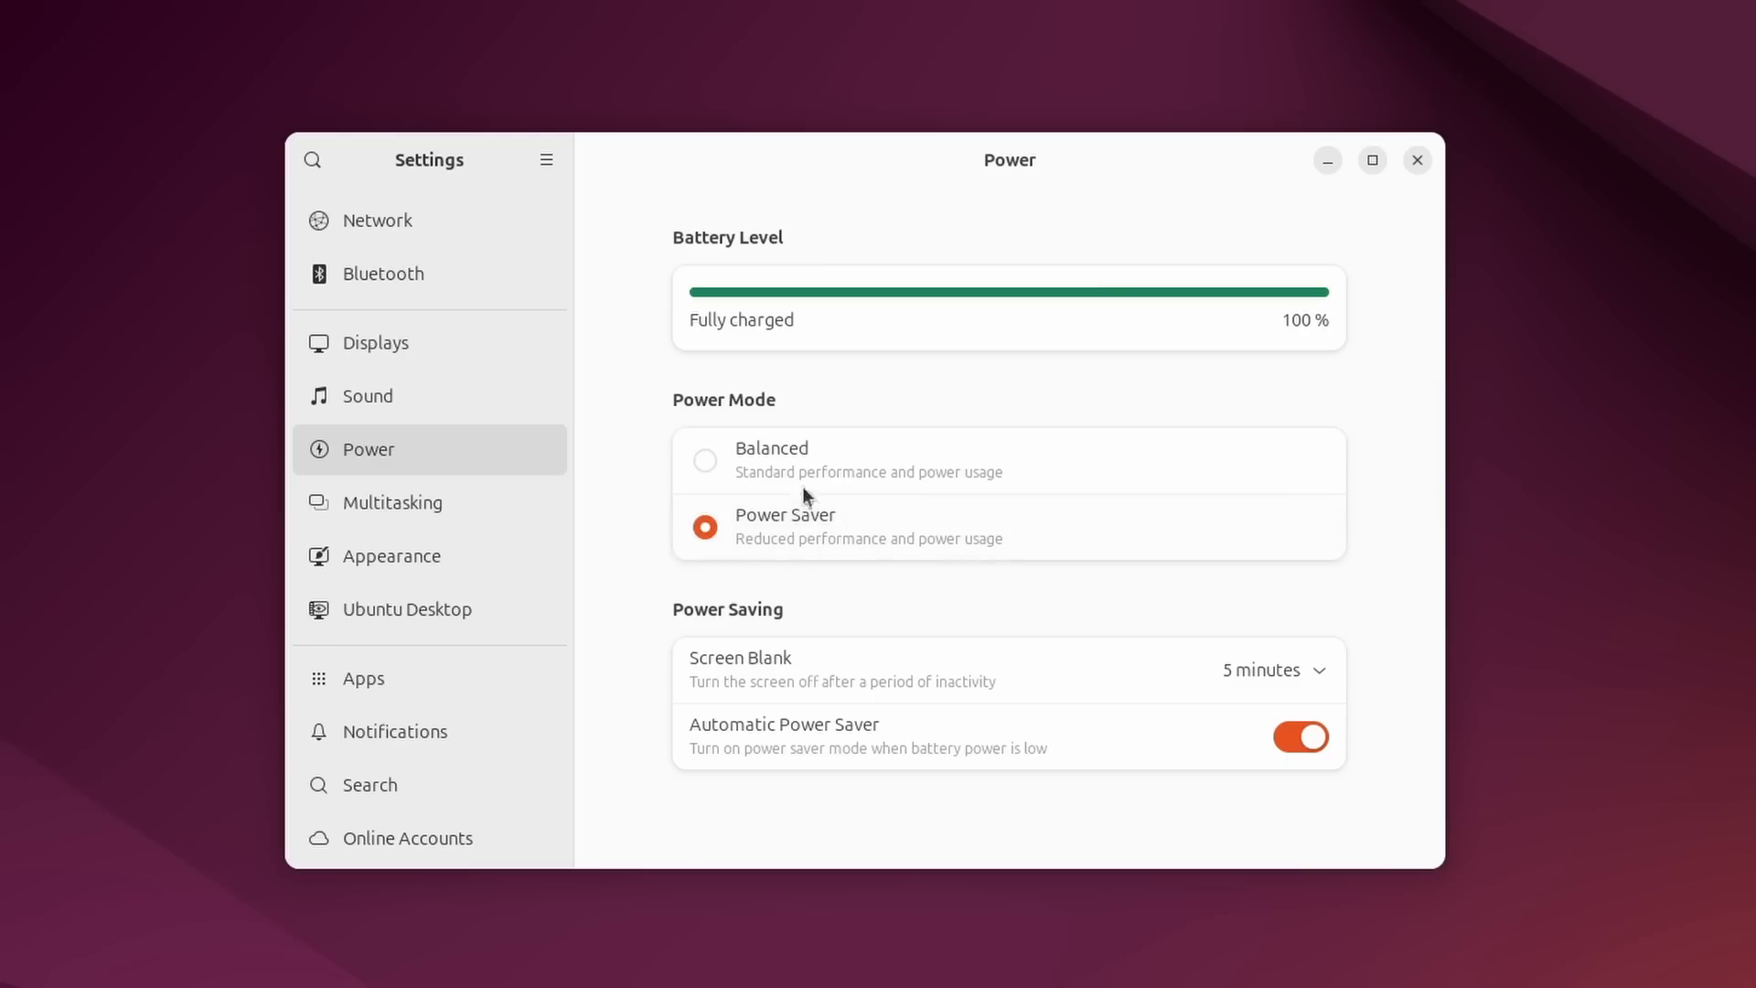
mouse_move(848, 508)
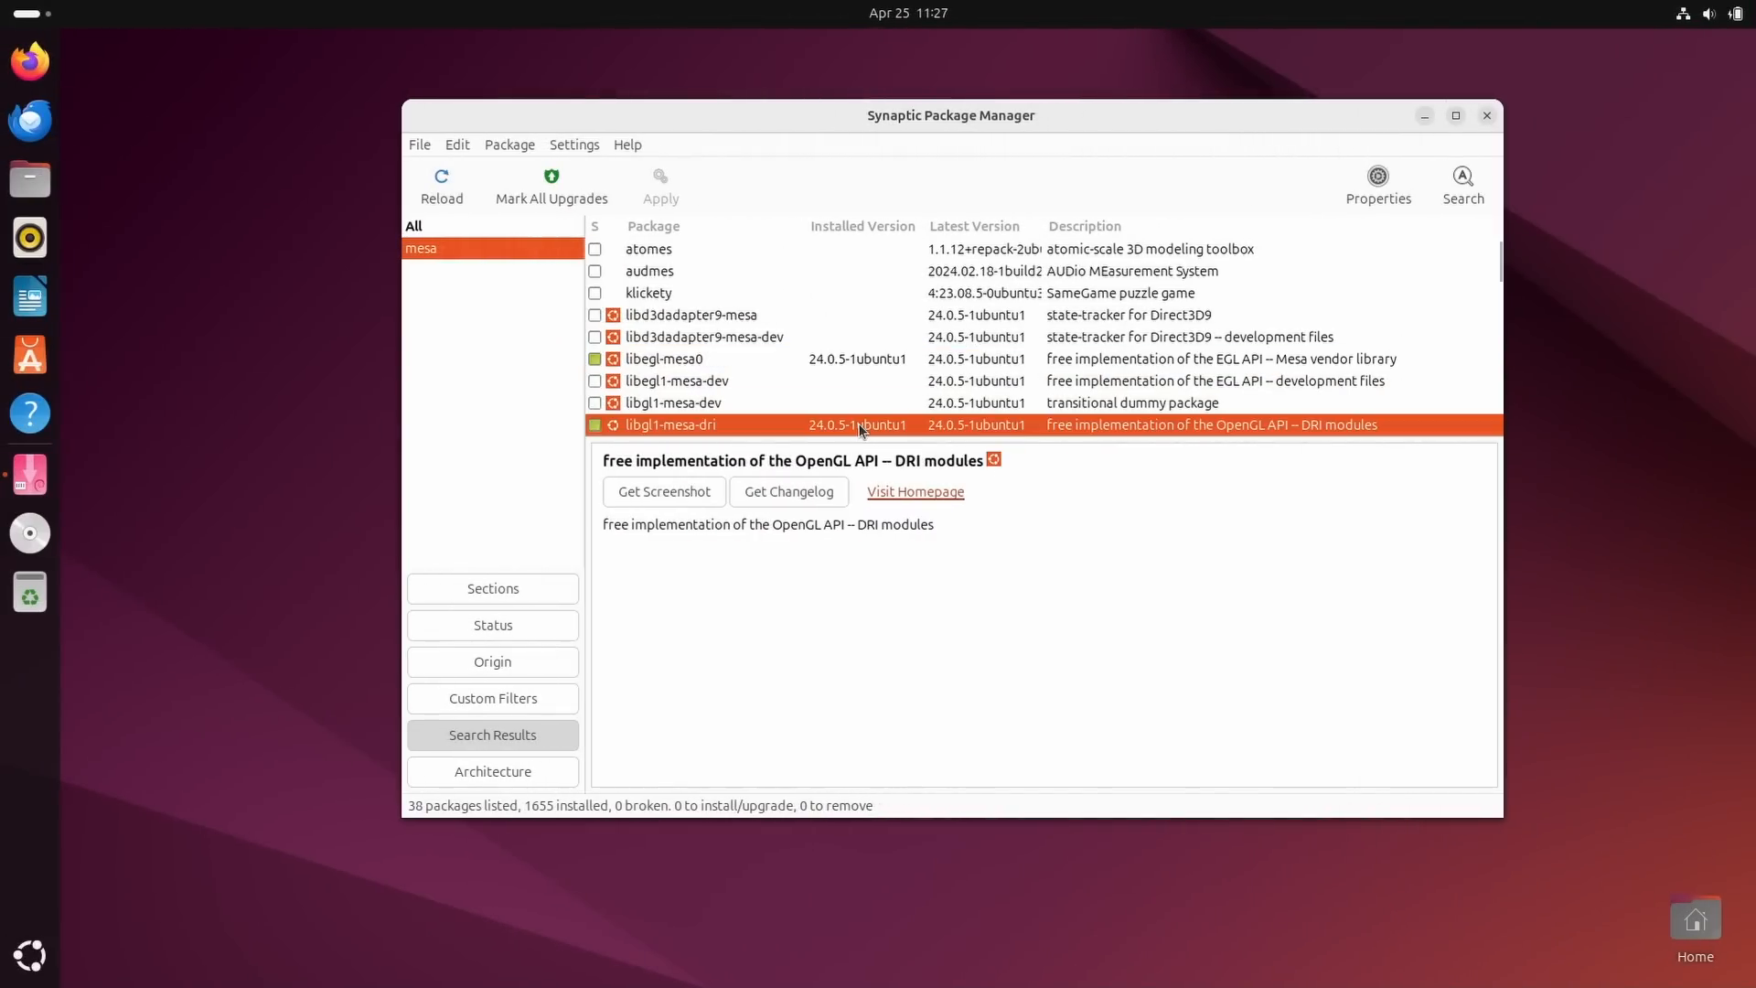
Search Synaptic for 'nvidia' in names and descriptions and scroll the 757 results.
scroll(down, 3)
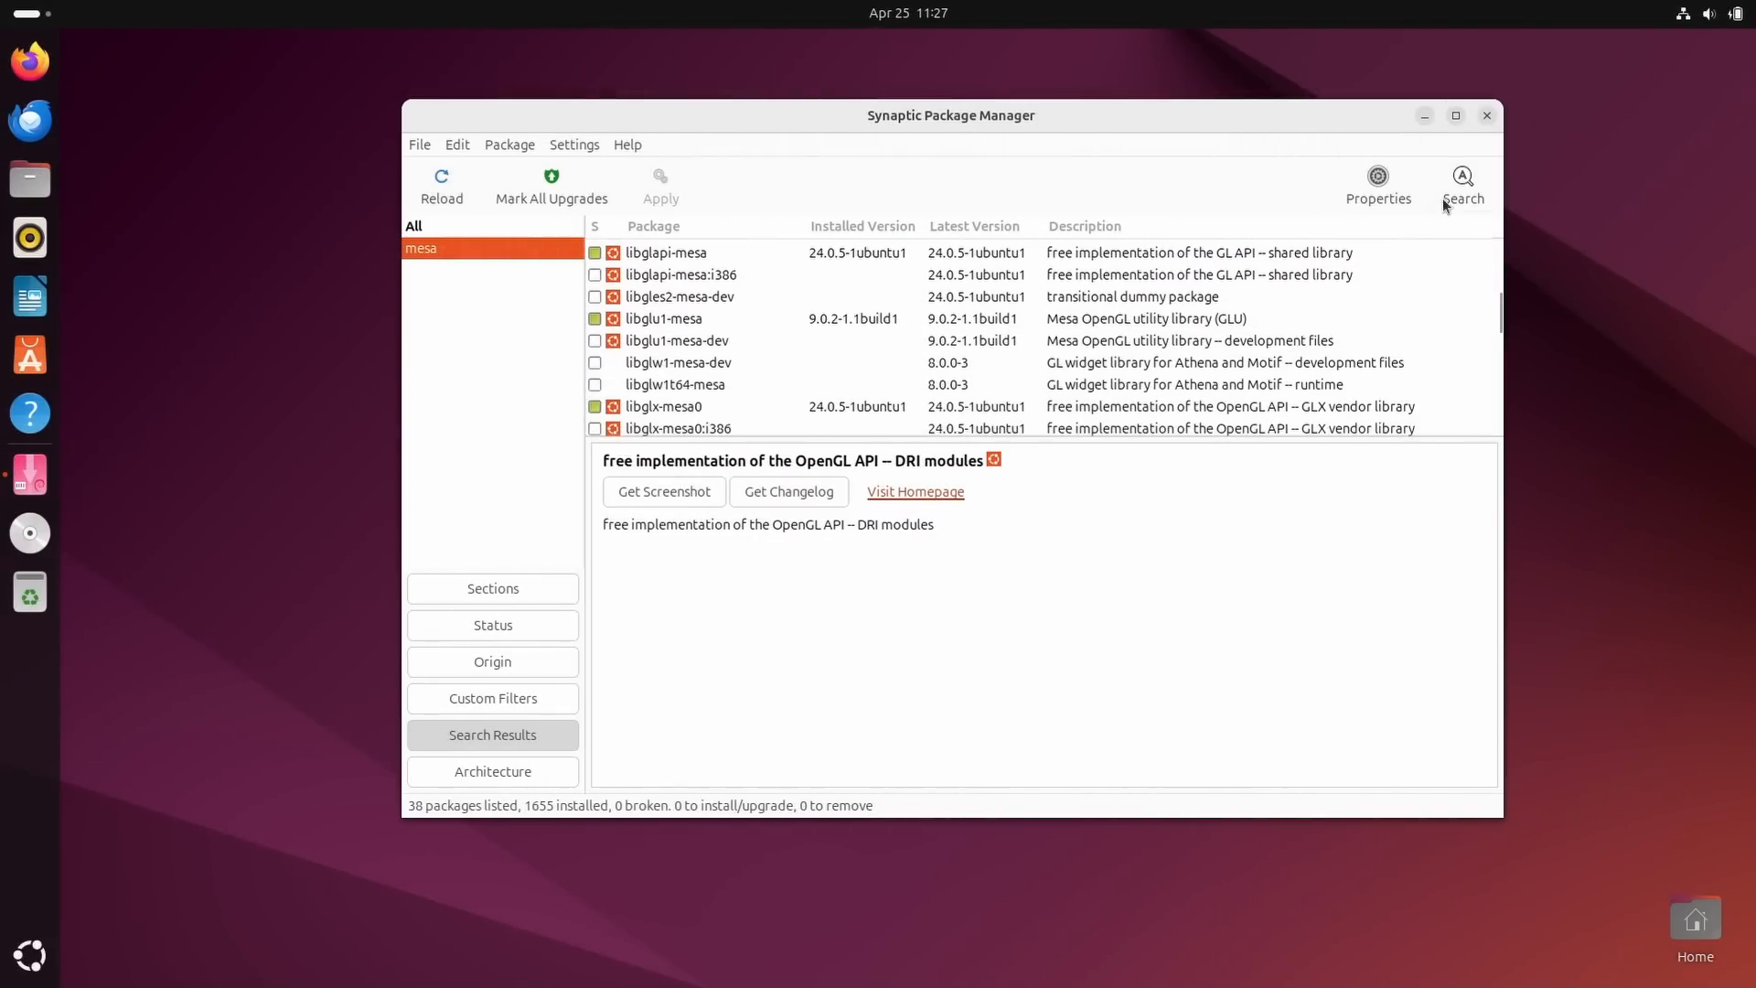
text(nvidia)
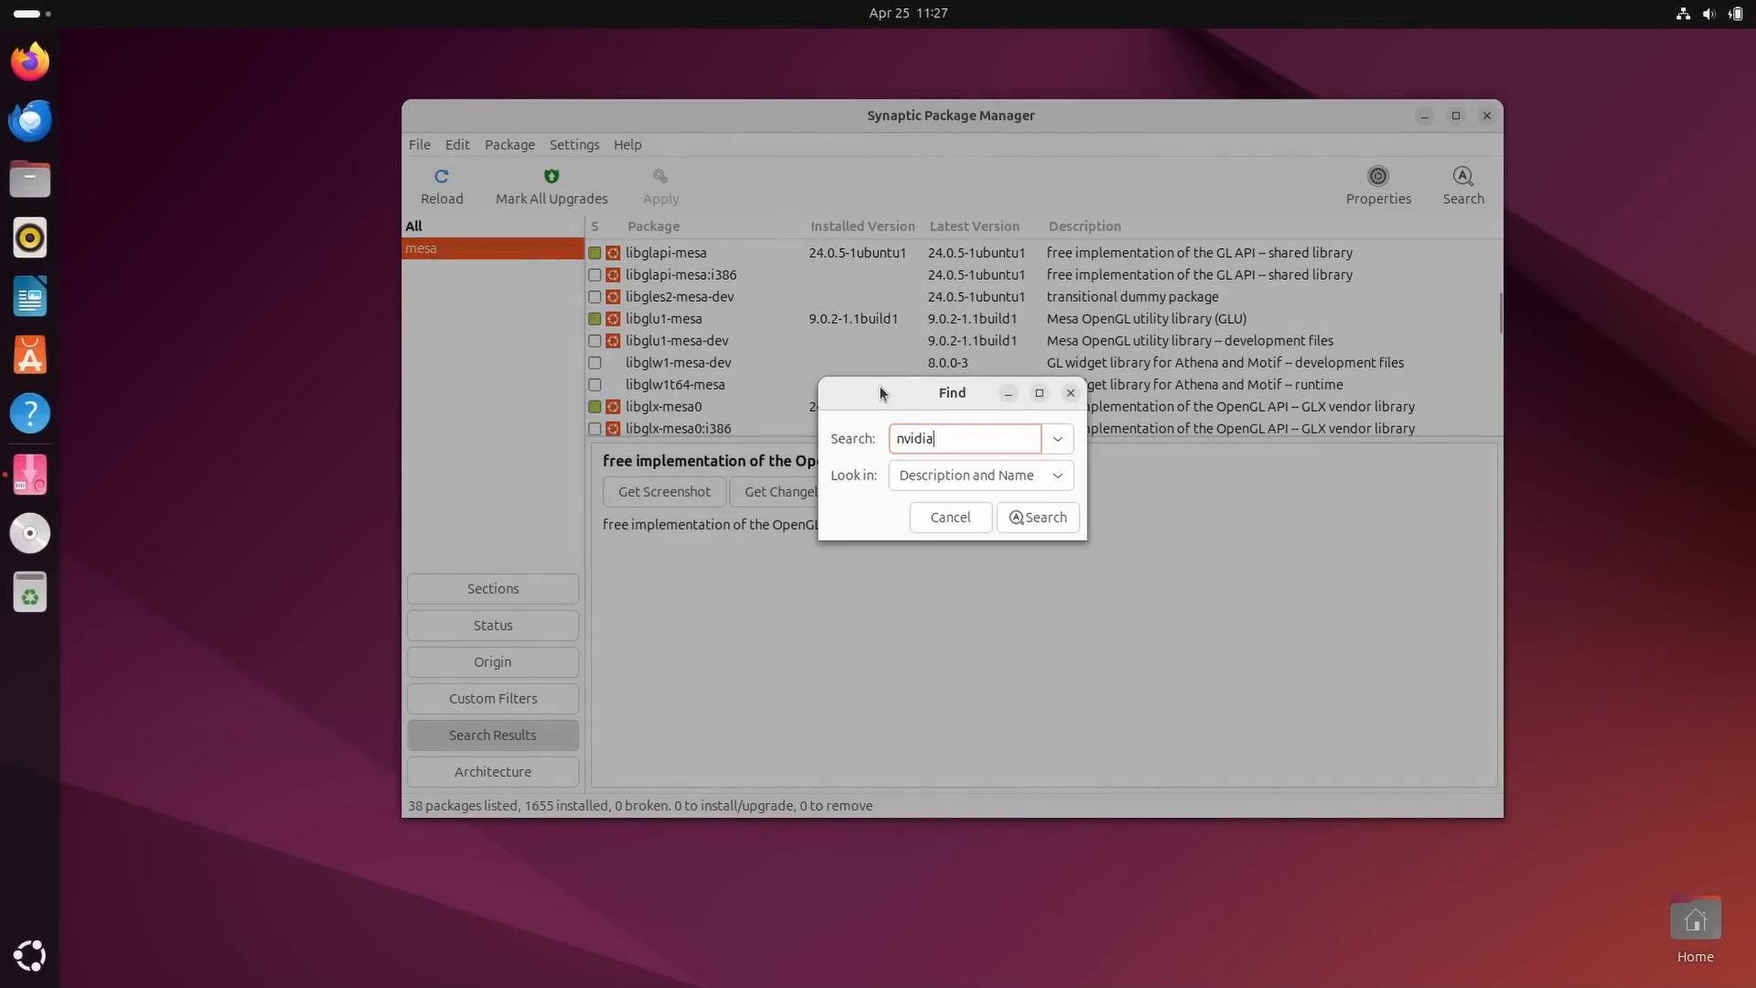
click(1036, 516)
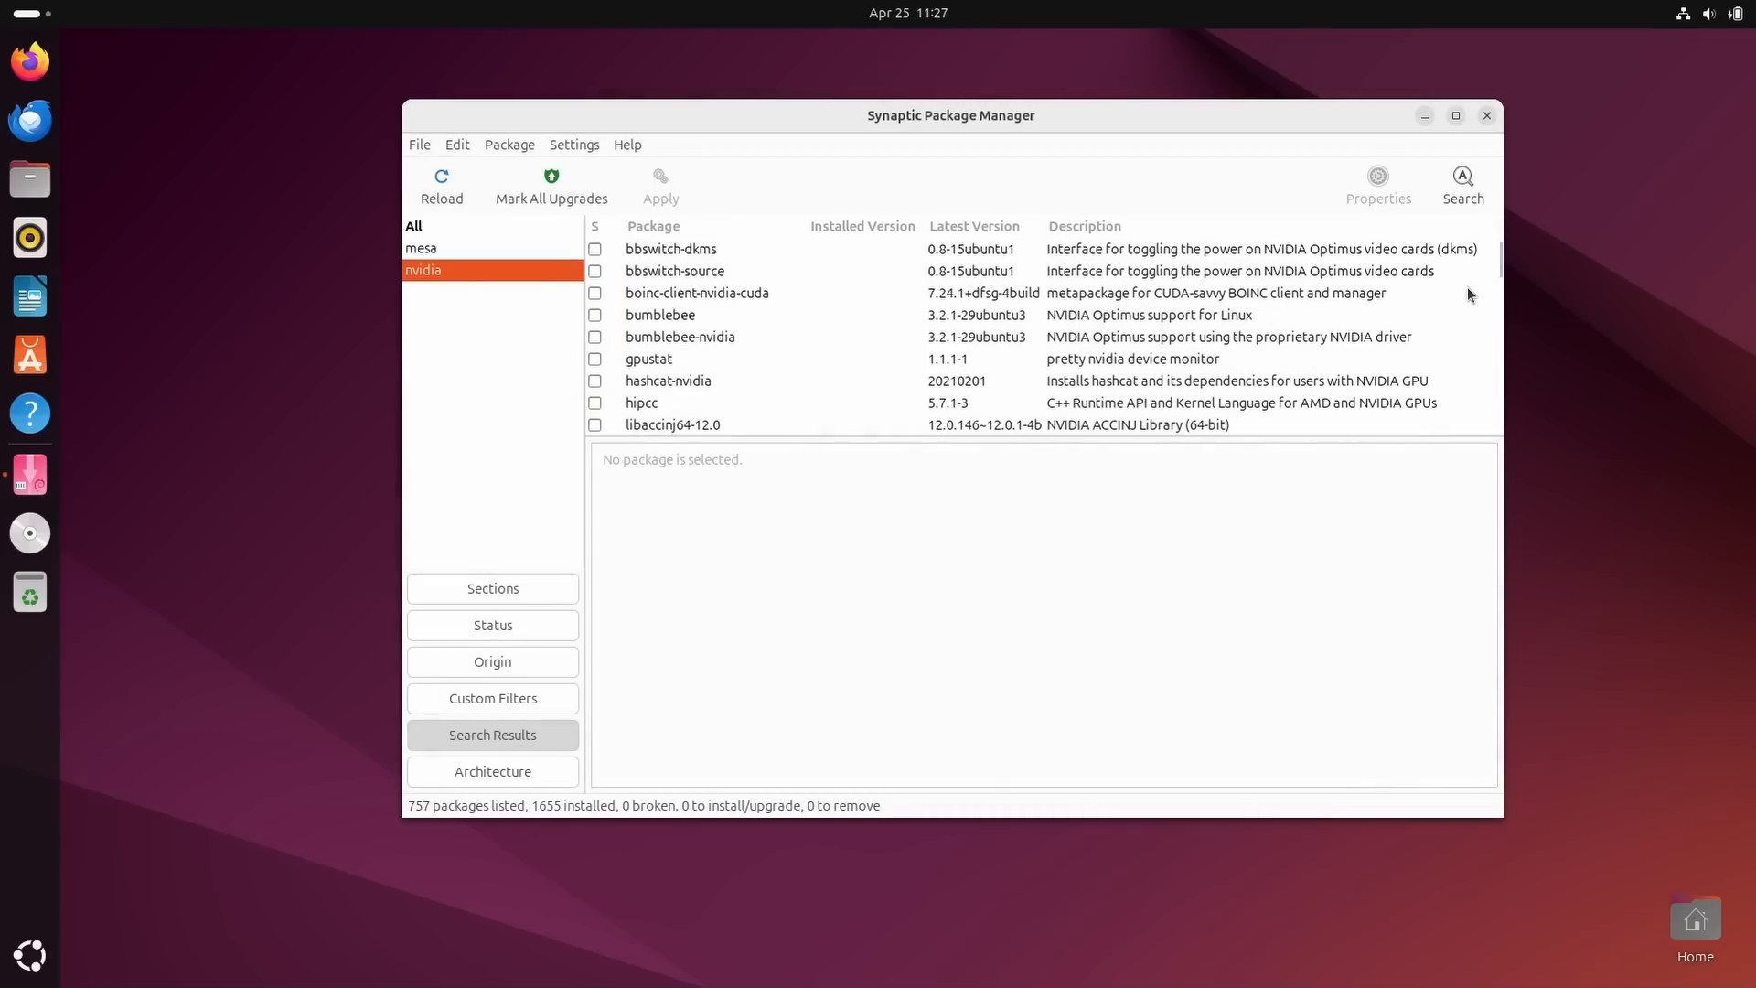
scroll(down, 3)
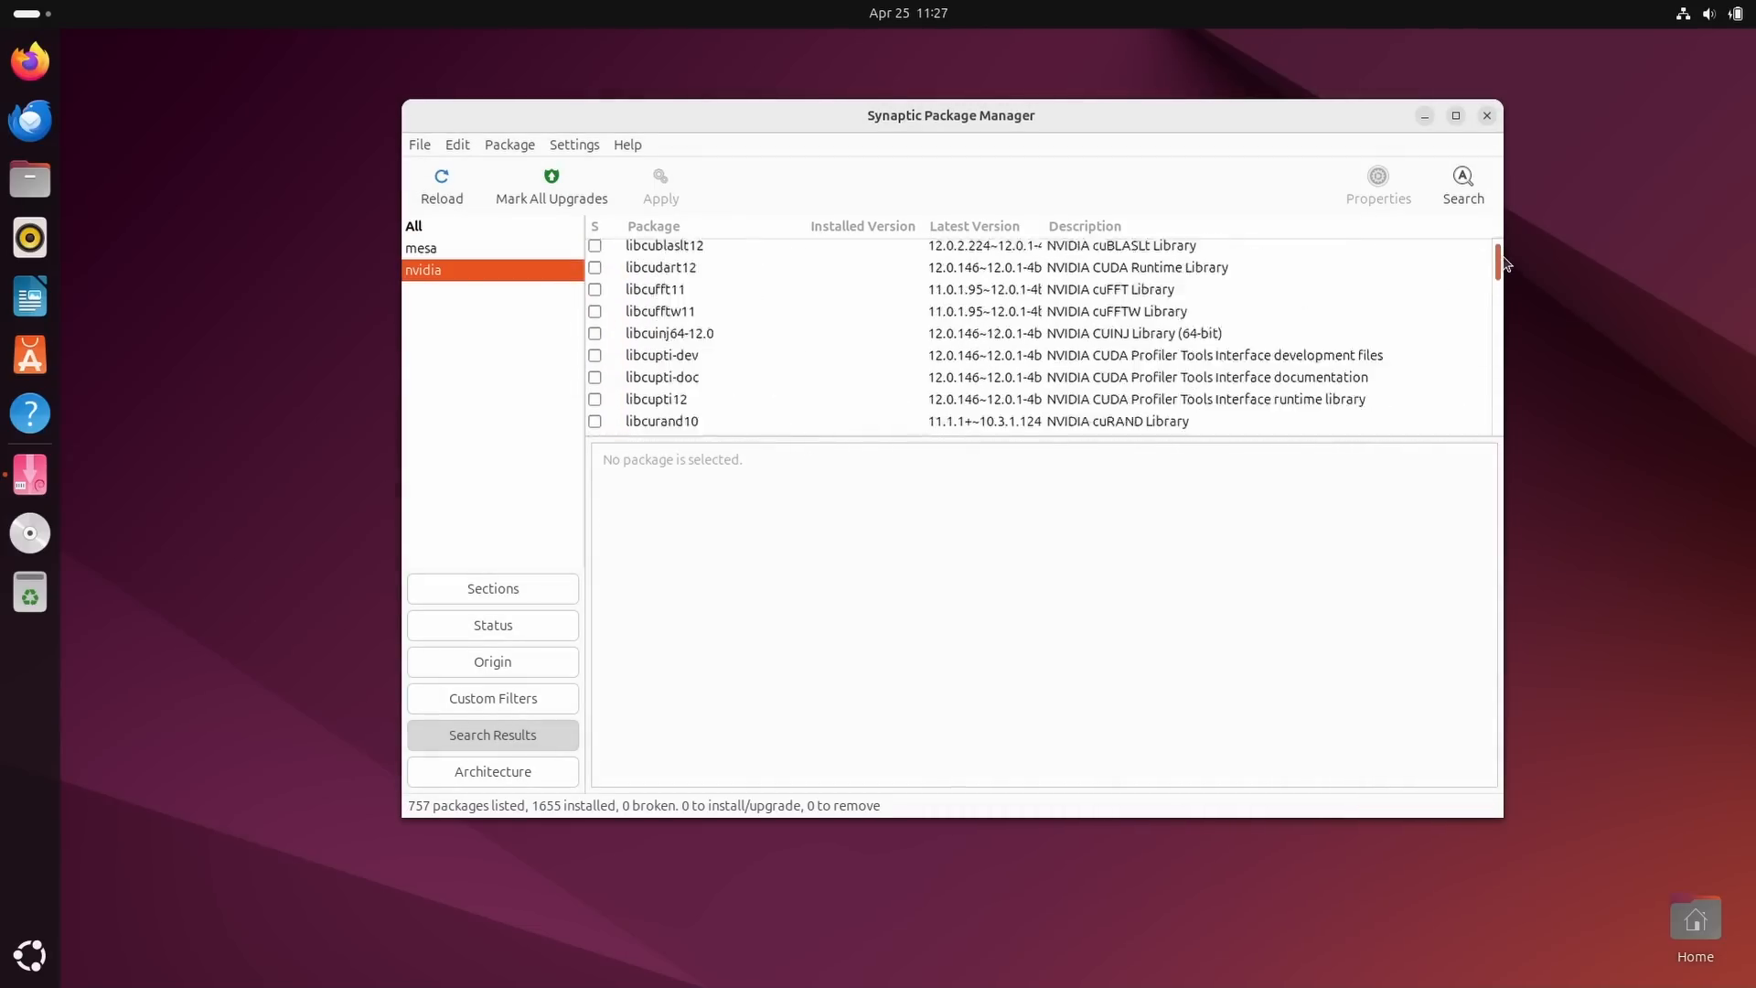
scroll(down, 3)
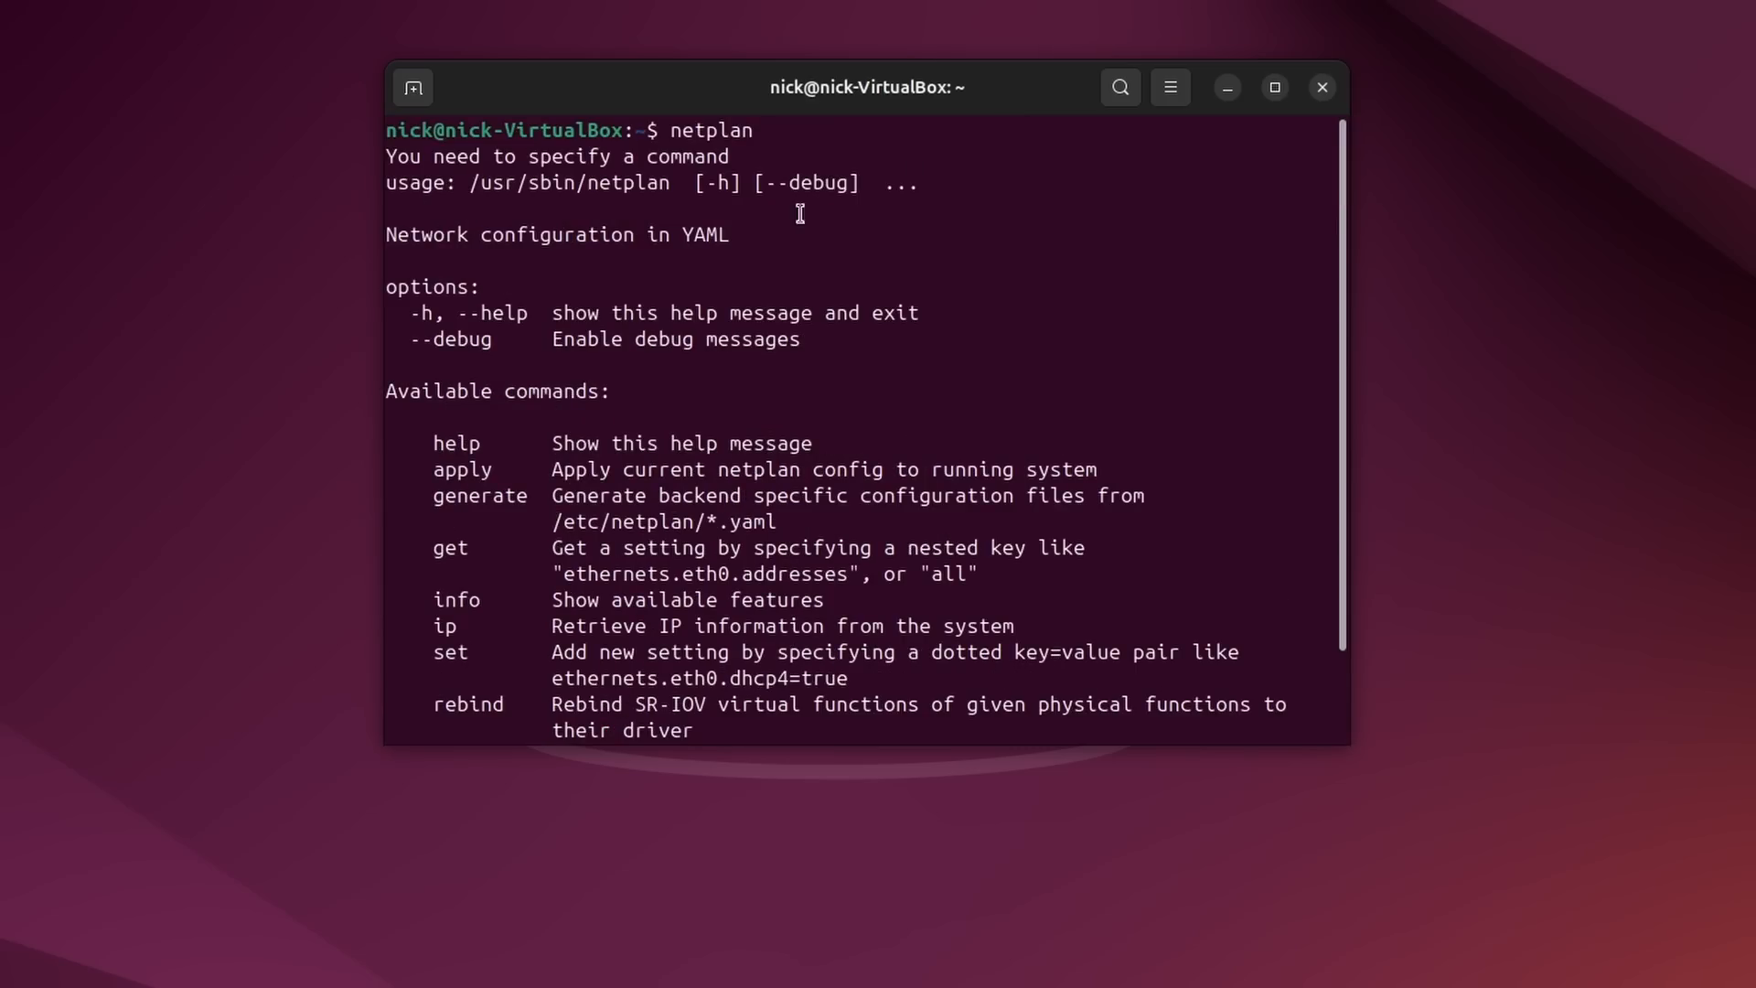
mouse_move(653, 324)
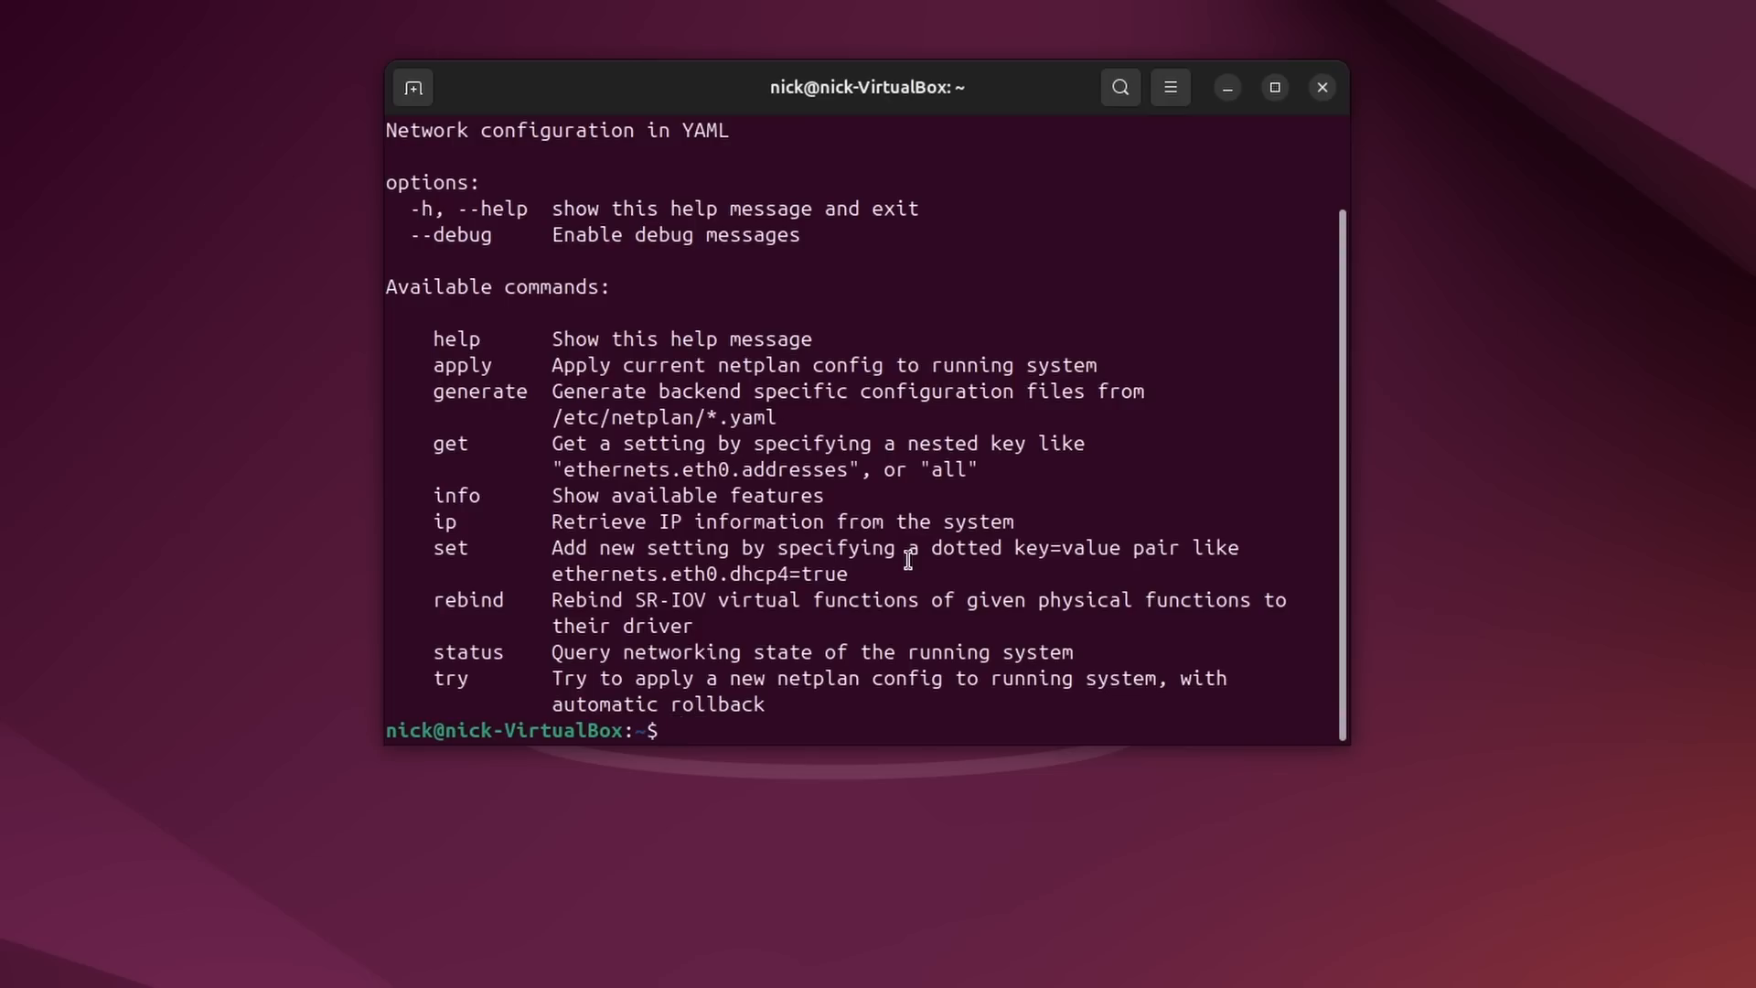
Type 'sudo nano /etc/netpla' to begin editing the netplan config as administrator.
text(sudo nano)
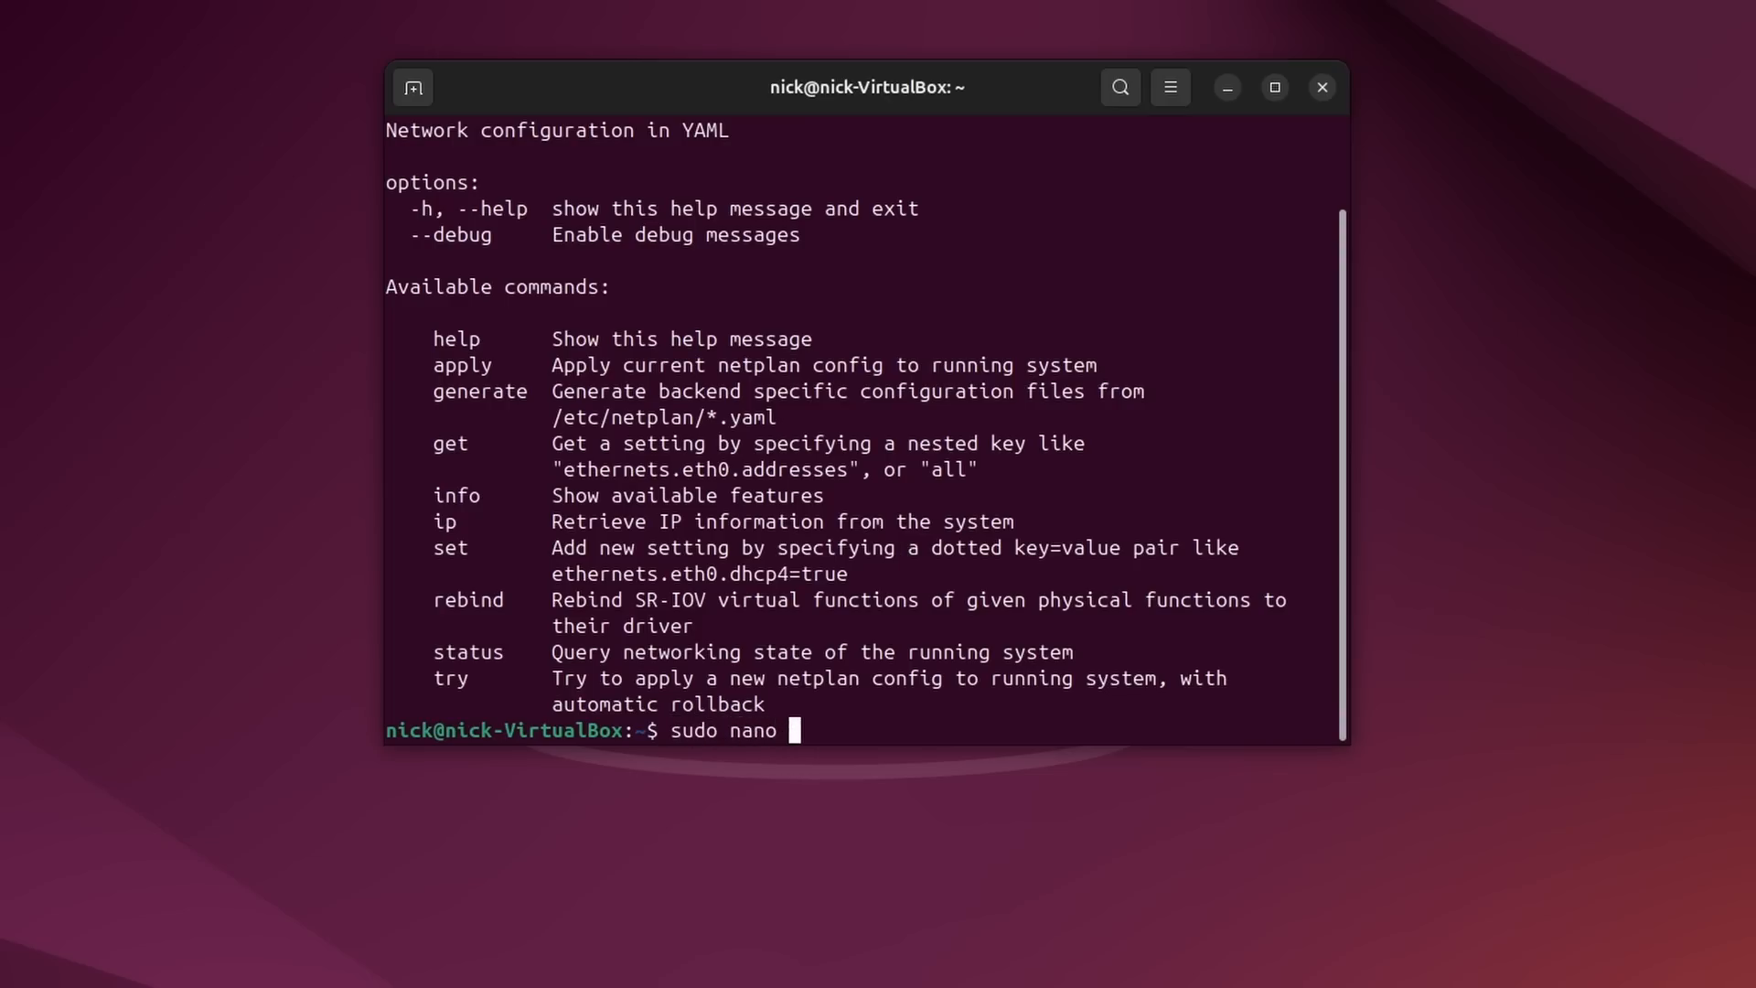
text(/etc/netpla)
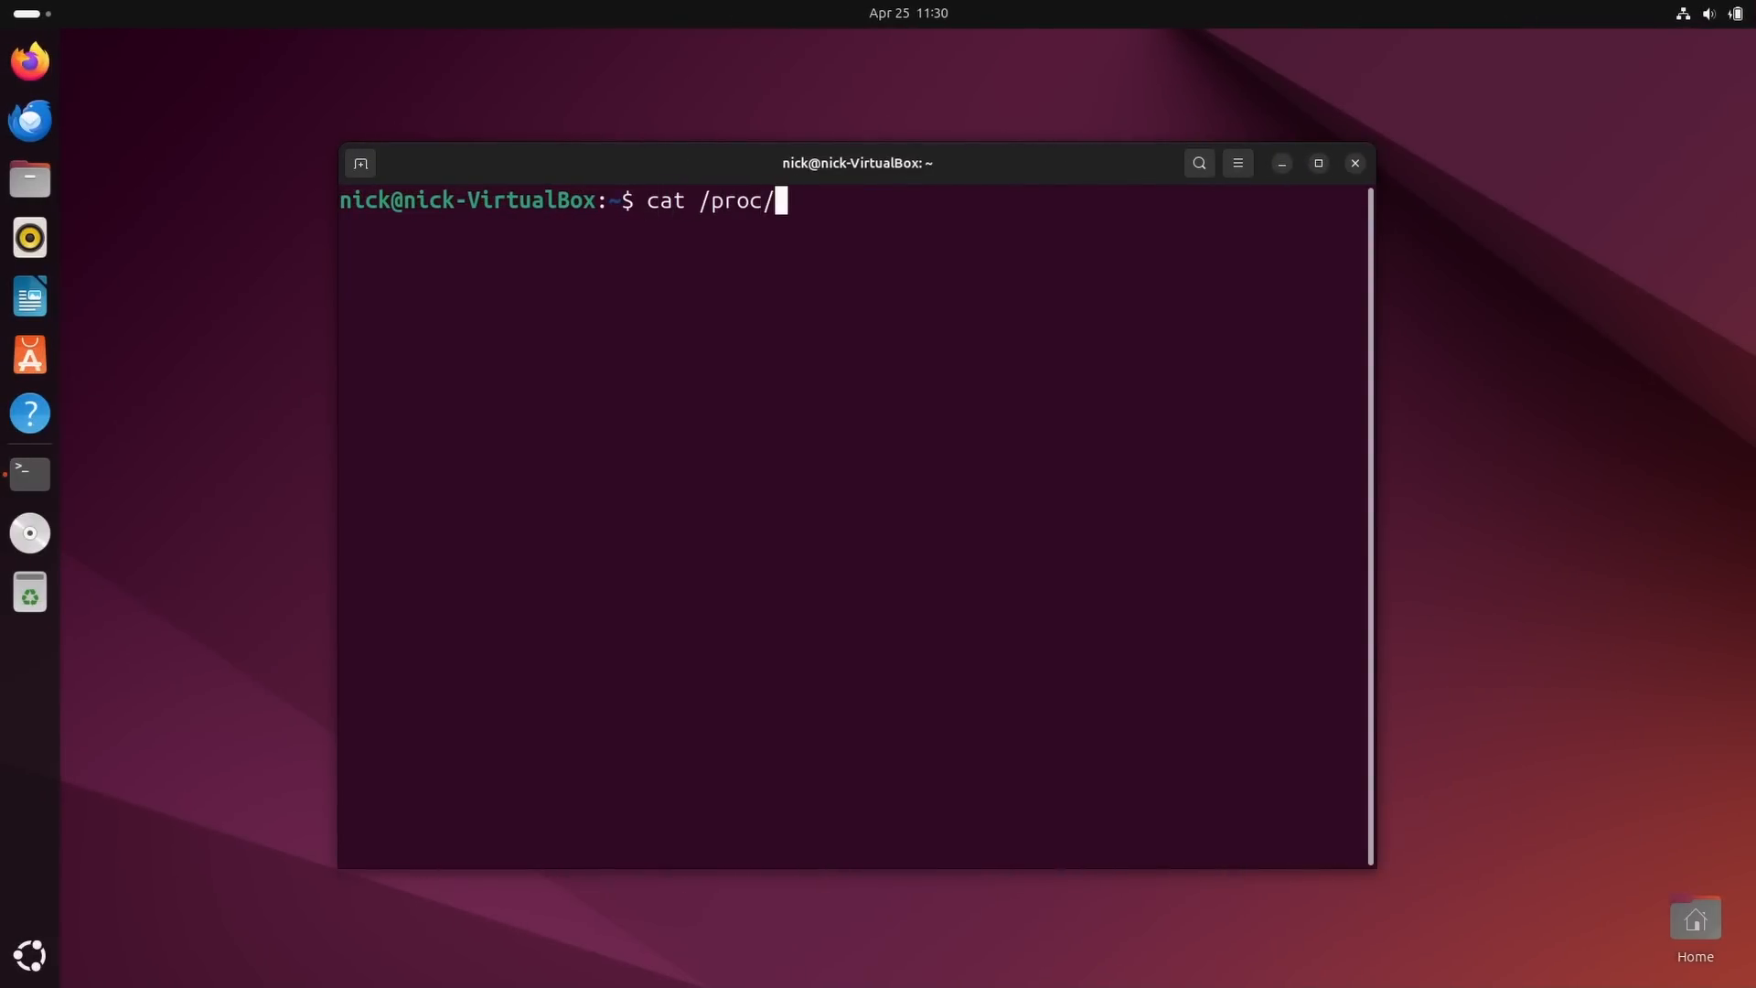
Read the /proc/sys/vm/max... virtual-memory kernel setting with cat.
text(sys/vm/max)
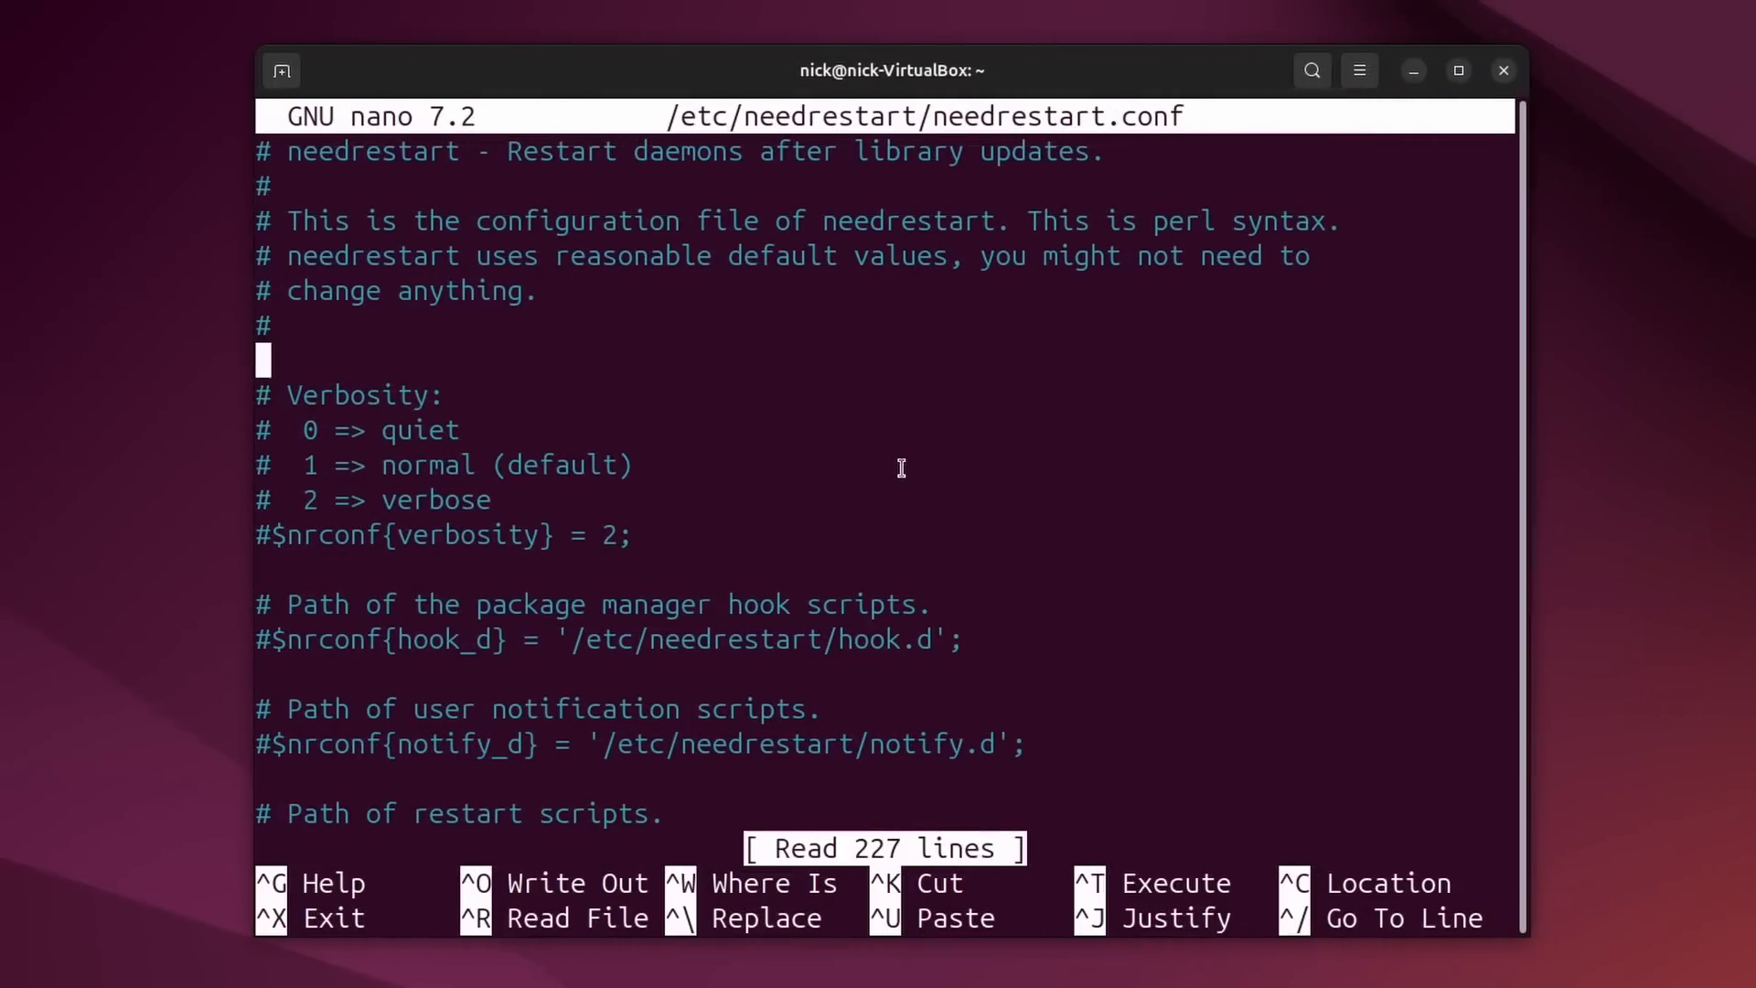
Scroll through the needrestart.conf settings in nano.
drag(289, 151, 834, 151)
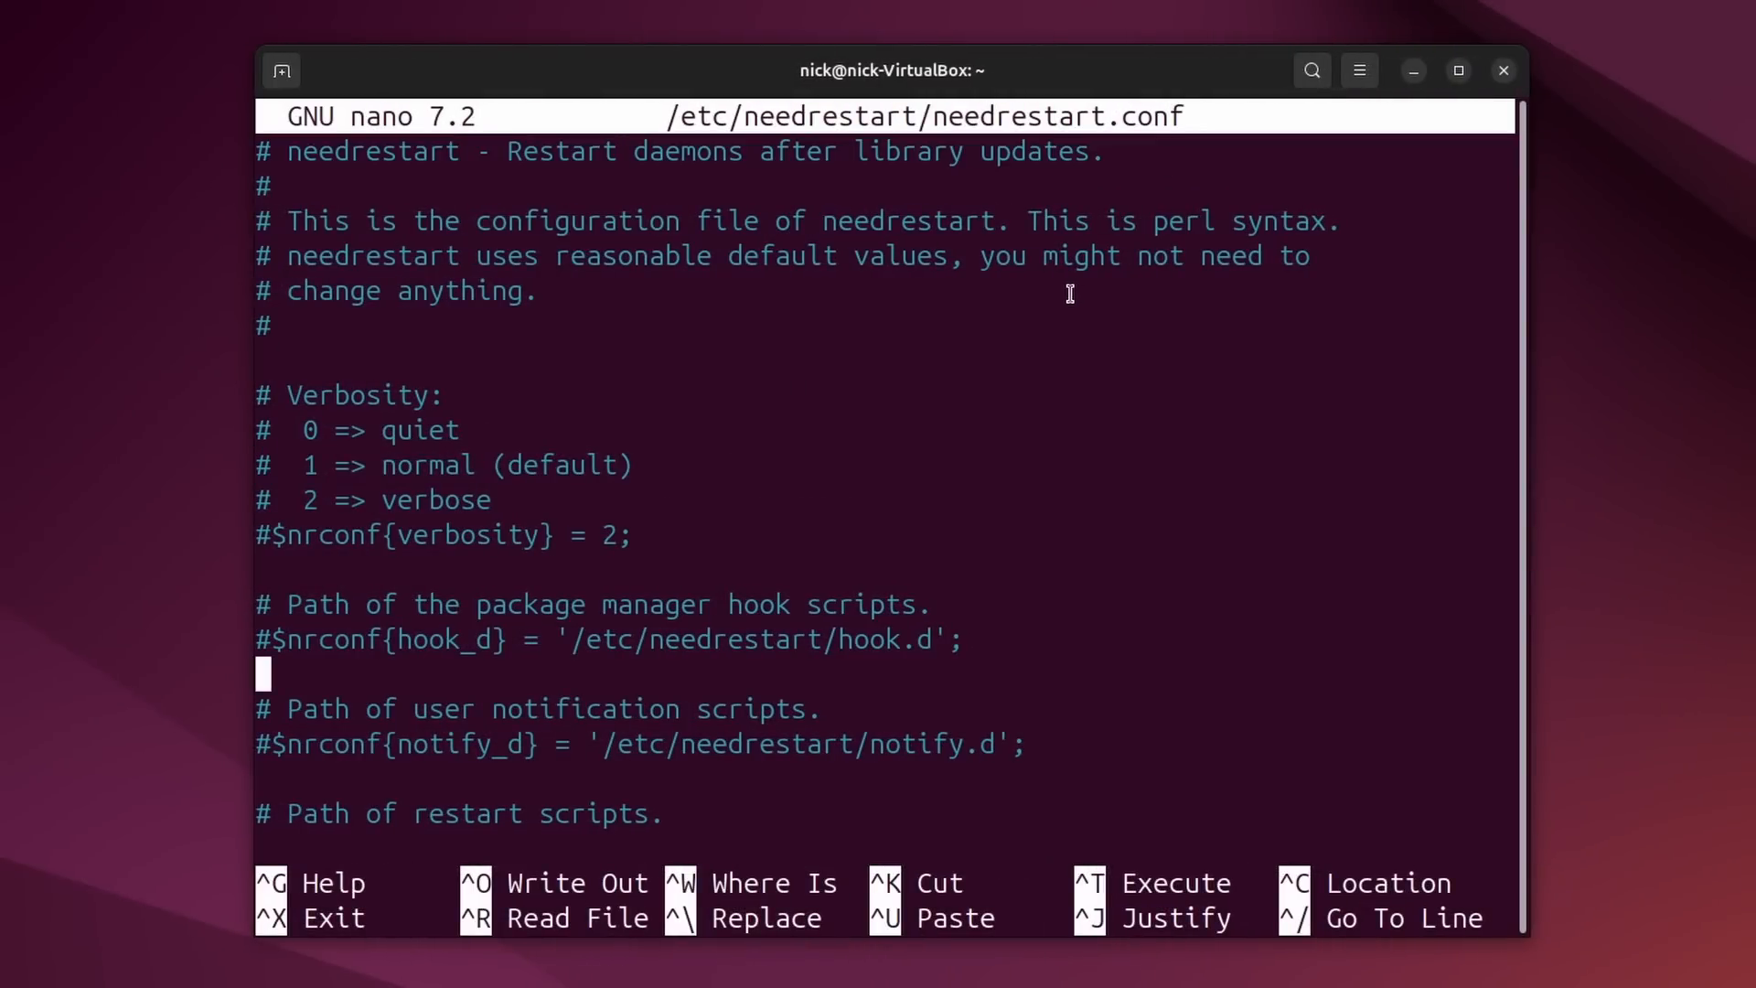
scroll(down, 3)
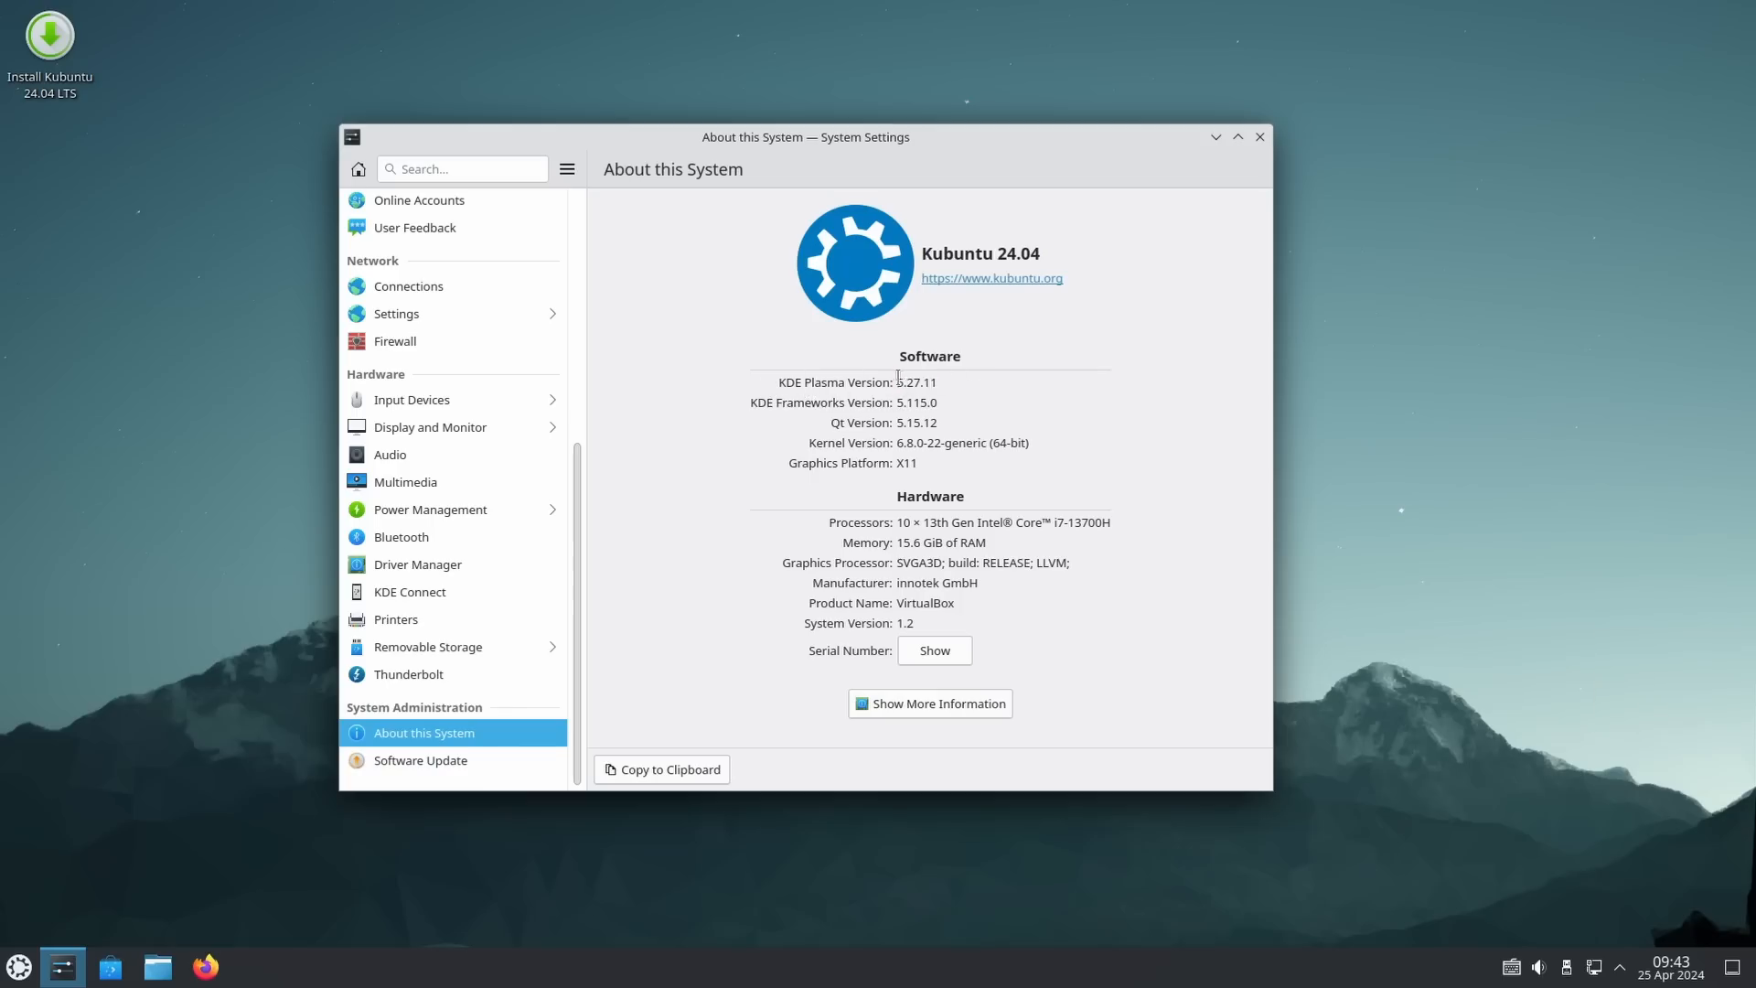
Close Kubuntu's System Settings, then enter and exit desktop edit mode.
double_click(916, 382)
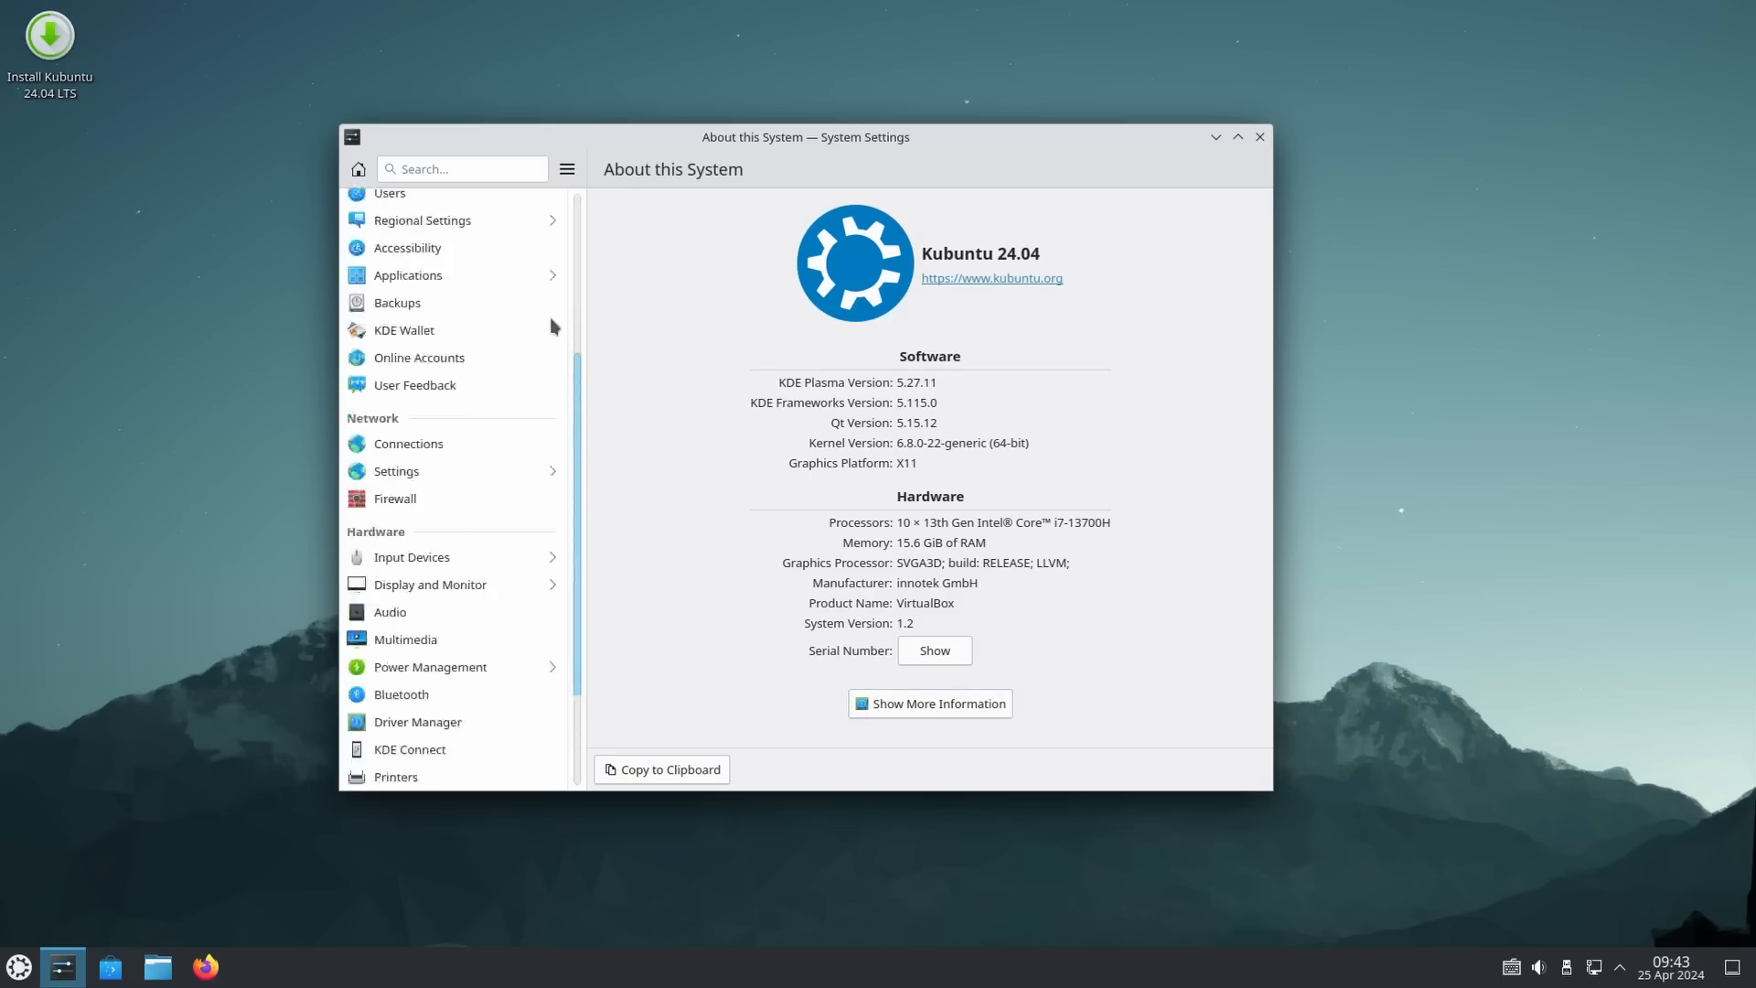
click(1258, 136)
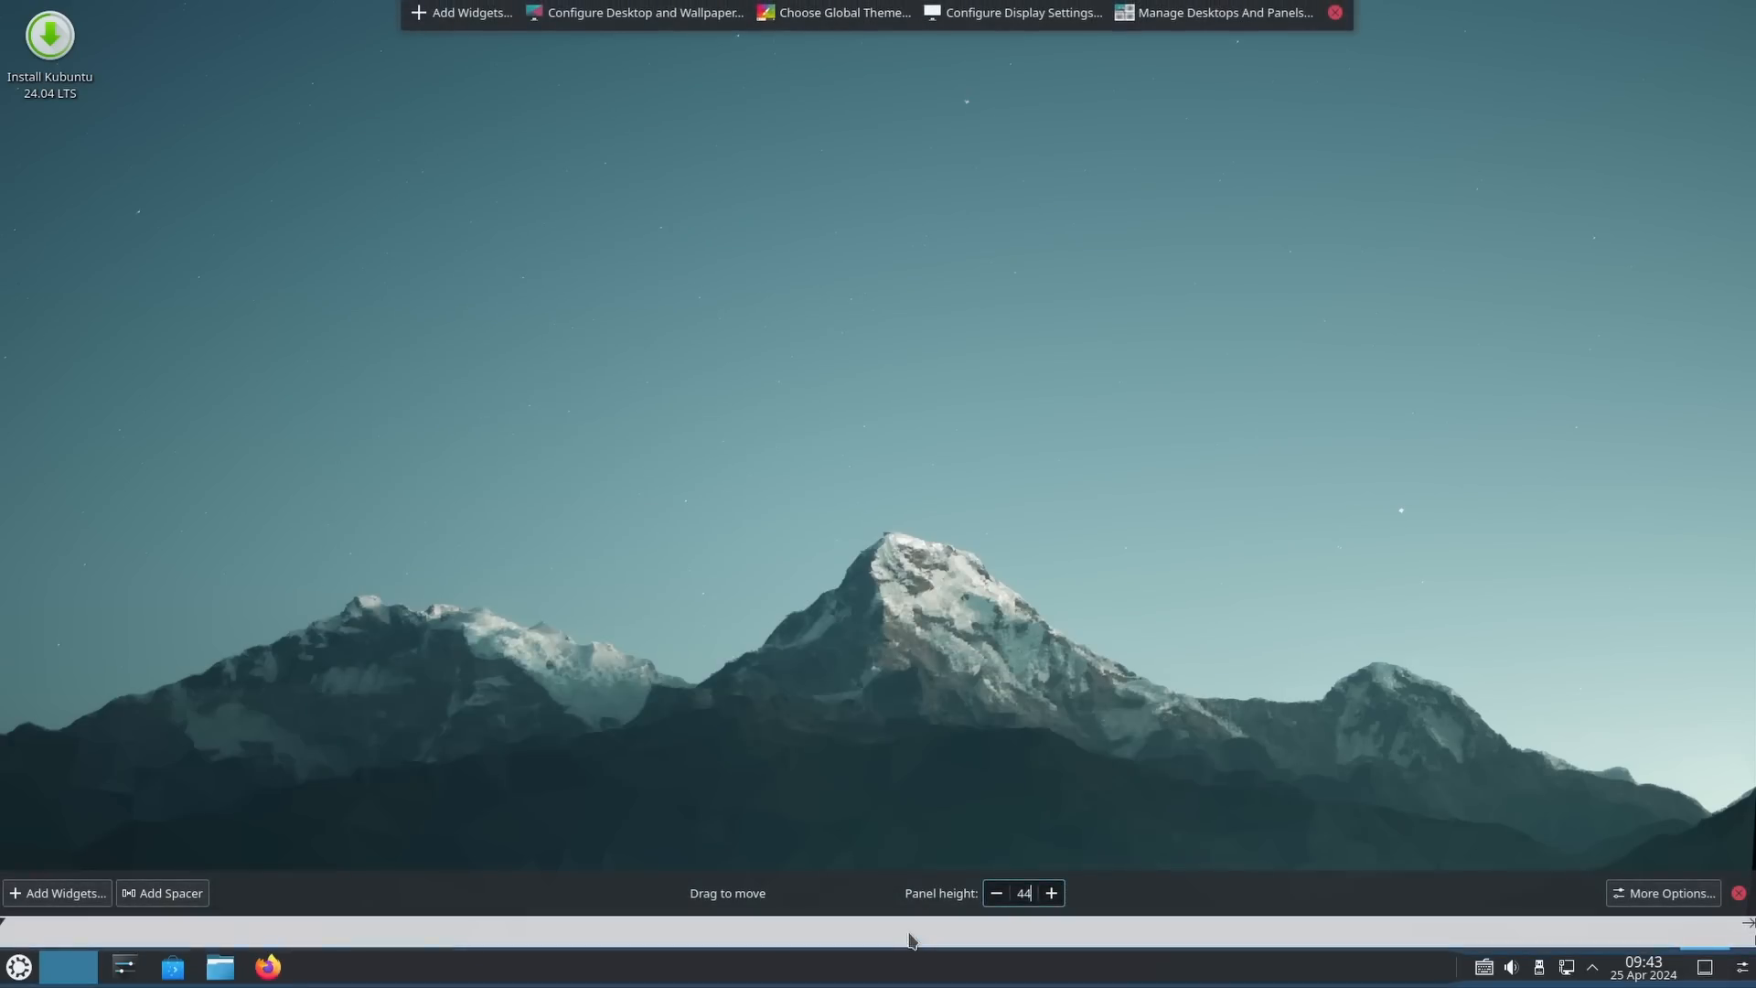
click(1661, 892)
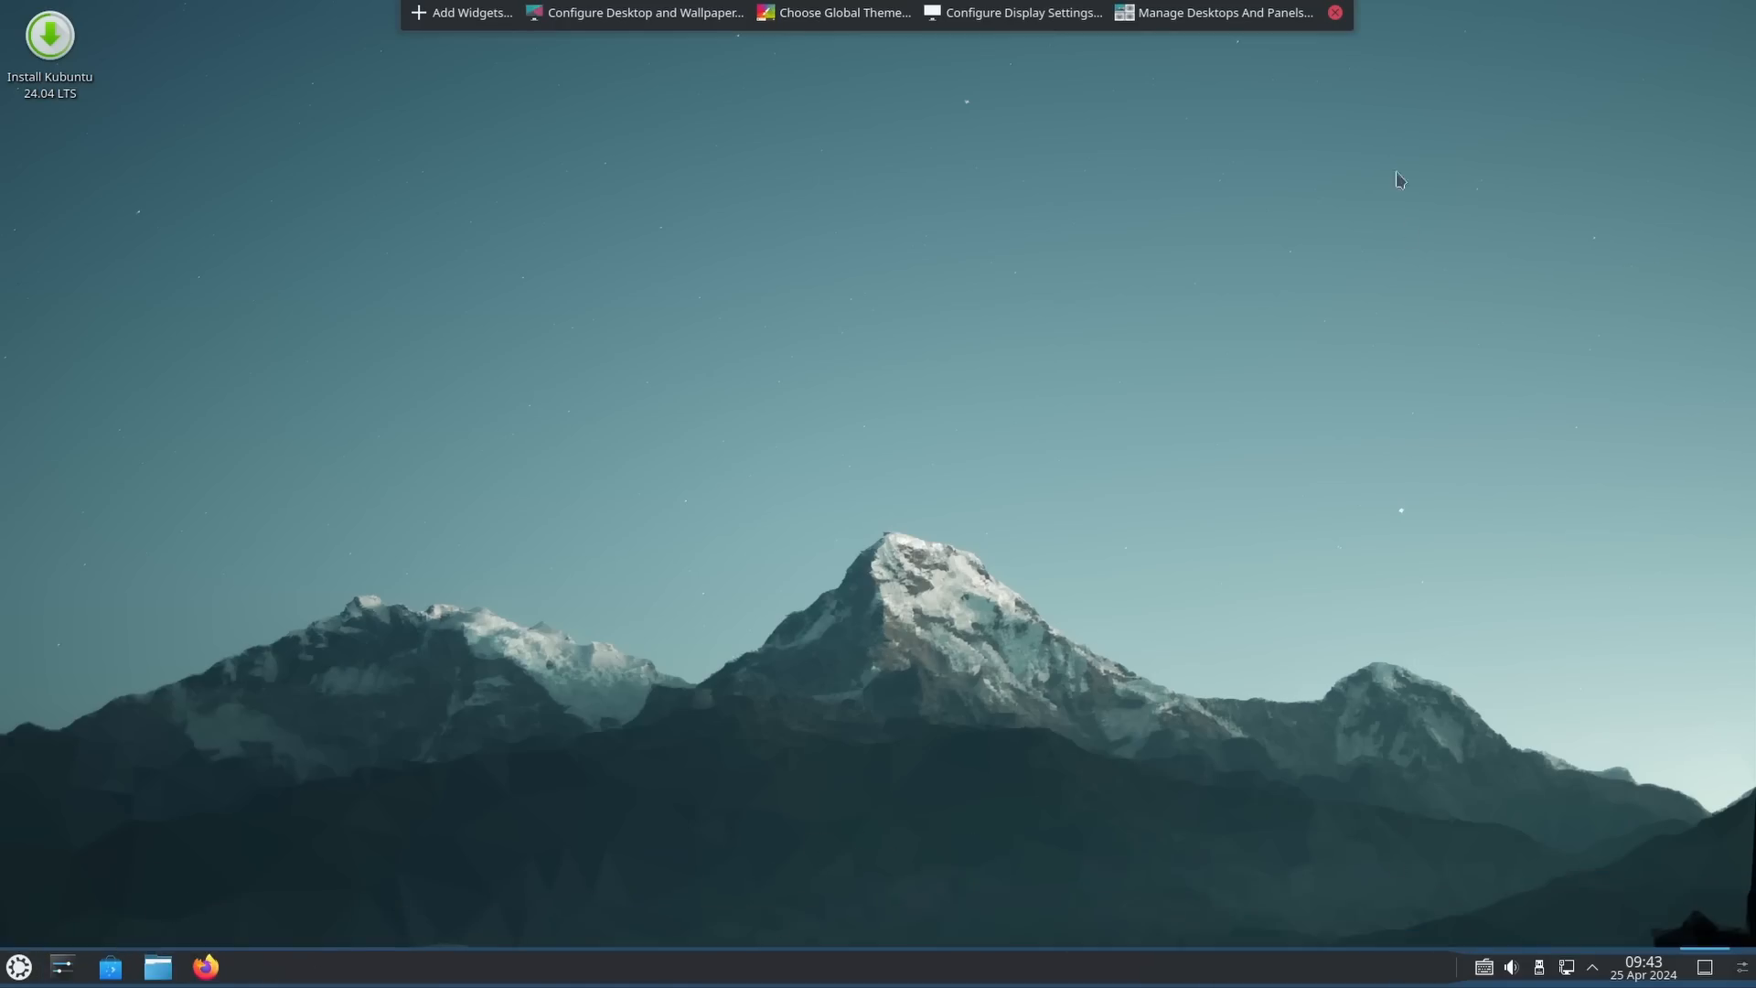
click(1333, 12)
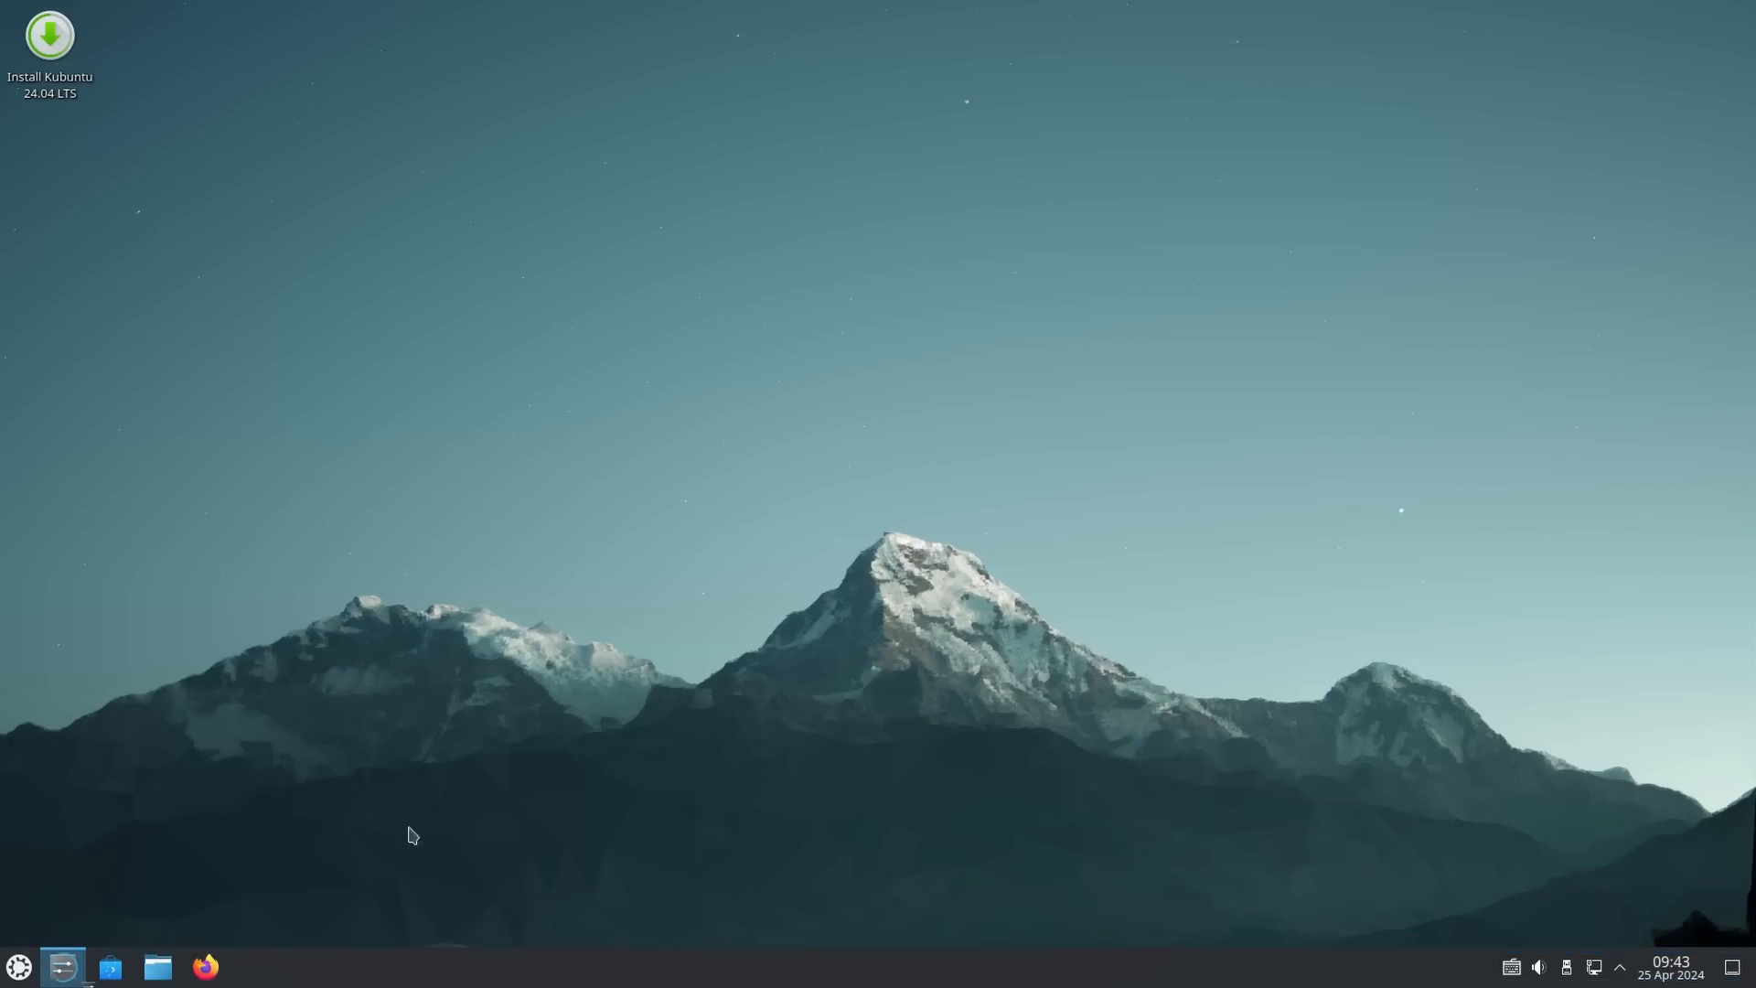
click(64, 967)
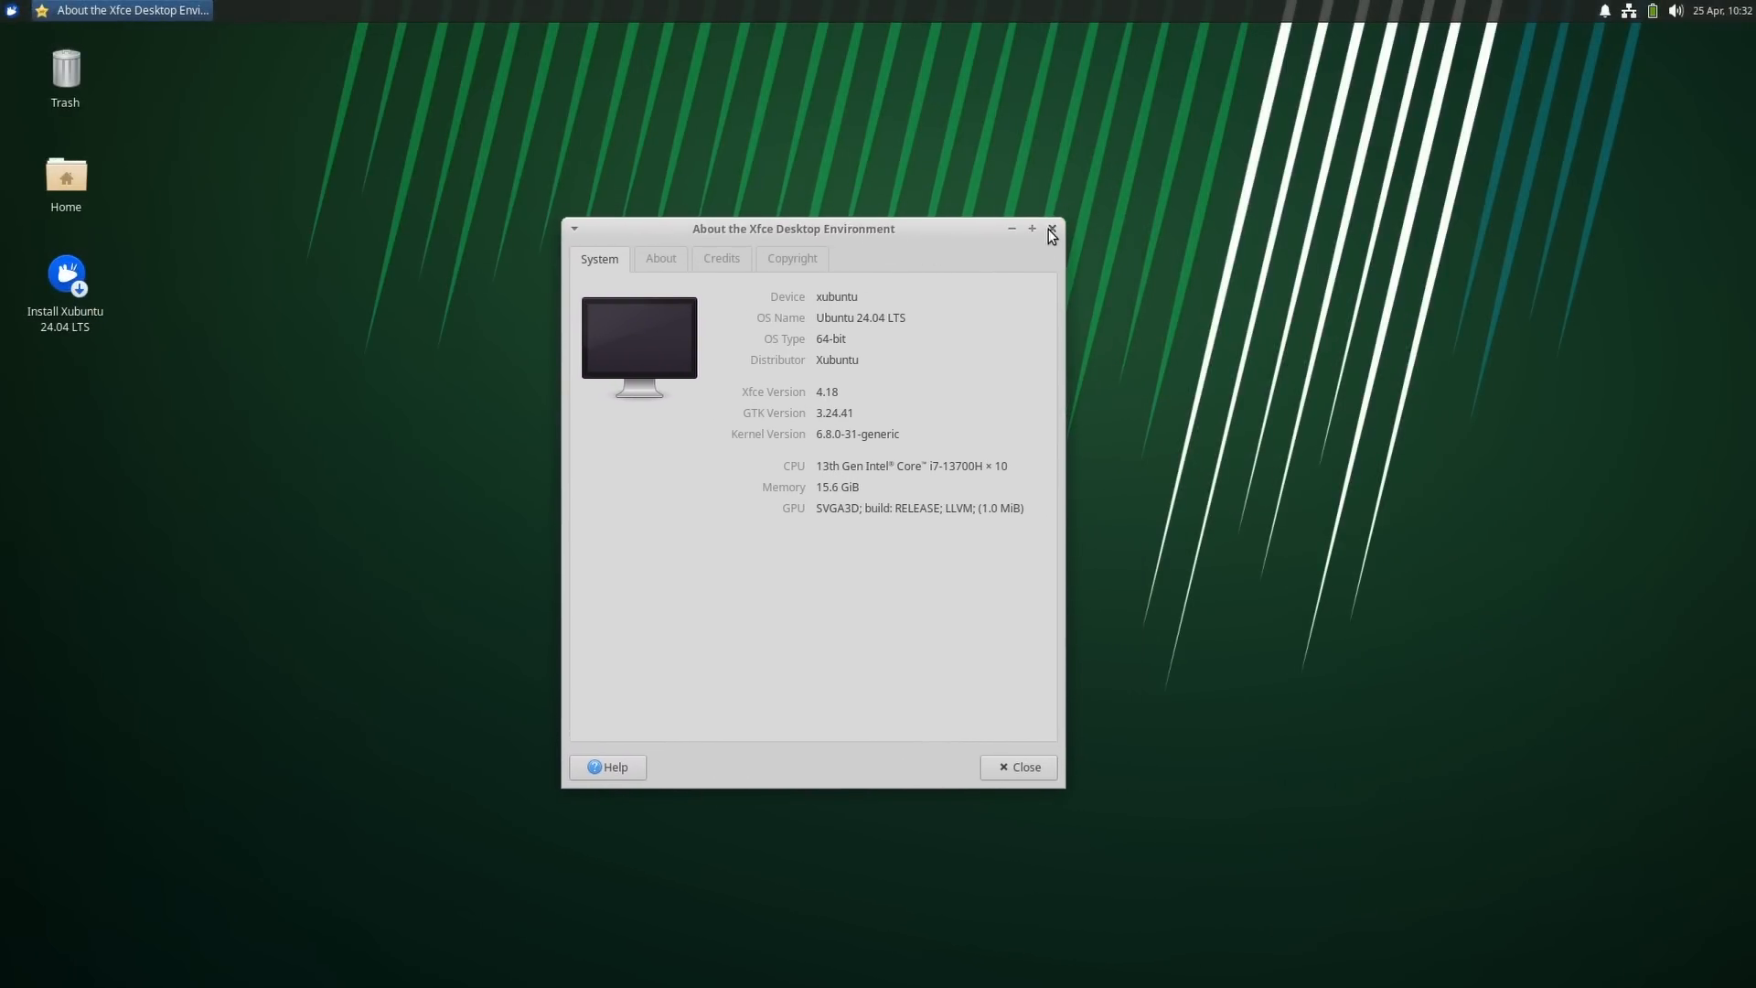
Launch Image Viewer by searching 'imag' in the Whisker menu.
click(10, 10)
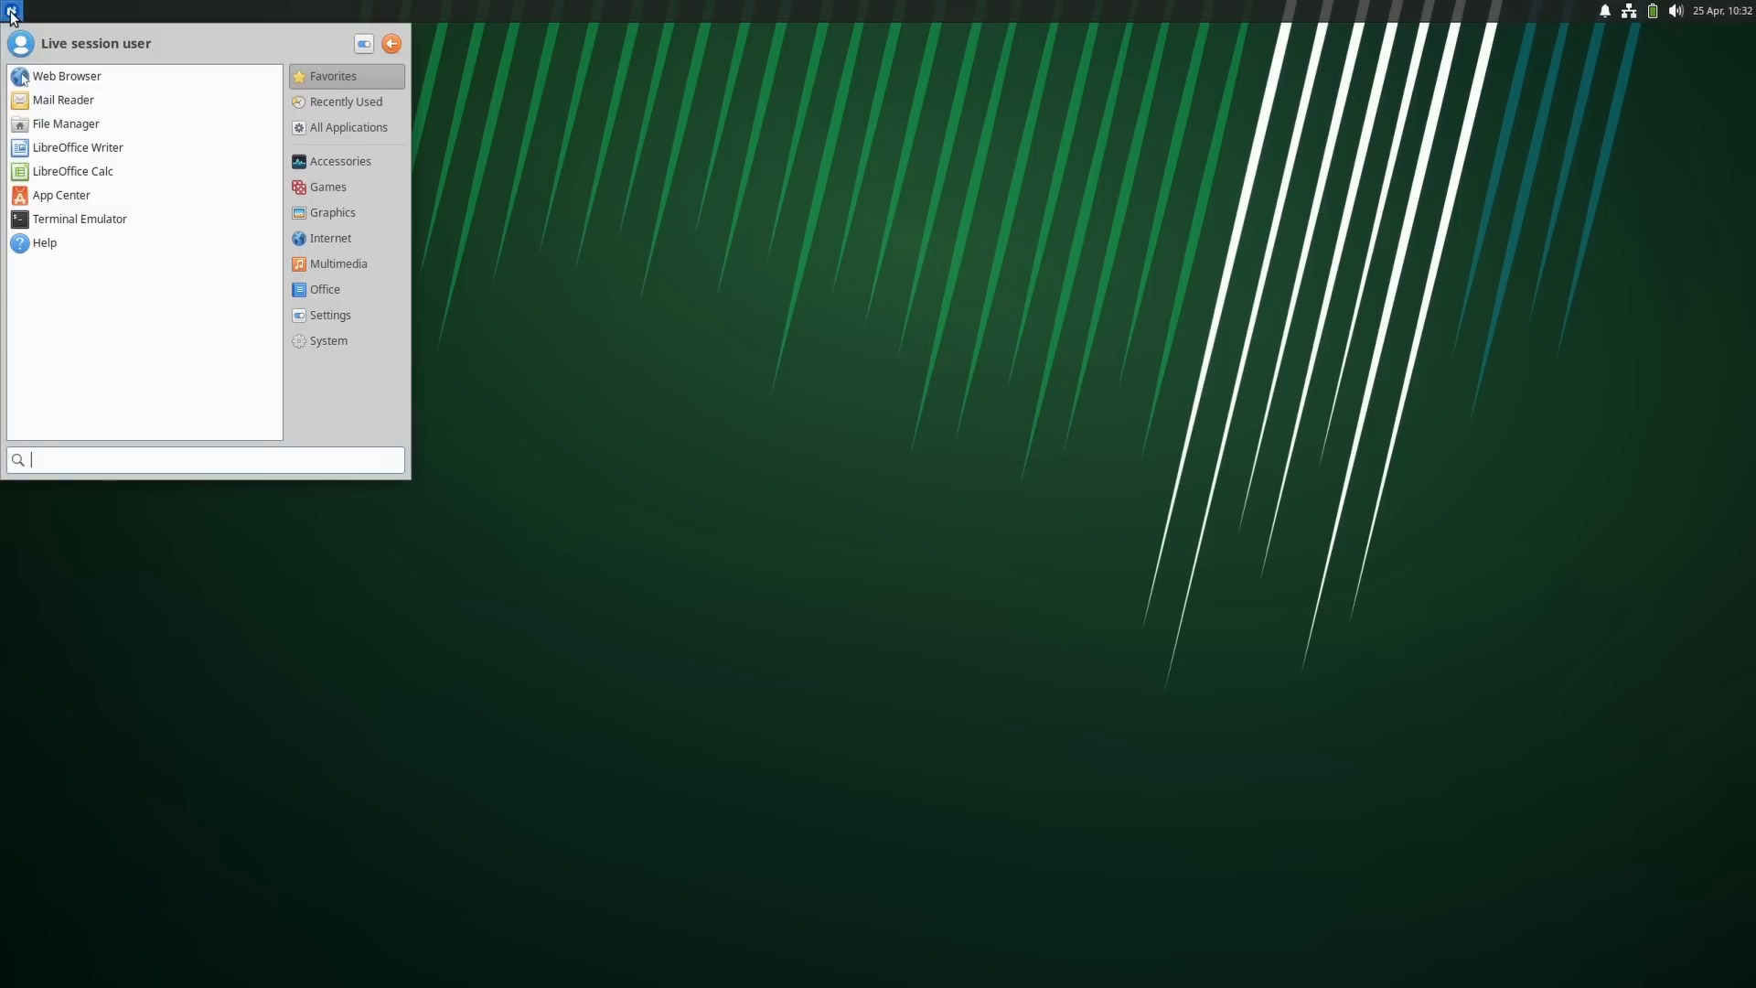
text(imag)
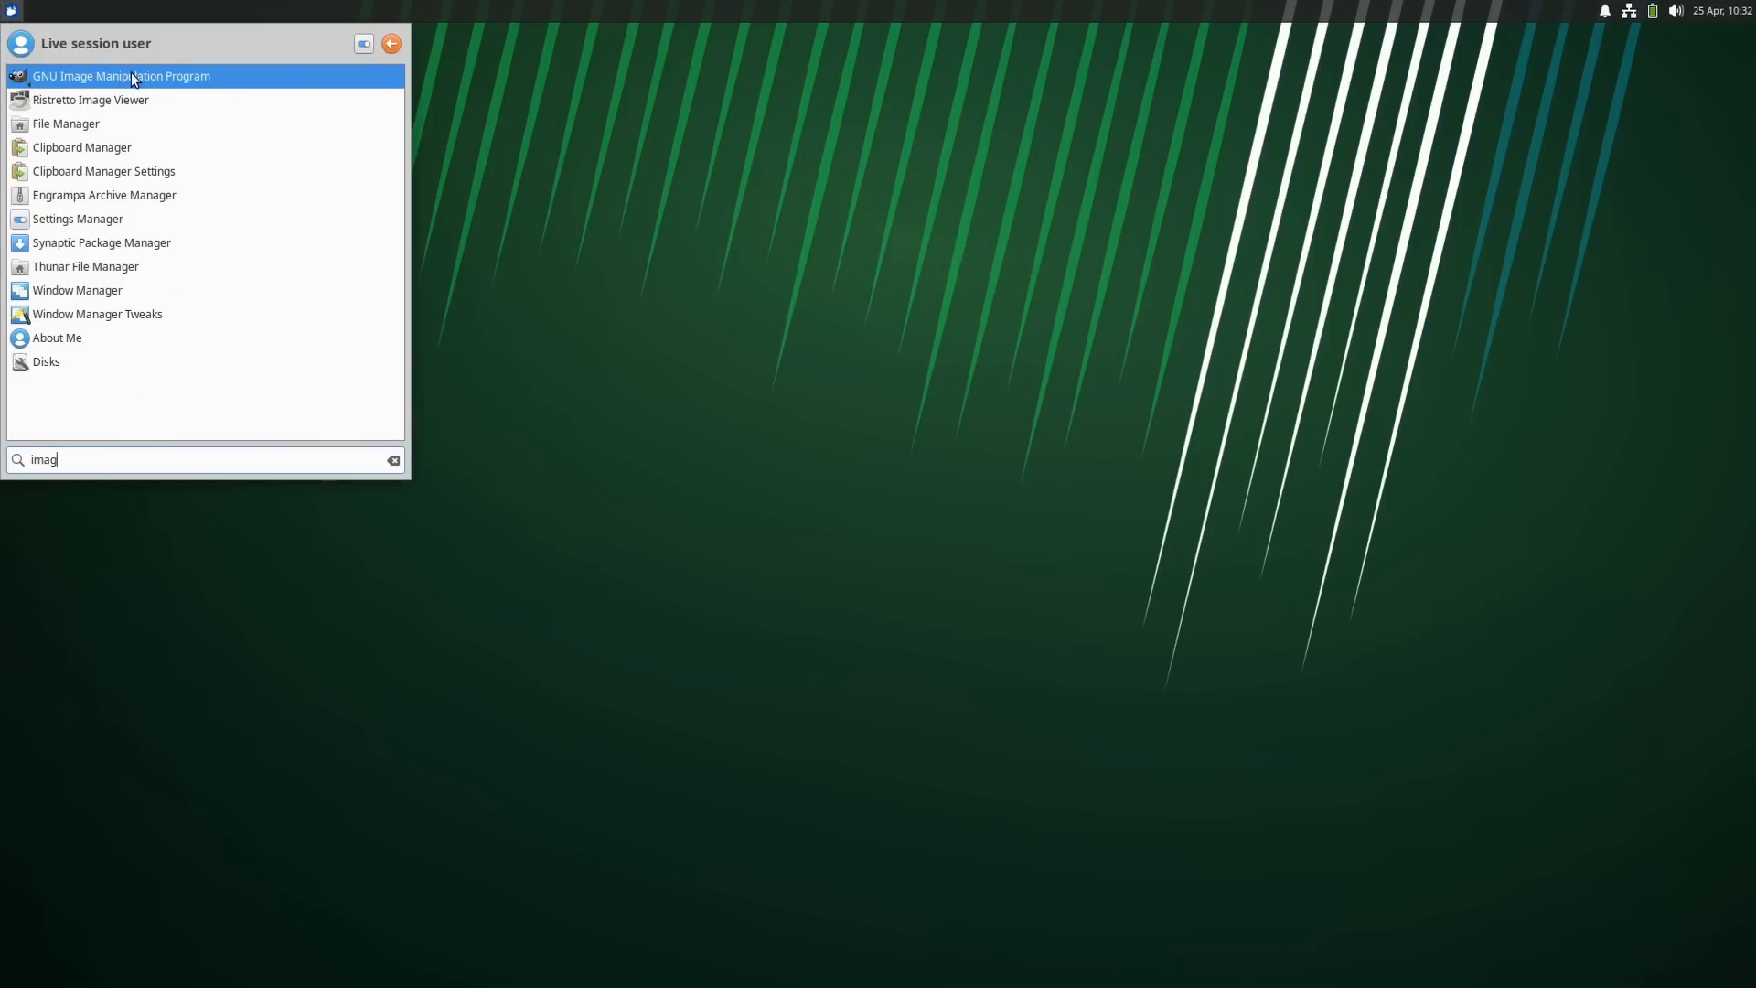
click(91, 100)
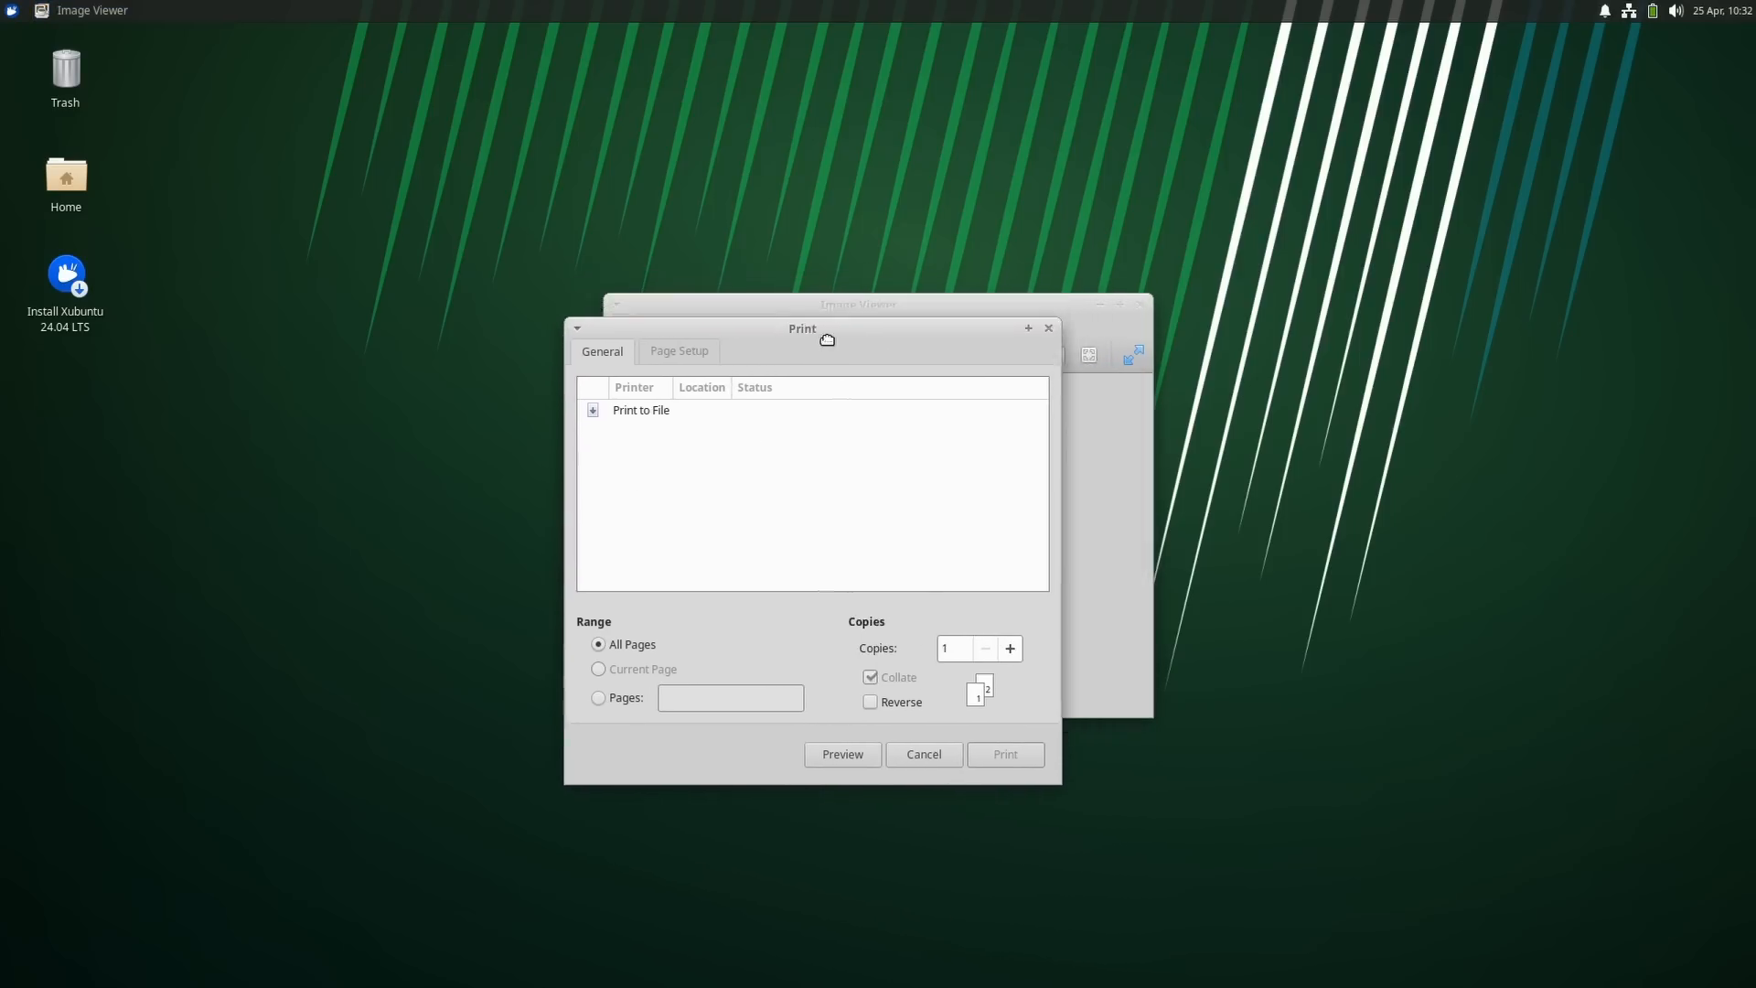
drag(826, 328, 858, 322)
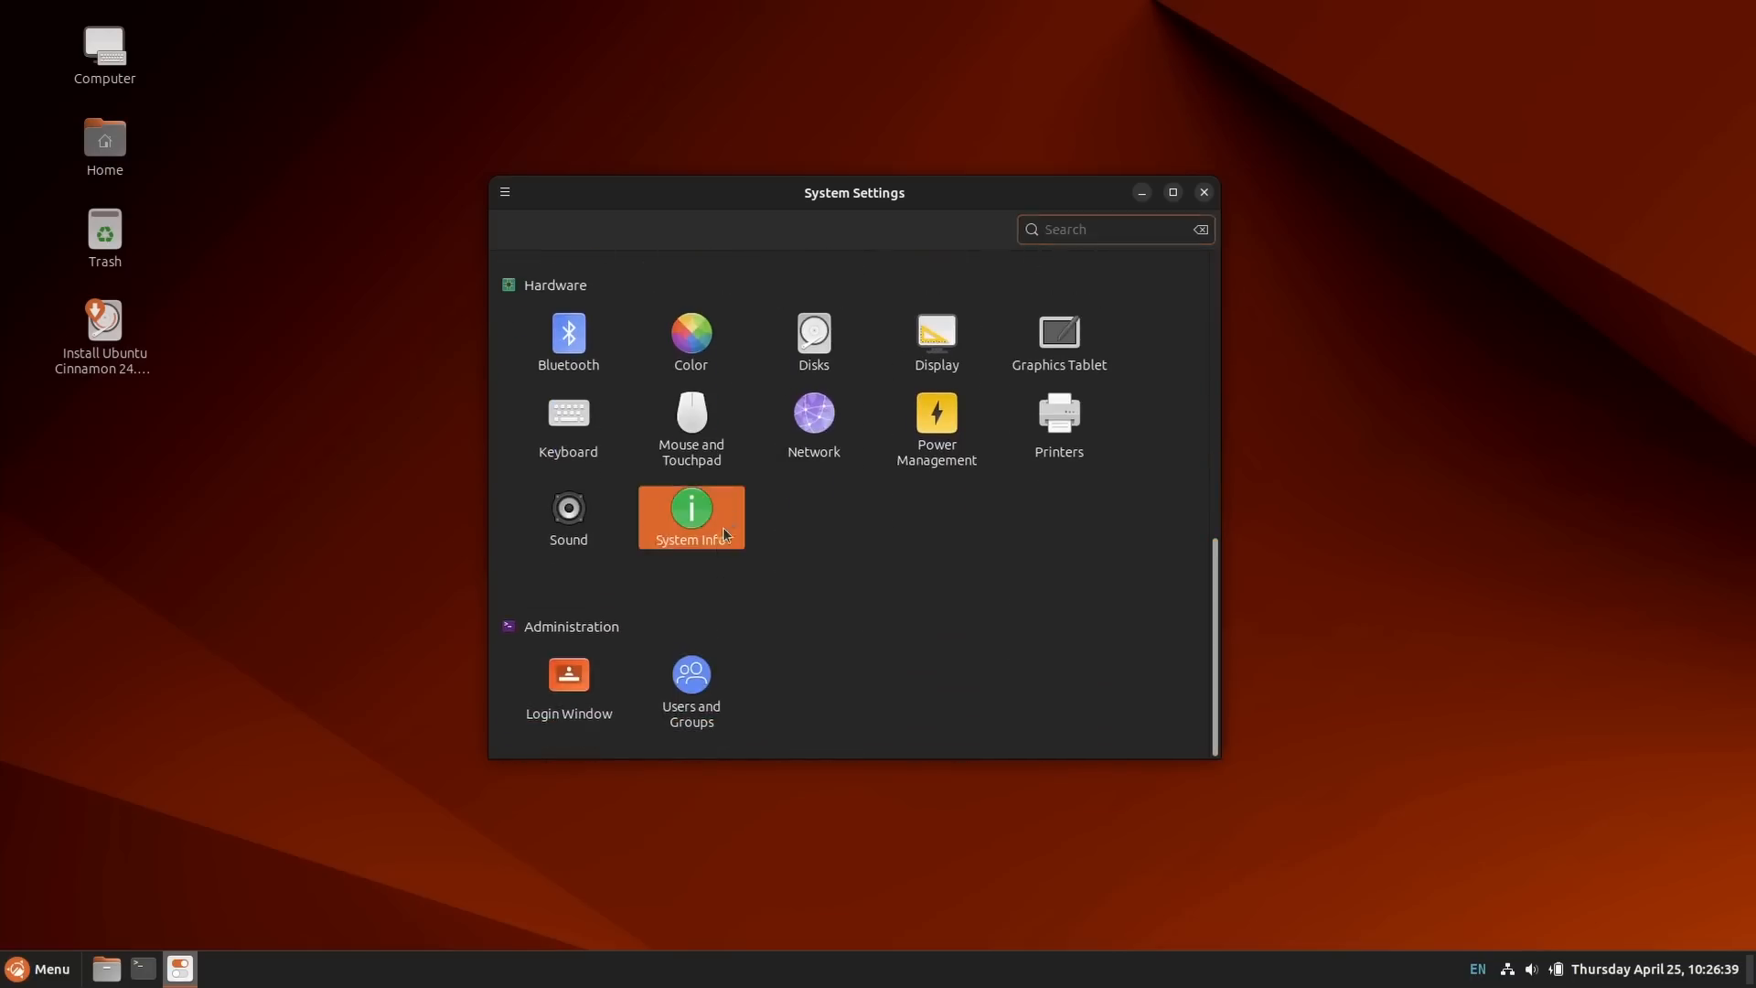
Sort the Actions Download catalogue by Popularity and scroll the list.
click(689, 516)
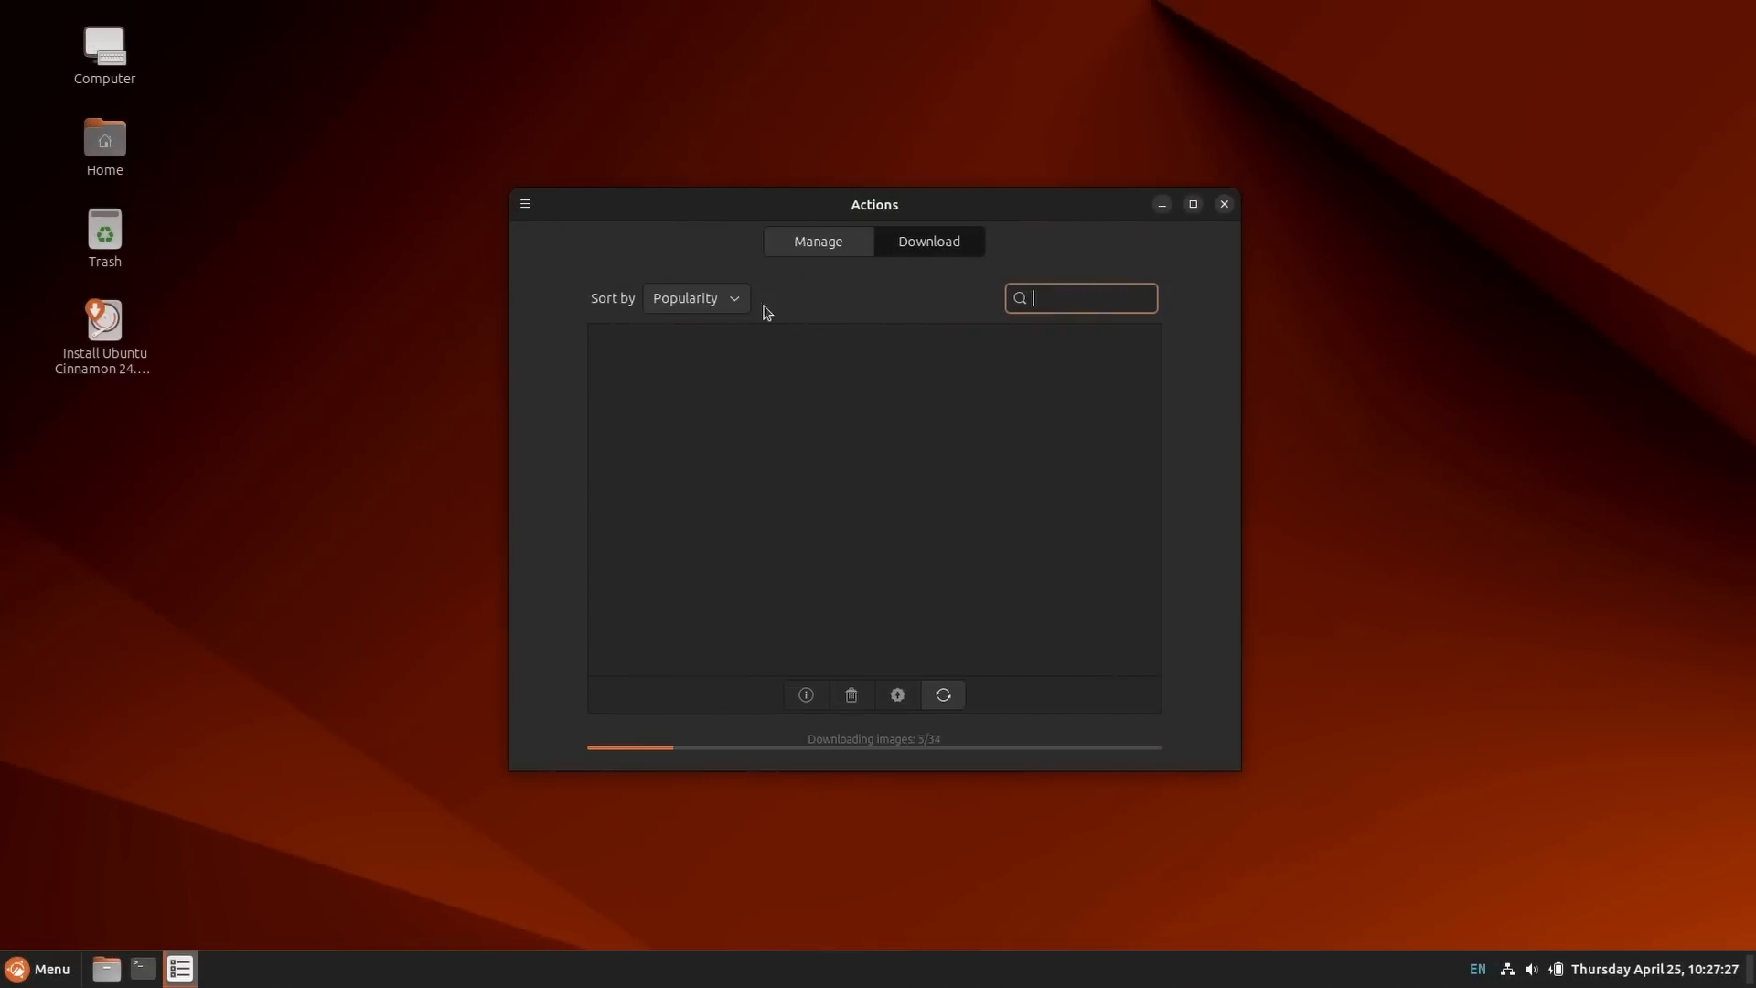
click(693, 298)
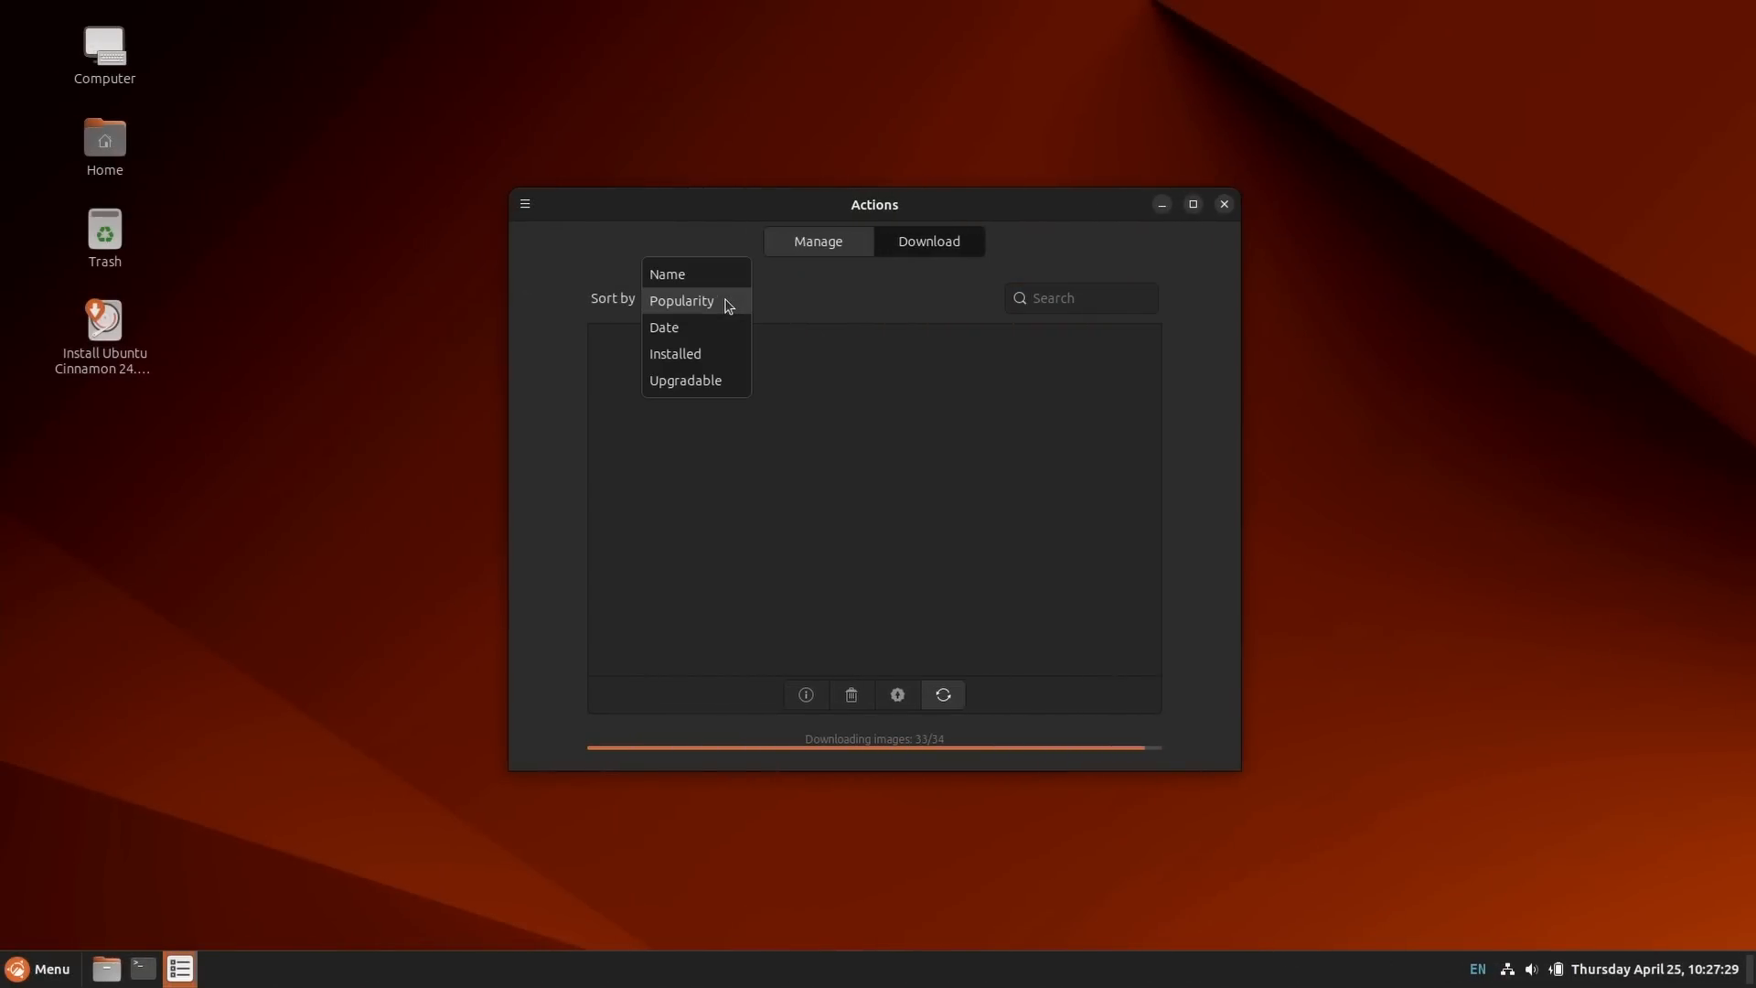
click(680, 300)
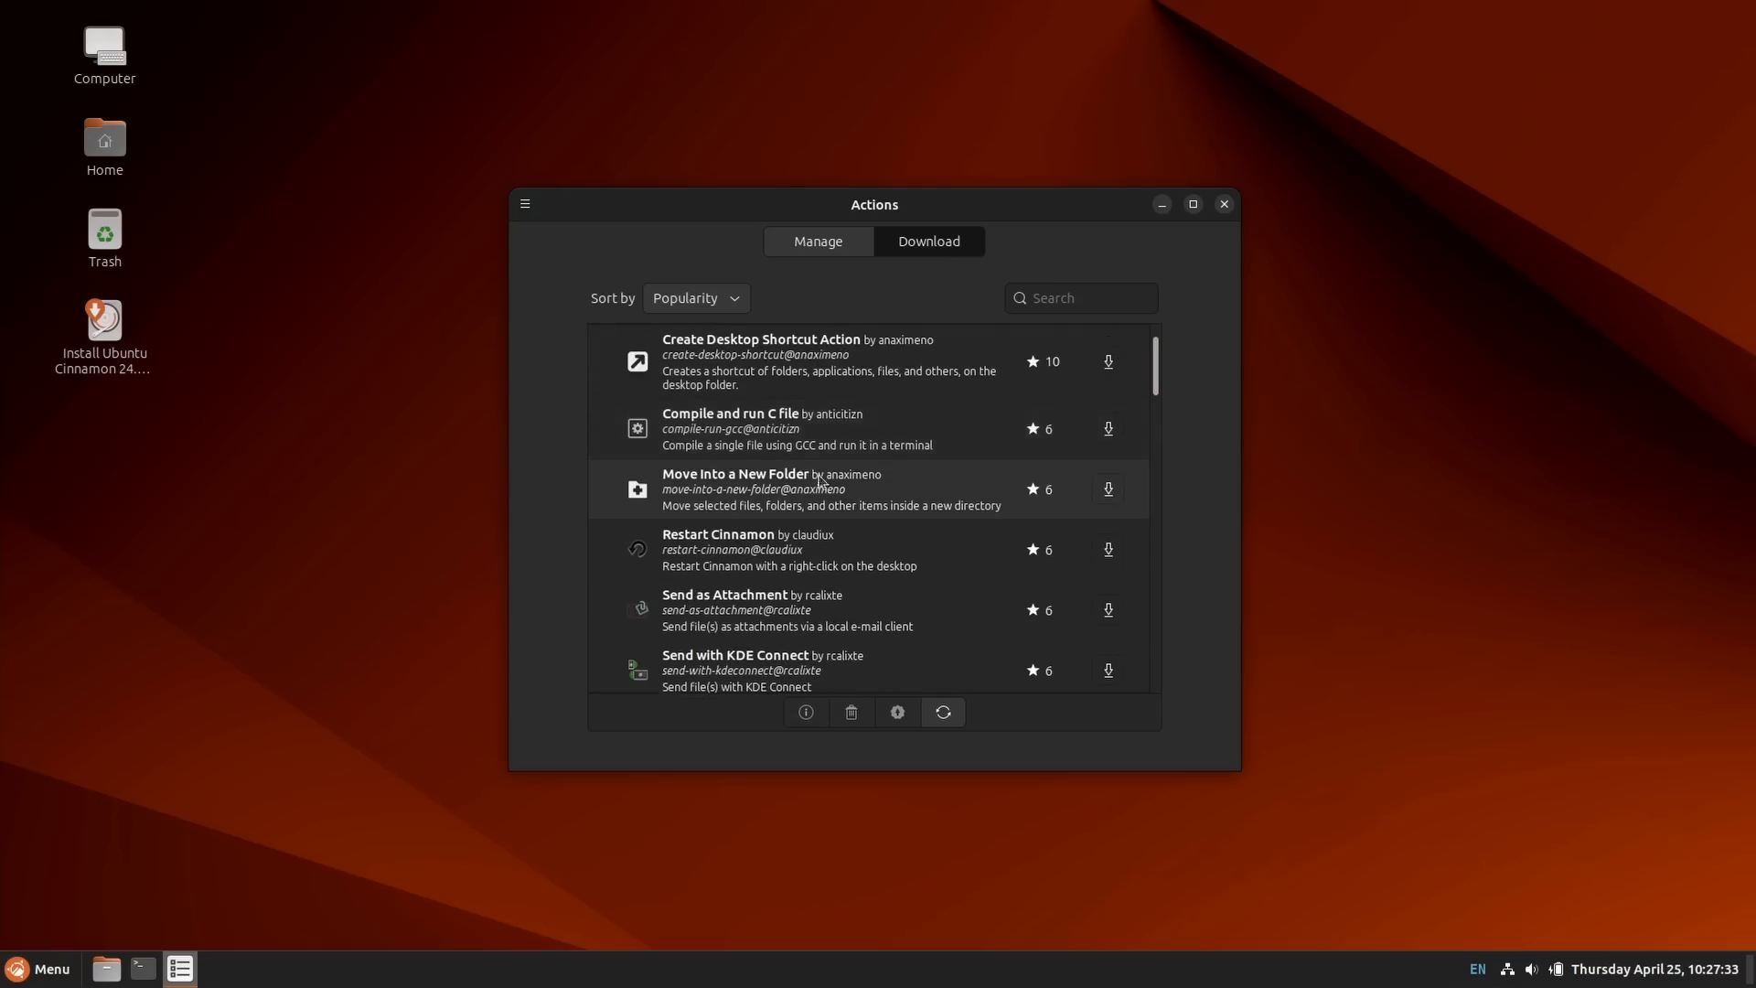
scroll(down, 3)
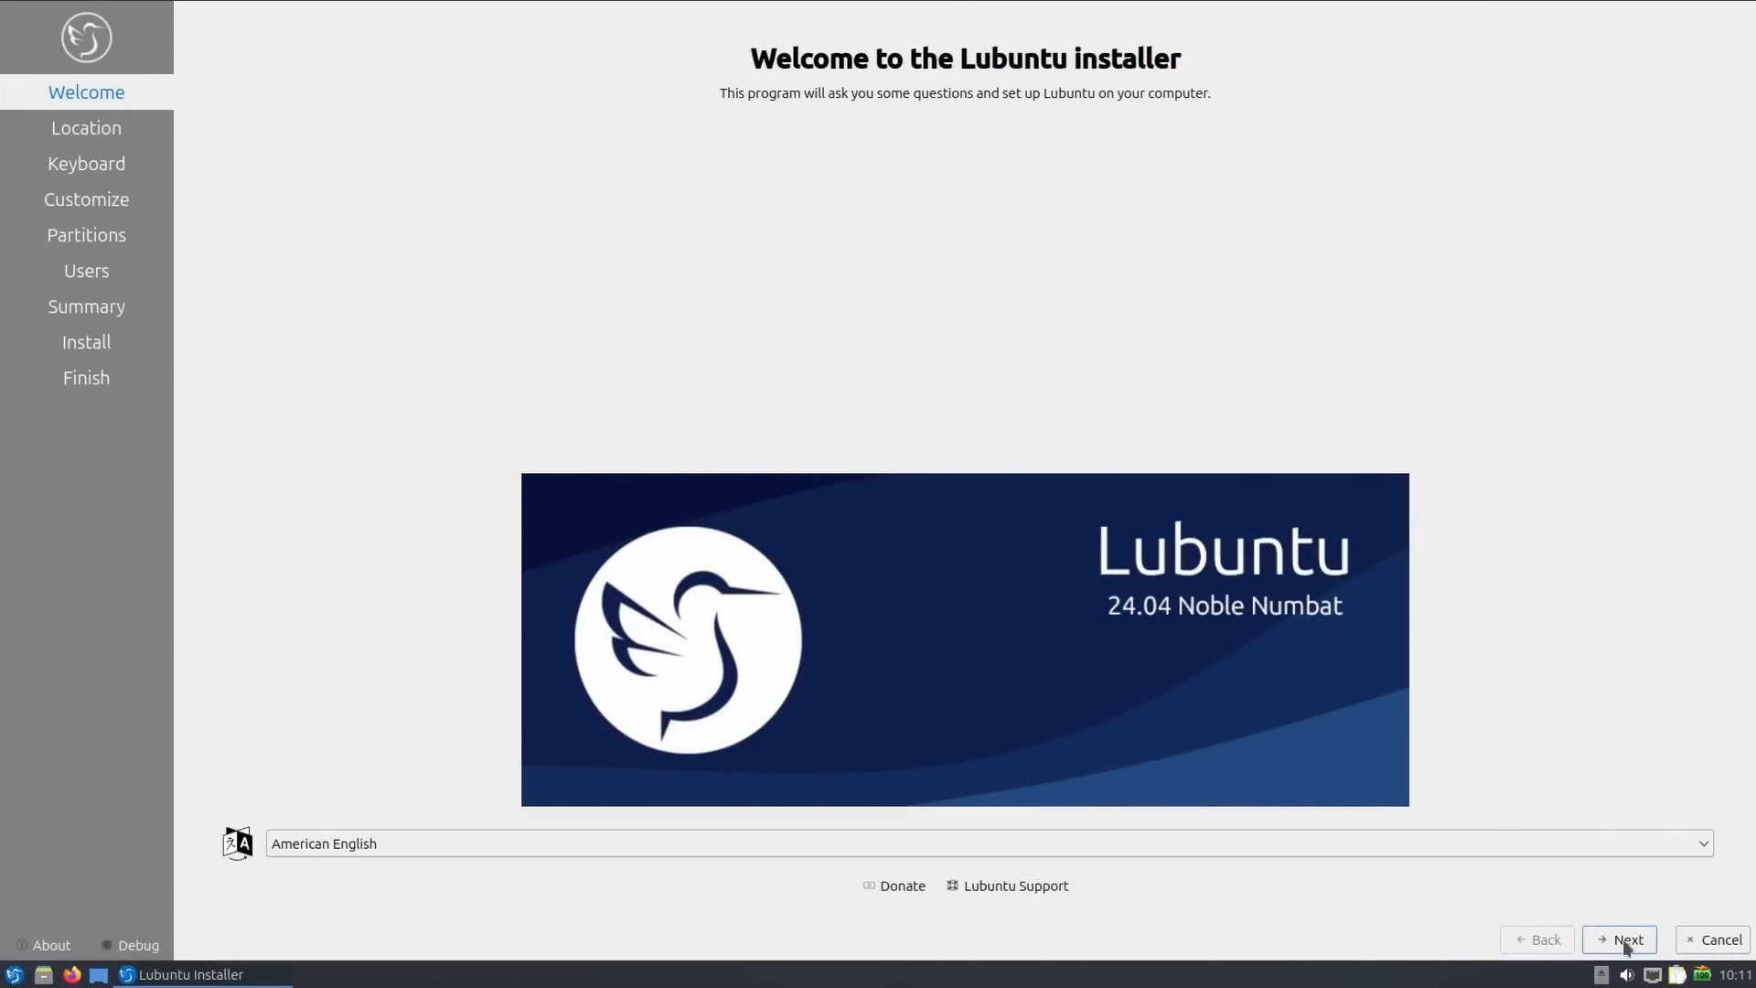
Advance Calamares past Welcome and Location, then view SDDM Users and Wayland settings.
click(1619, 938)
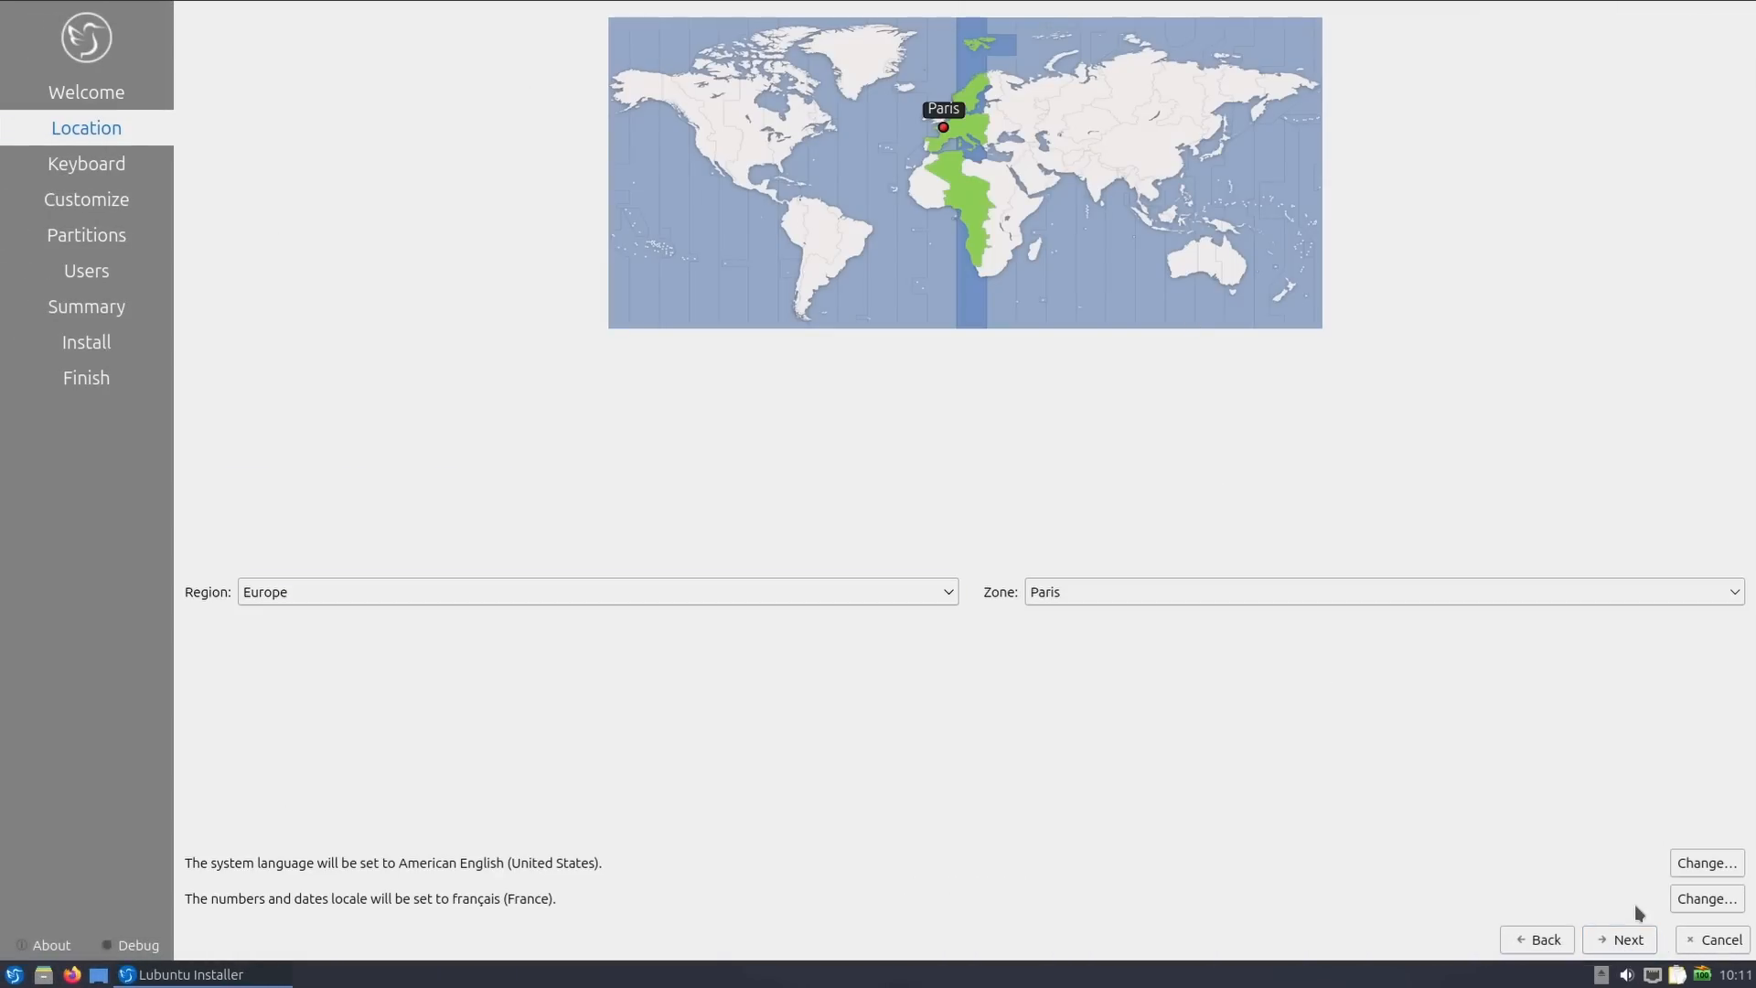
click(1618, 938)
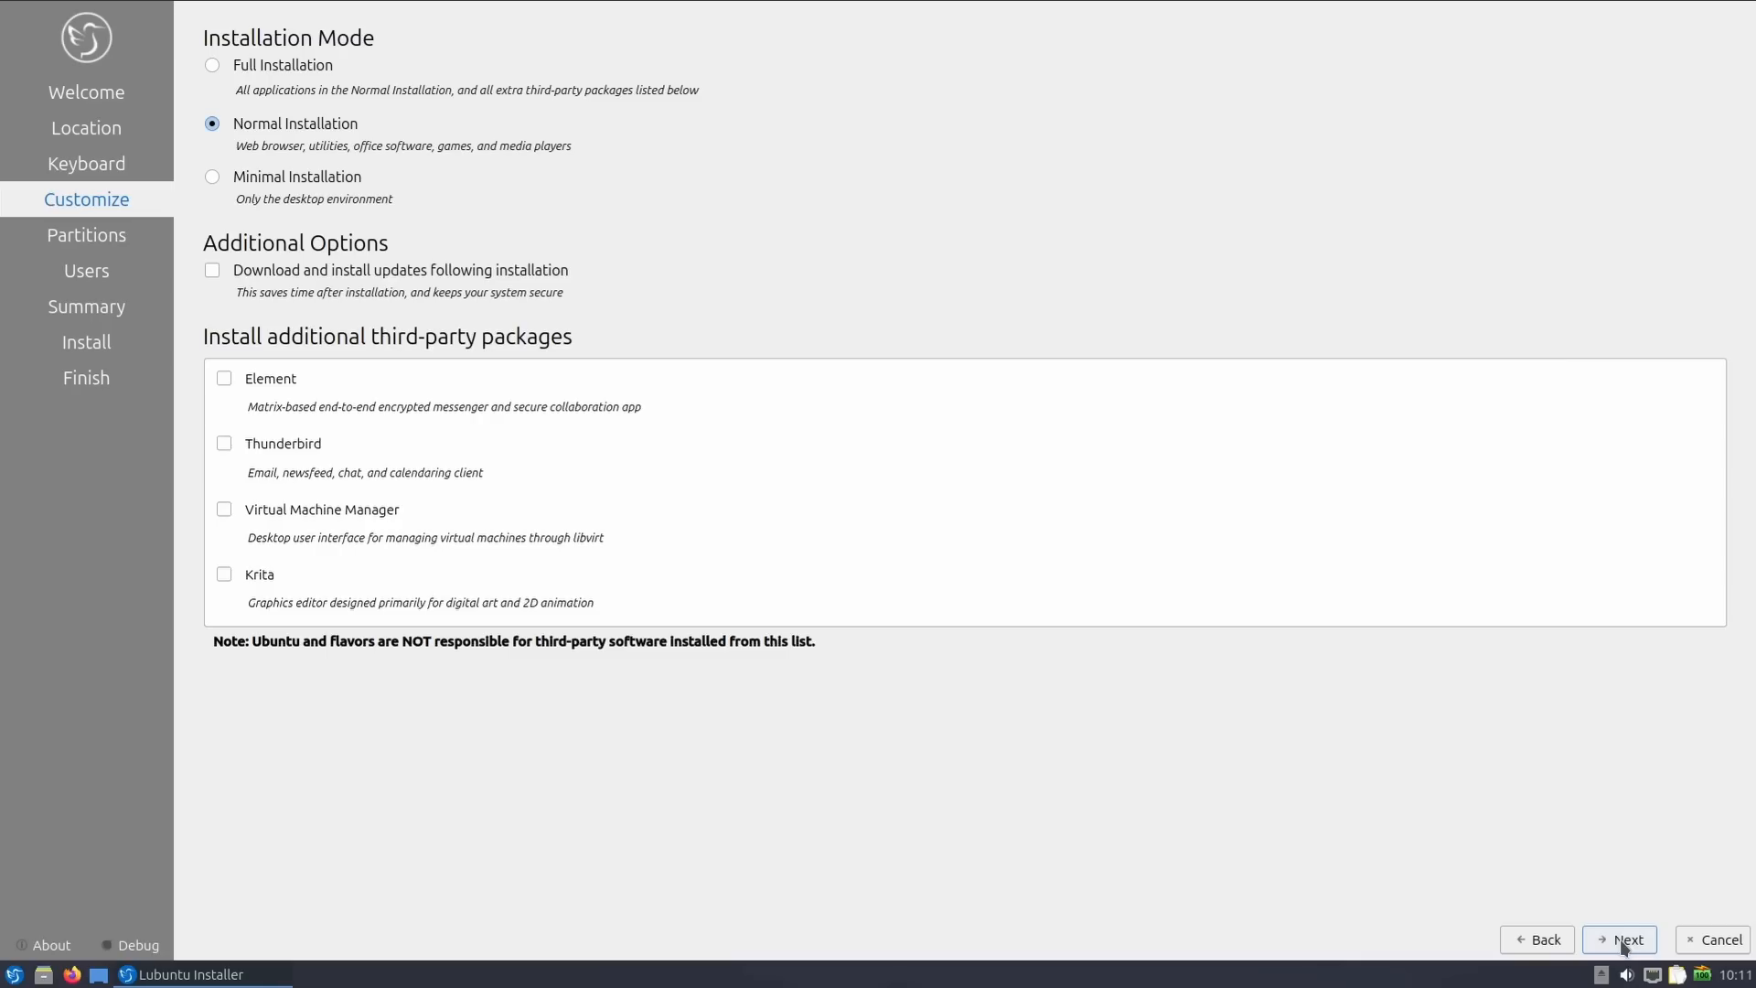
click(211, 64)
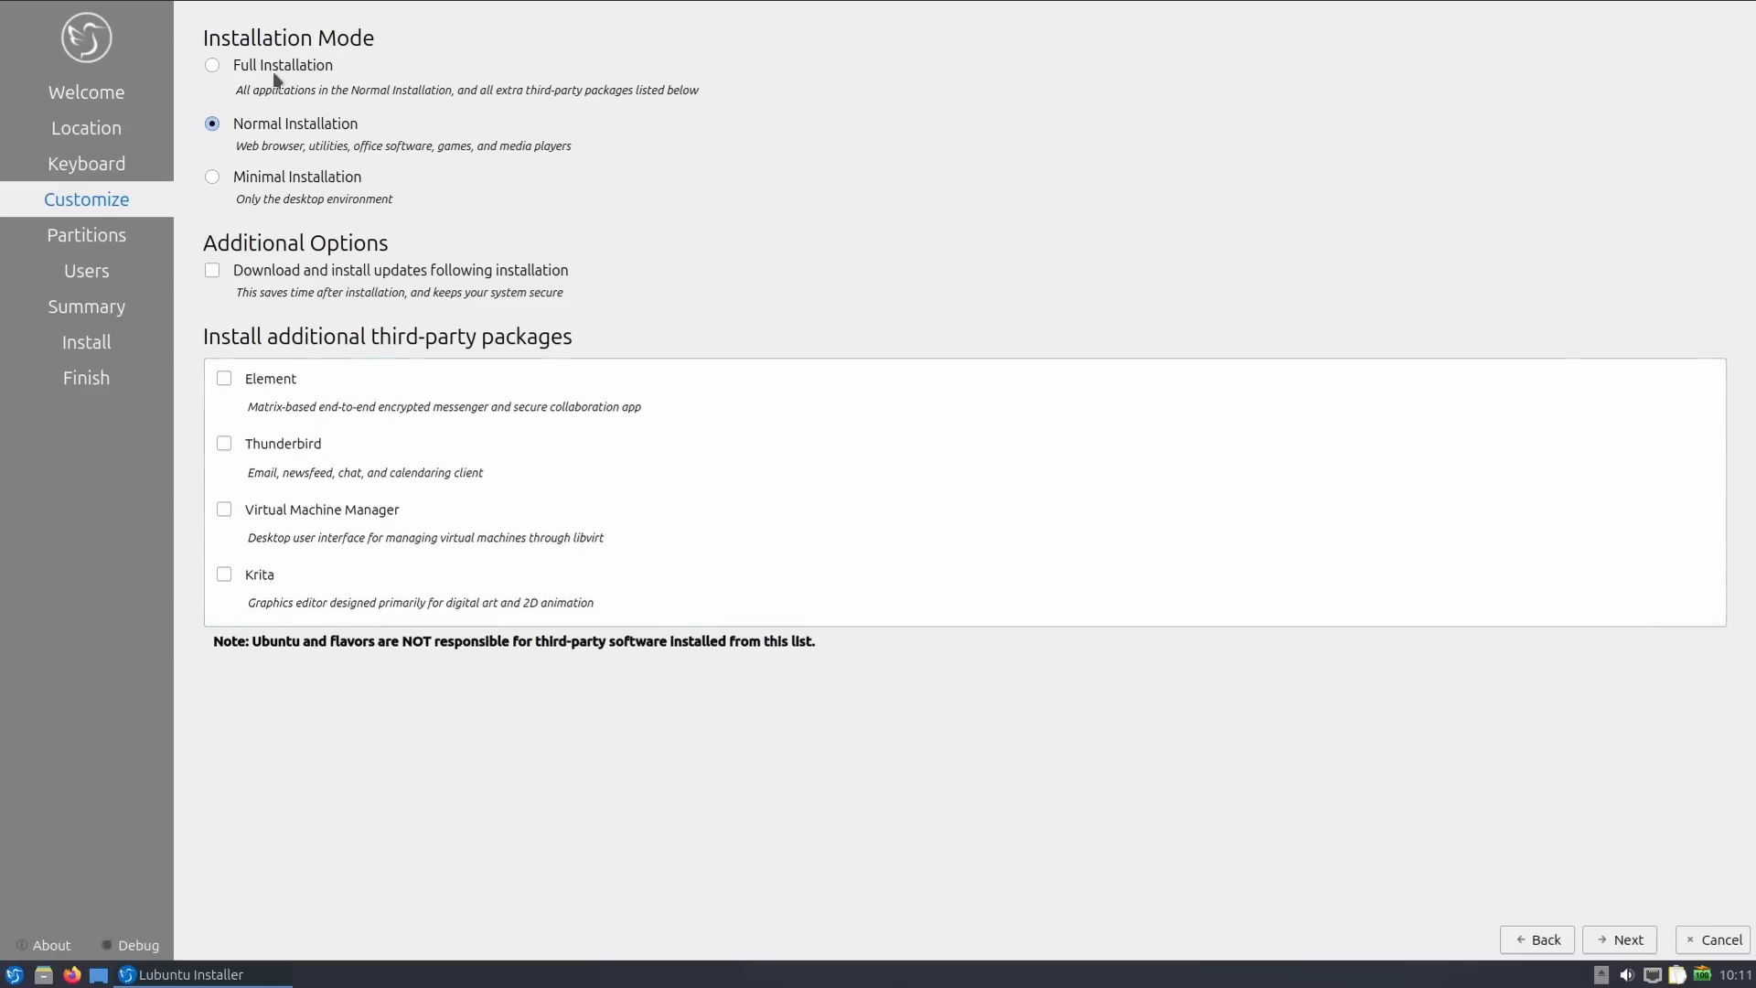
mouse_move(282, 154)
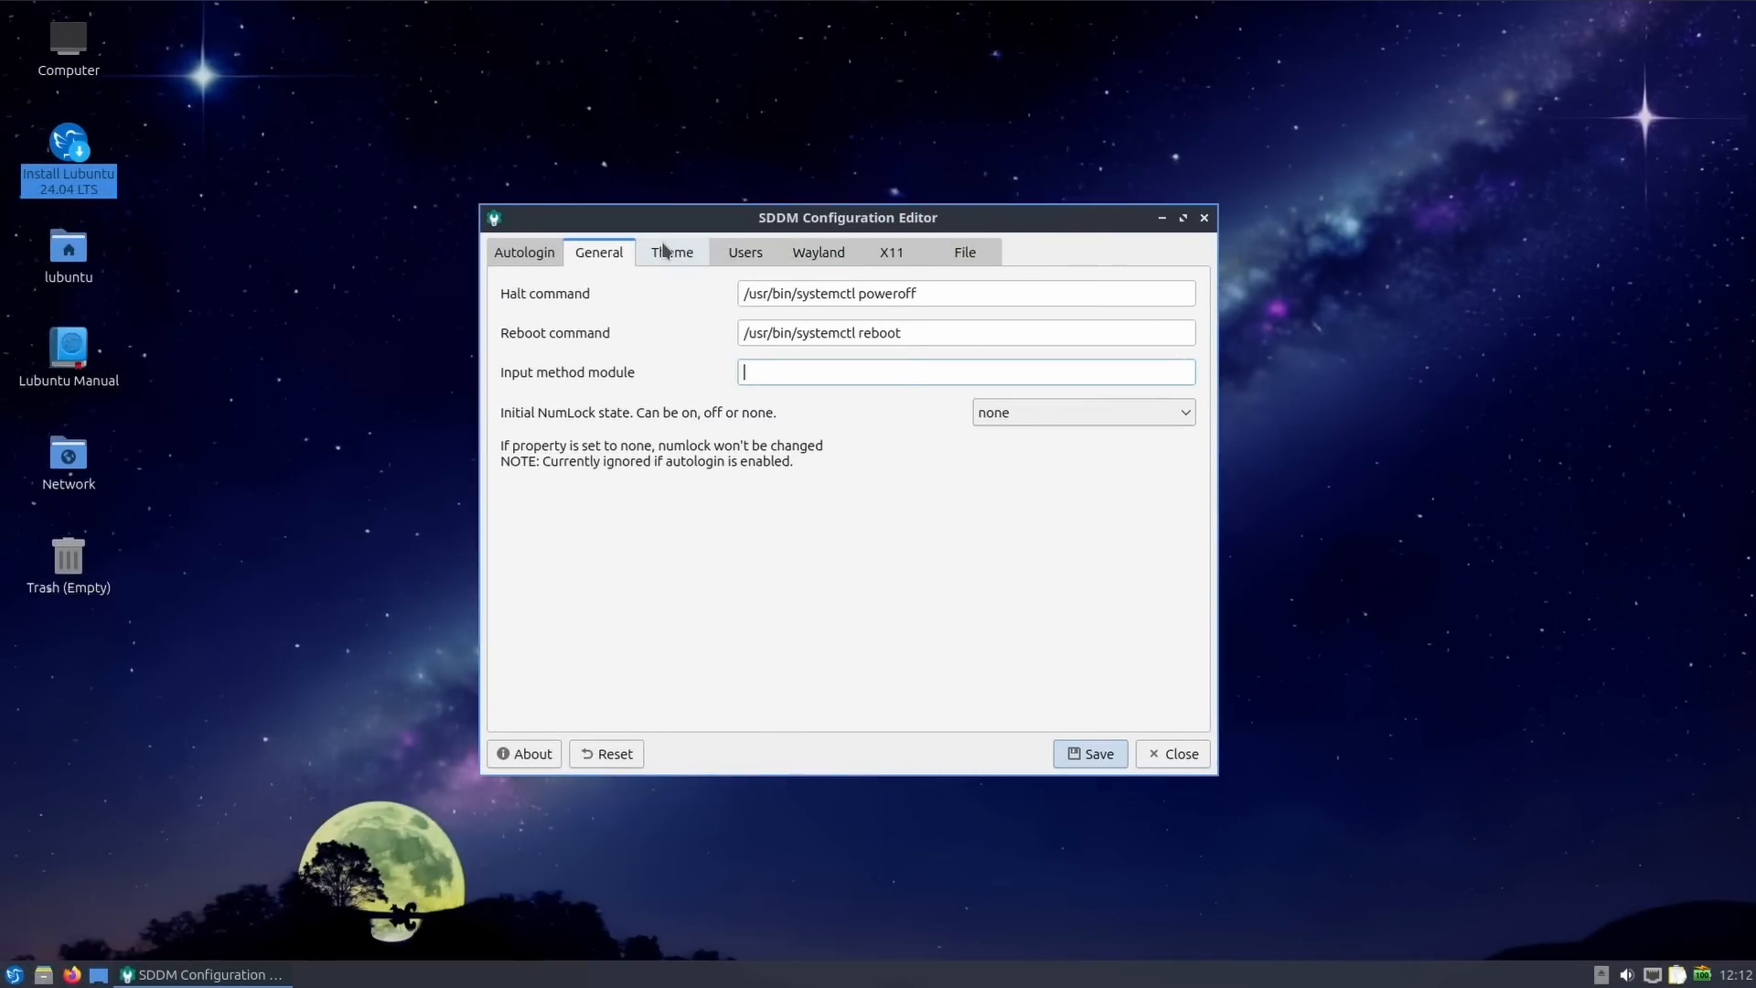
click(744, 253)
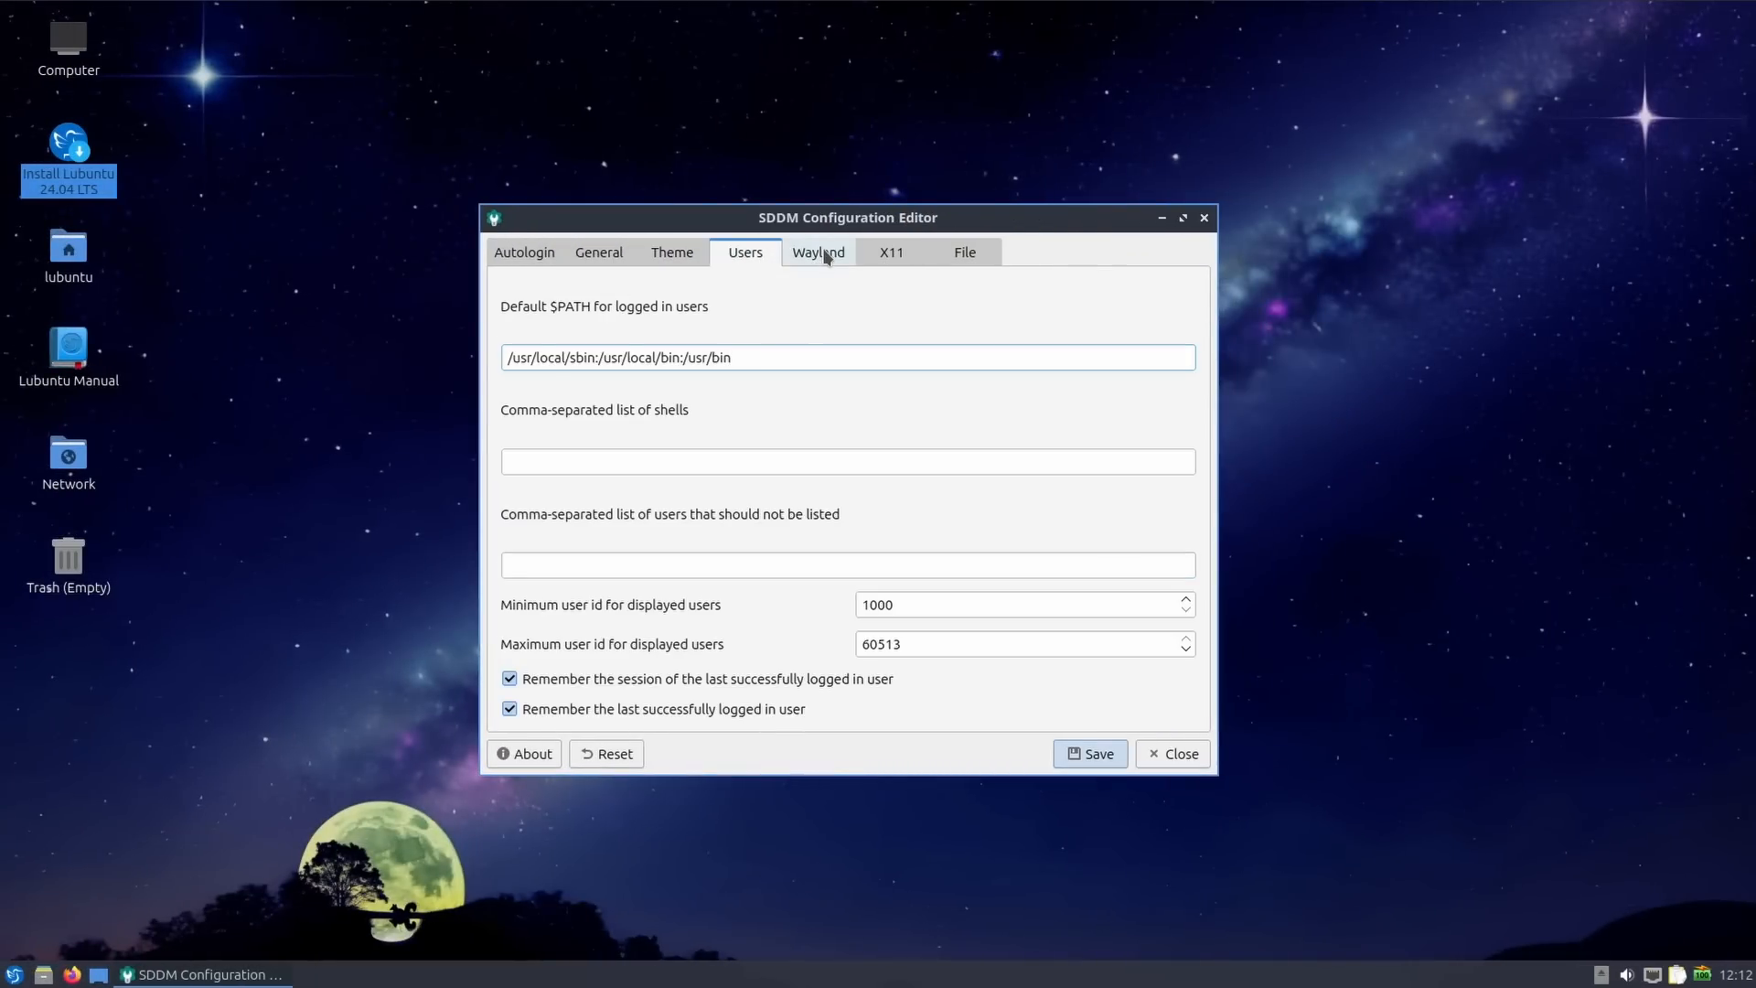
click(817, 252)
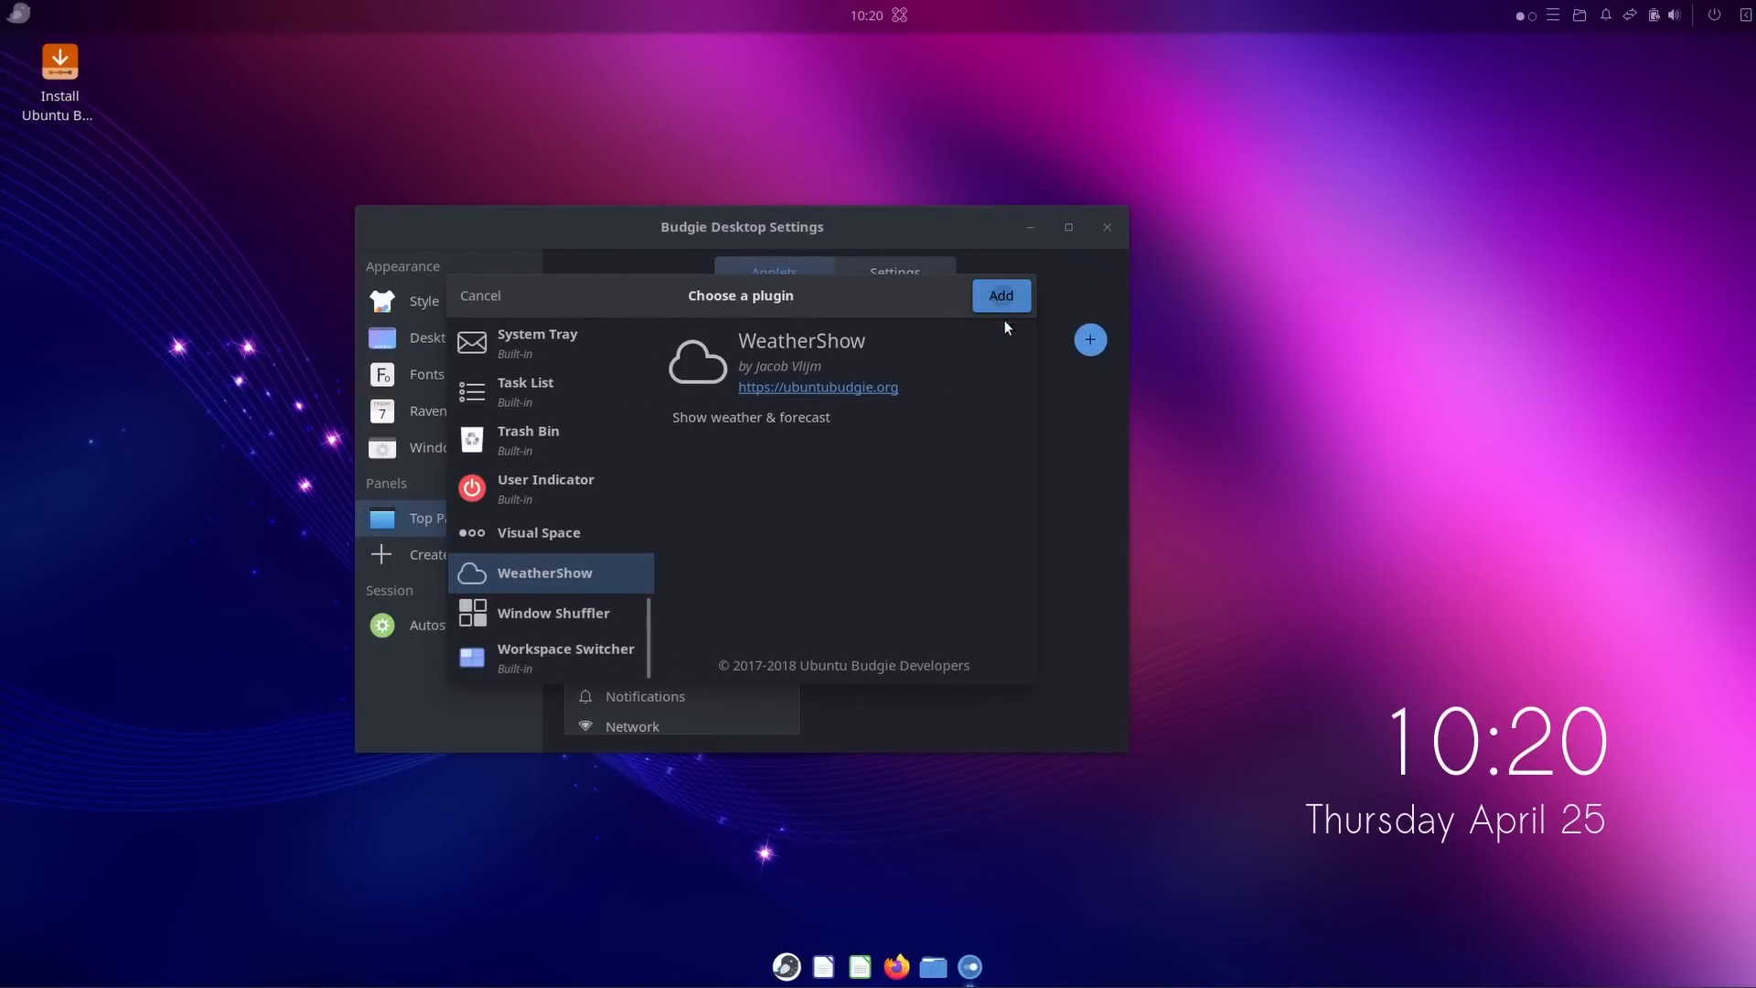
Add the WeatherShow applet and set the top-left hot corner to All windows in grid.
click(998, 295)
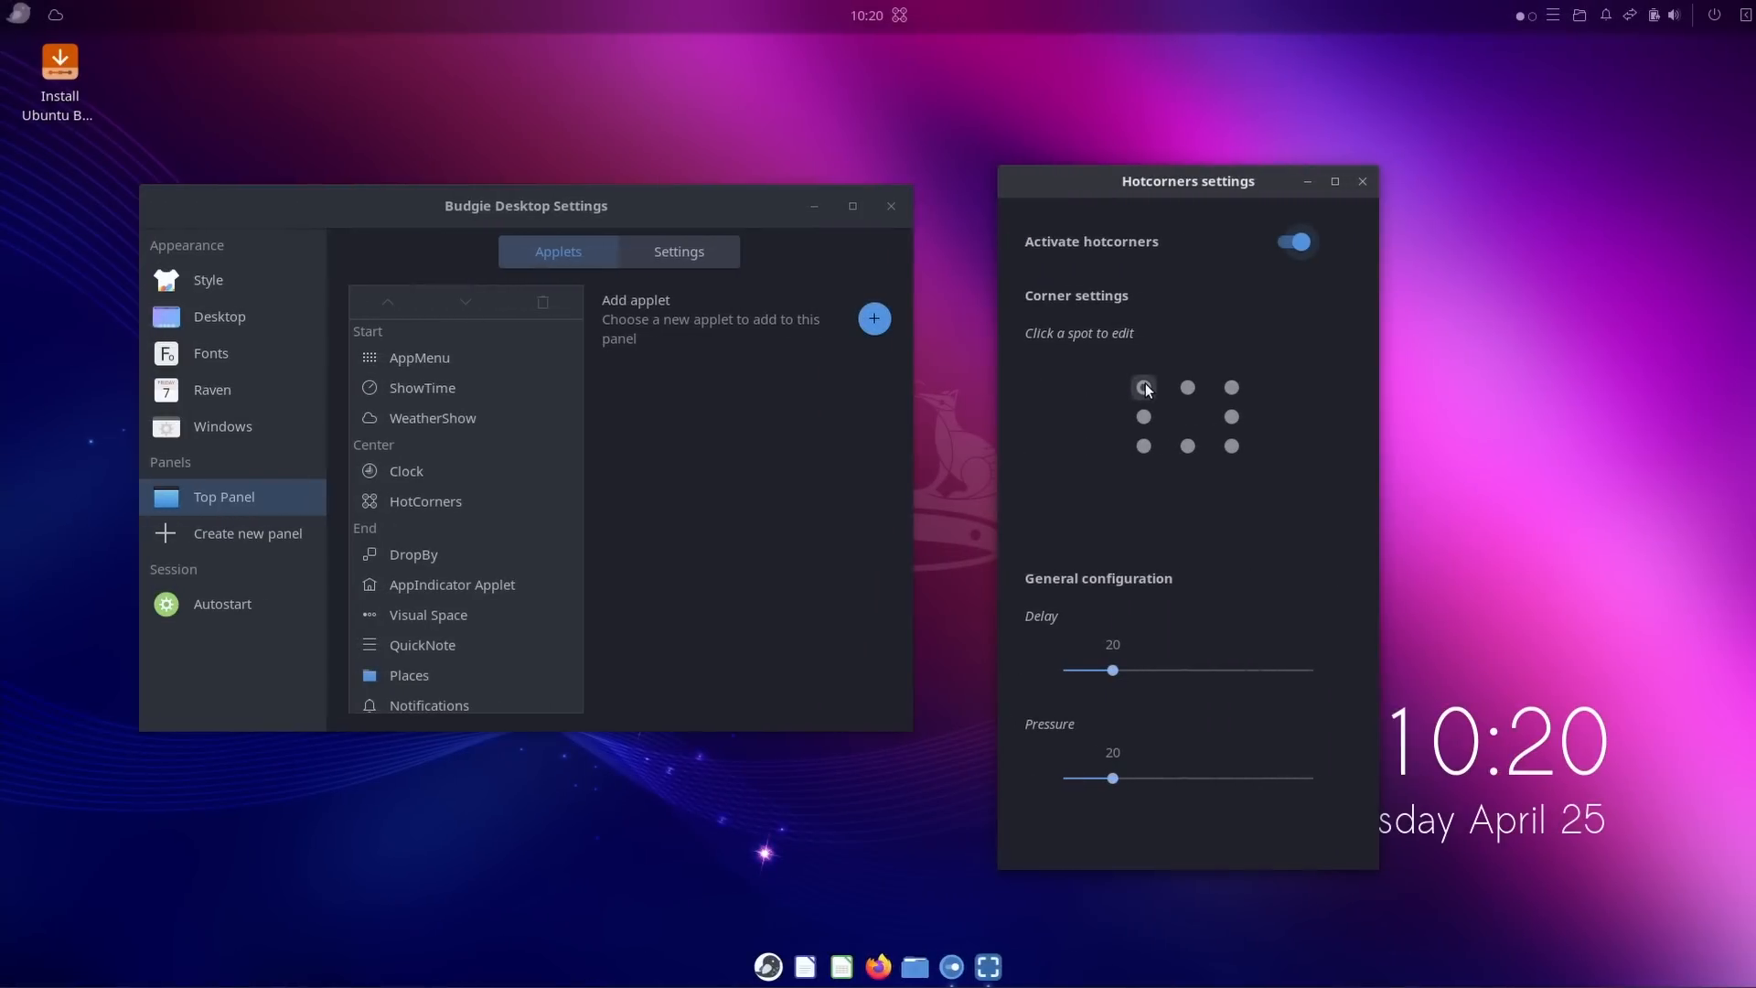
click(1143, 388)
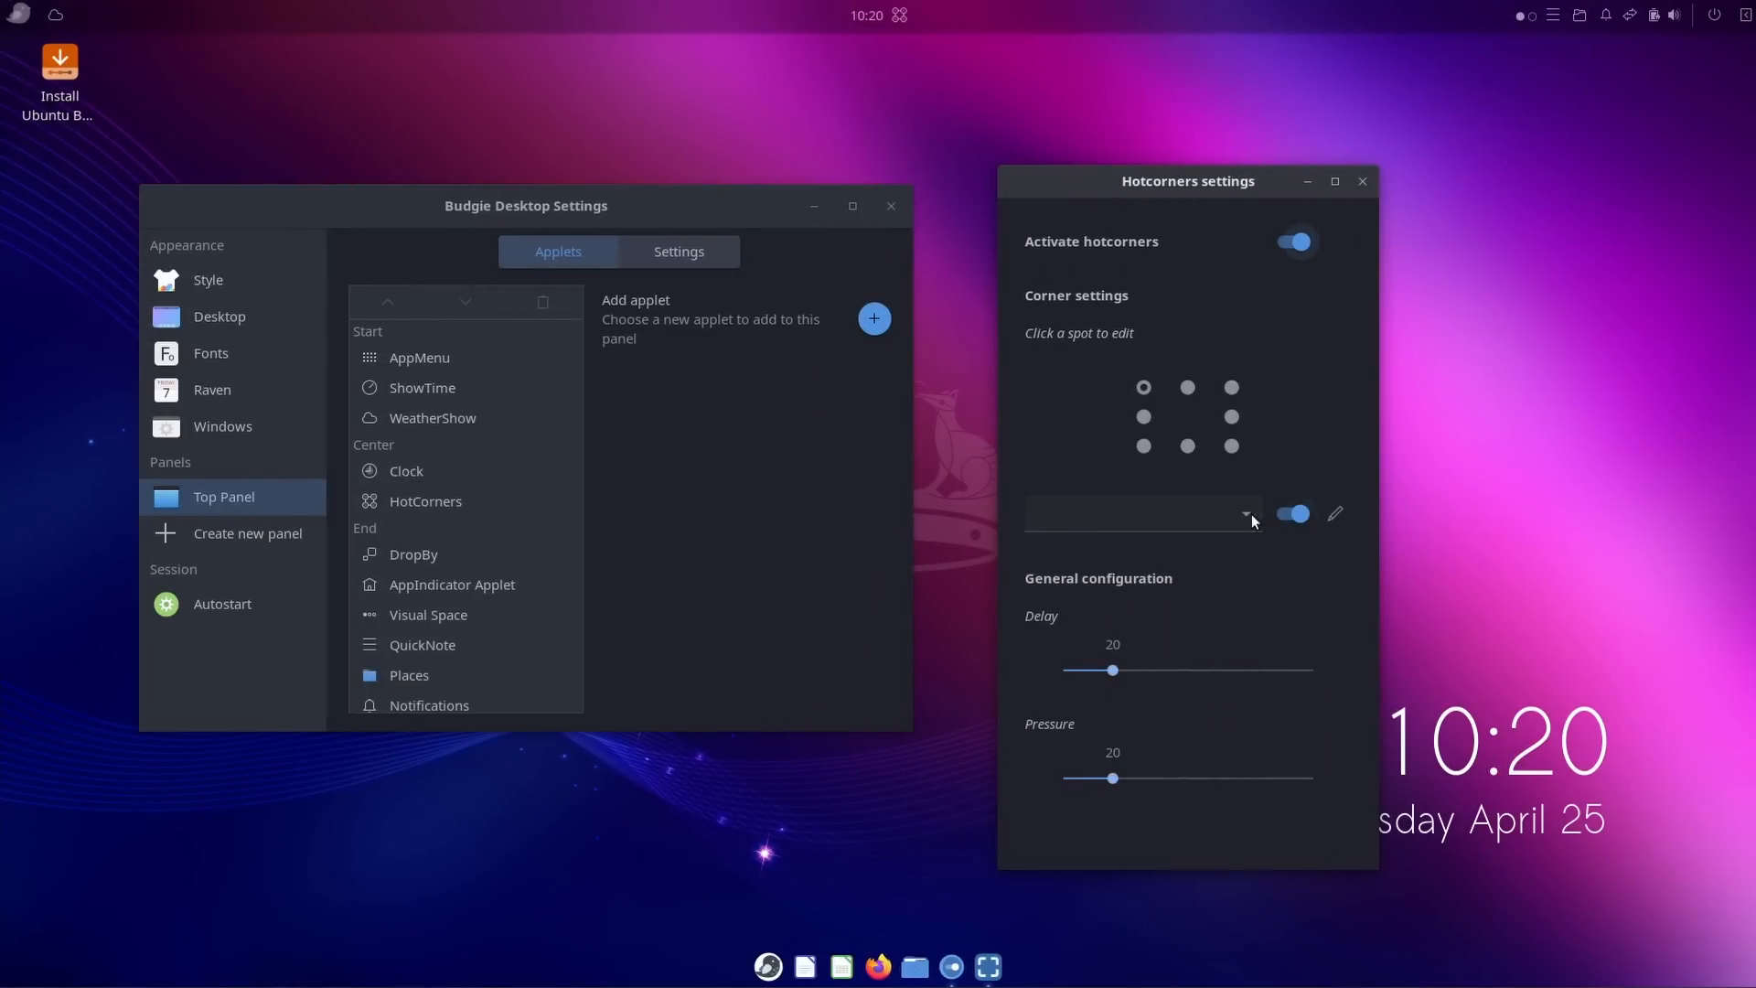
click(1143, 386)
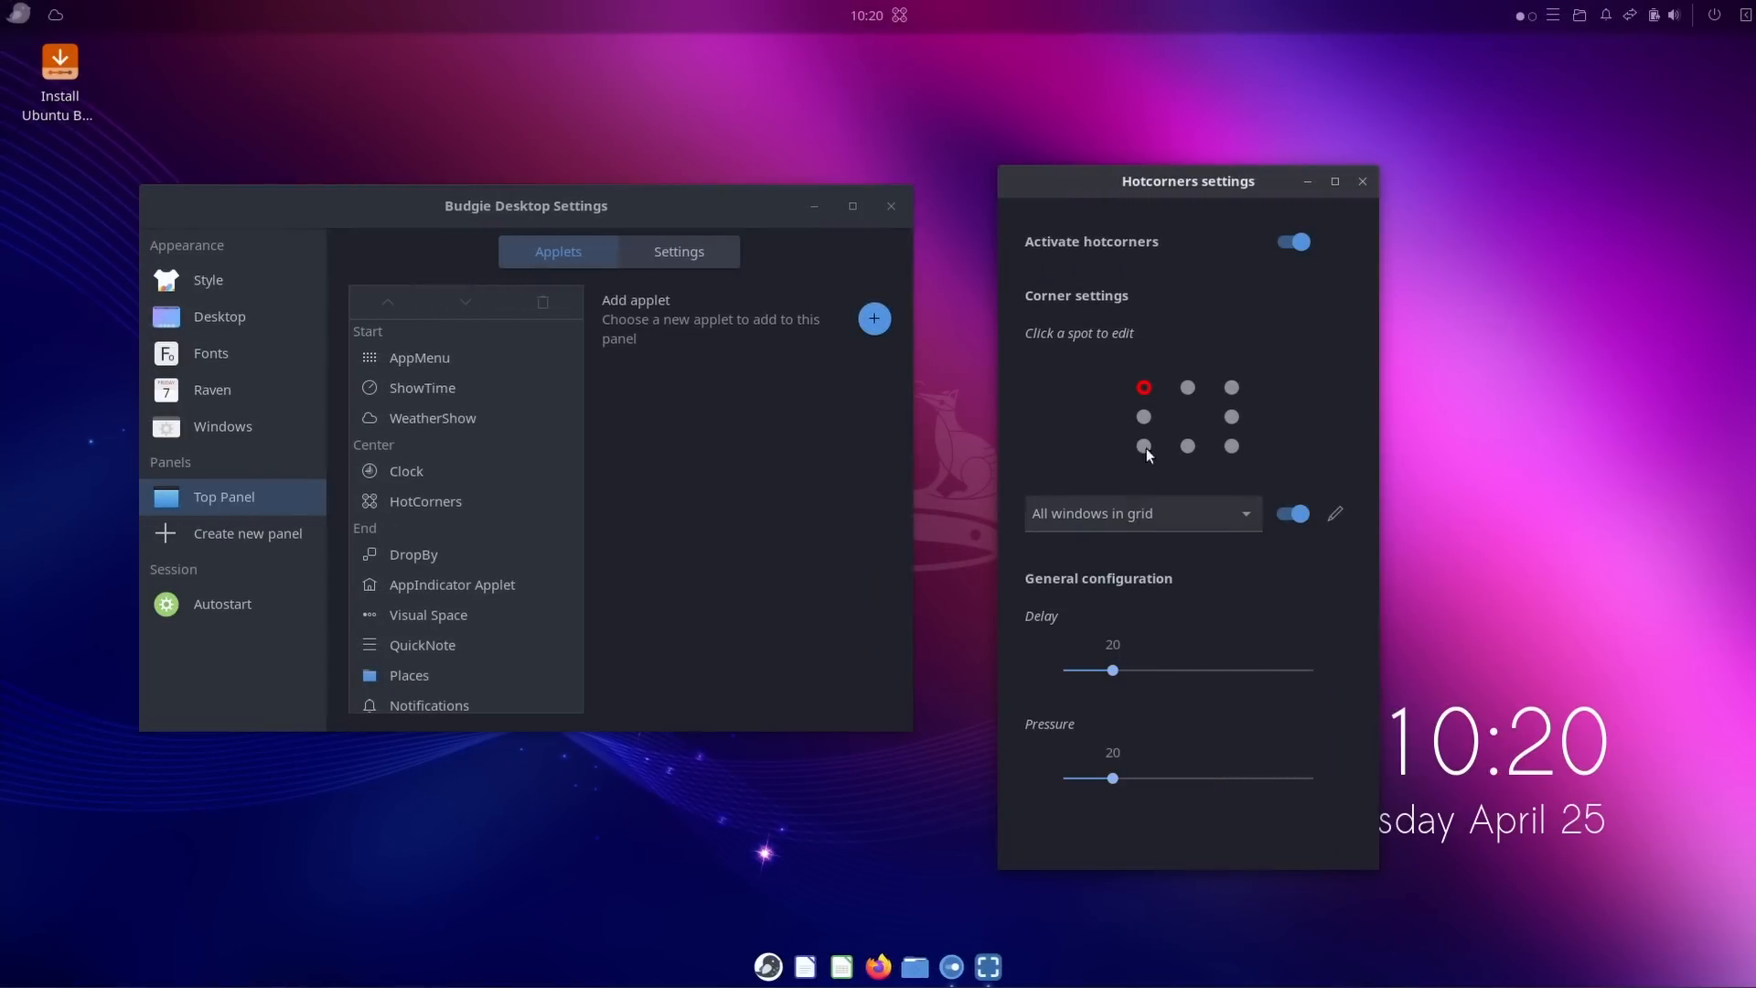
Raise the top panel's applet spacing to 52.
click(677, 250)
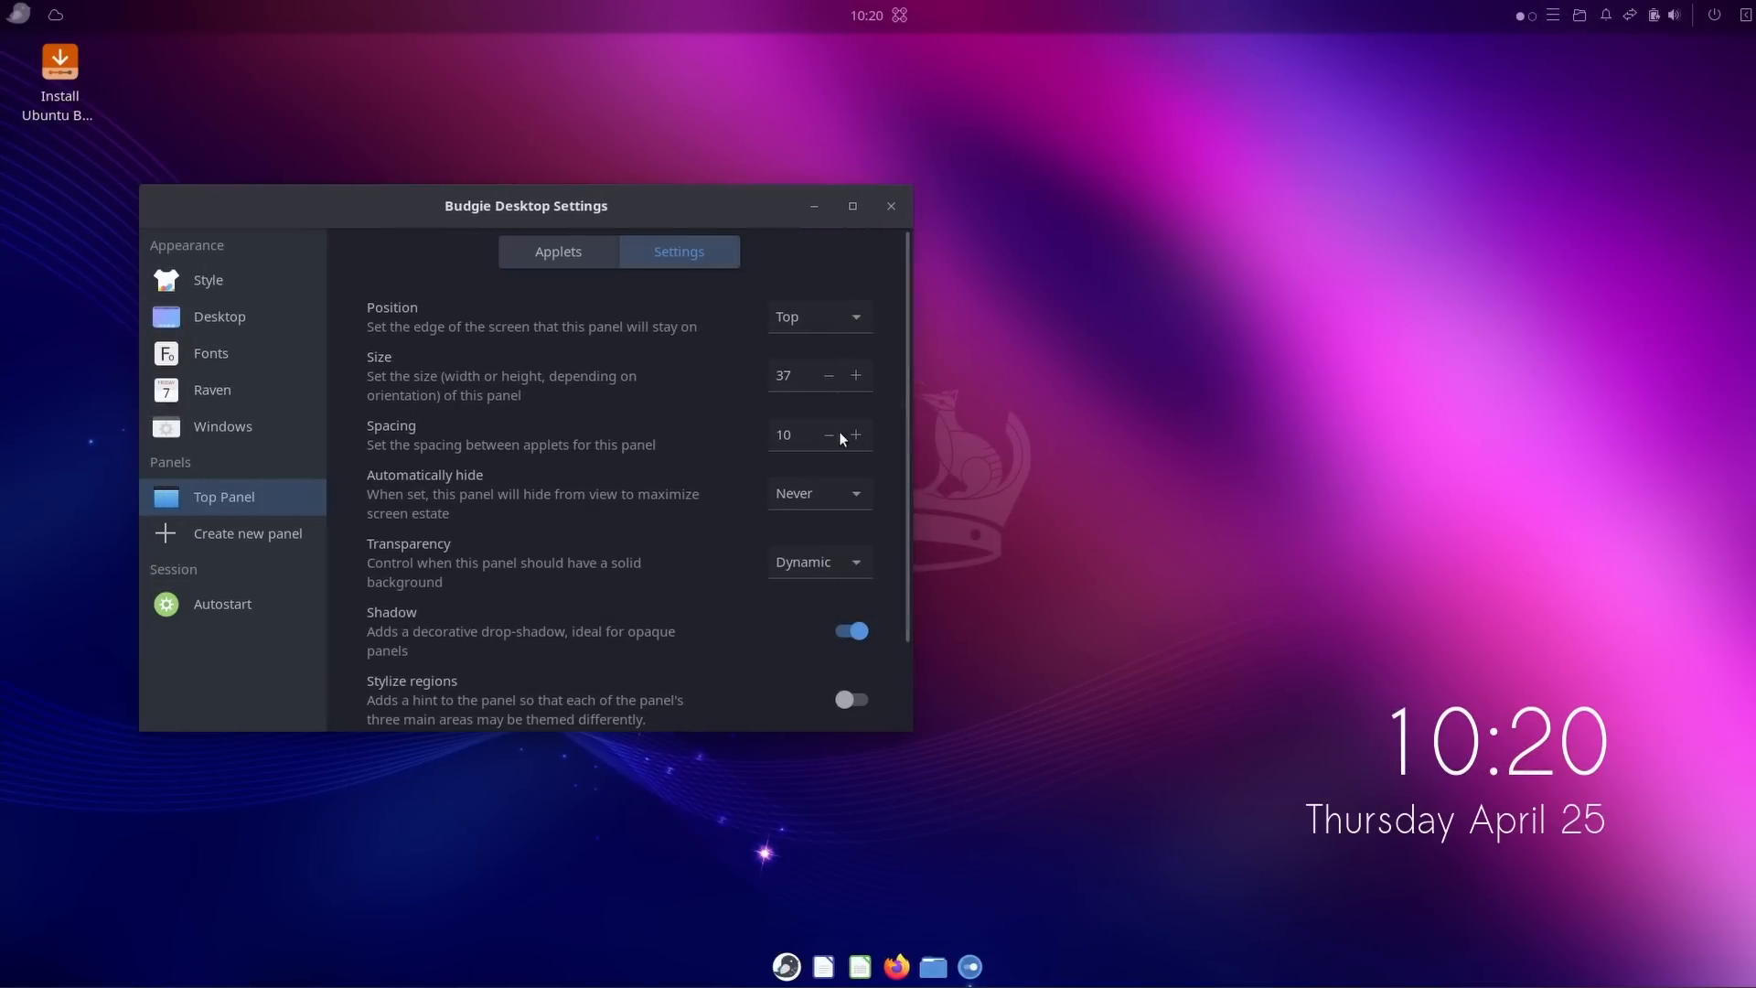
click(855, 434)
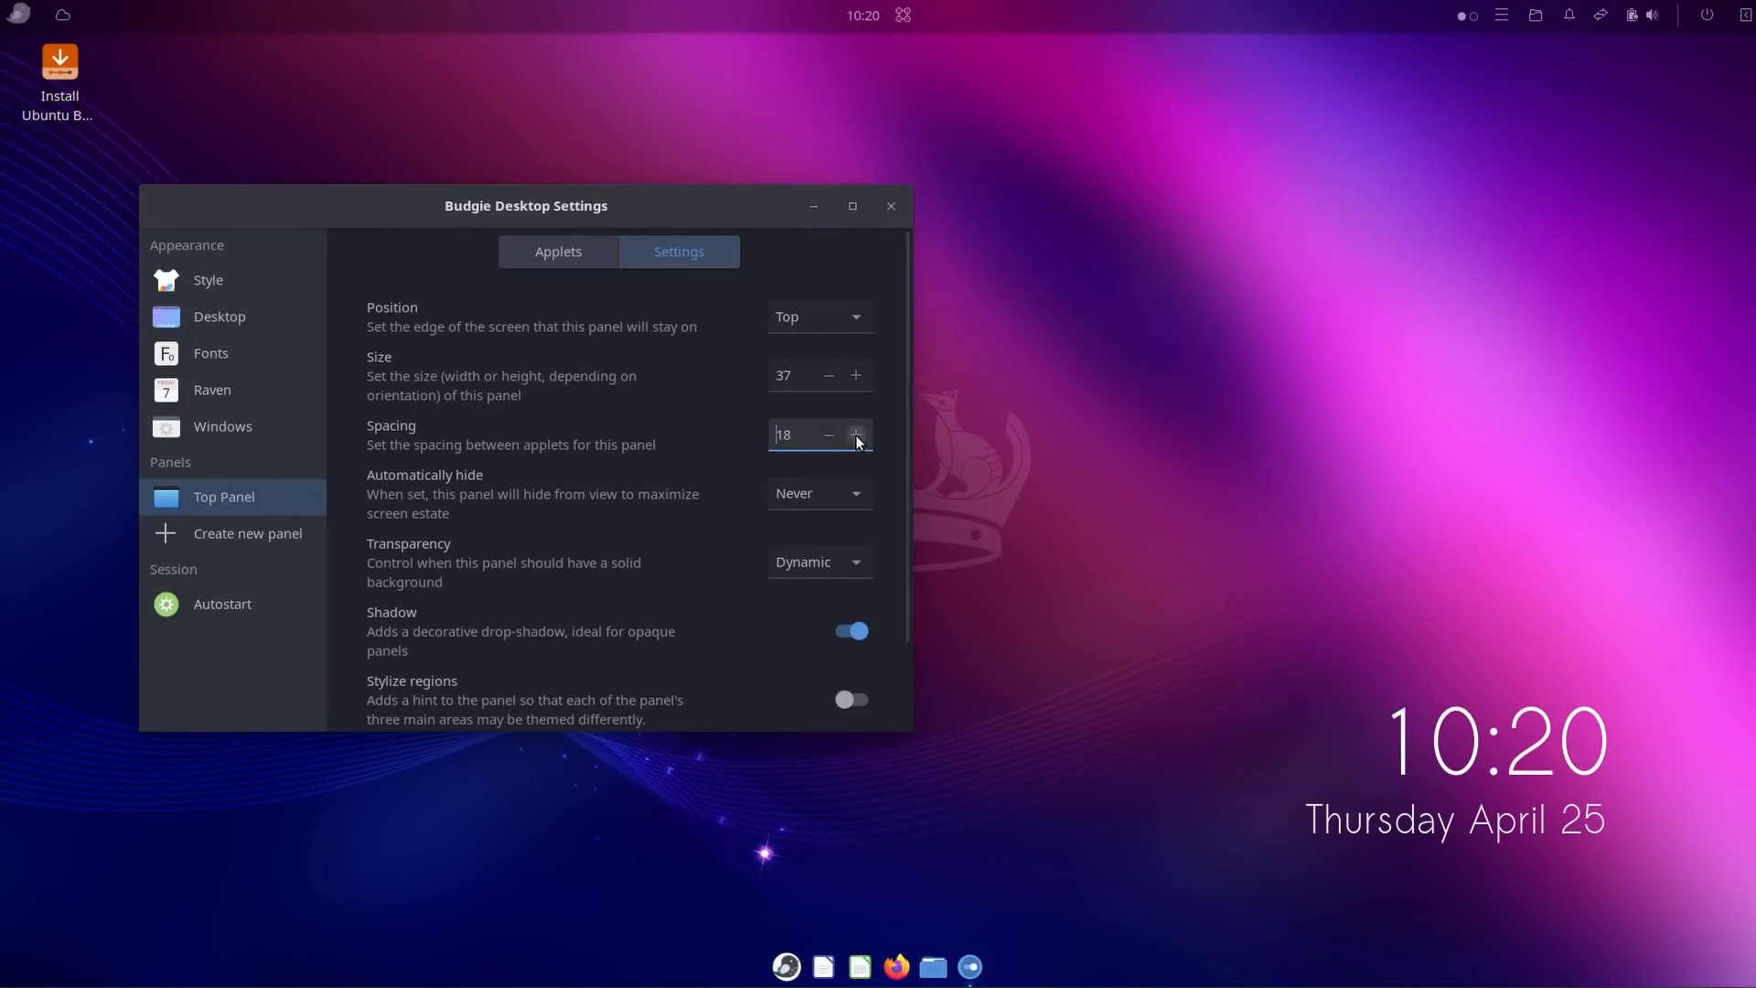
click(856, 435)
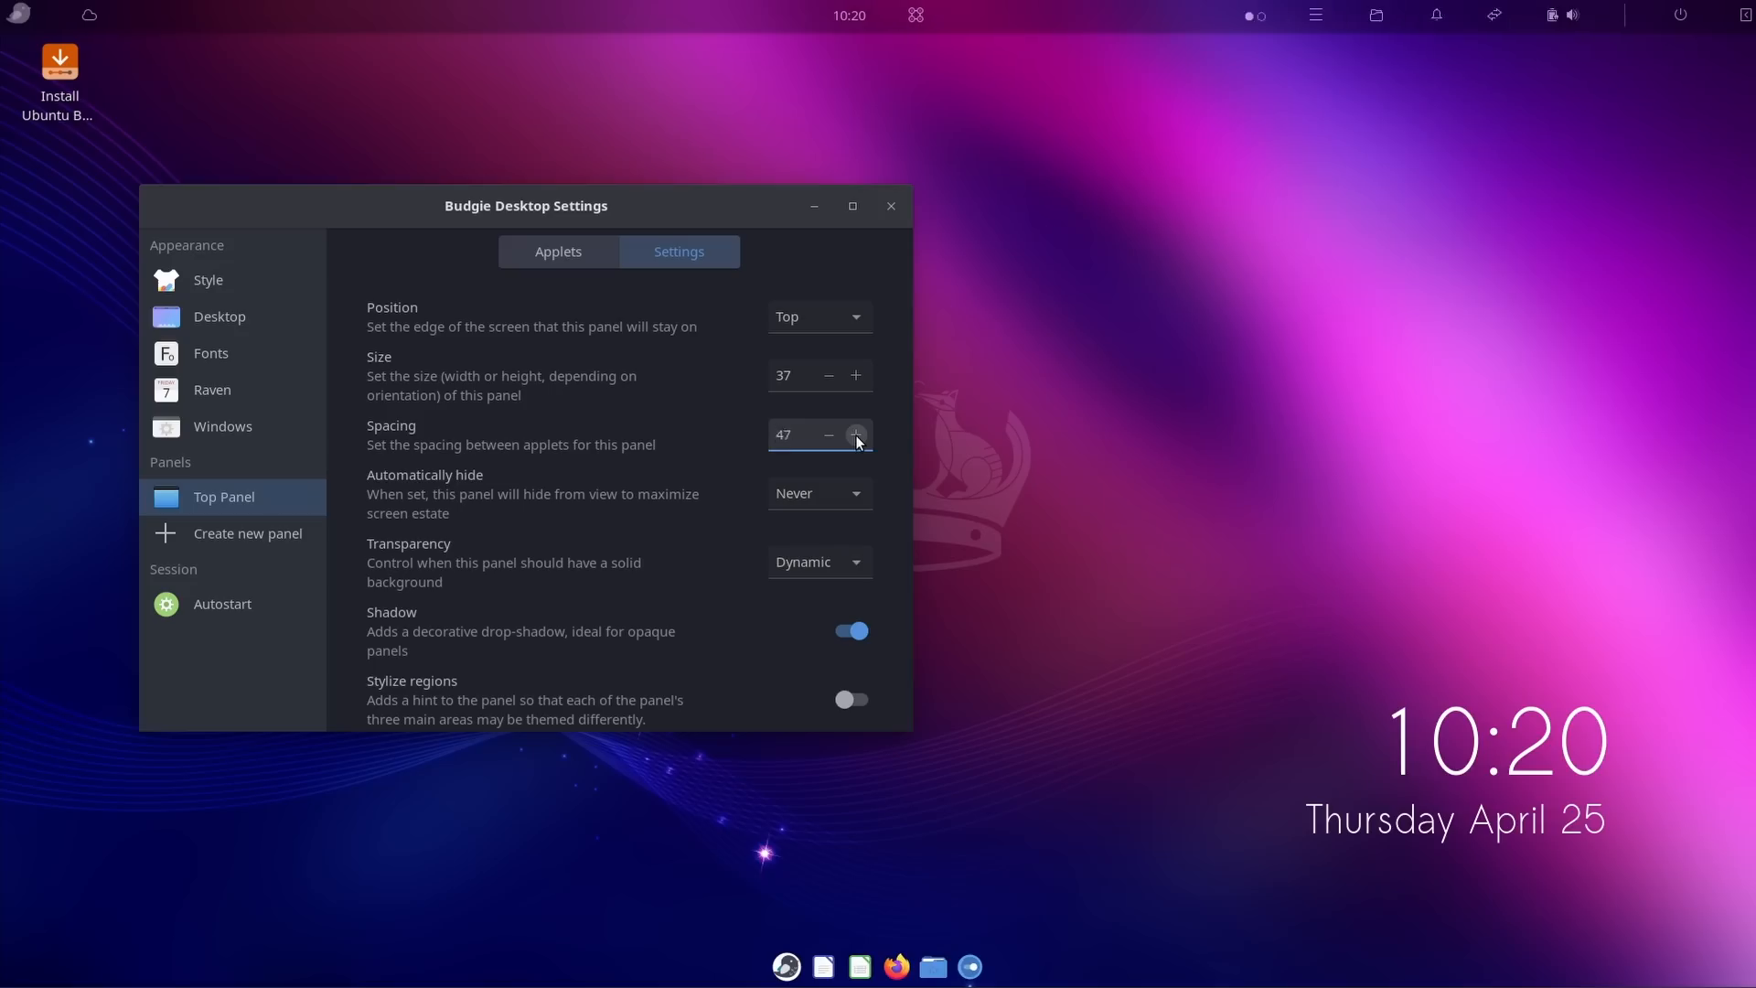
click(856, 435)
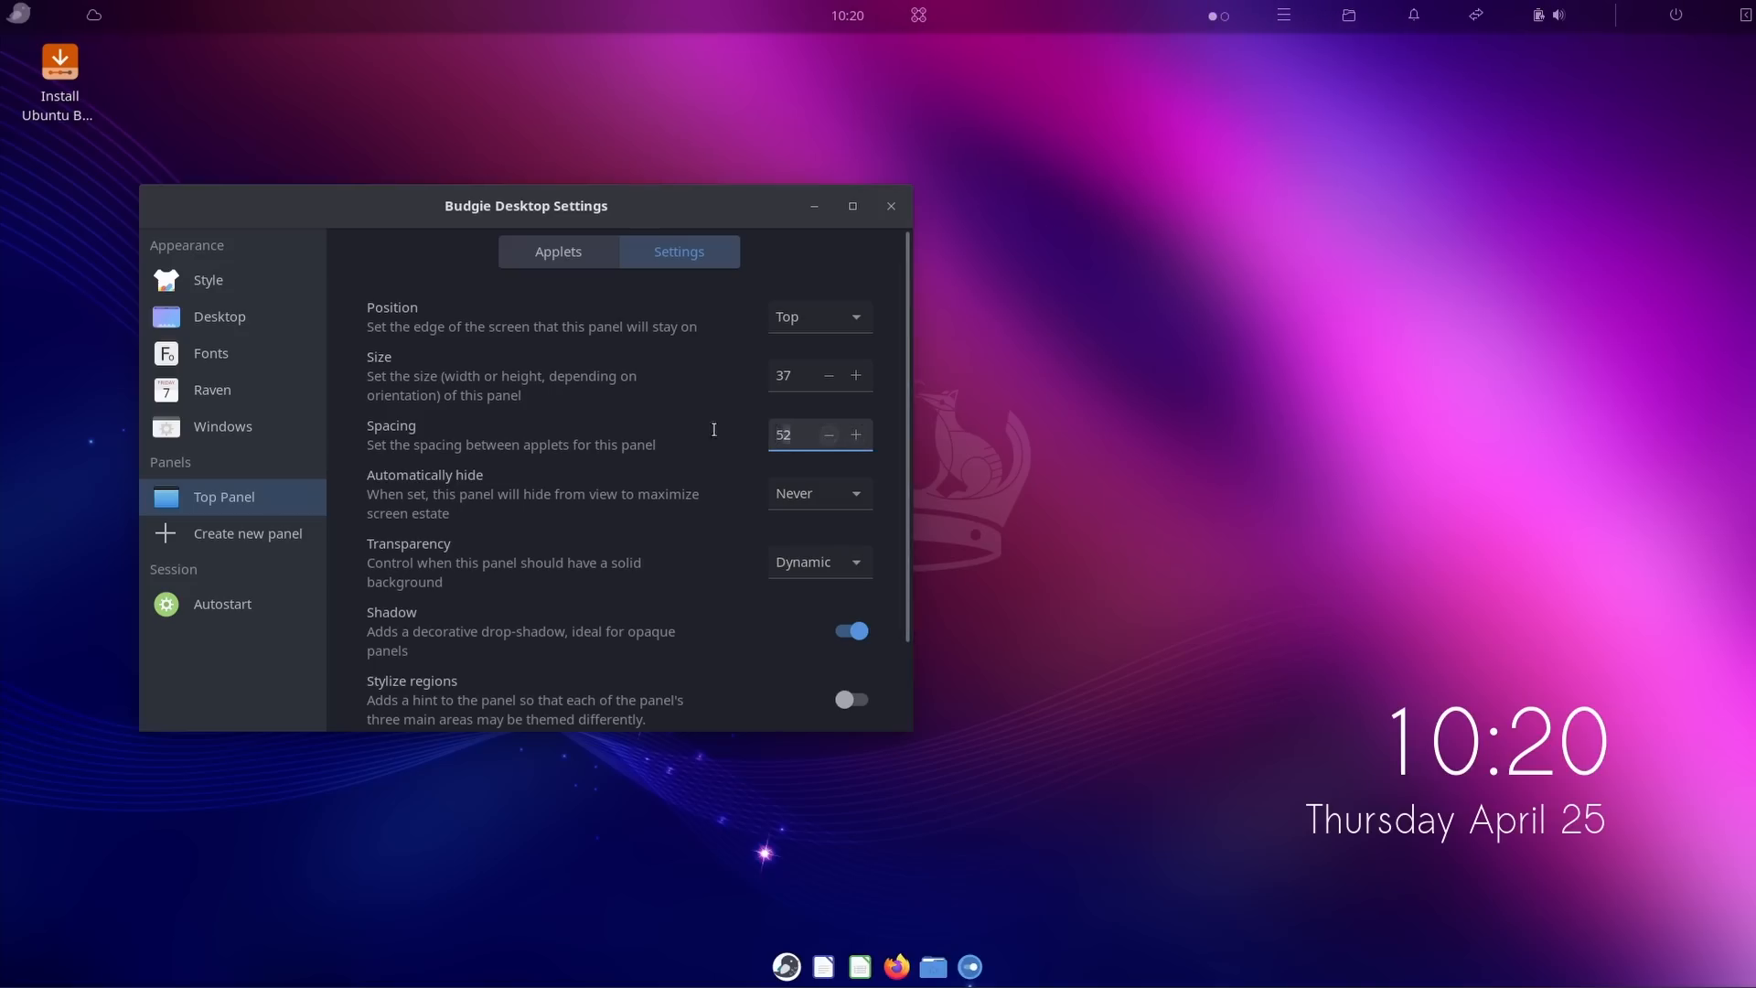
text(10)
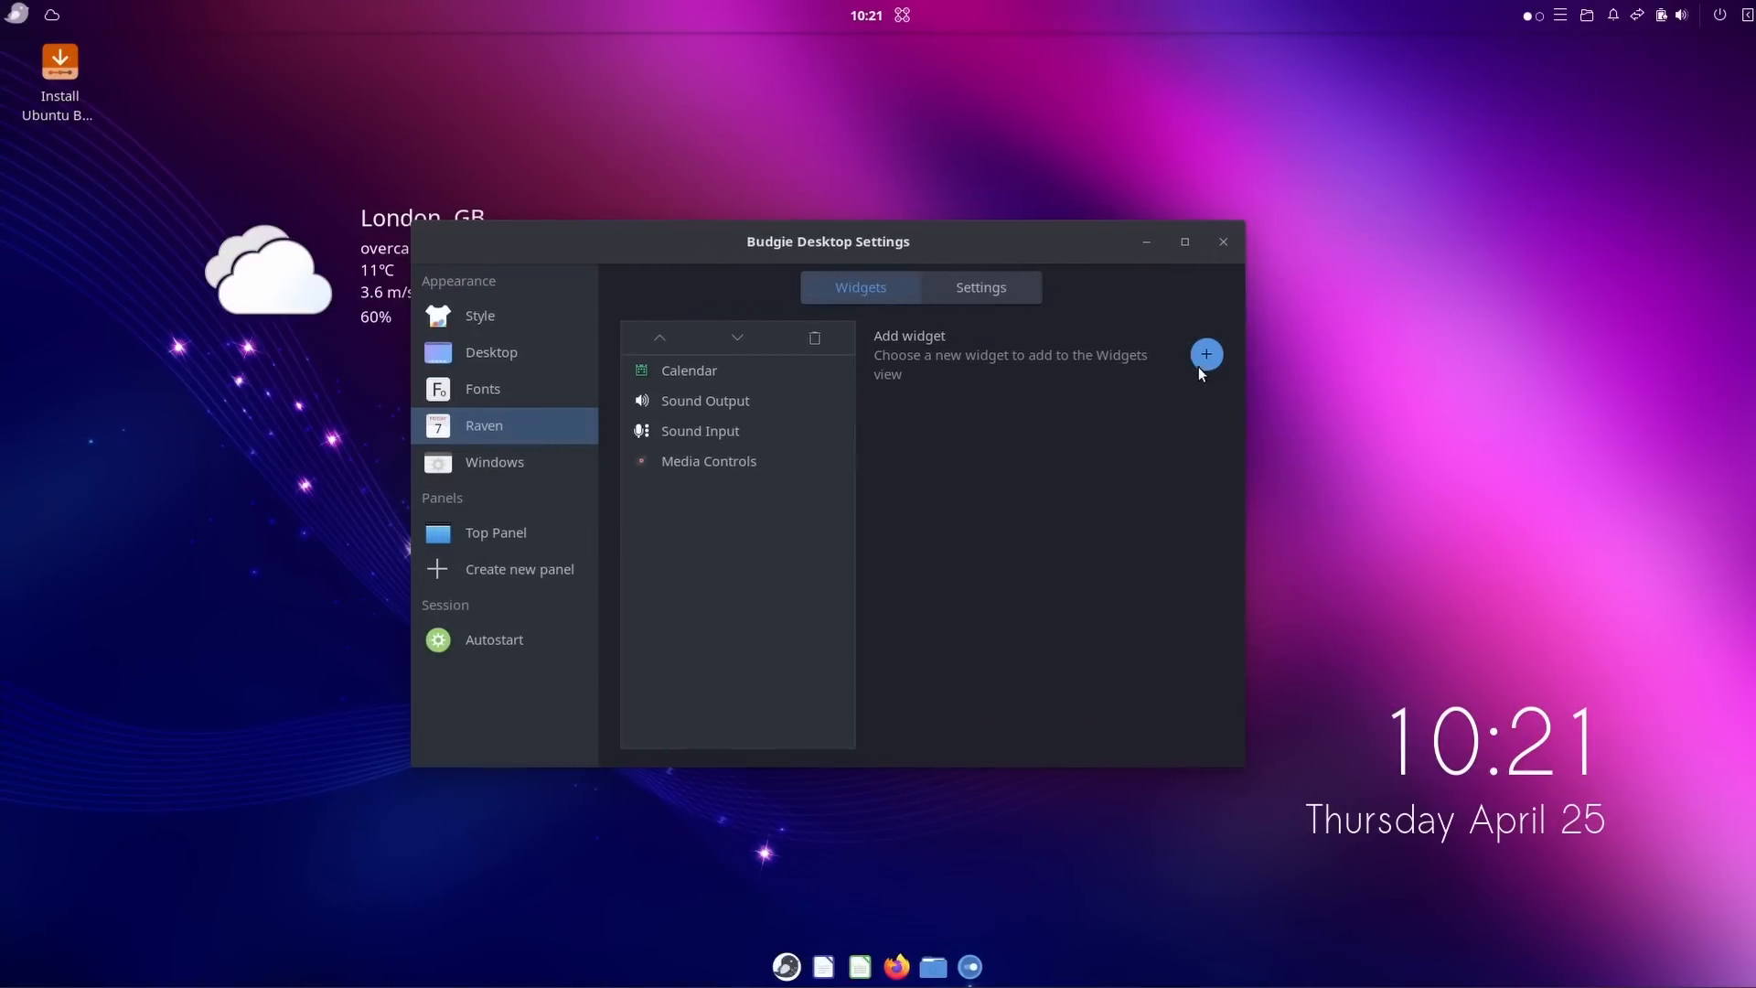
Add the Usage Monitor widget and open Raven to see CPU and RAM bars.
click(1205, 353)
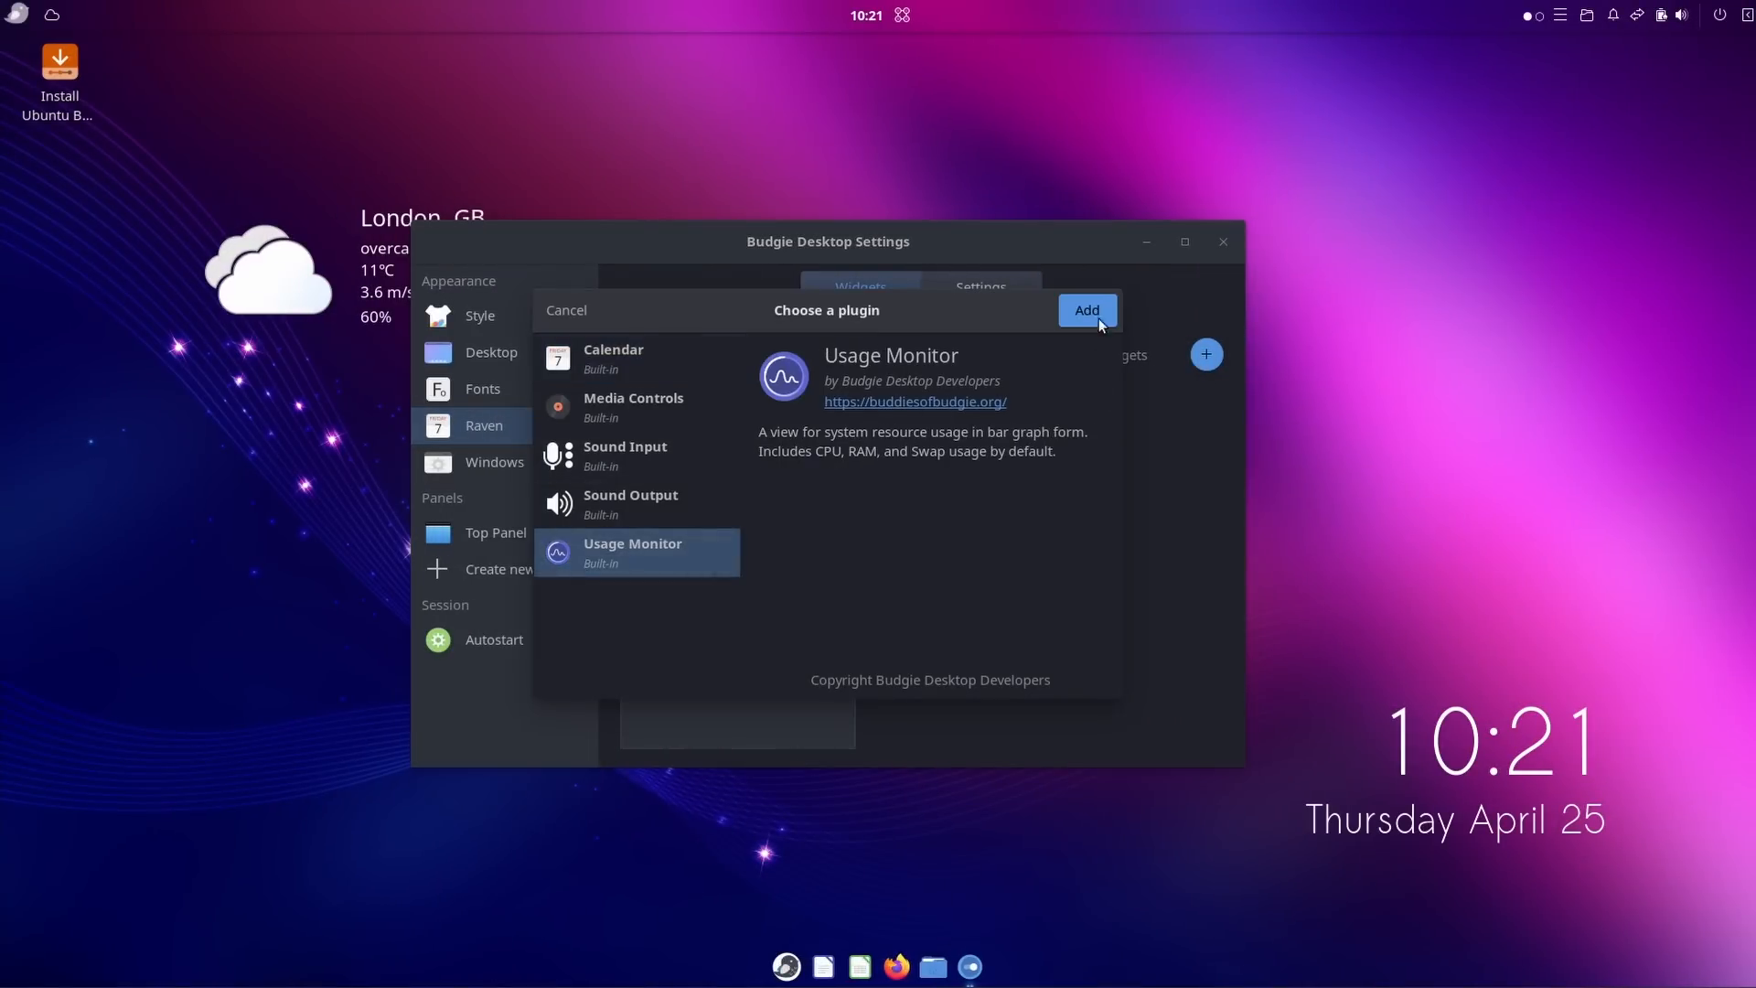
click(1084, 310)
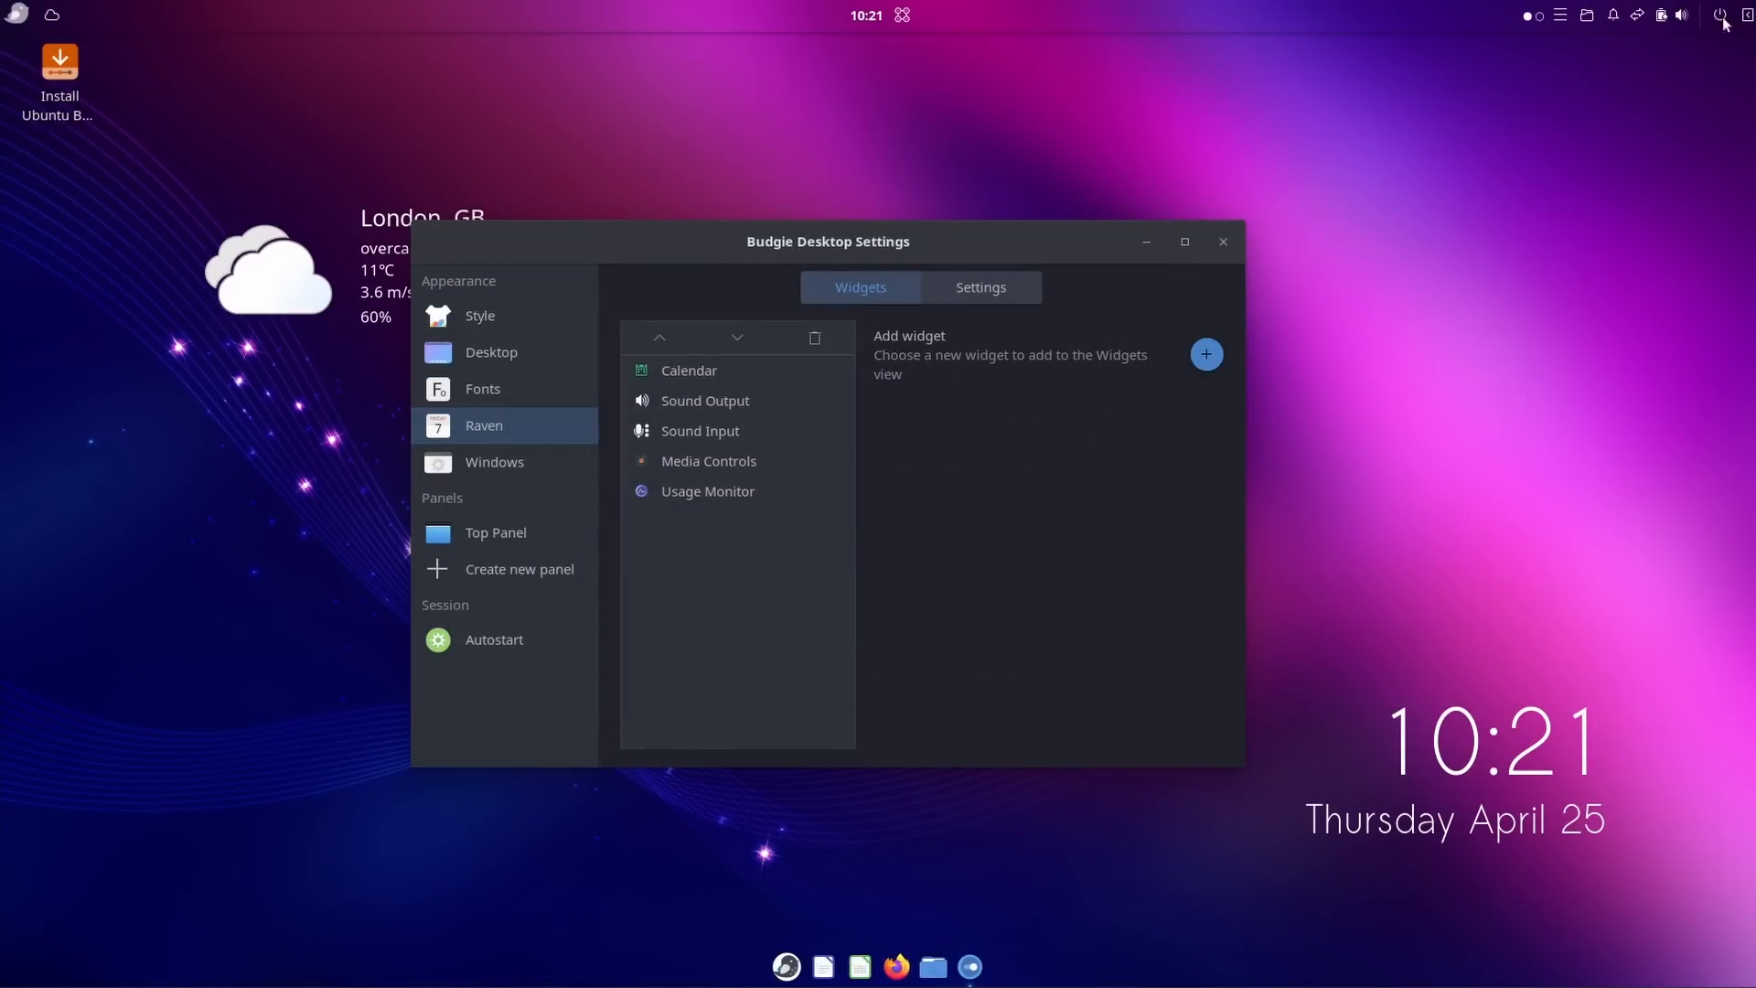
click(1742, 15)
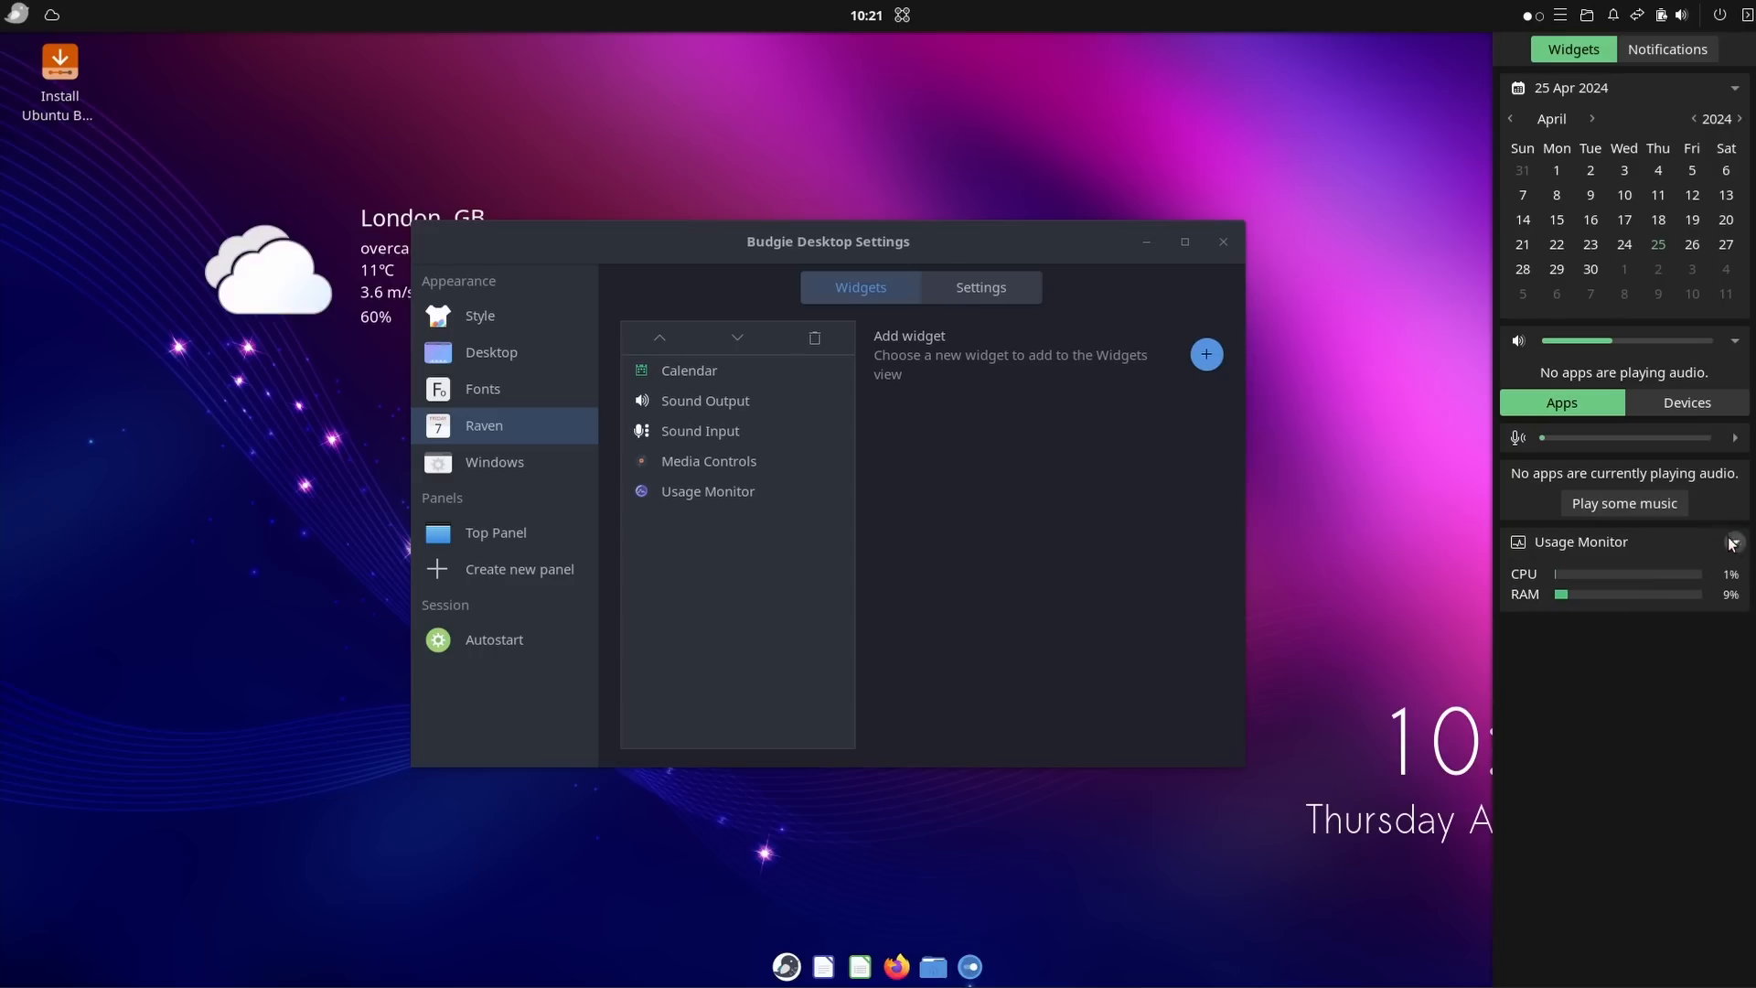
Check the wired network status and volume control from the top panel.
click(1636, 15)
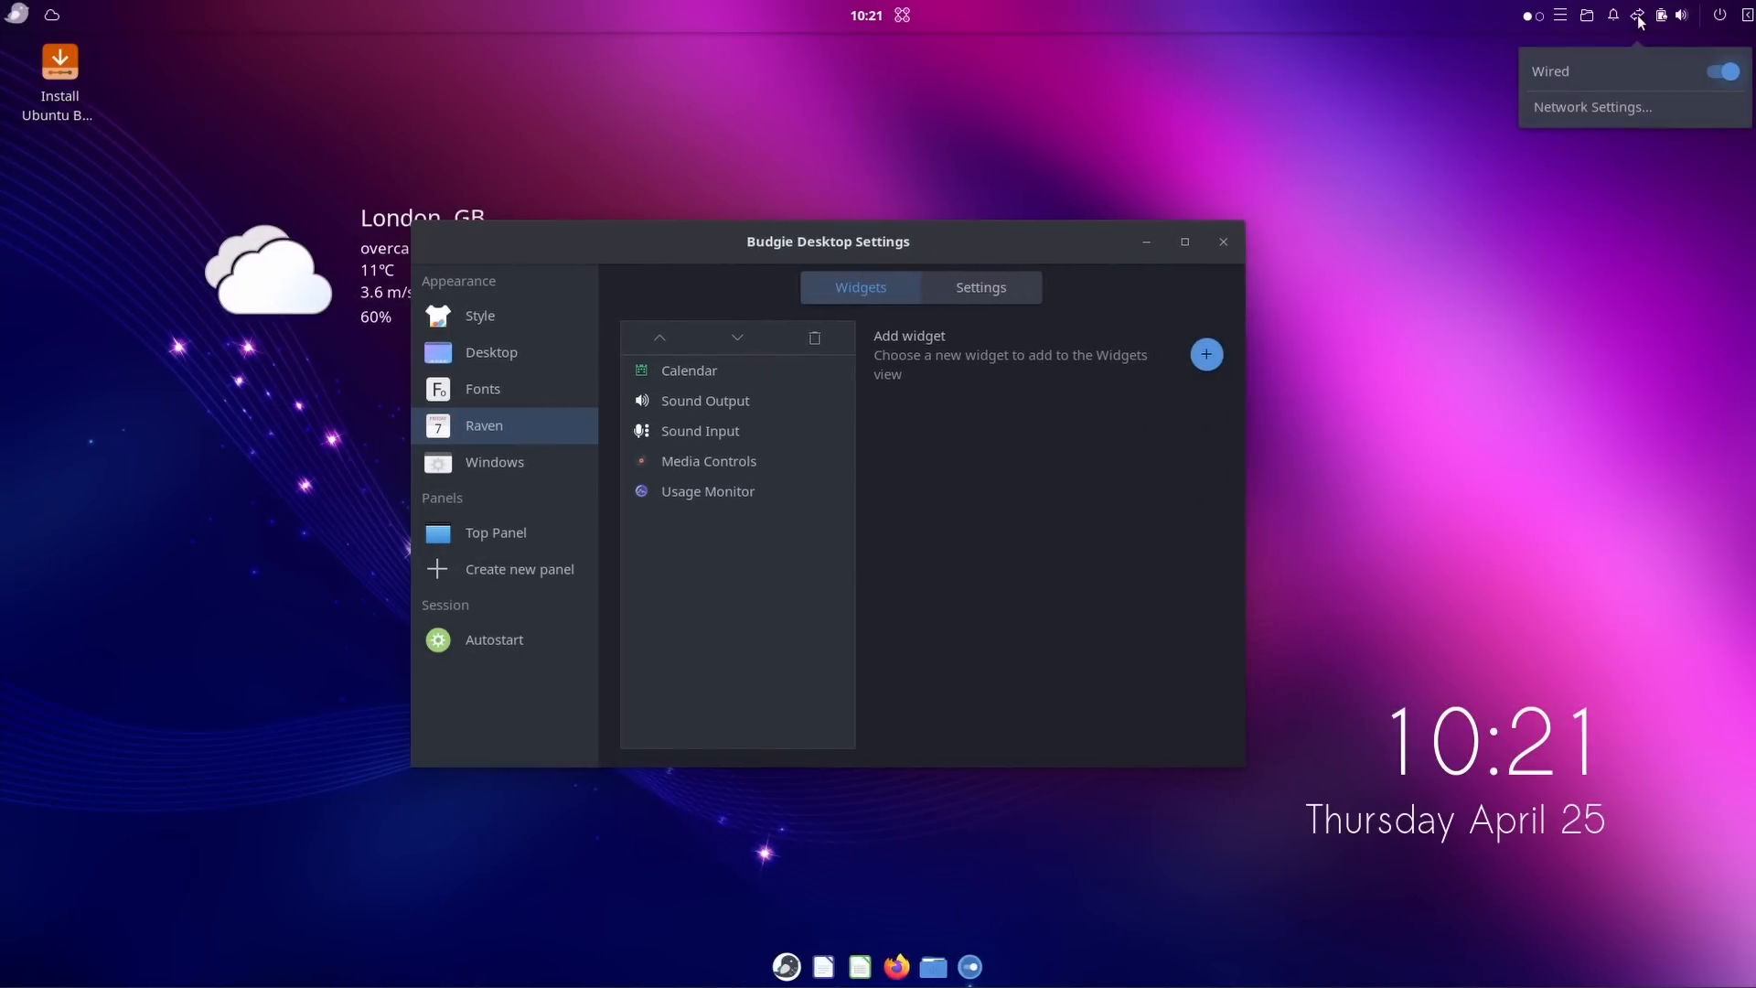
click(1679, 14)
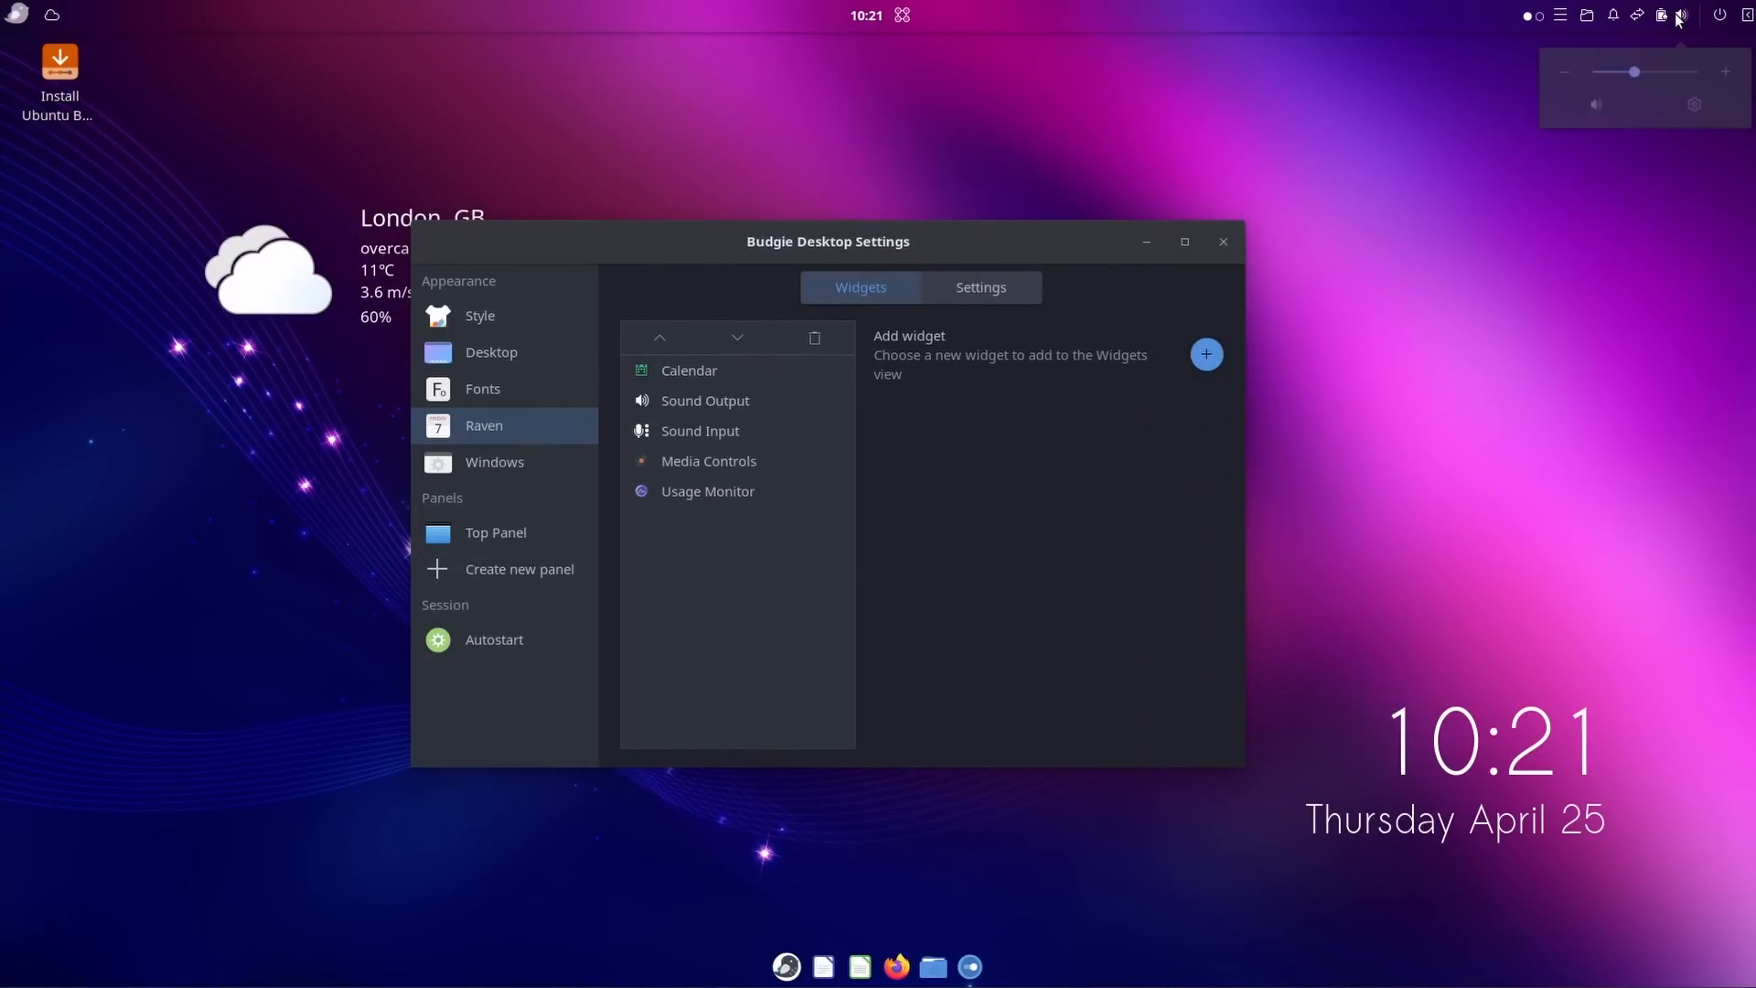
click(1571, 15)
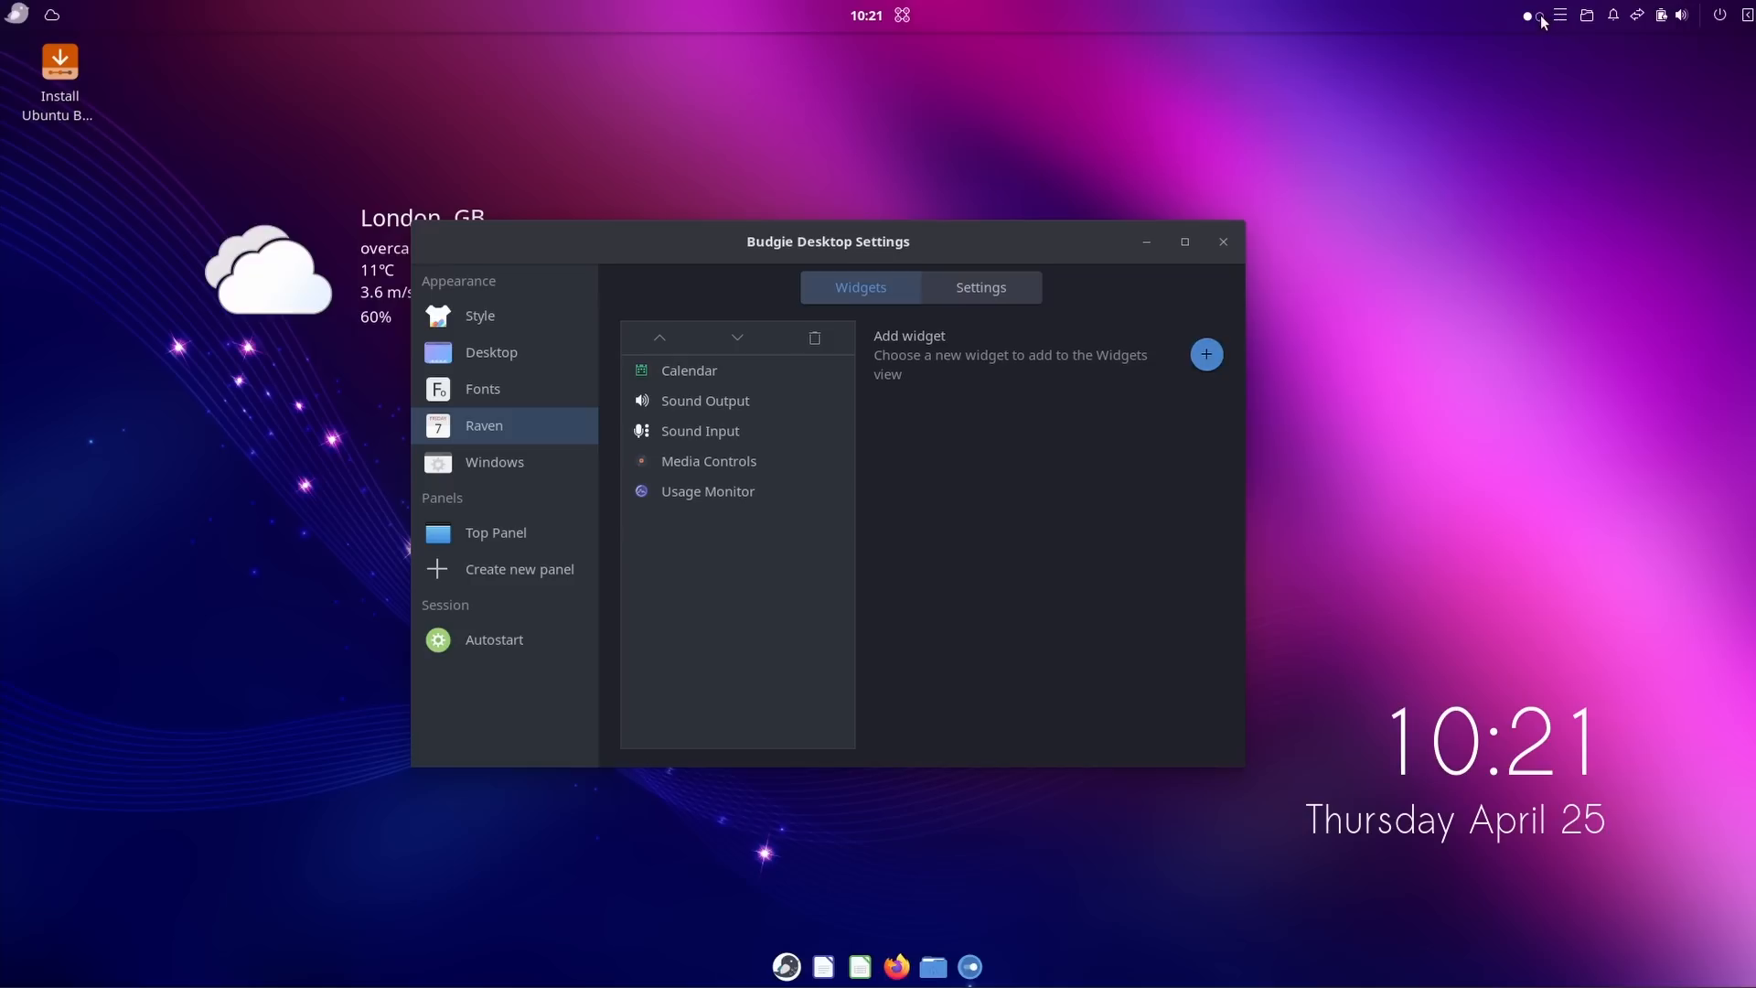
mouse_move(1538, 122)
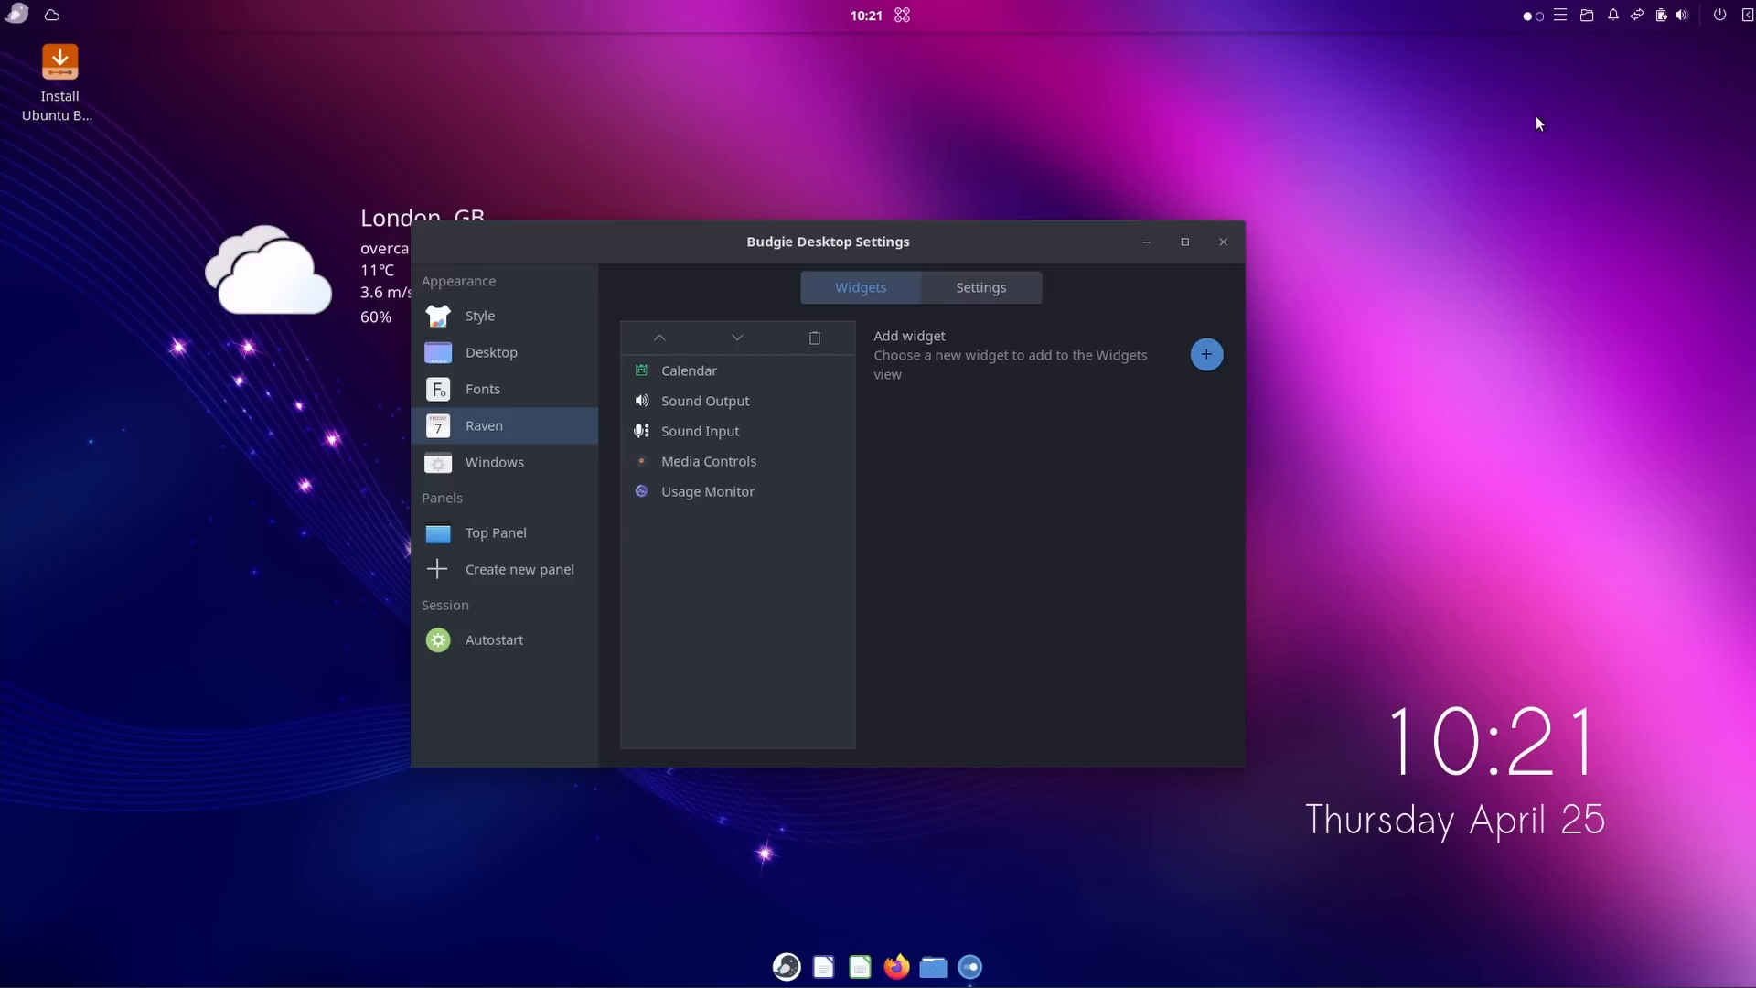